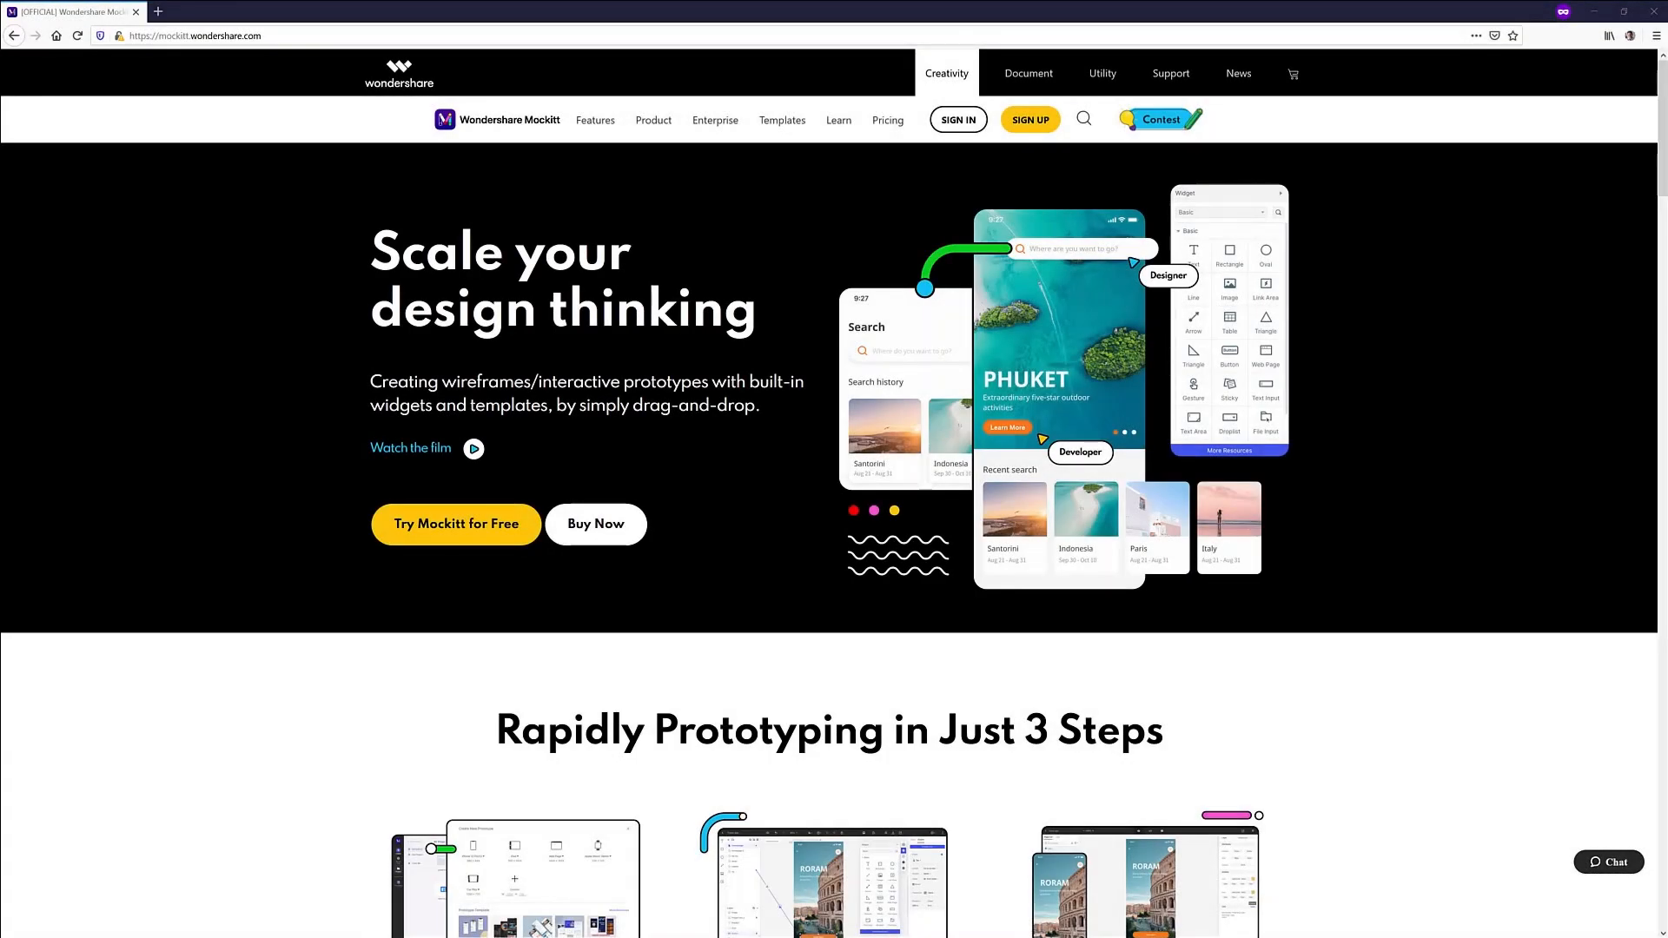
mouse_move(1647, 729)
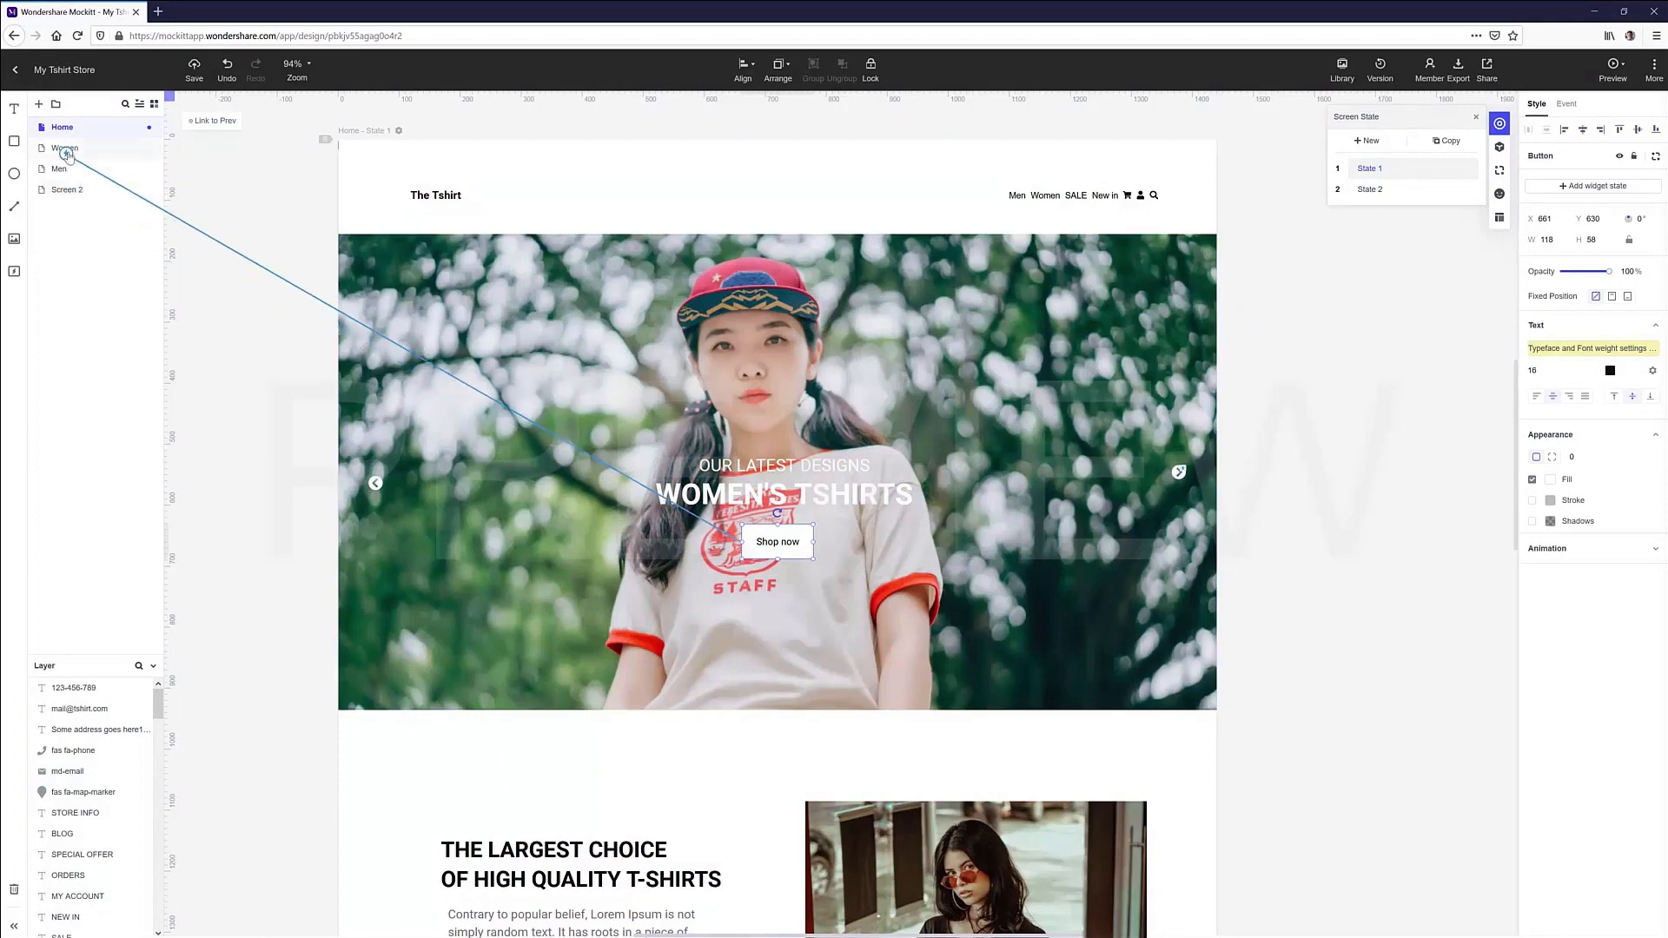
Link the Women and Men header menu items to their Women and Men screens
left_click(1565, 104)
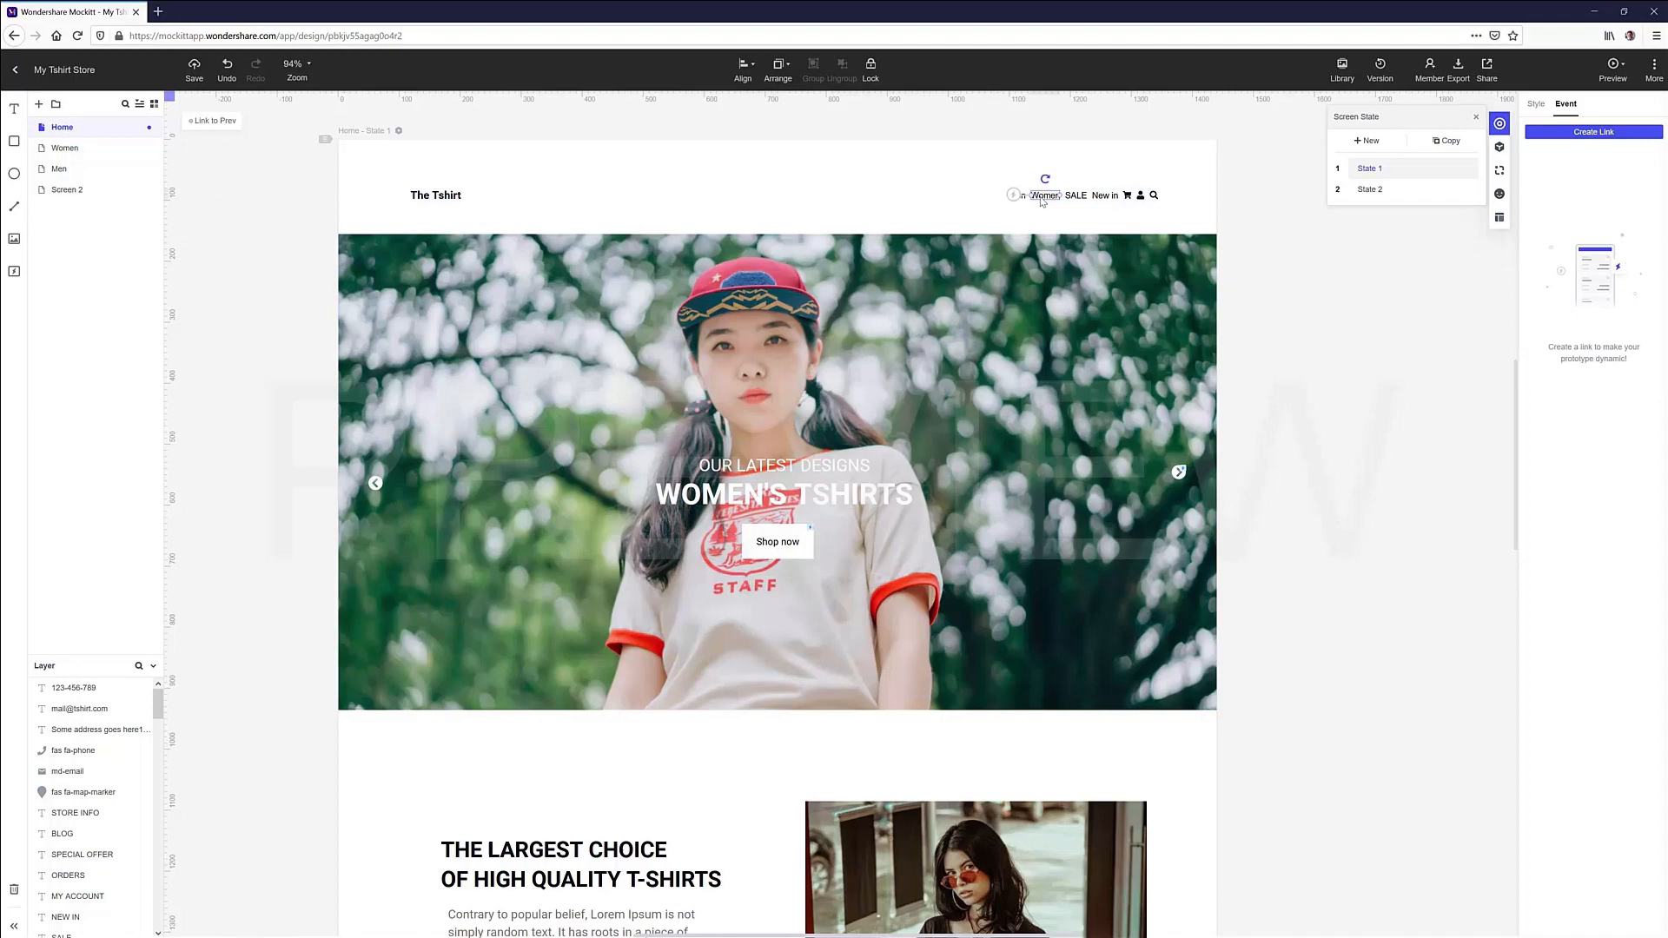
left_click(1591, 131)
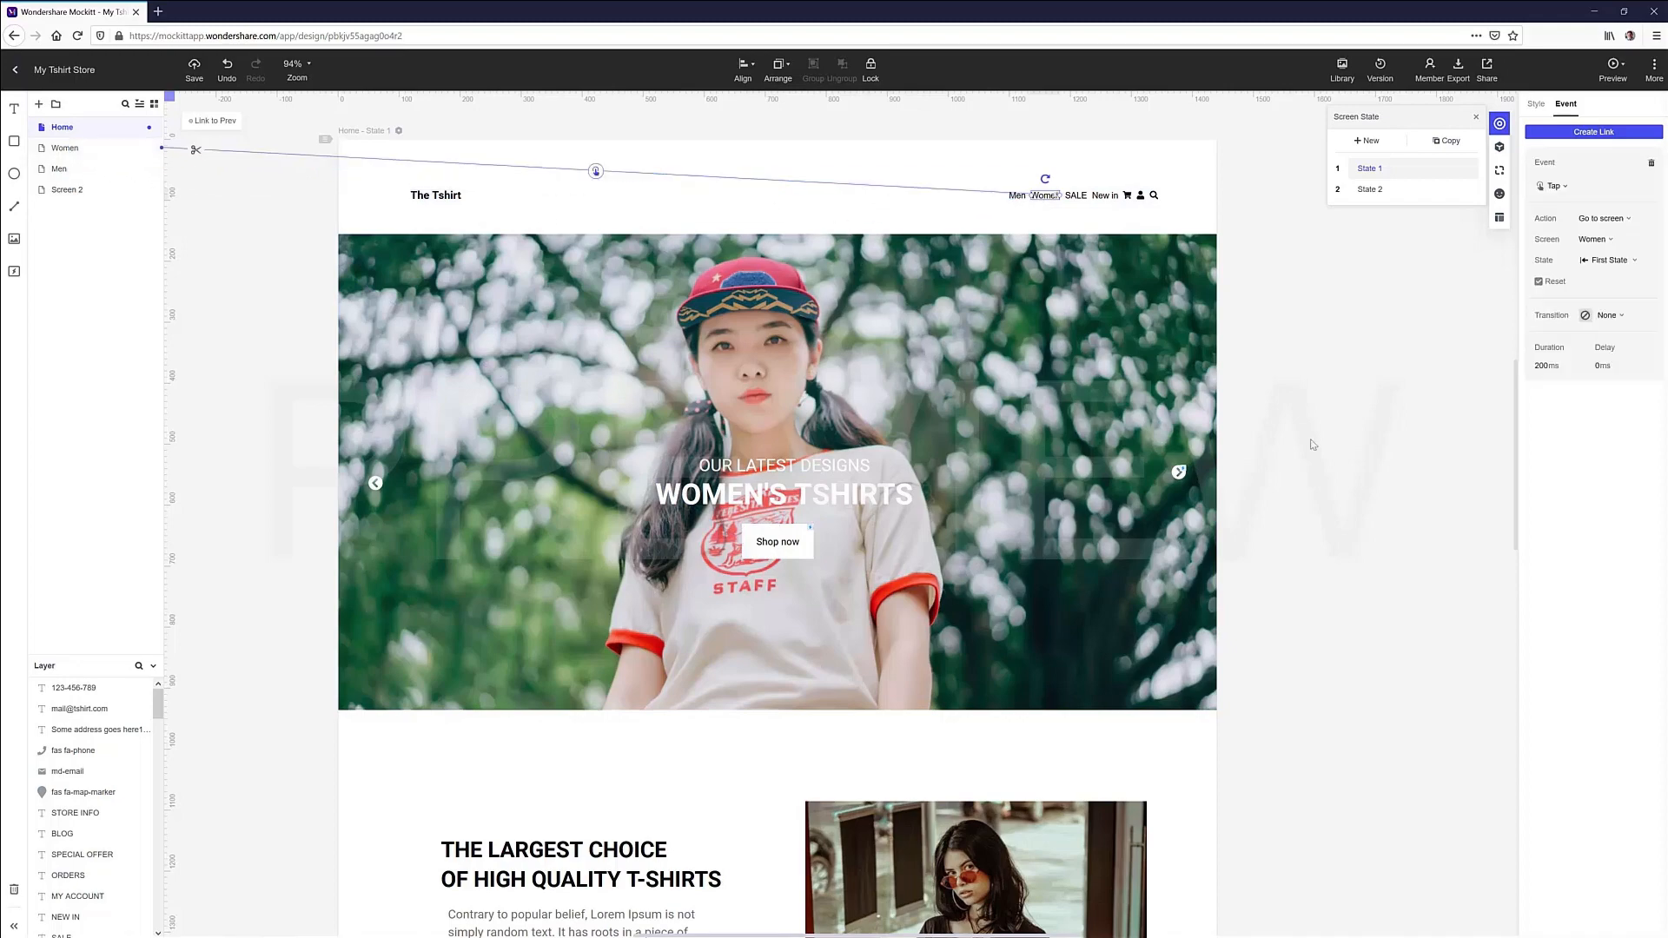
left_click(1370, 189)
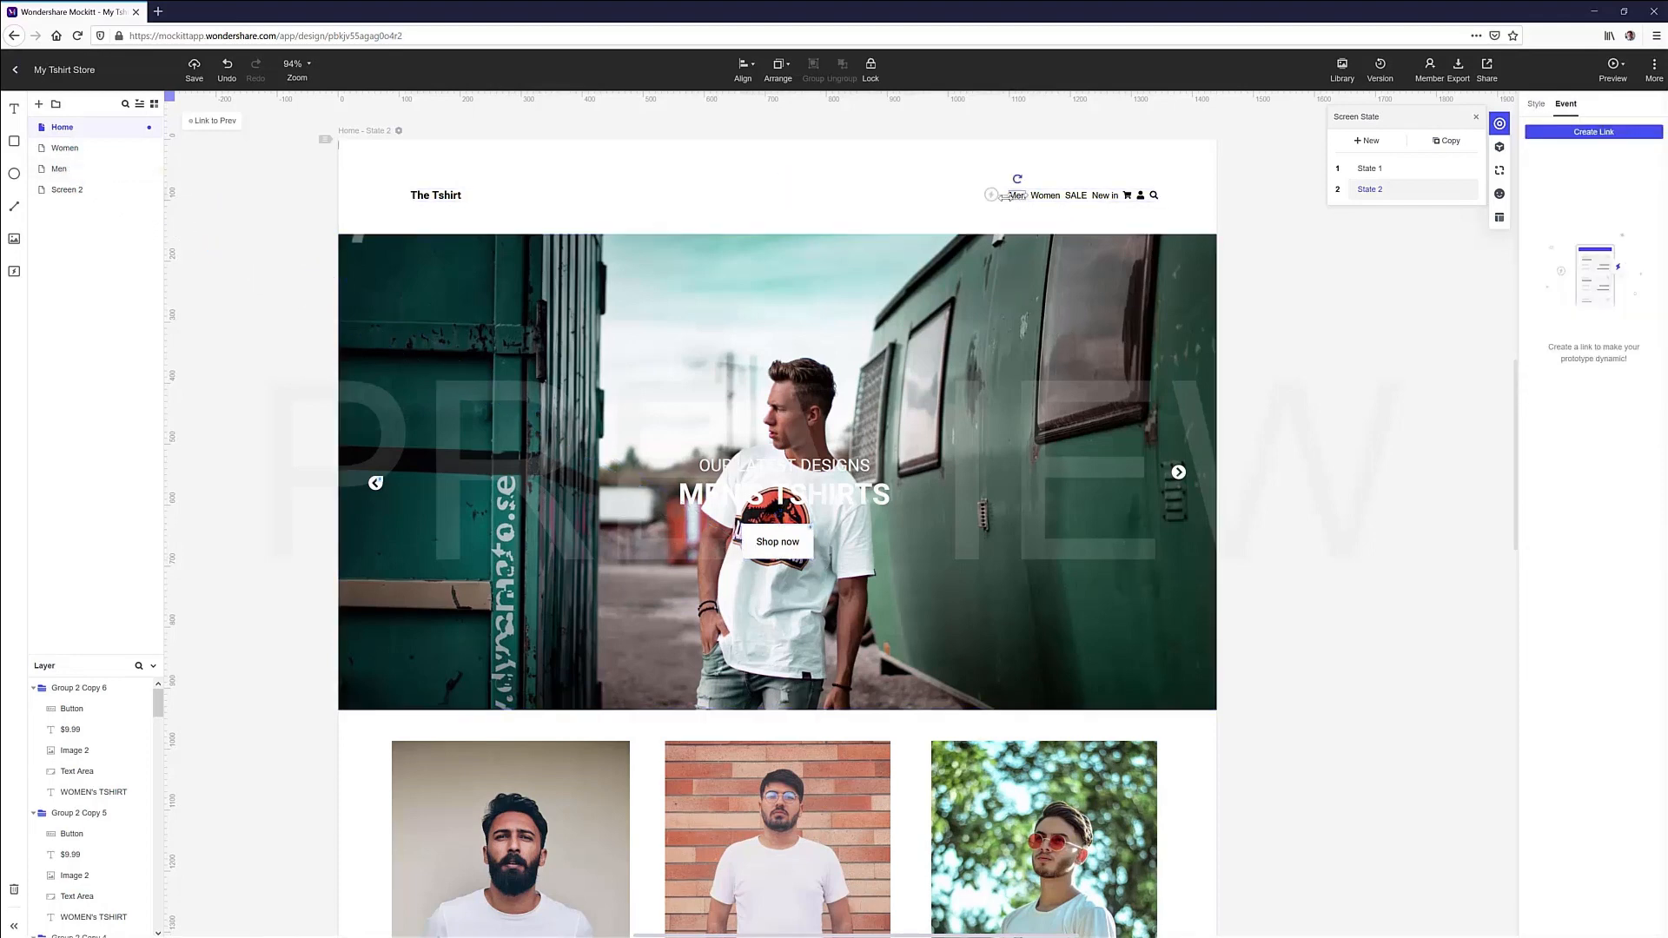
left_click(1592, 131)
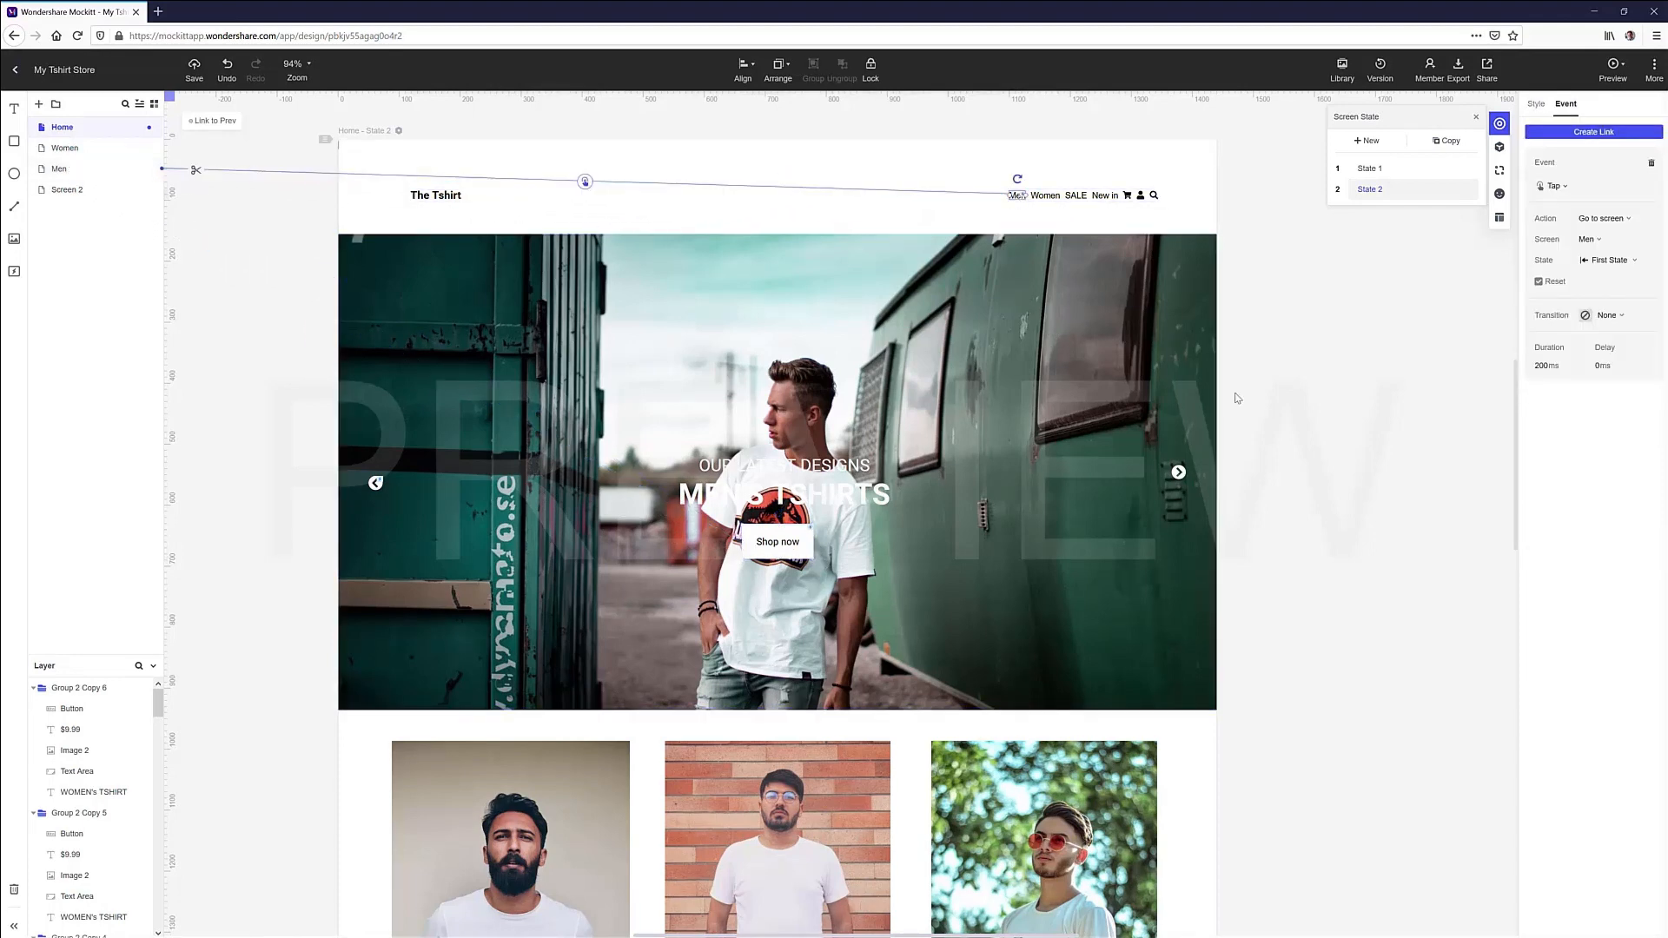
Preview the prototype, stepping through the slider and returning to the Home screen
left_click(1611, 69)
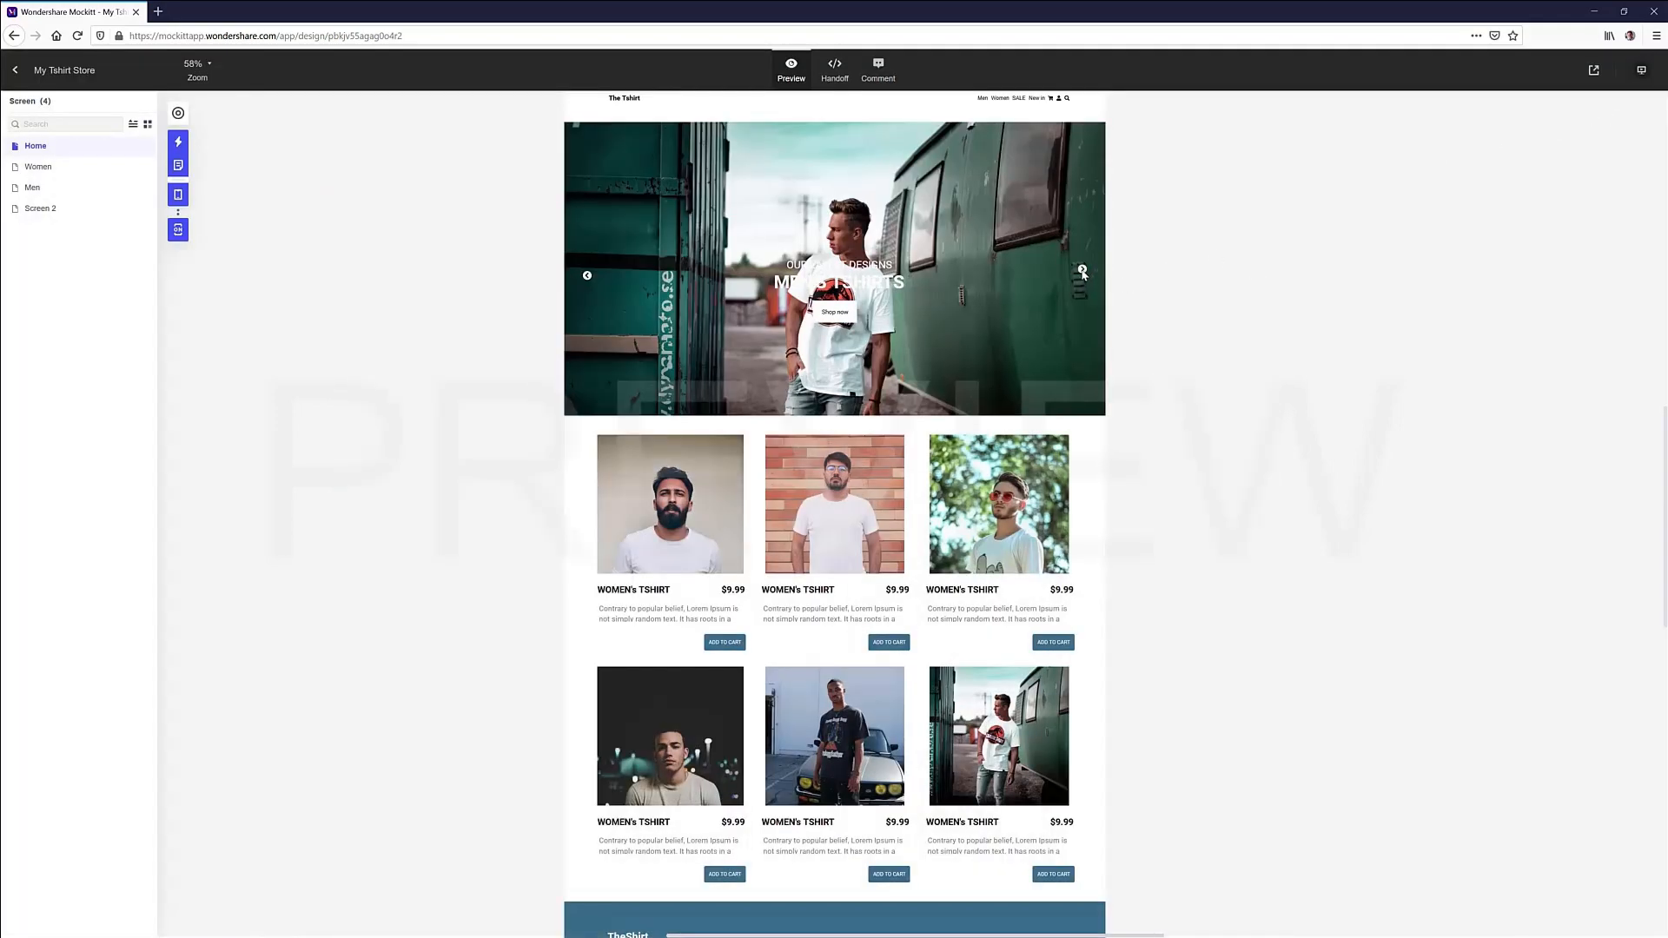
left_click(32, 187)
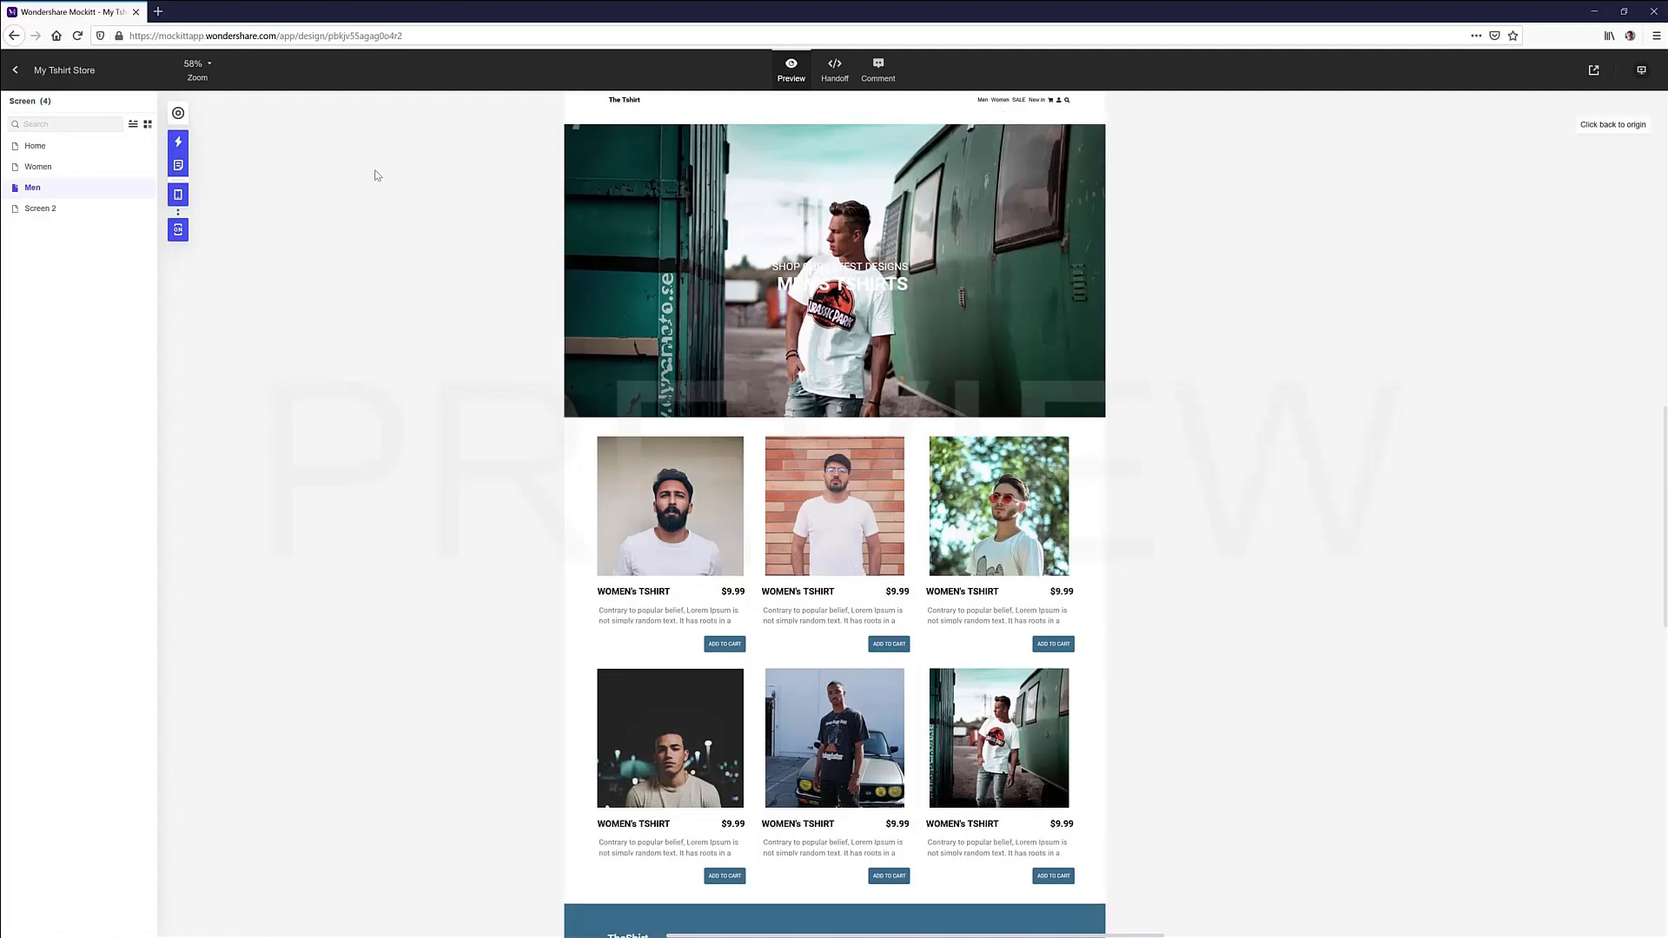
left_click(34, 146)
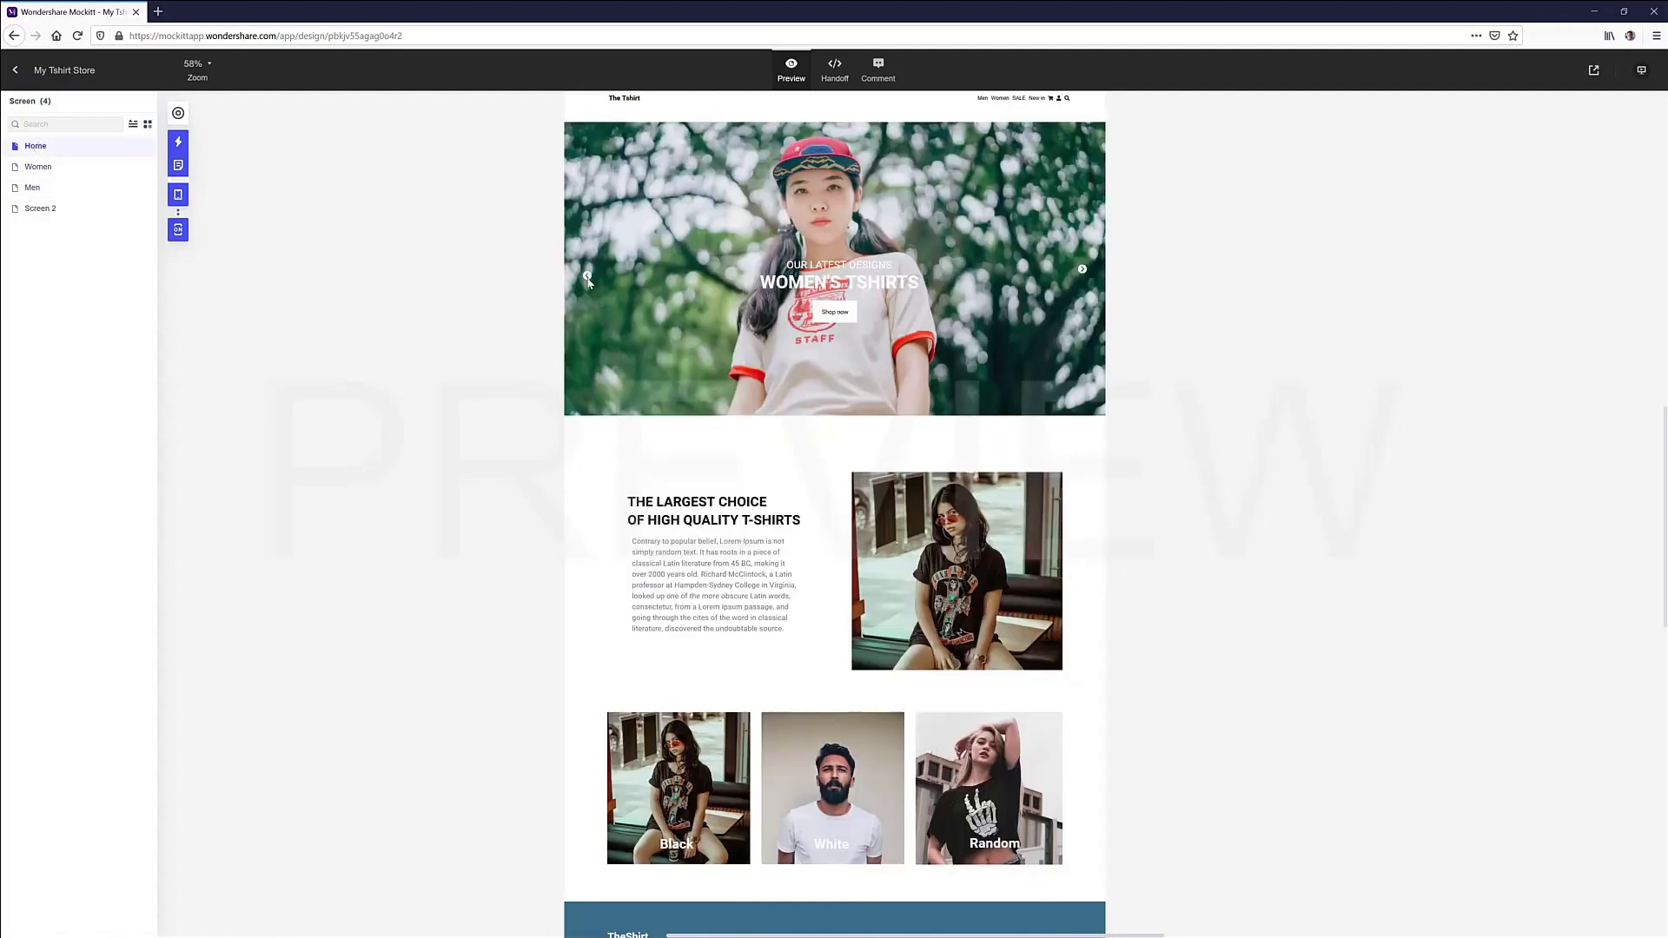
left_click(38, 166)
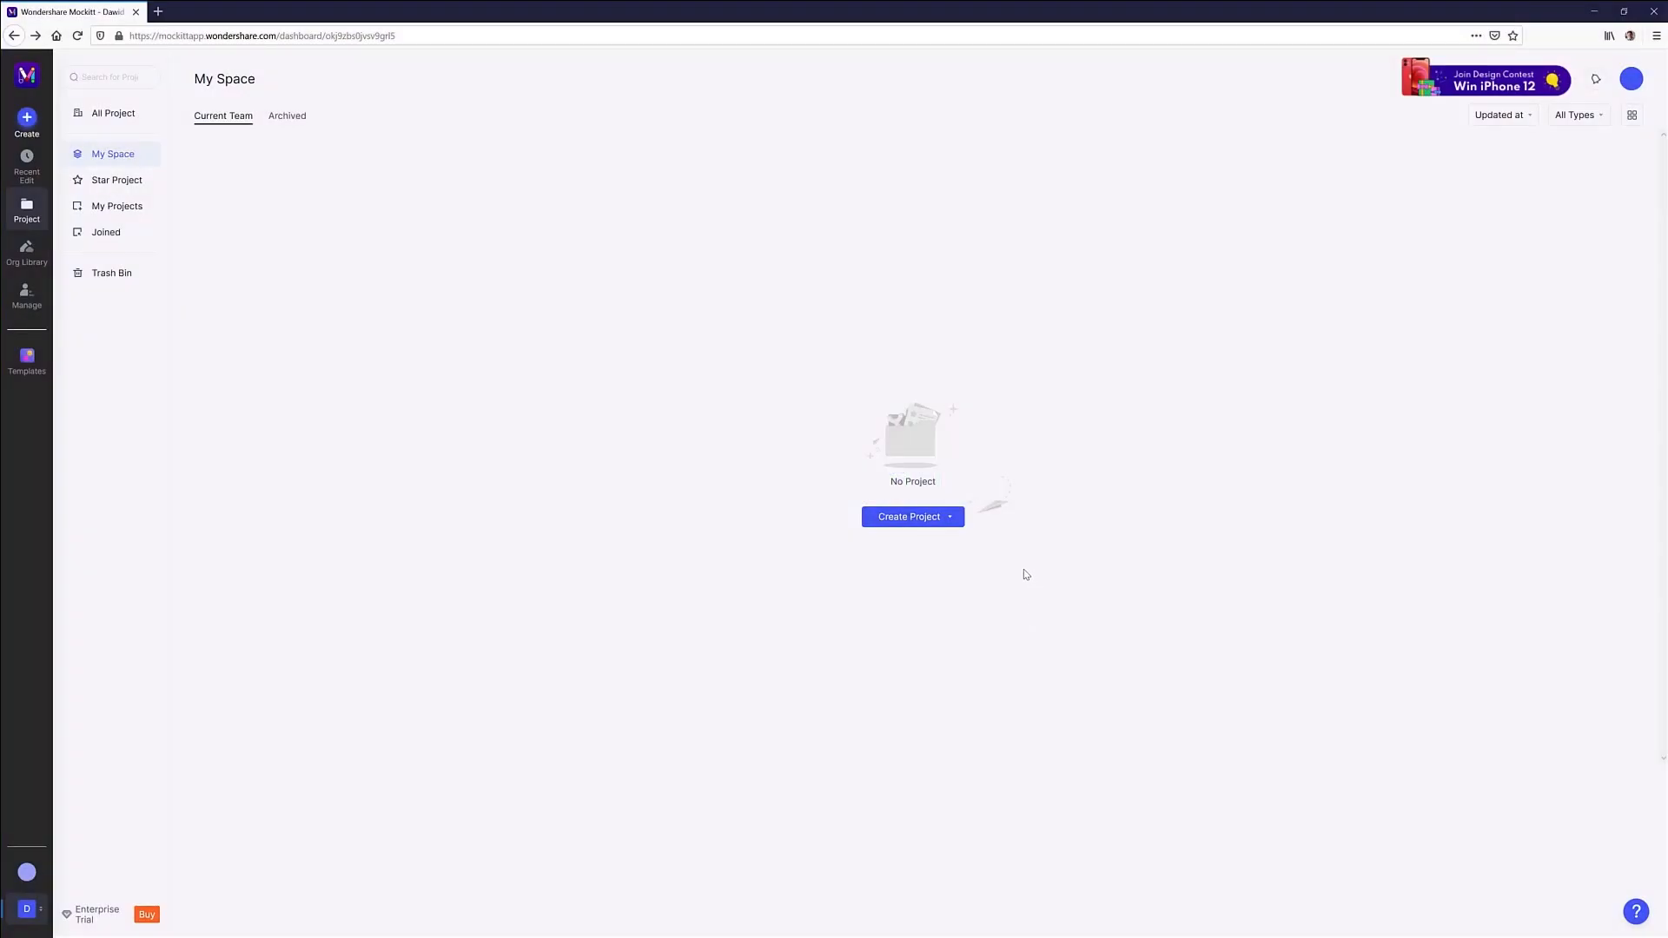
Create a new prototype project with a custom 1440-wide canvas
left_click(947, 516)
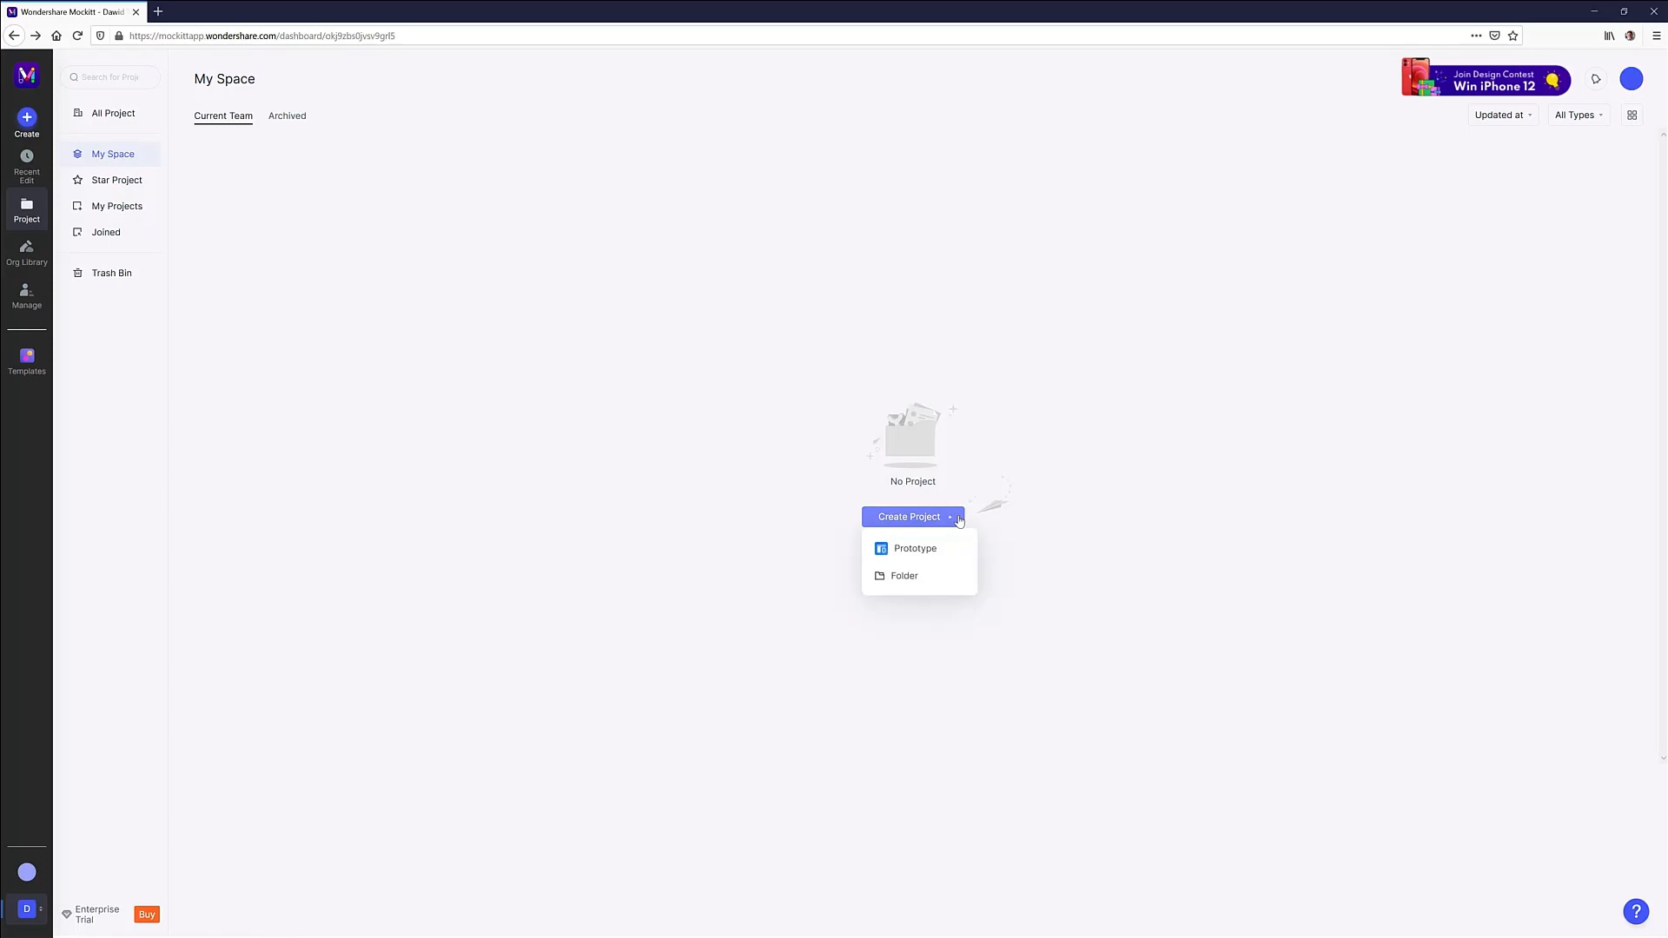
mouse_move(915, 549)
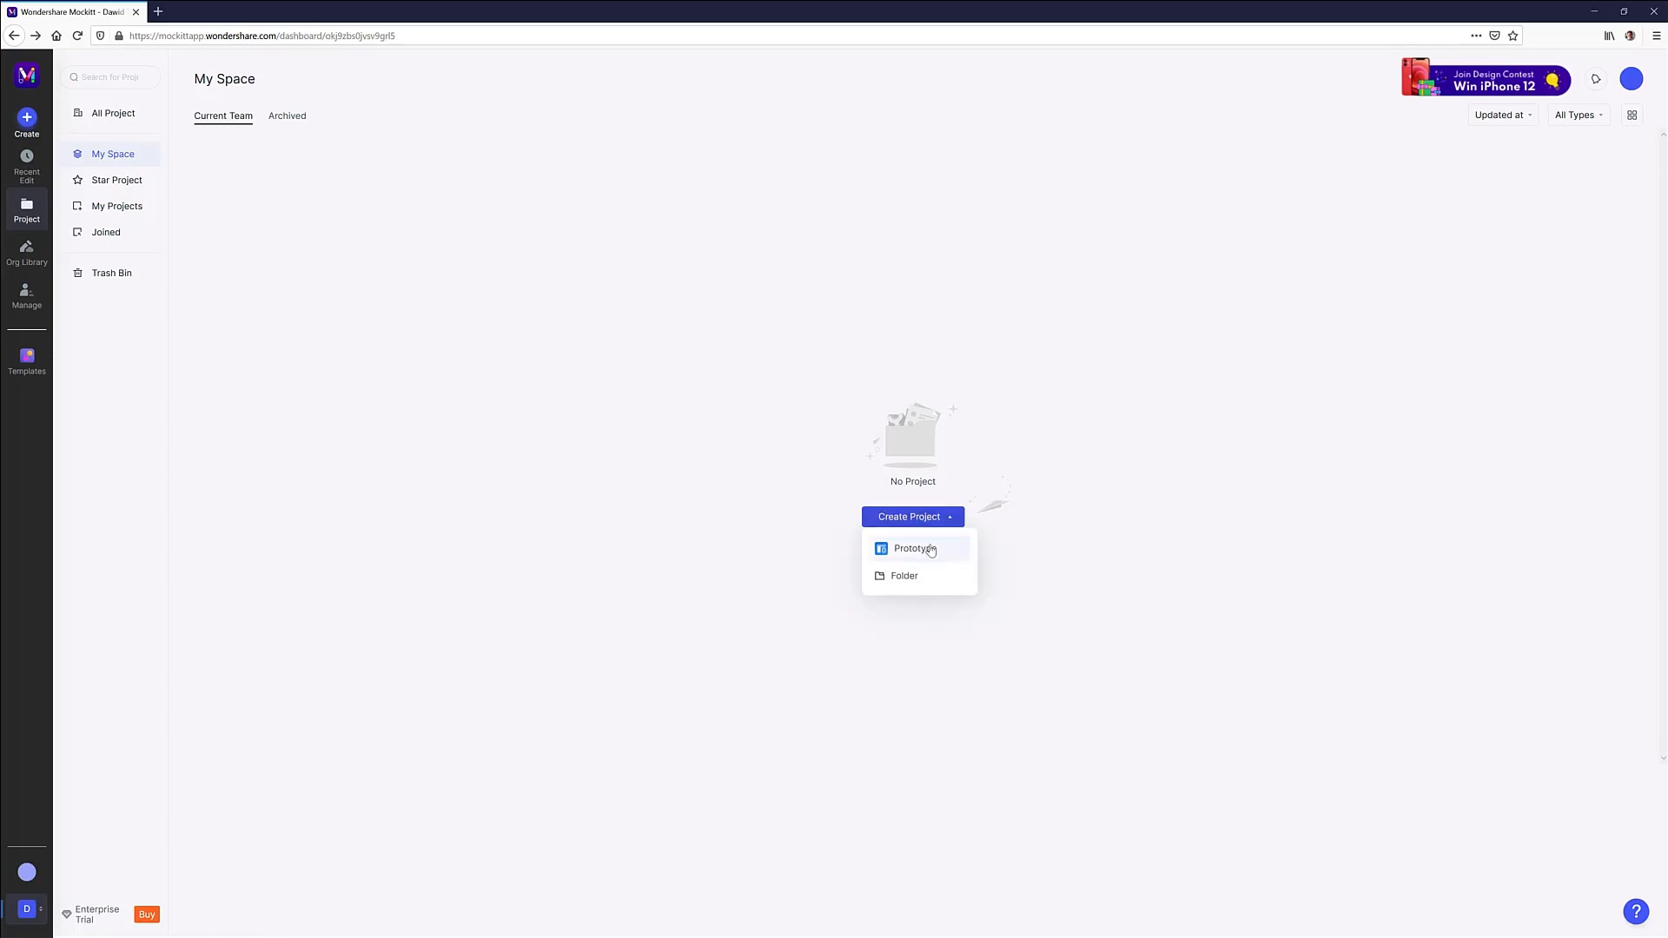
left_click(913, 548)
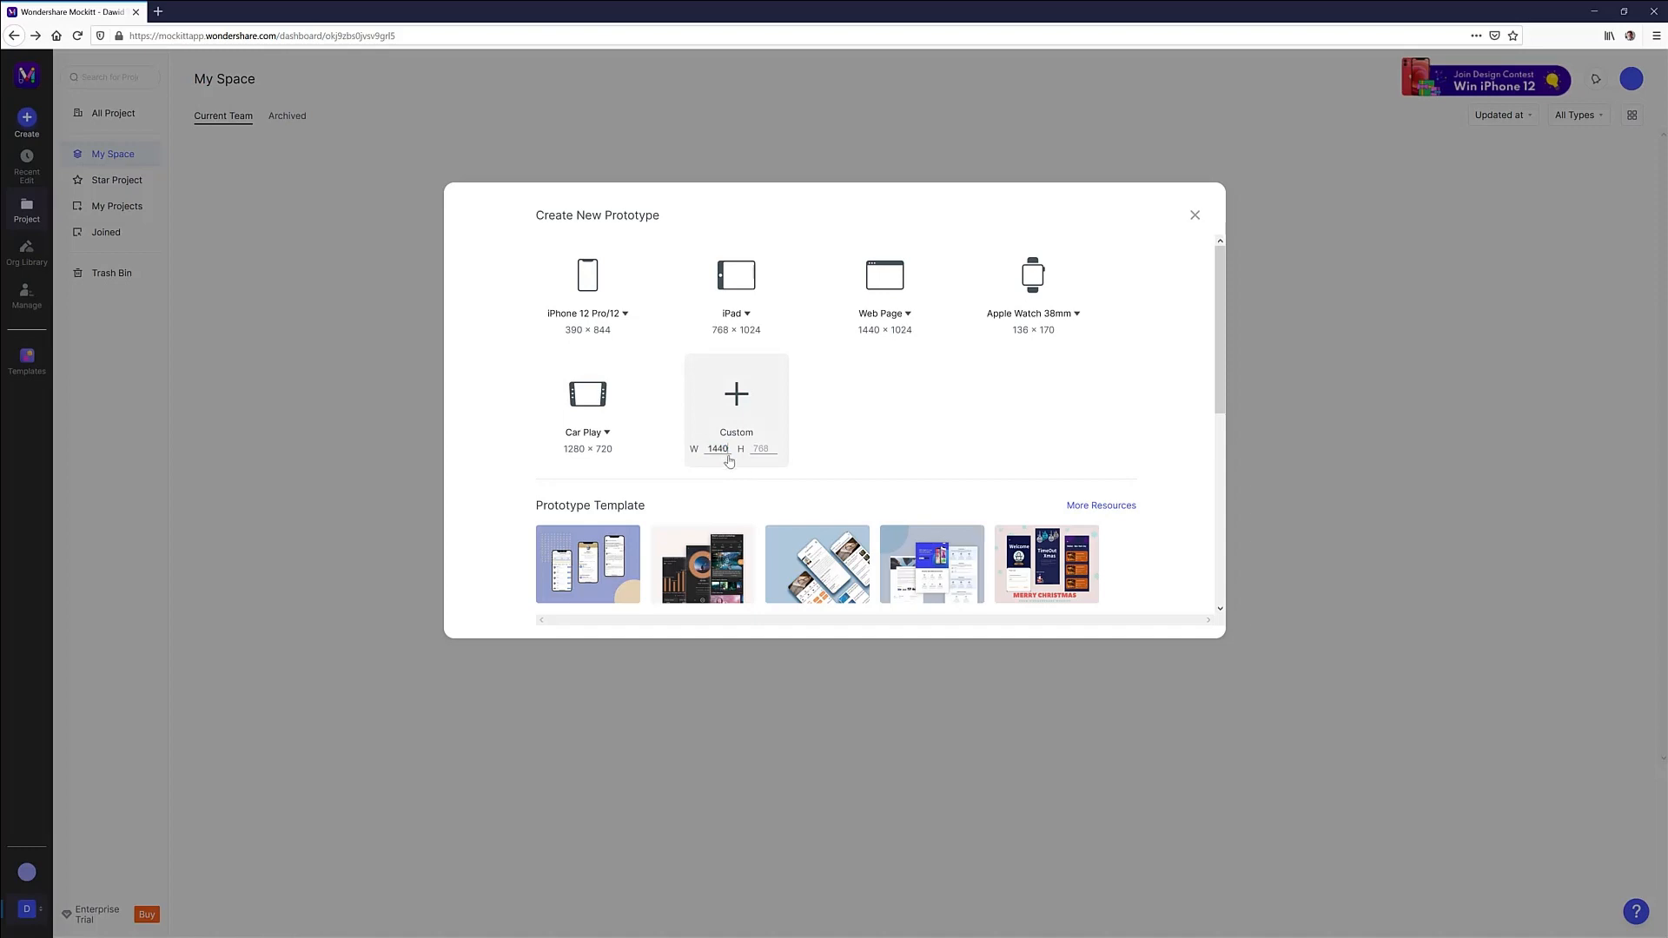
left_click(735, 394)
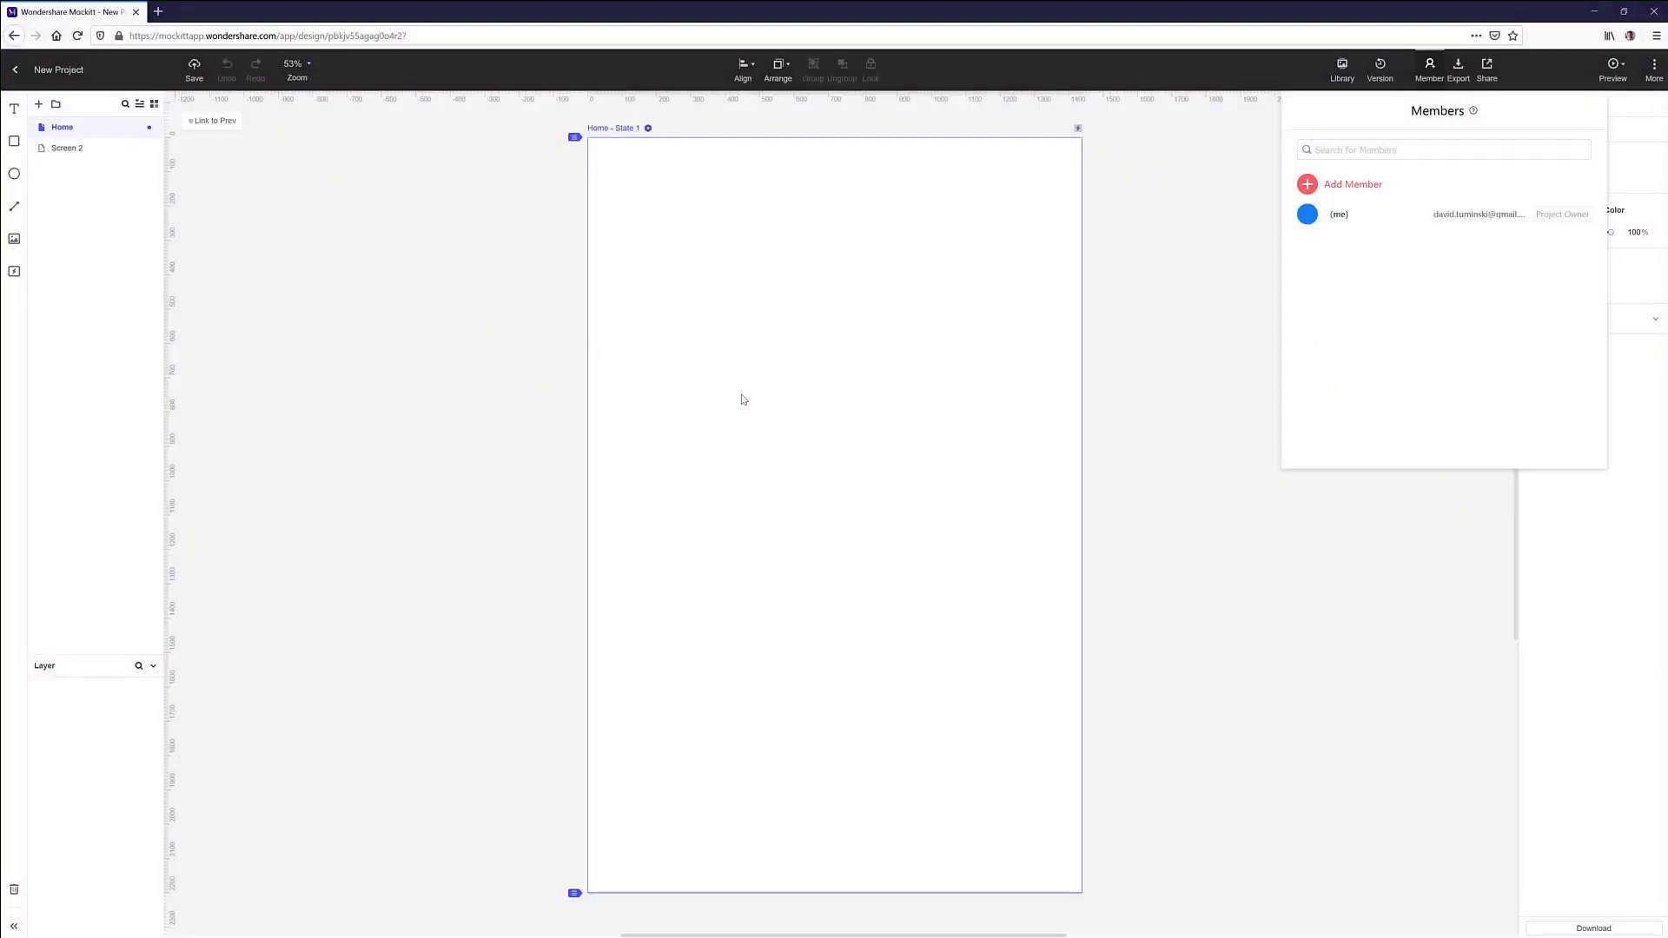
mouse_move(715, 378)
type("My Tshirt Store")
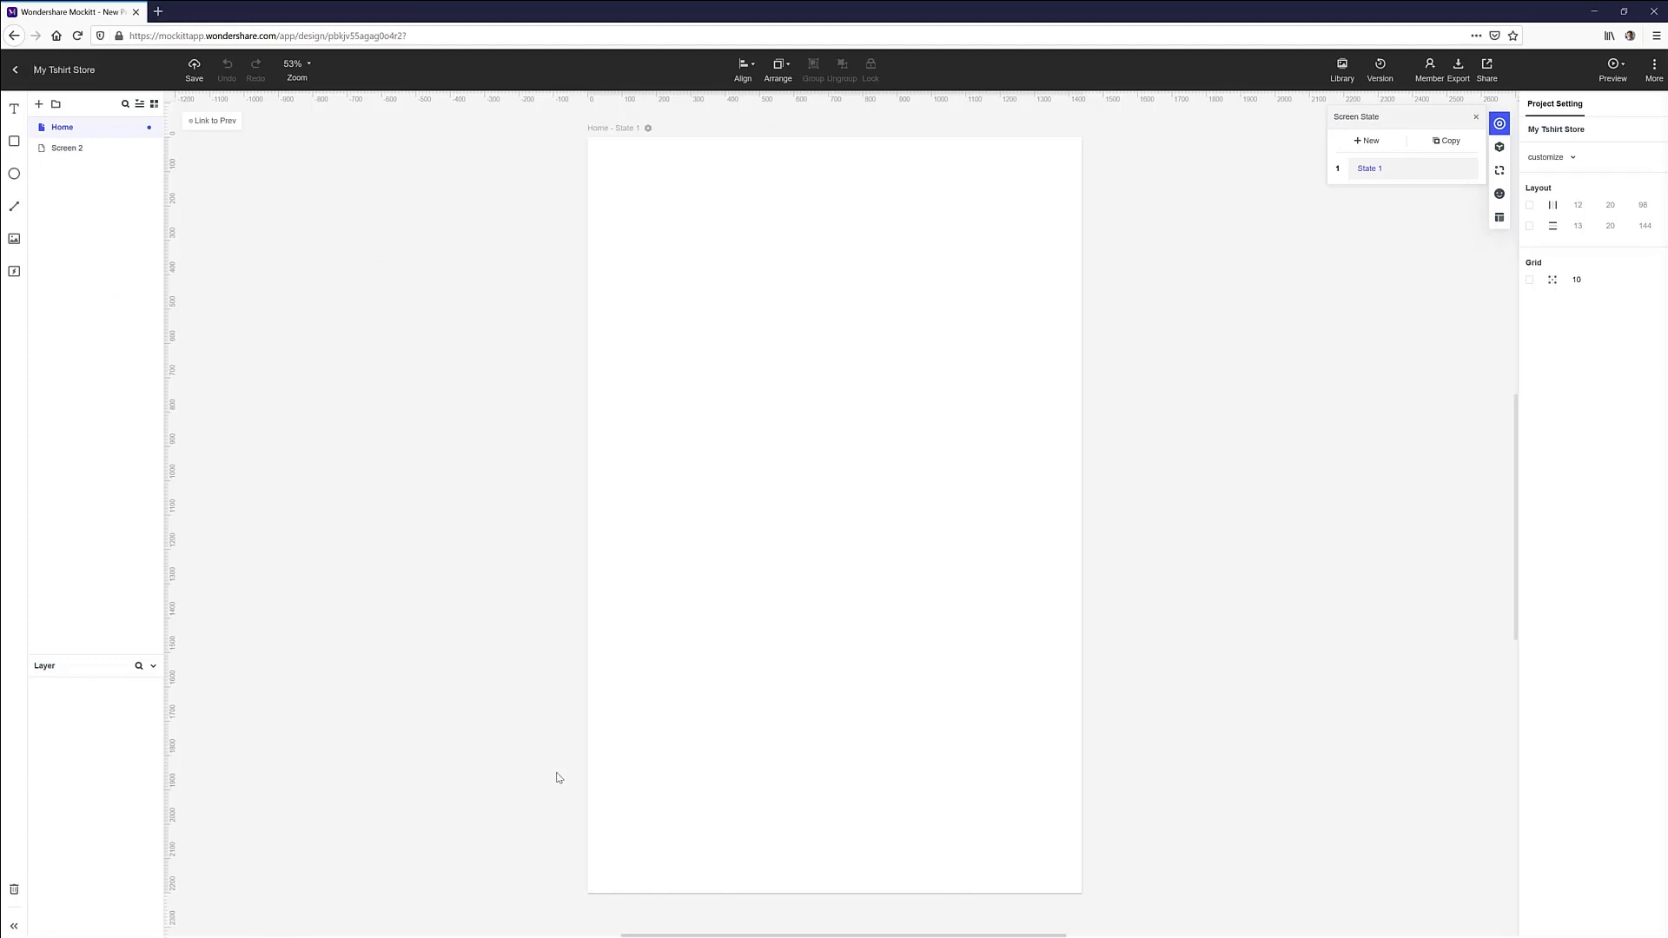
mouse_move(718, 212)
type("The Tshirt")
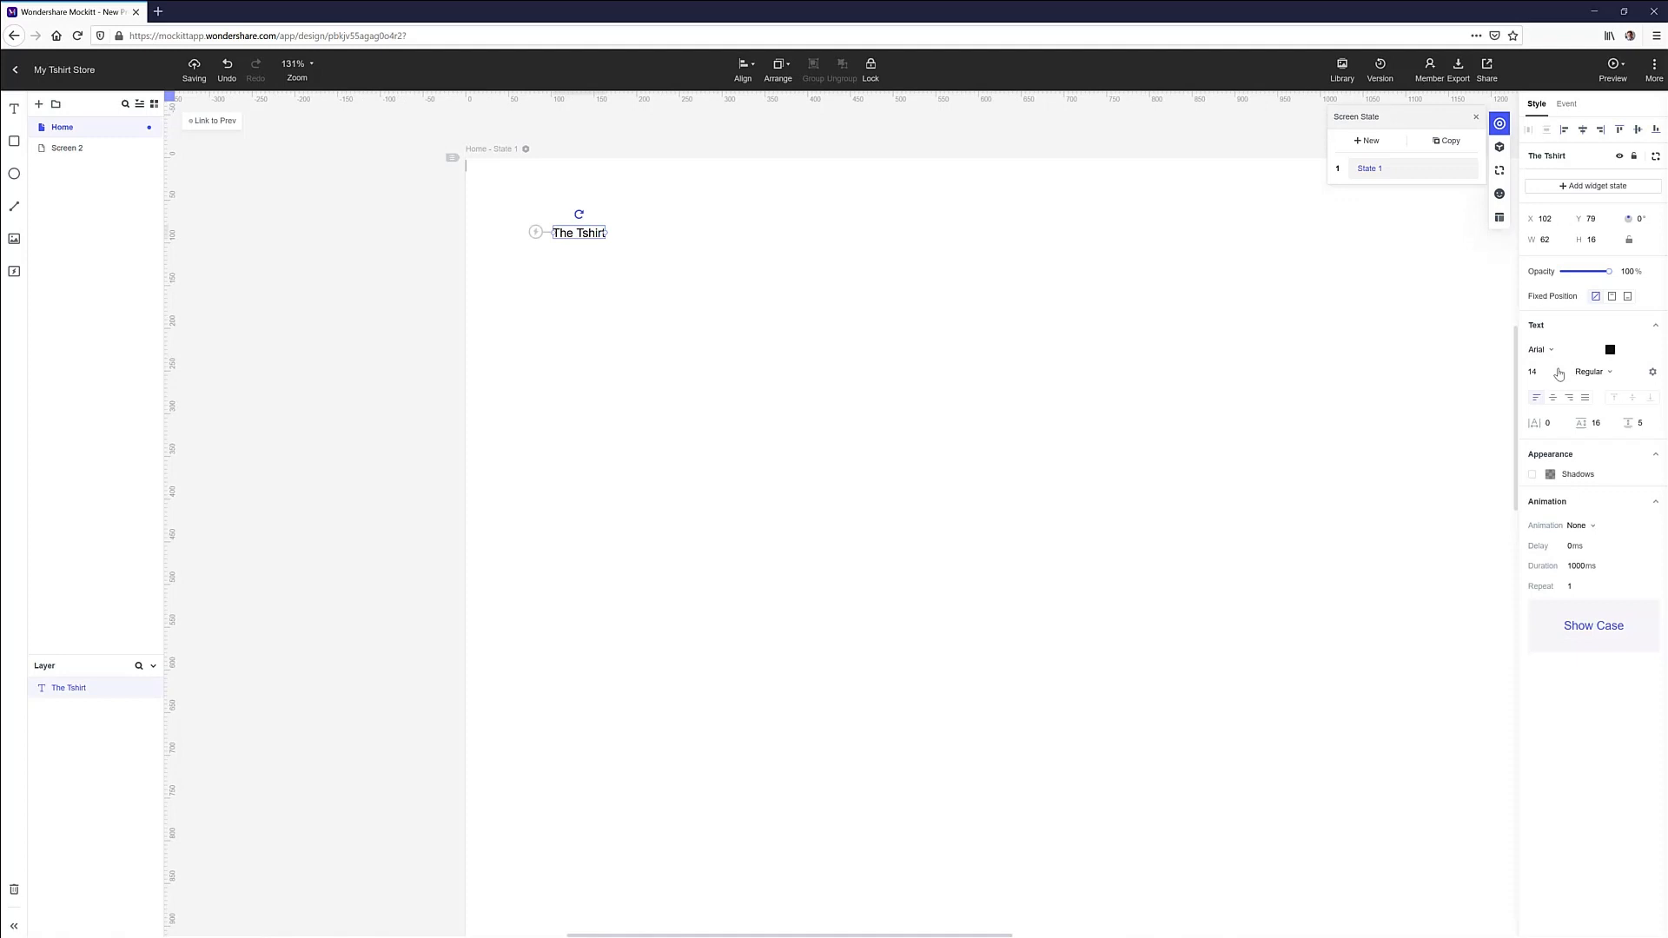
Make 'The Tshirt' logo Roboto size 18 Bold and add a second text widget beside it
left_click(1590, 371)
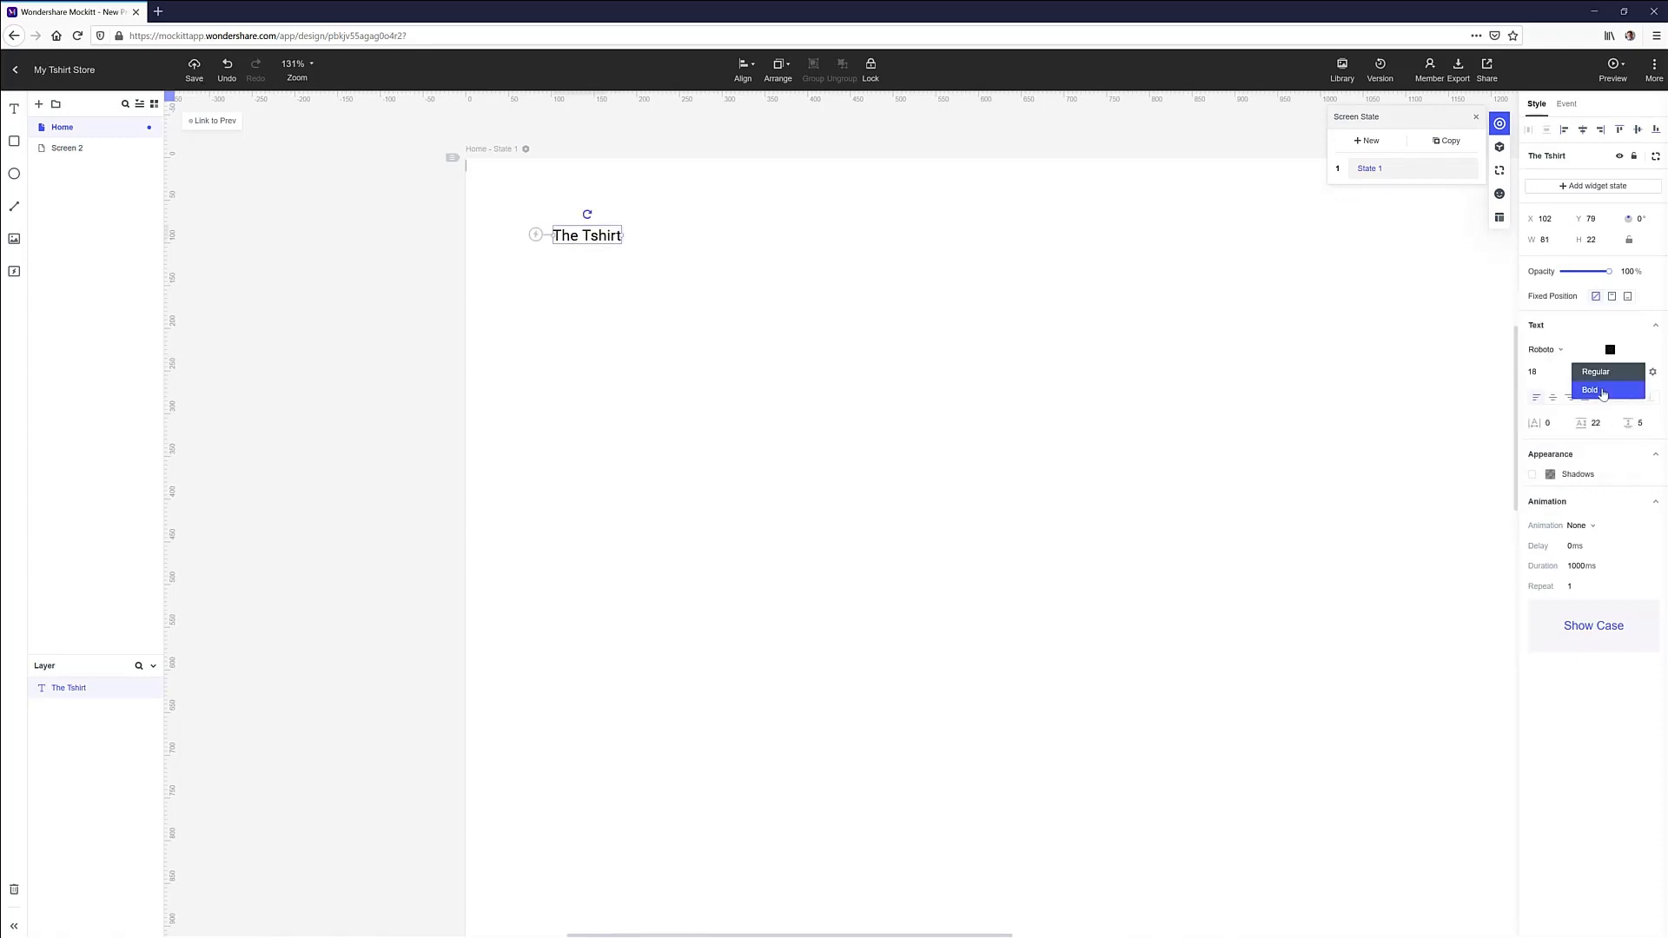
left_click(1588, 389)
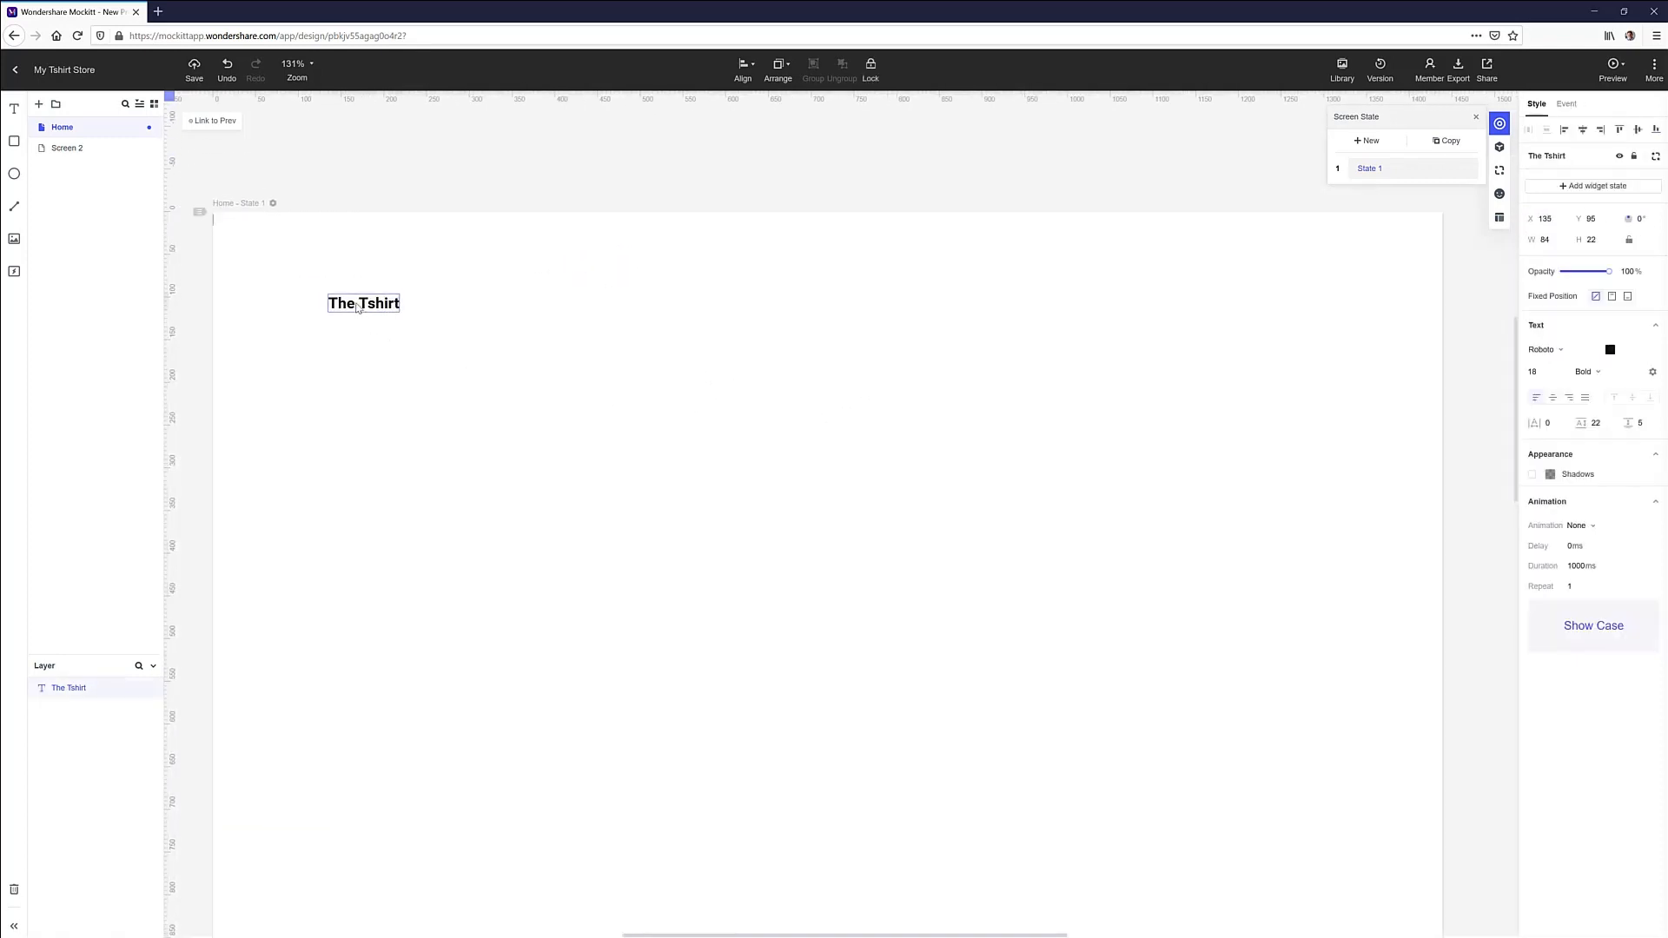
left_click(540, 416)
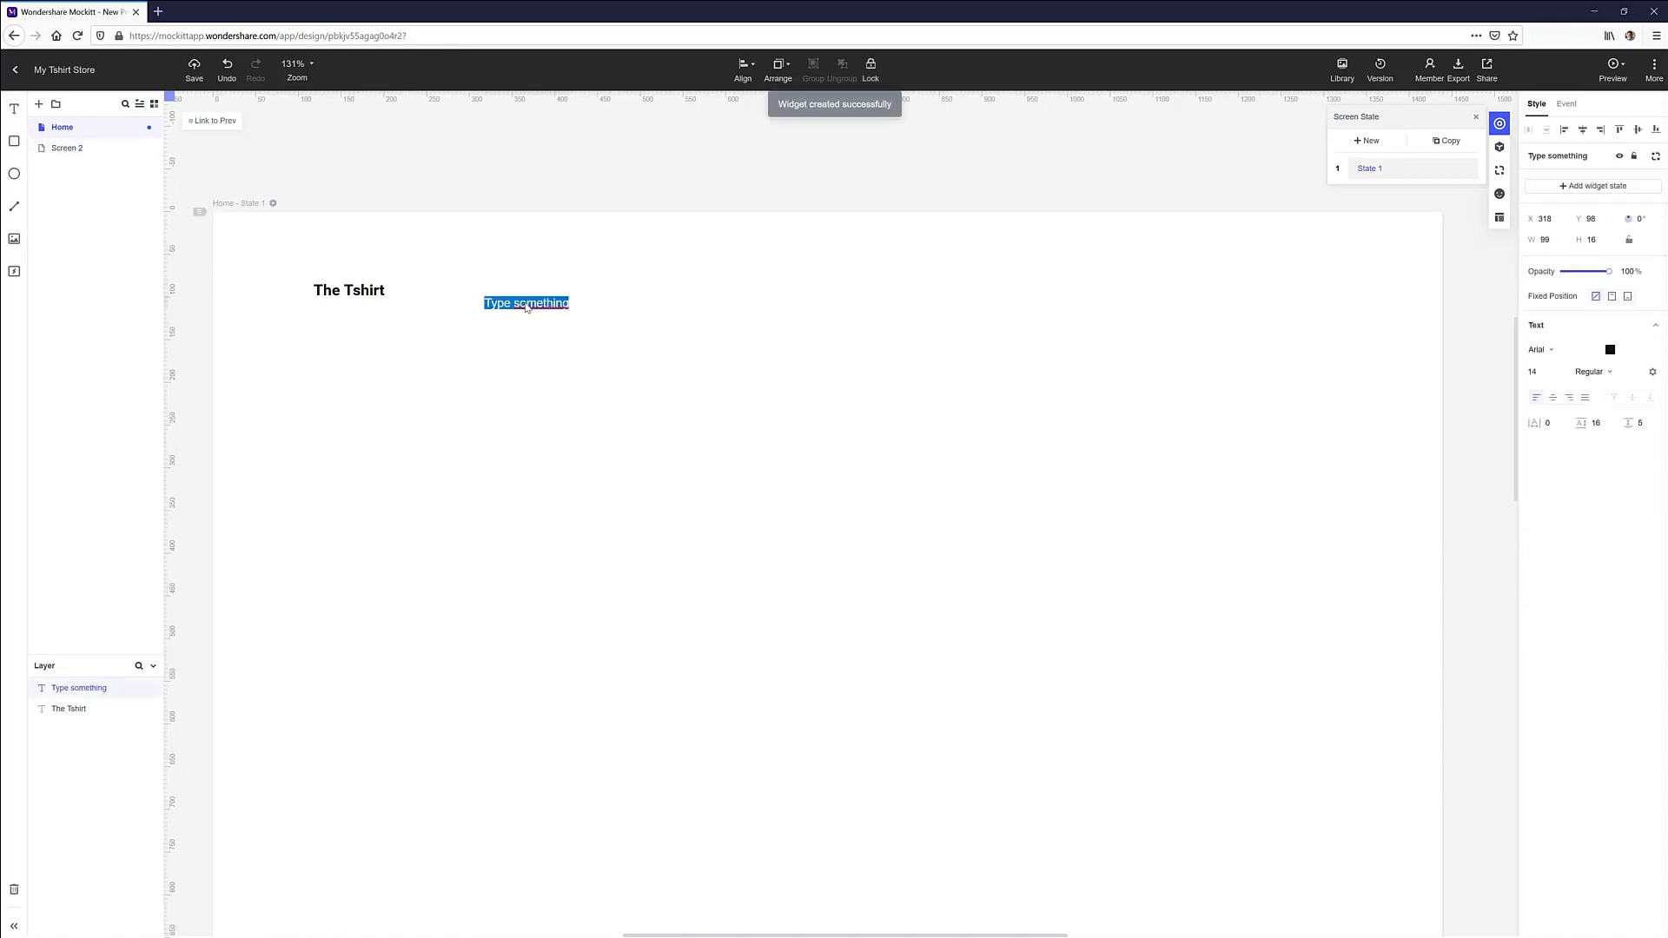
Add Men, Women, SALE and New in labels in a row at the header's top right
type("Men")
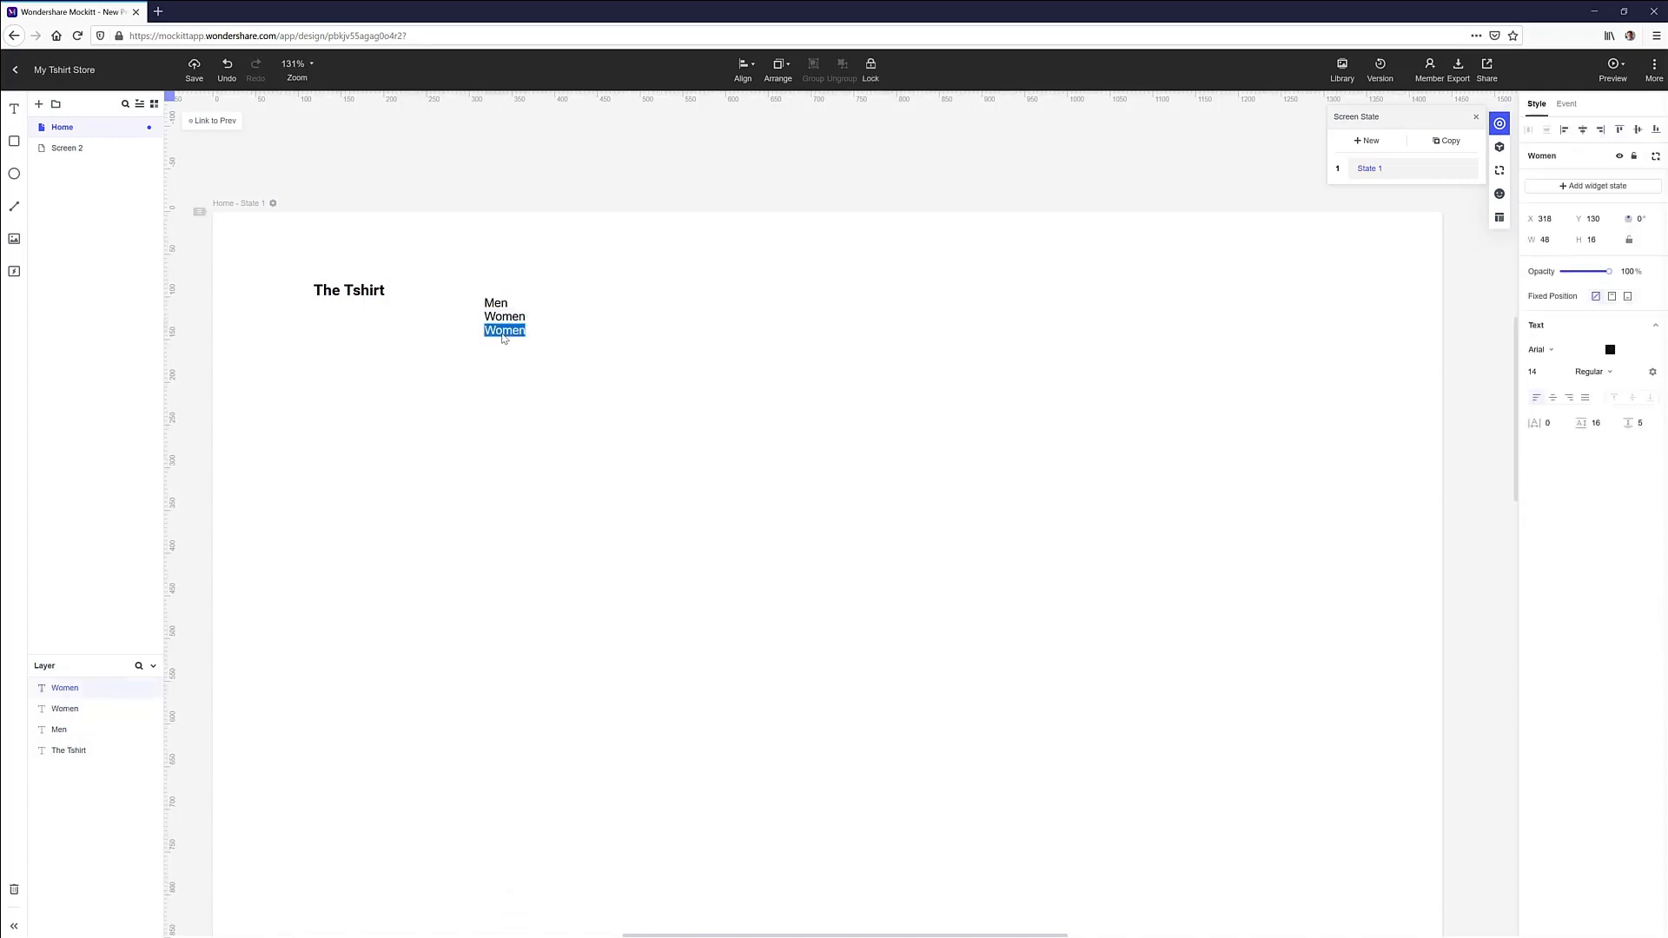
type("SALE")
type("New in")
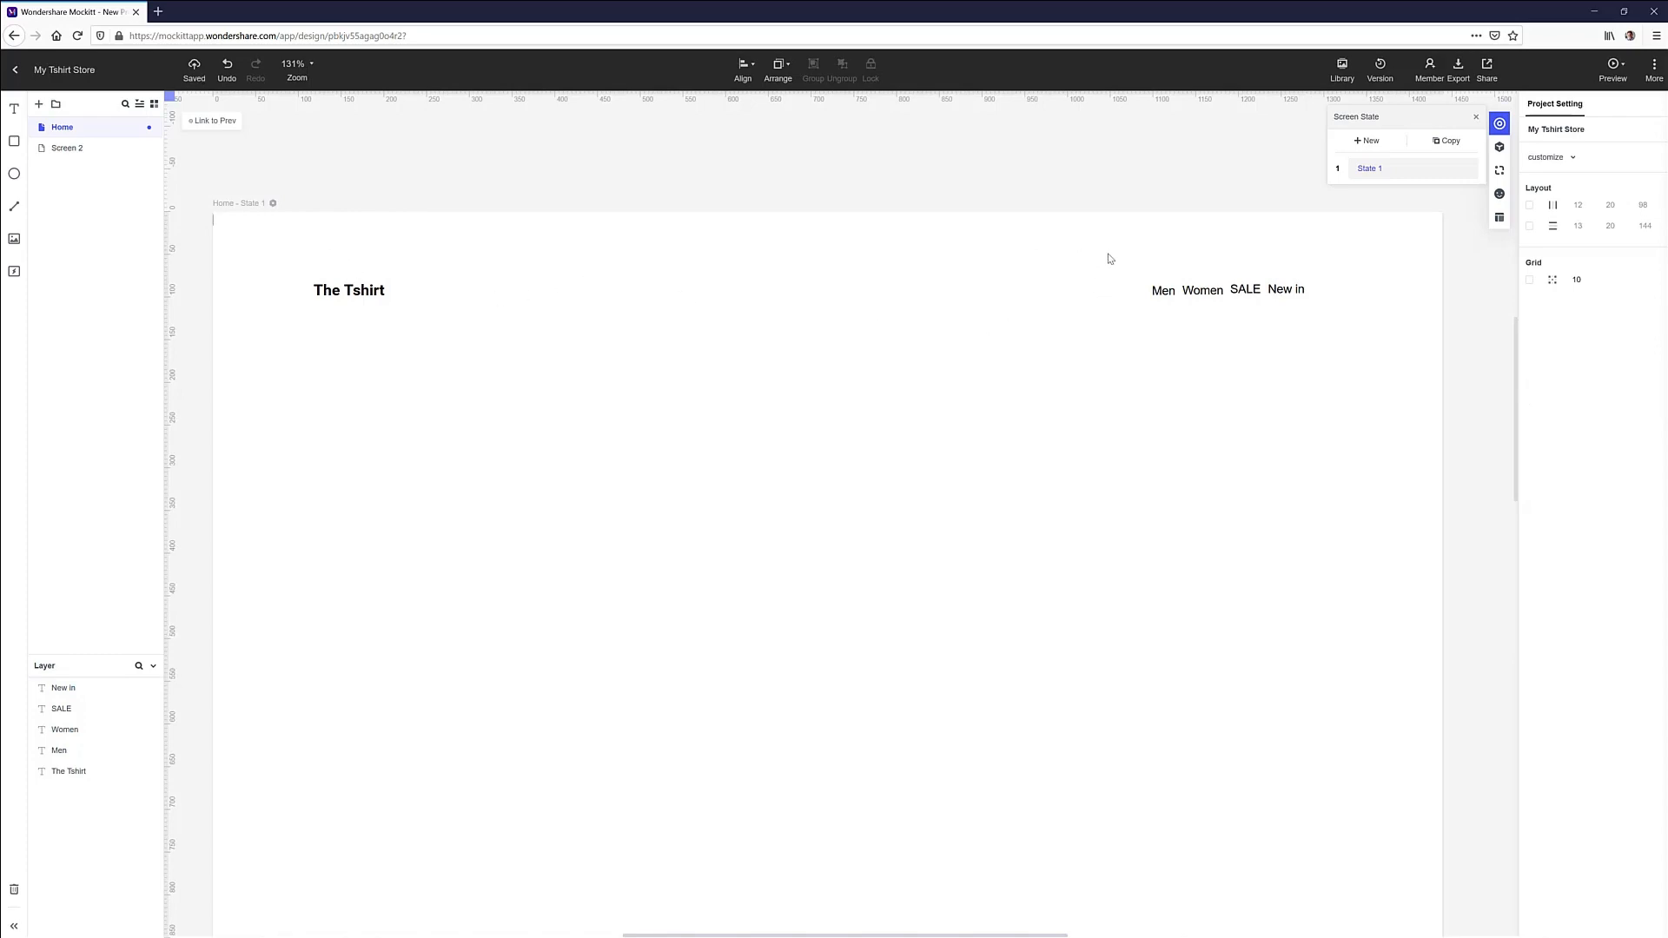
left_click(743, 69)
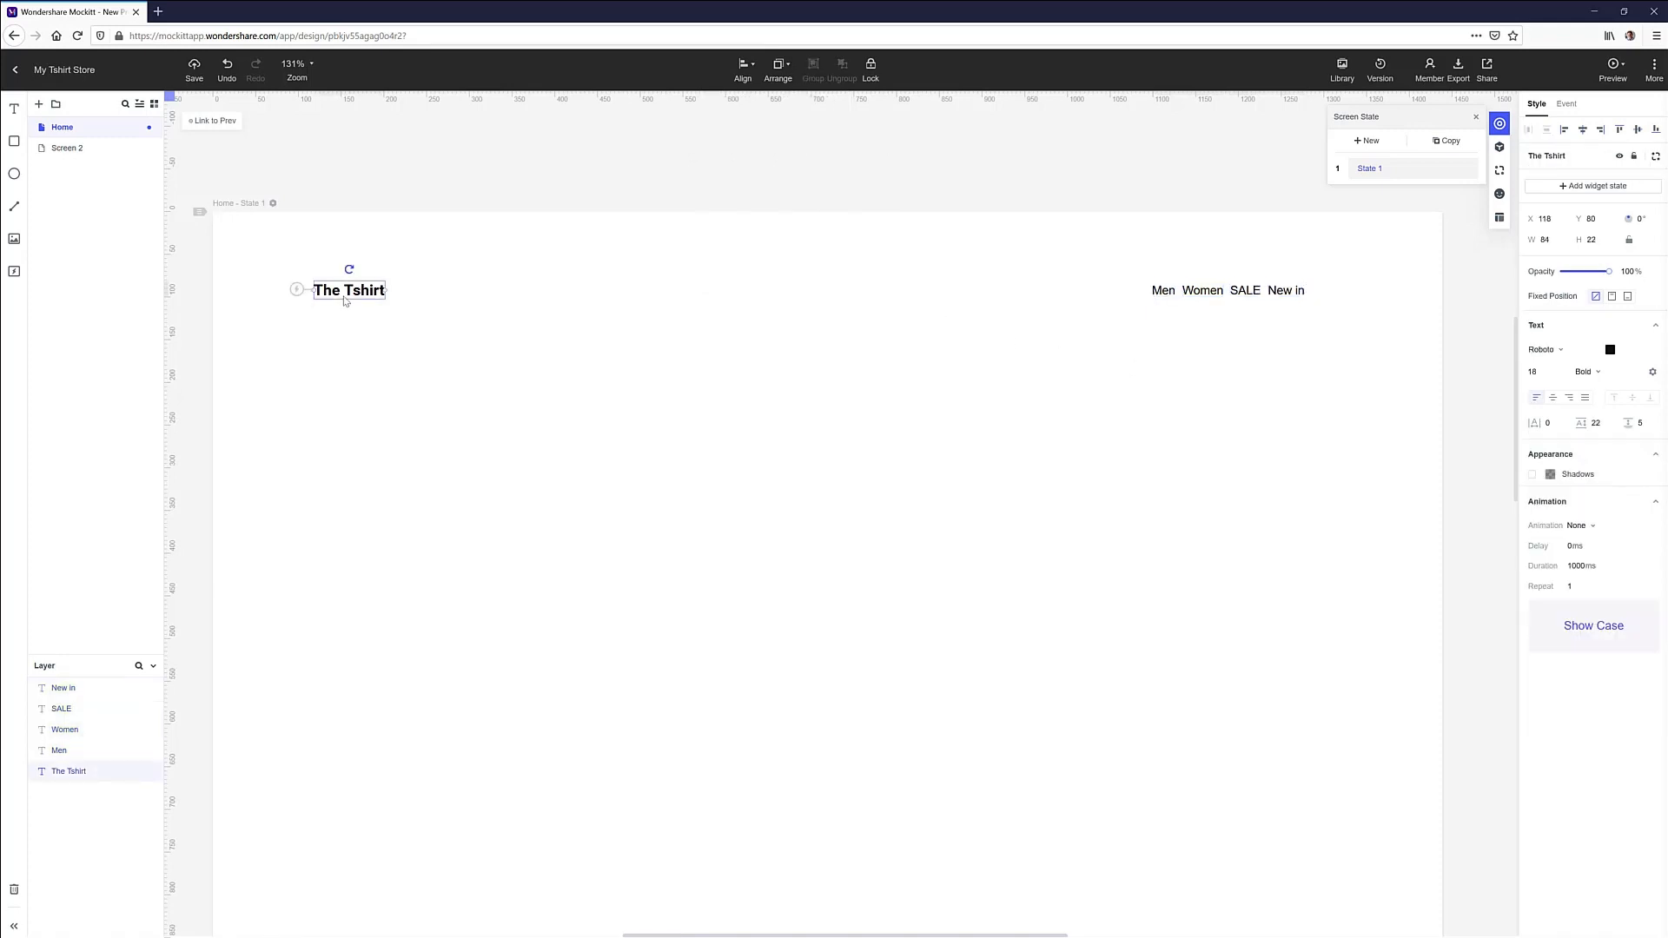
mouse_move(1499, 194)
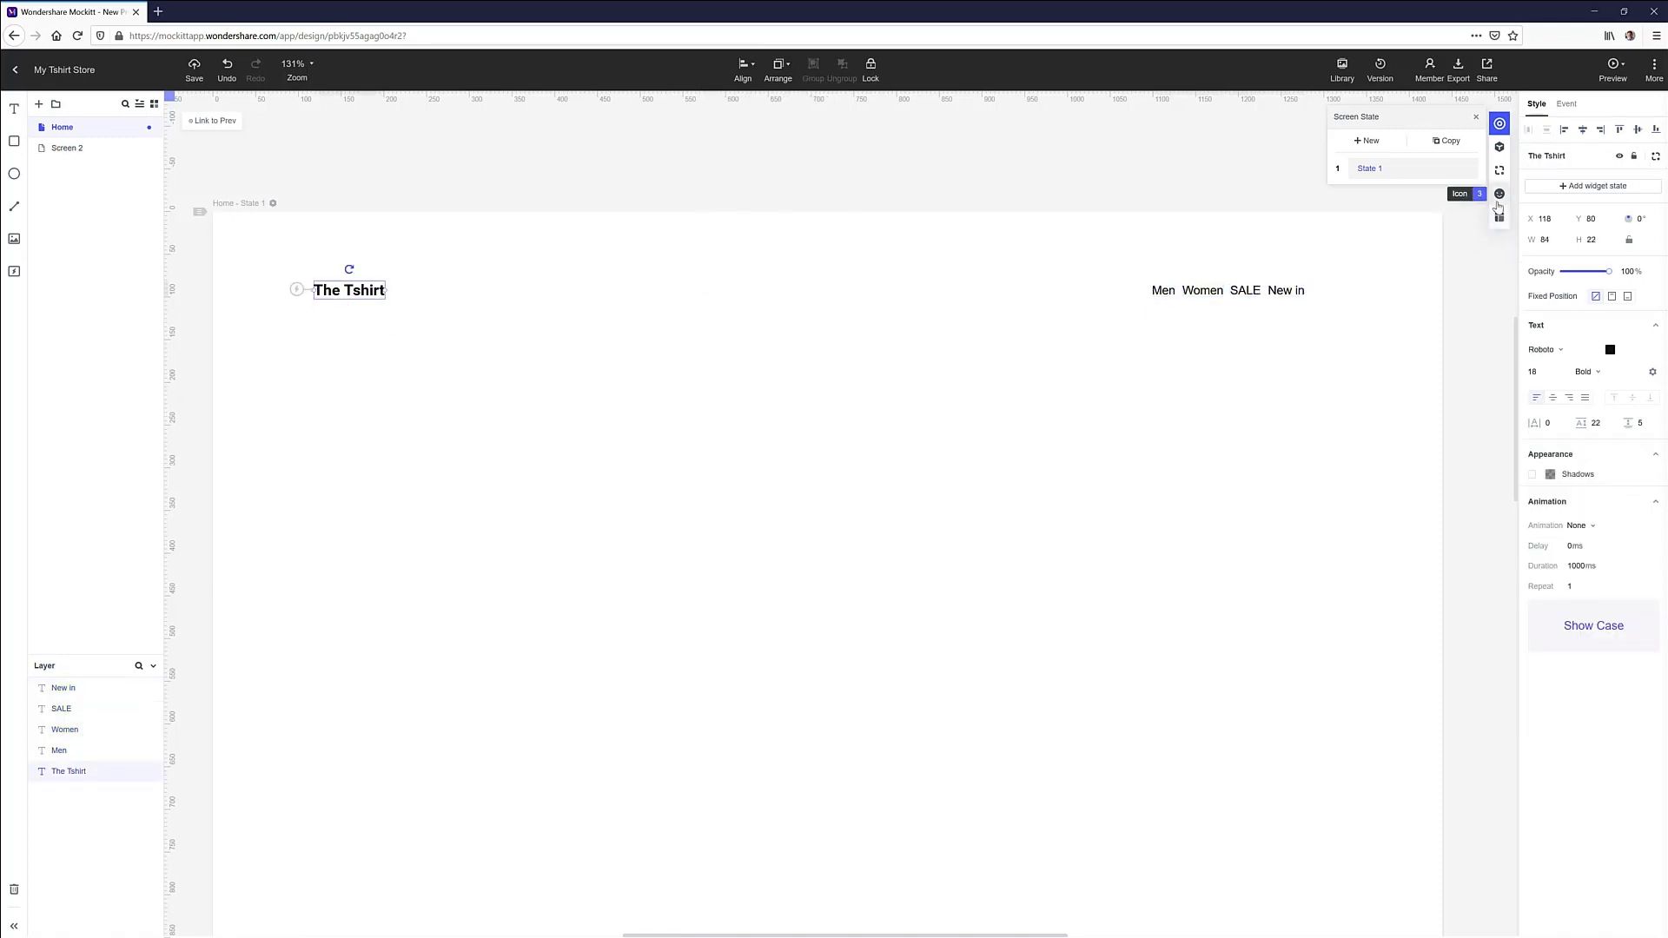
Insert cart, user and search icons from the Icon Library and select the nav items together
left_click(1498, 193)
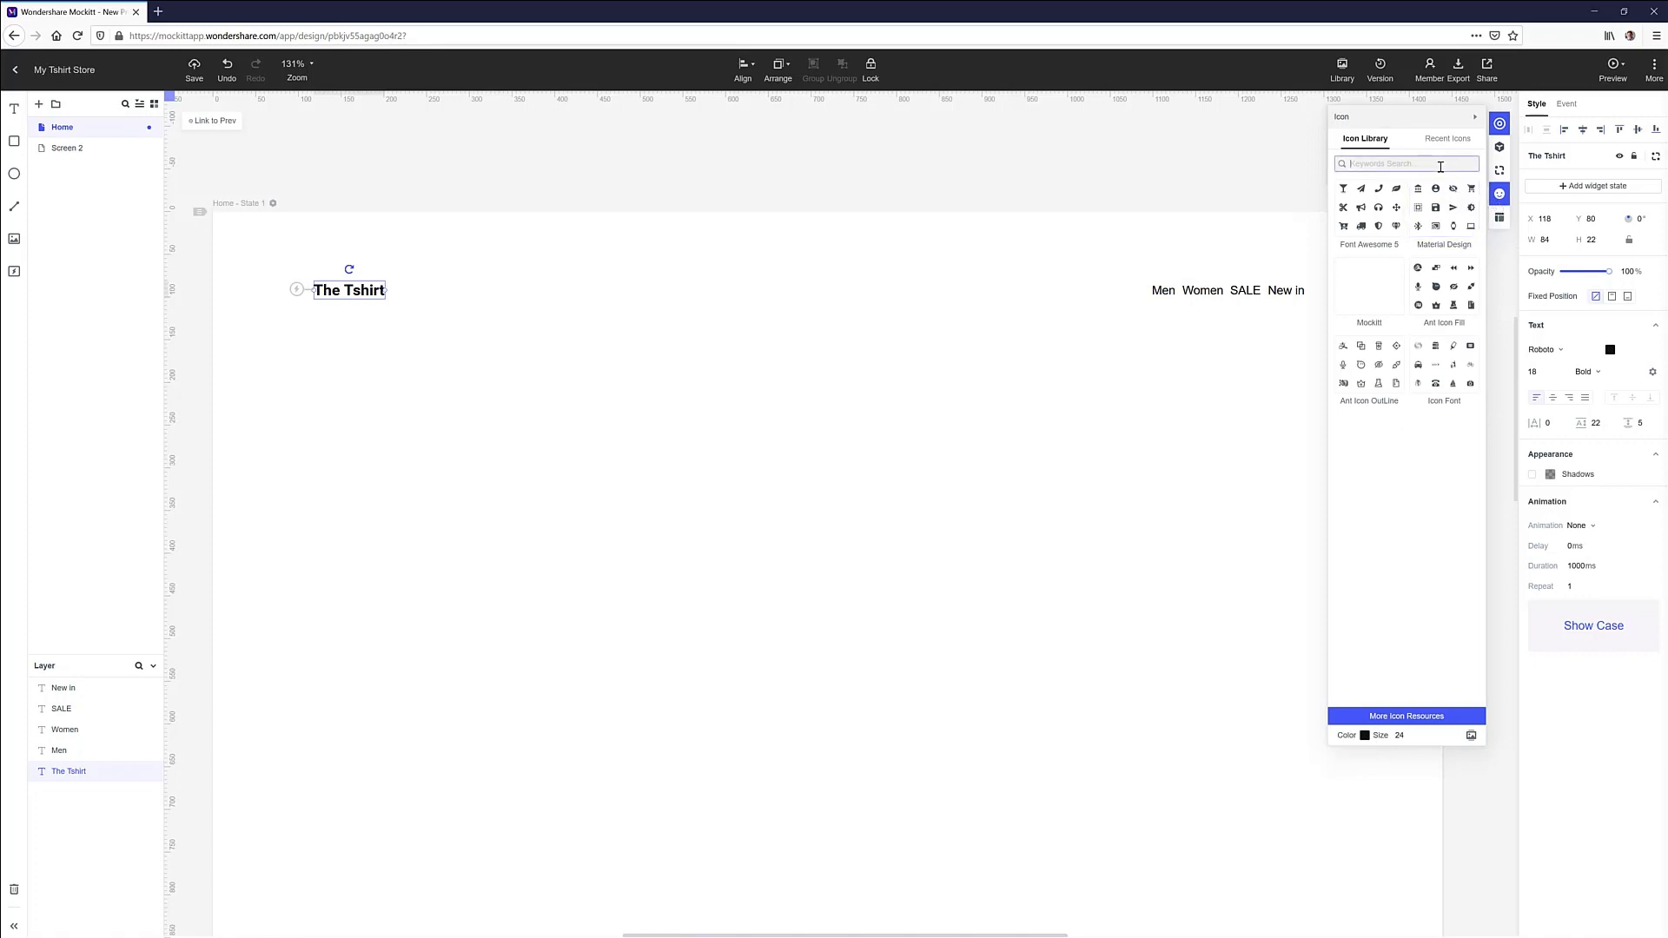
left_click(193, 66)
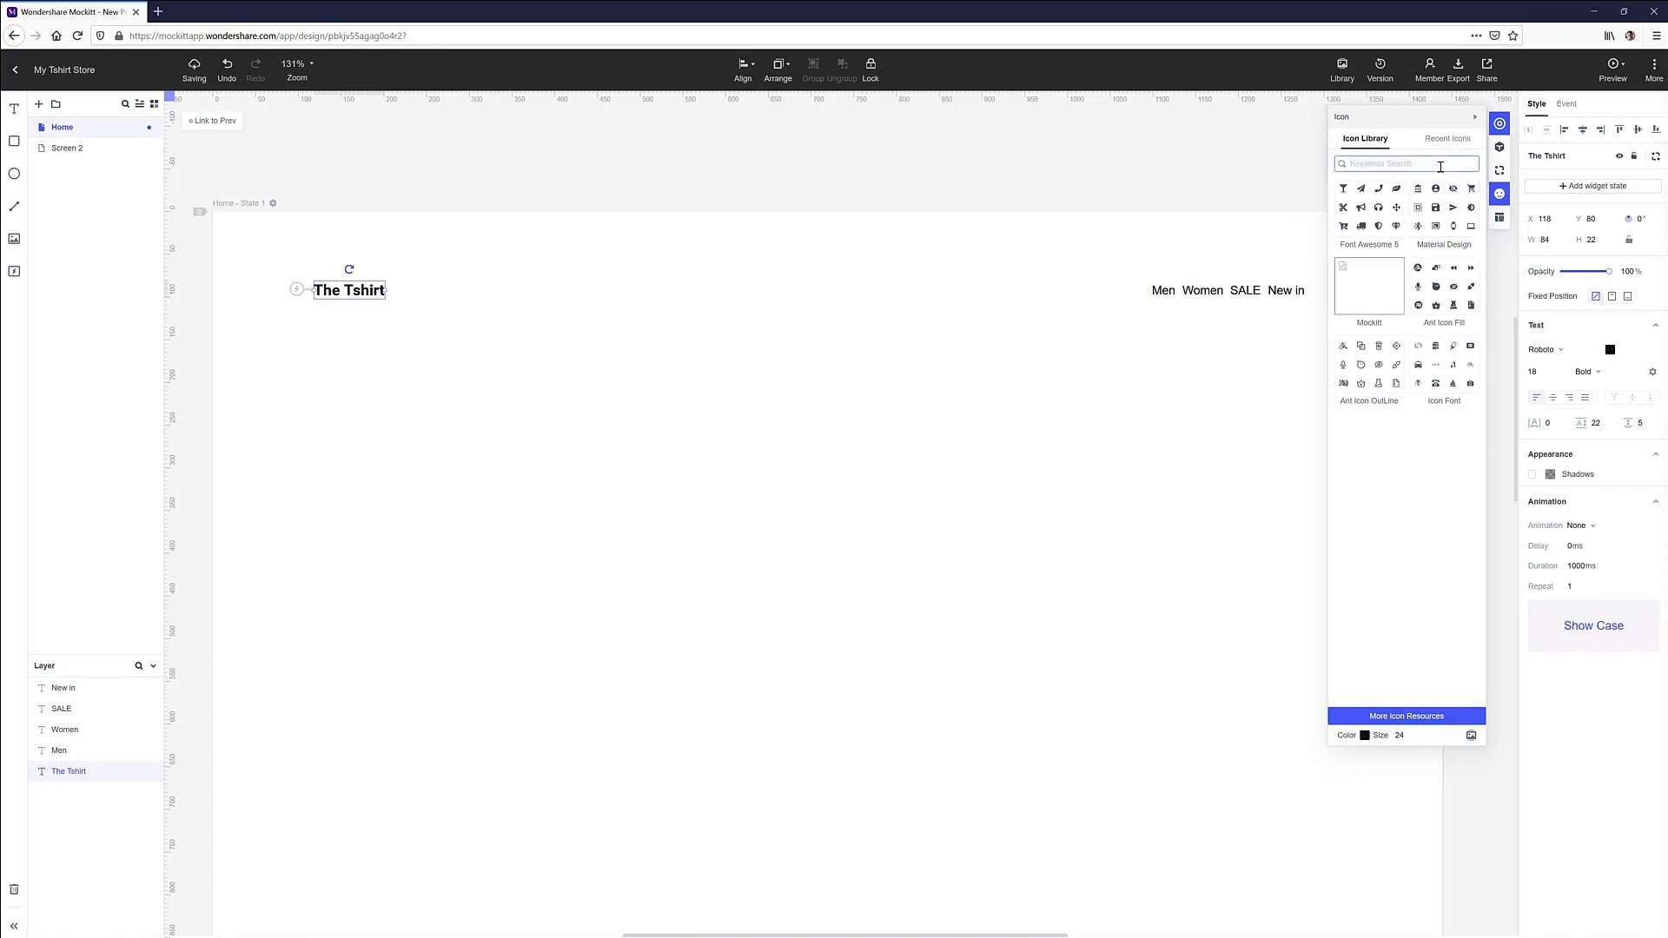
type("cart")
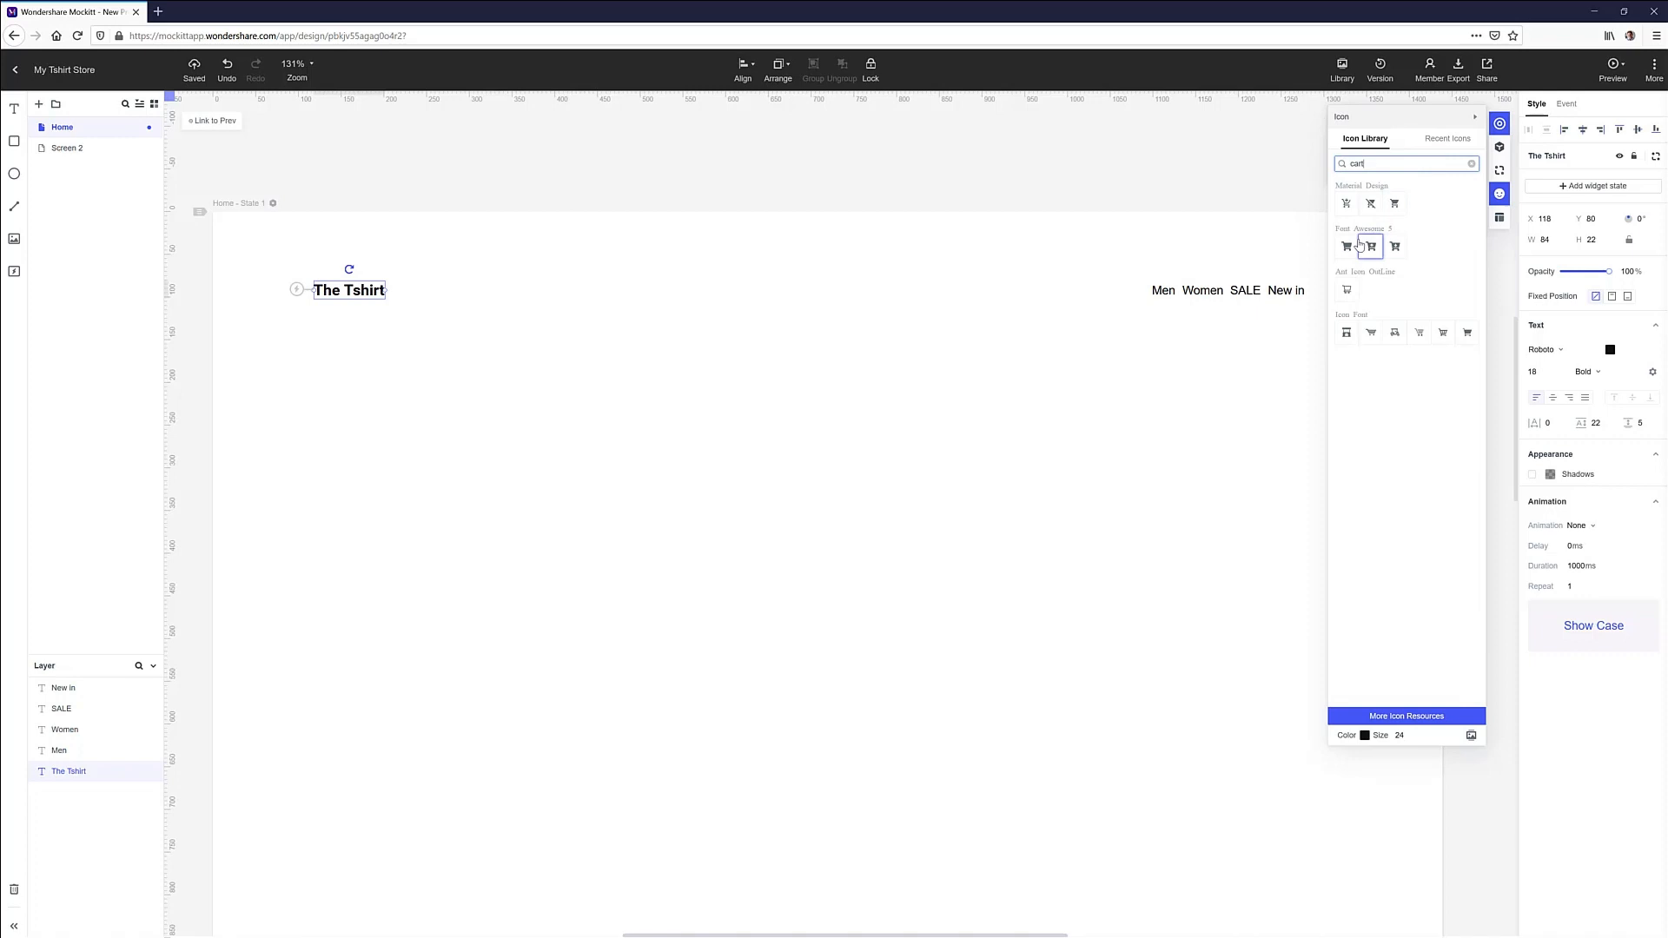
left_click(1371, 246)
type("user")
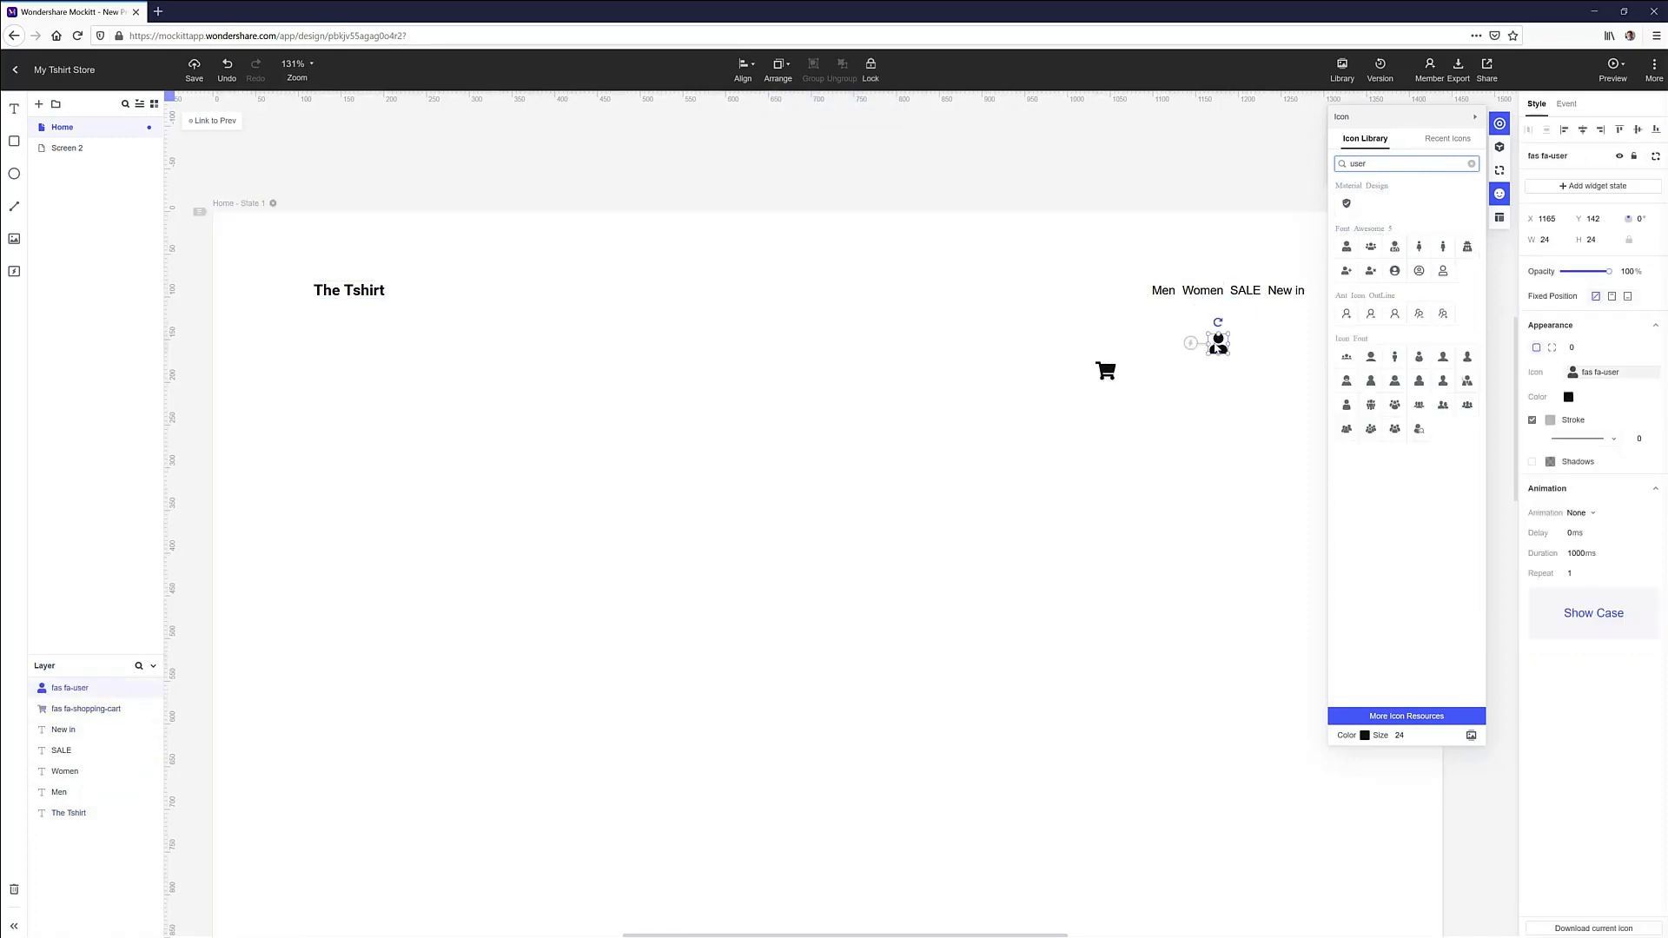
type("sea")
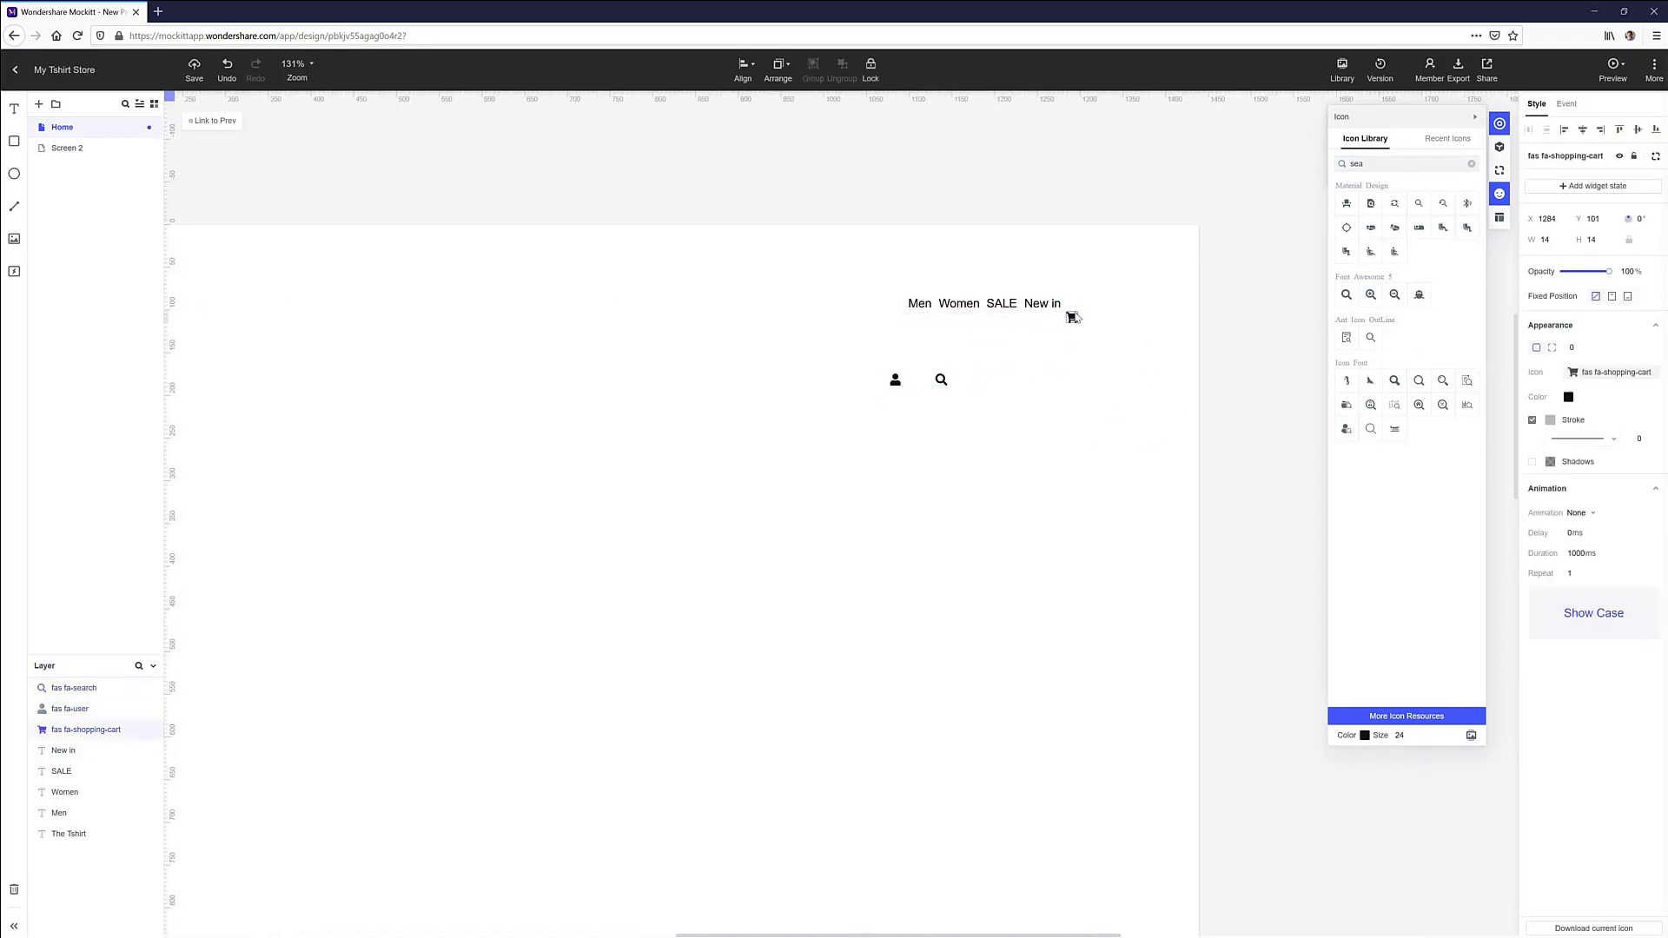
left_click(896, 380)
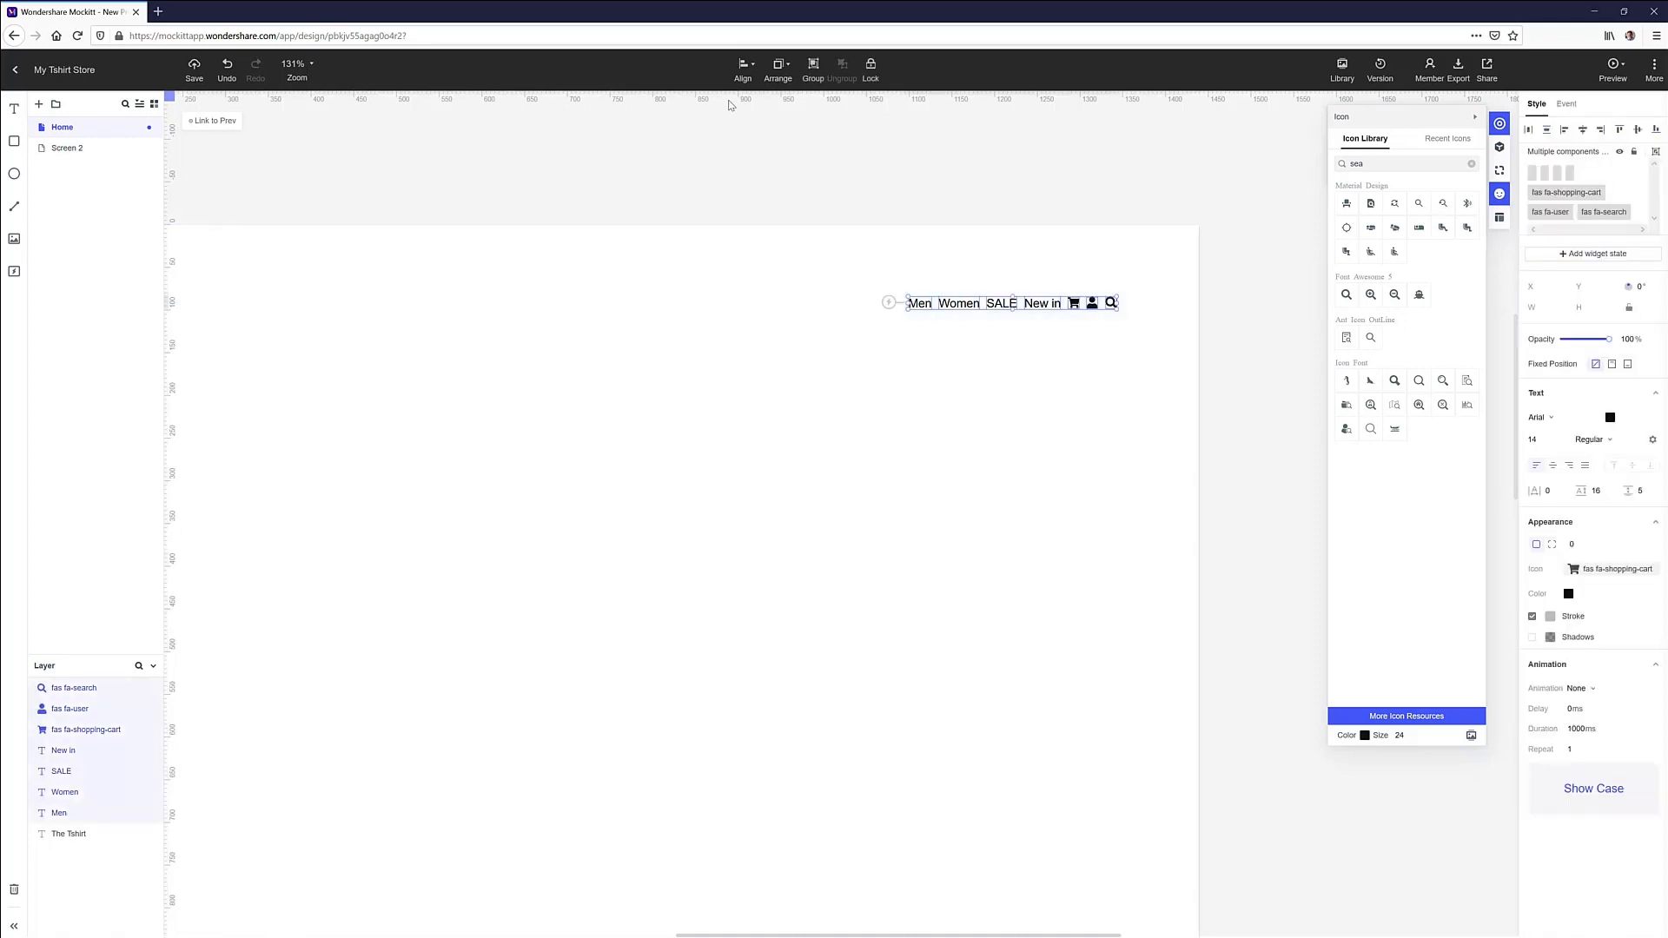
Vertically centre the header links and icons, group the header, and add a 1440×780 image block
left_click(742, 69)
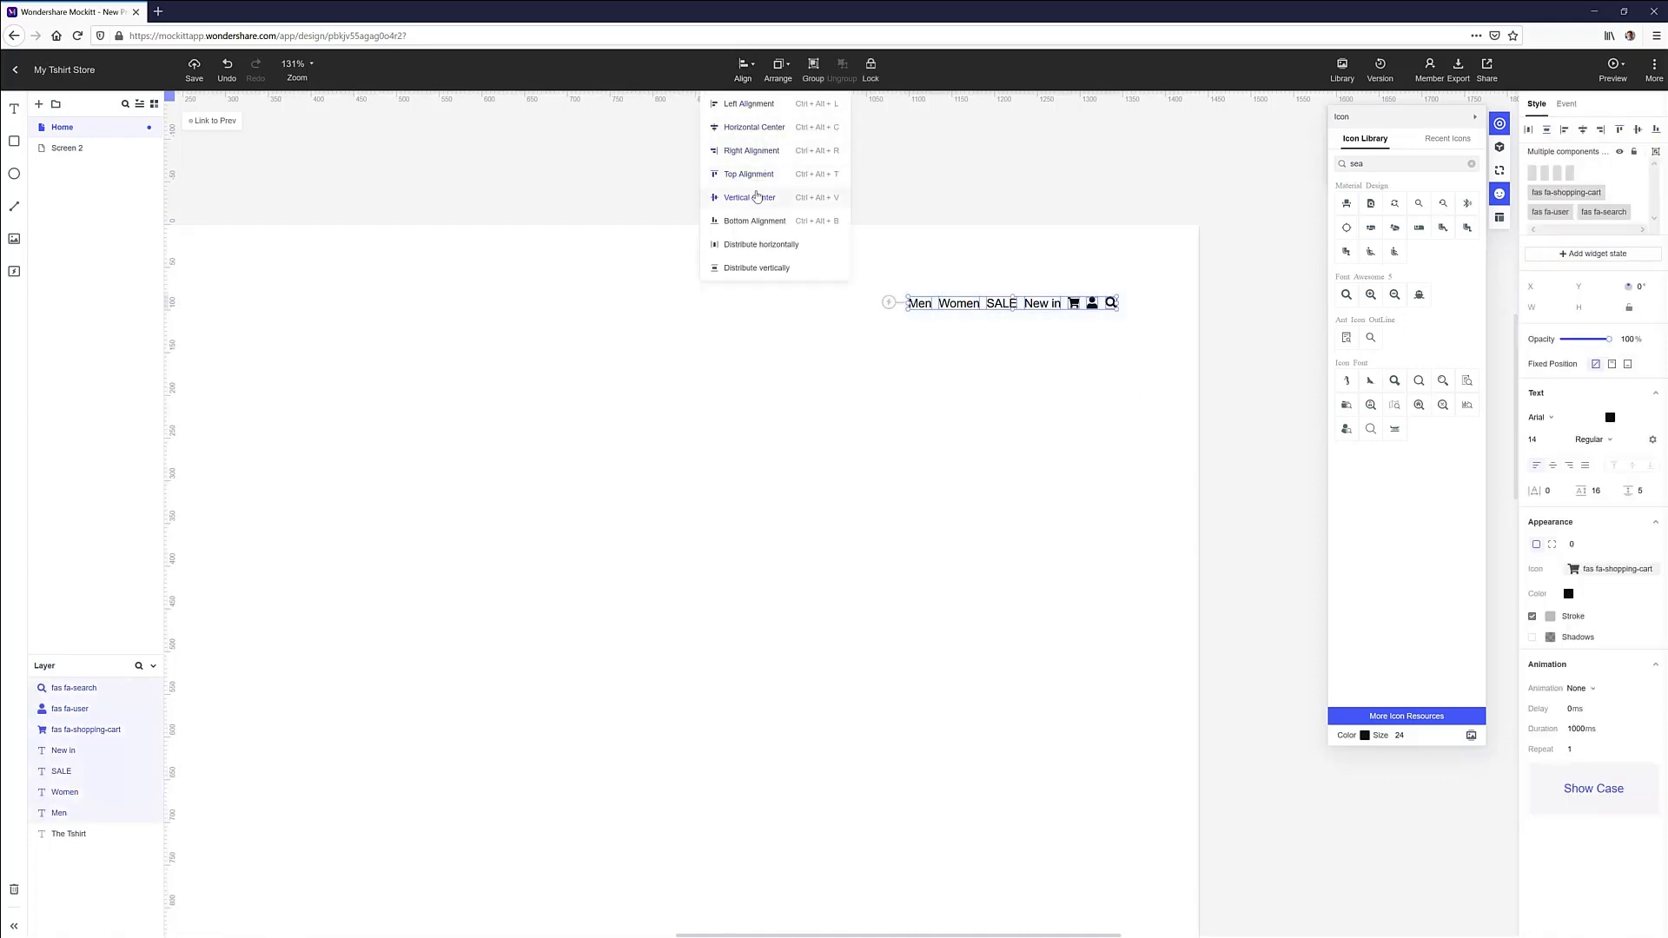
left_click(967, 367)
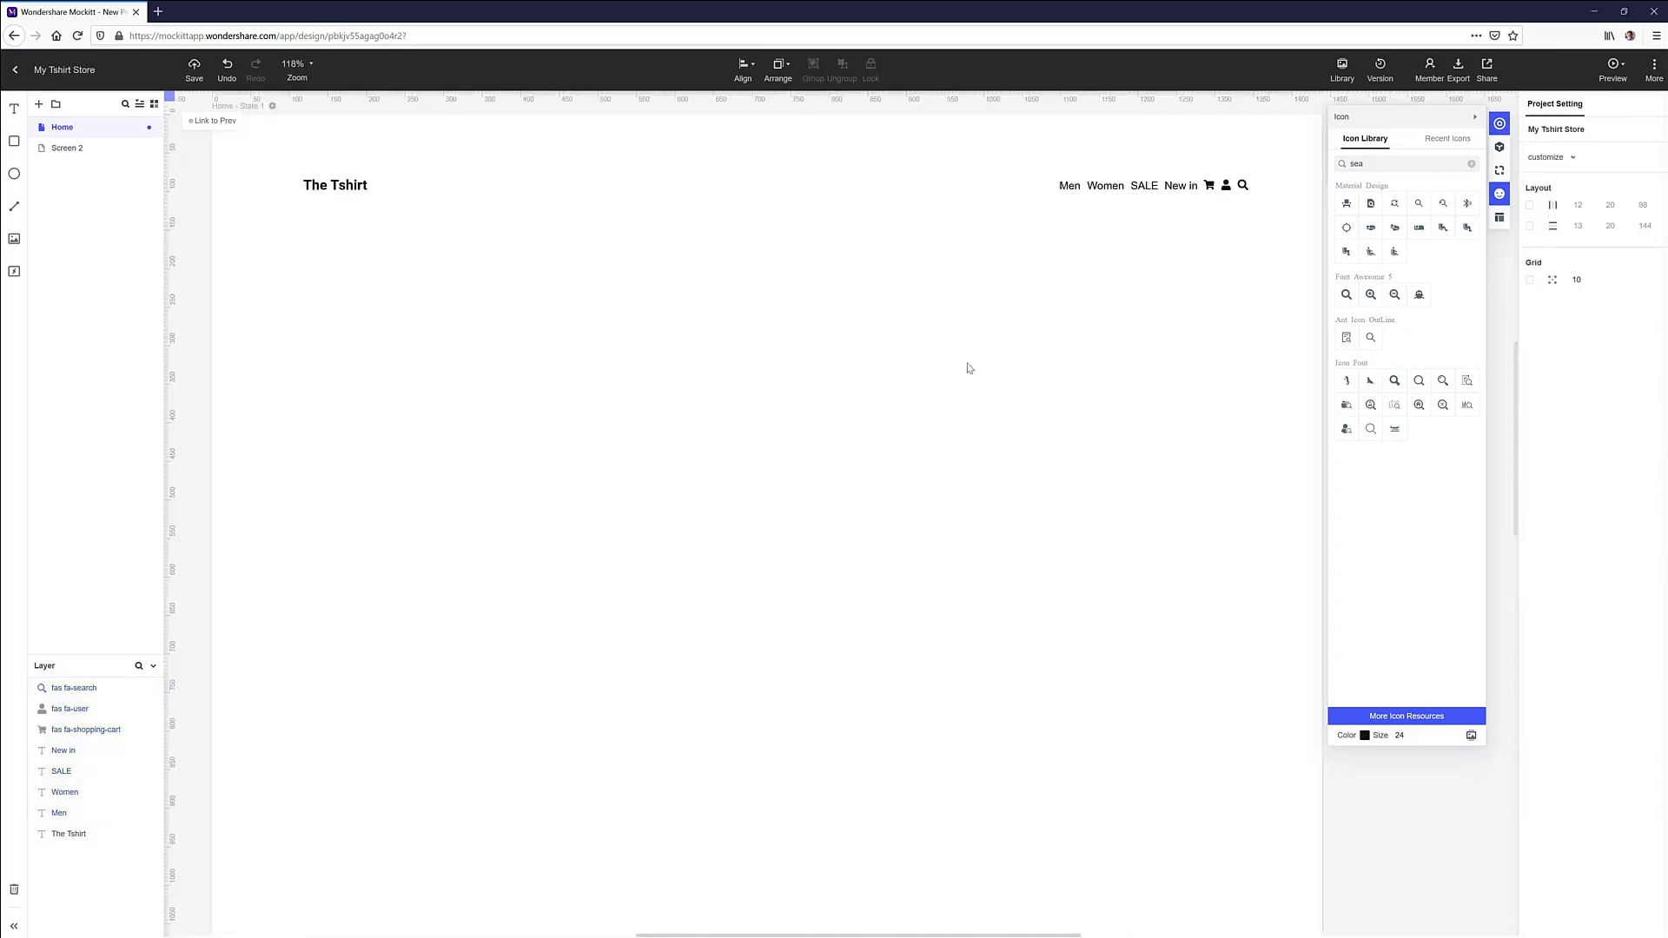
mouse_move(952, 369)
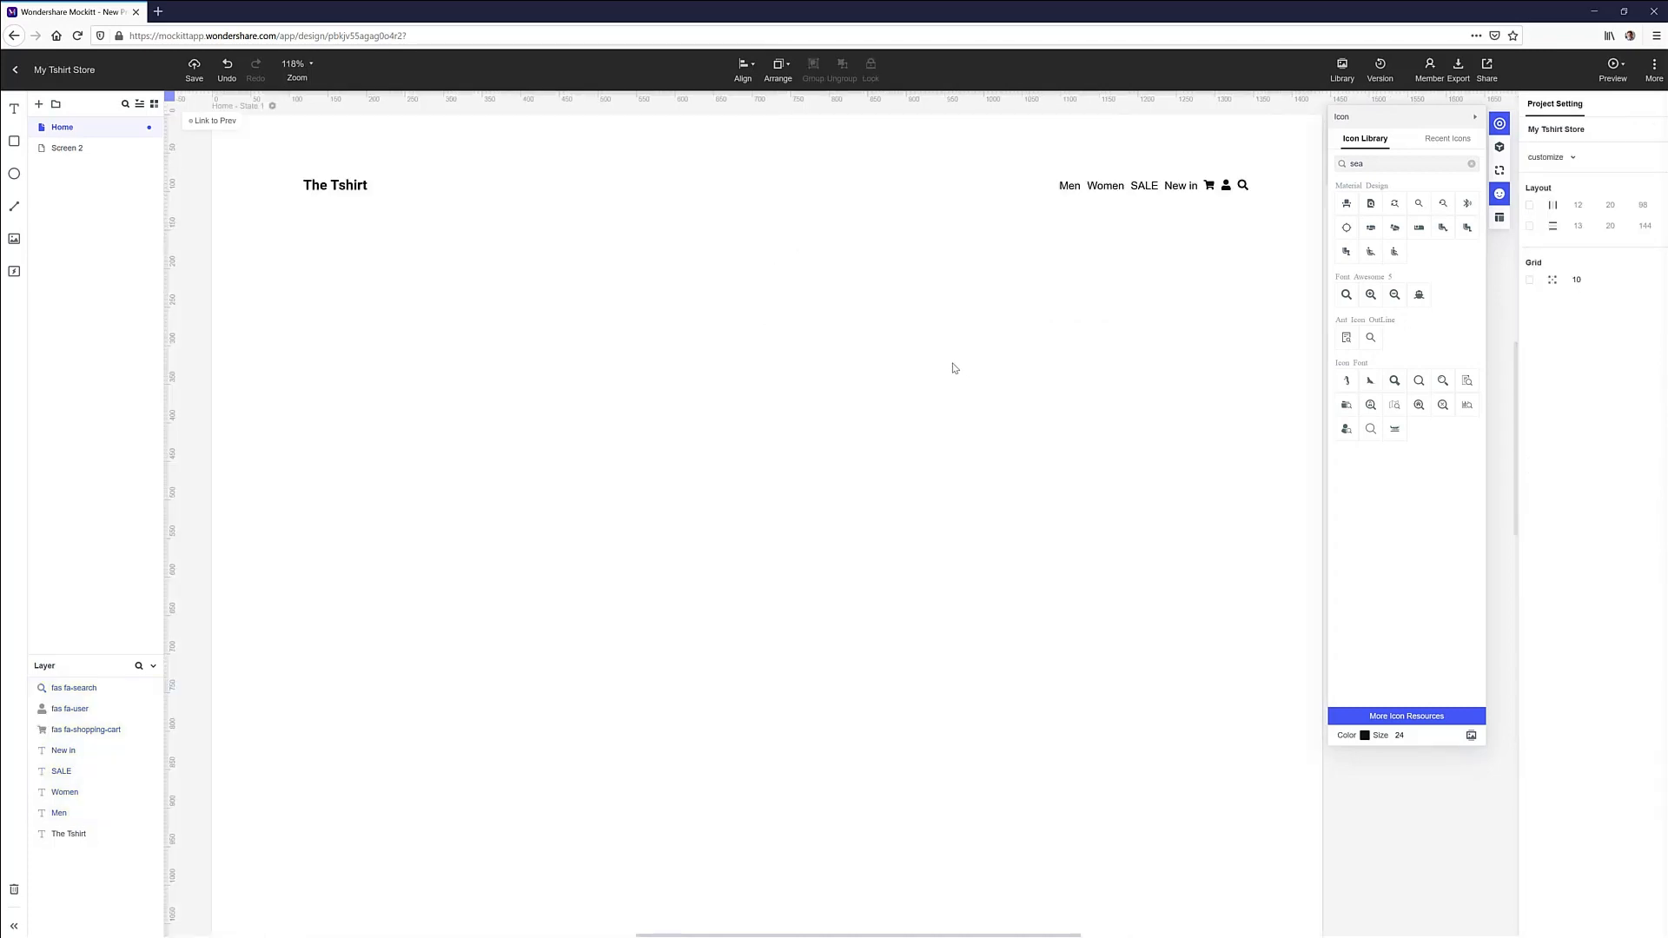
mouse_move(418, 190)
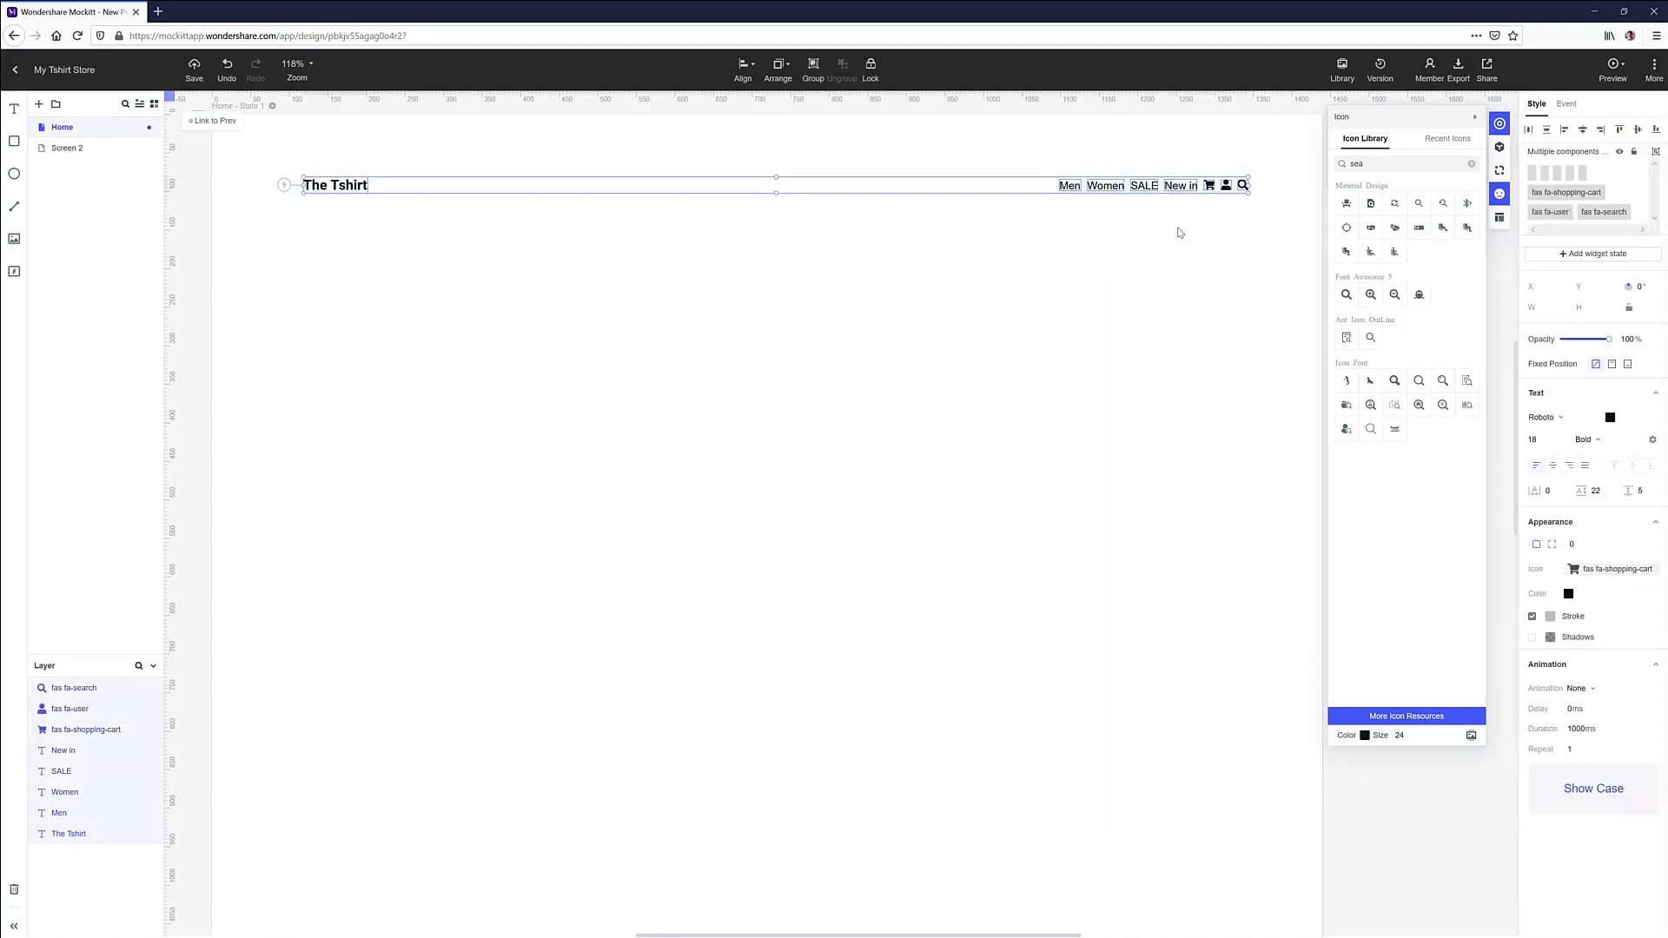
right_click(1143, 185)
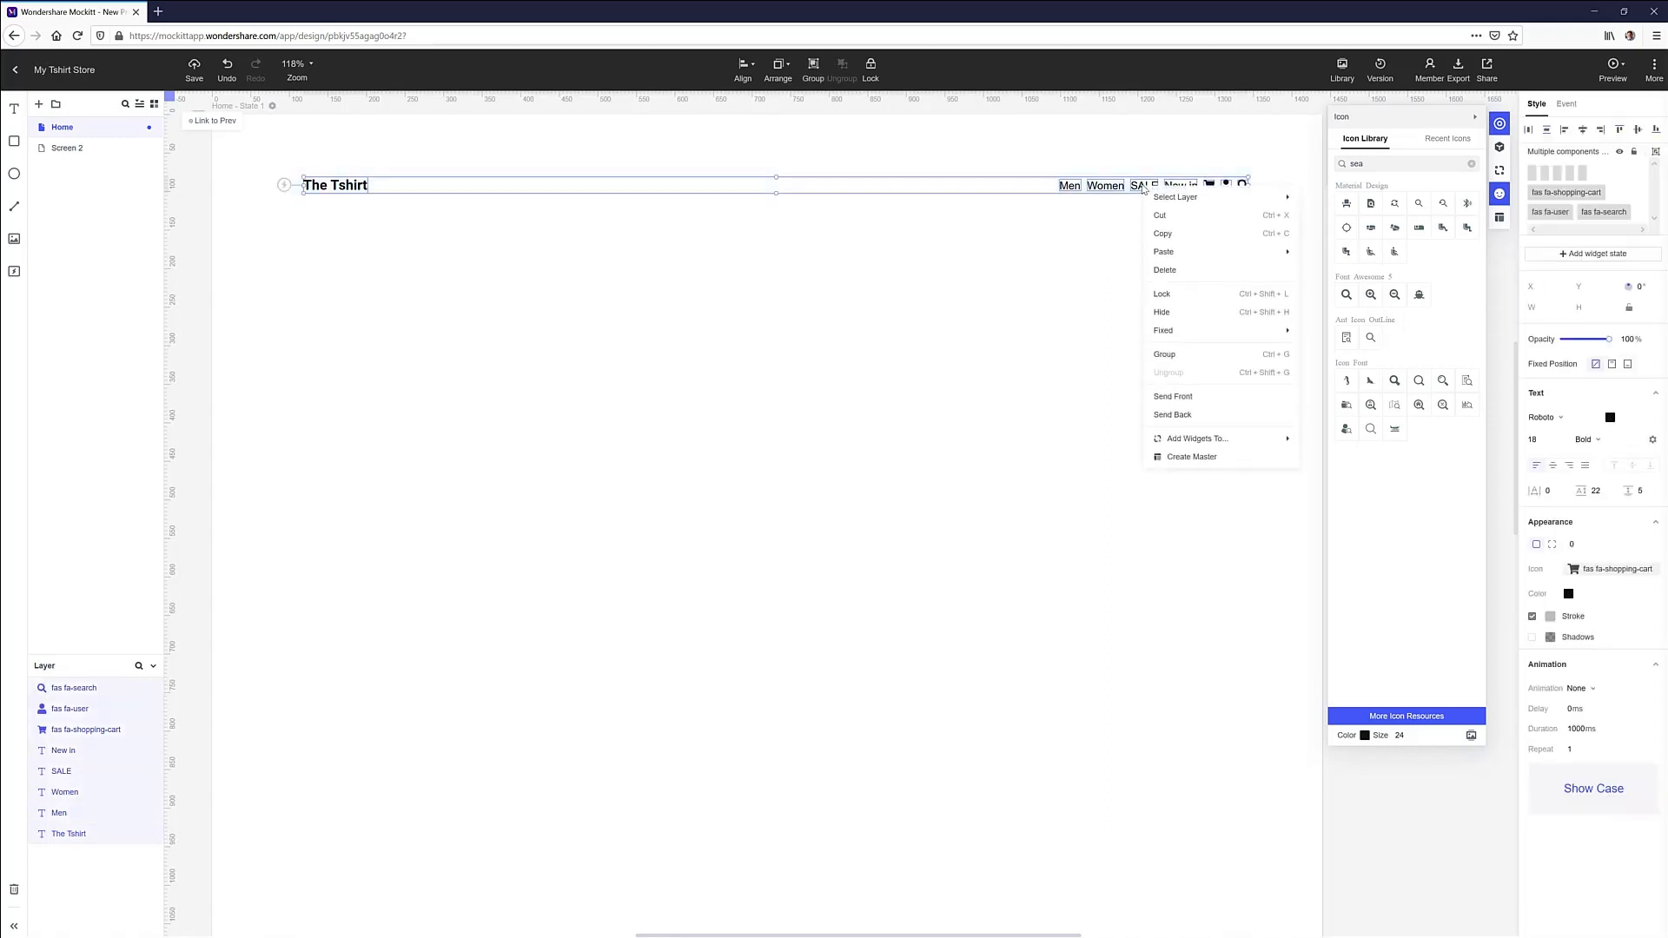
mouse_move(1163, 354)
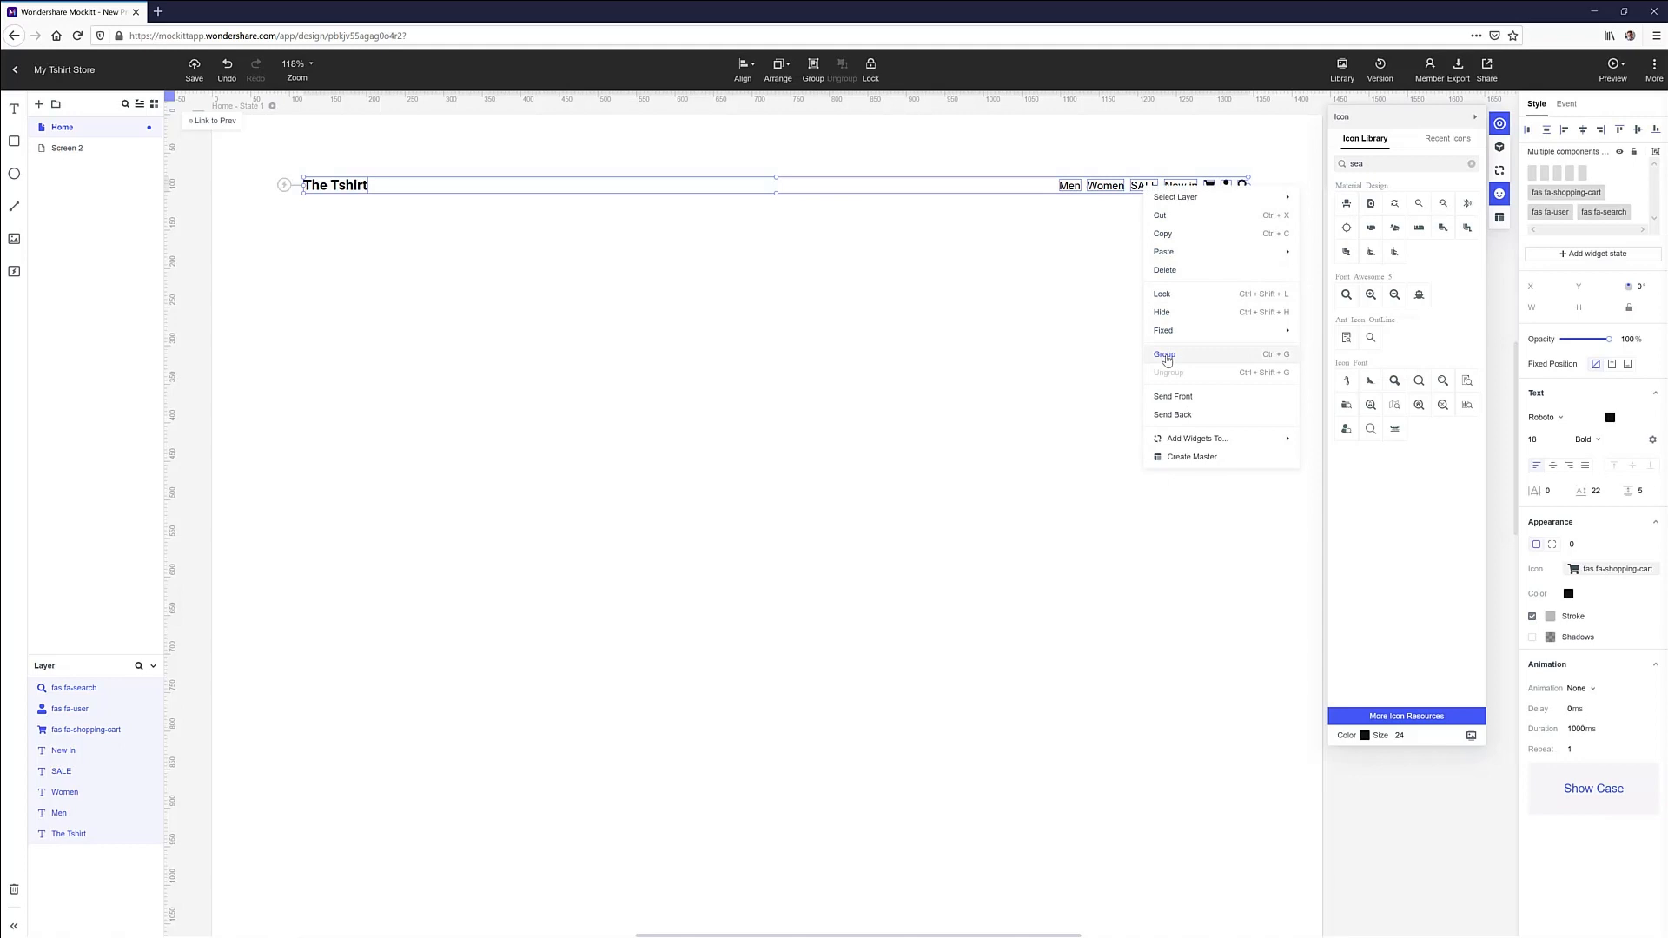
mouse_move(1283, 365)
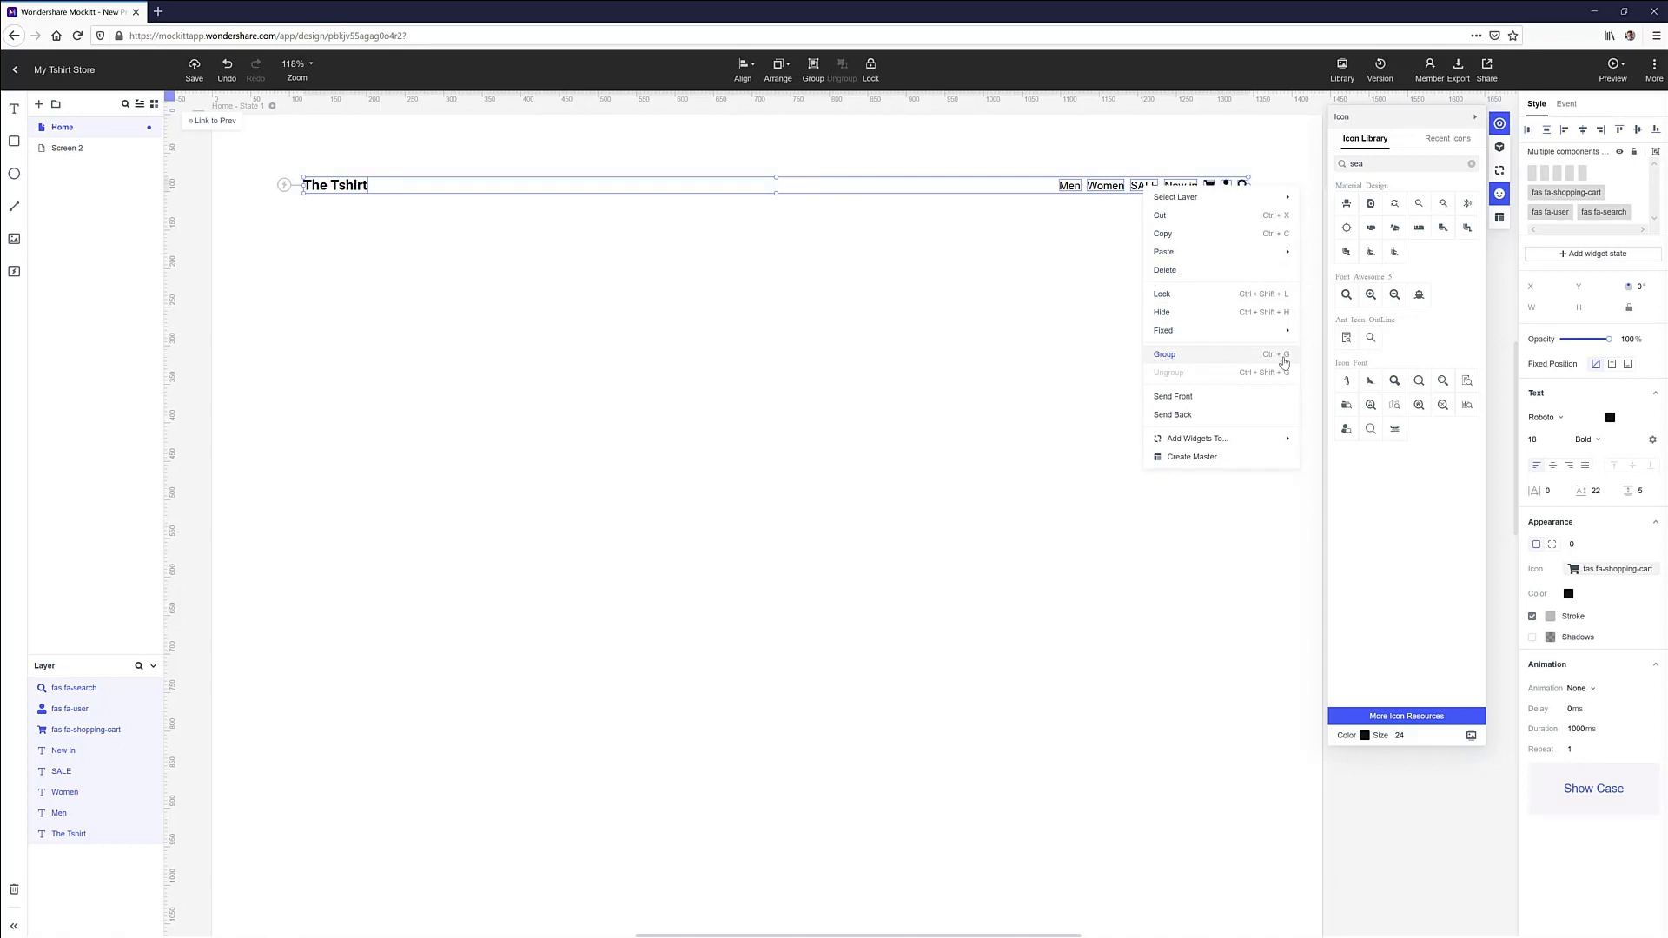
left_click(1164, 354)
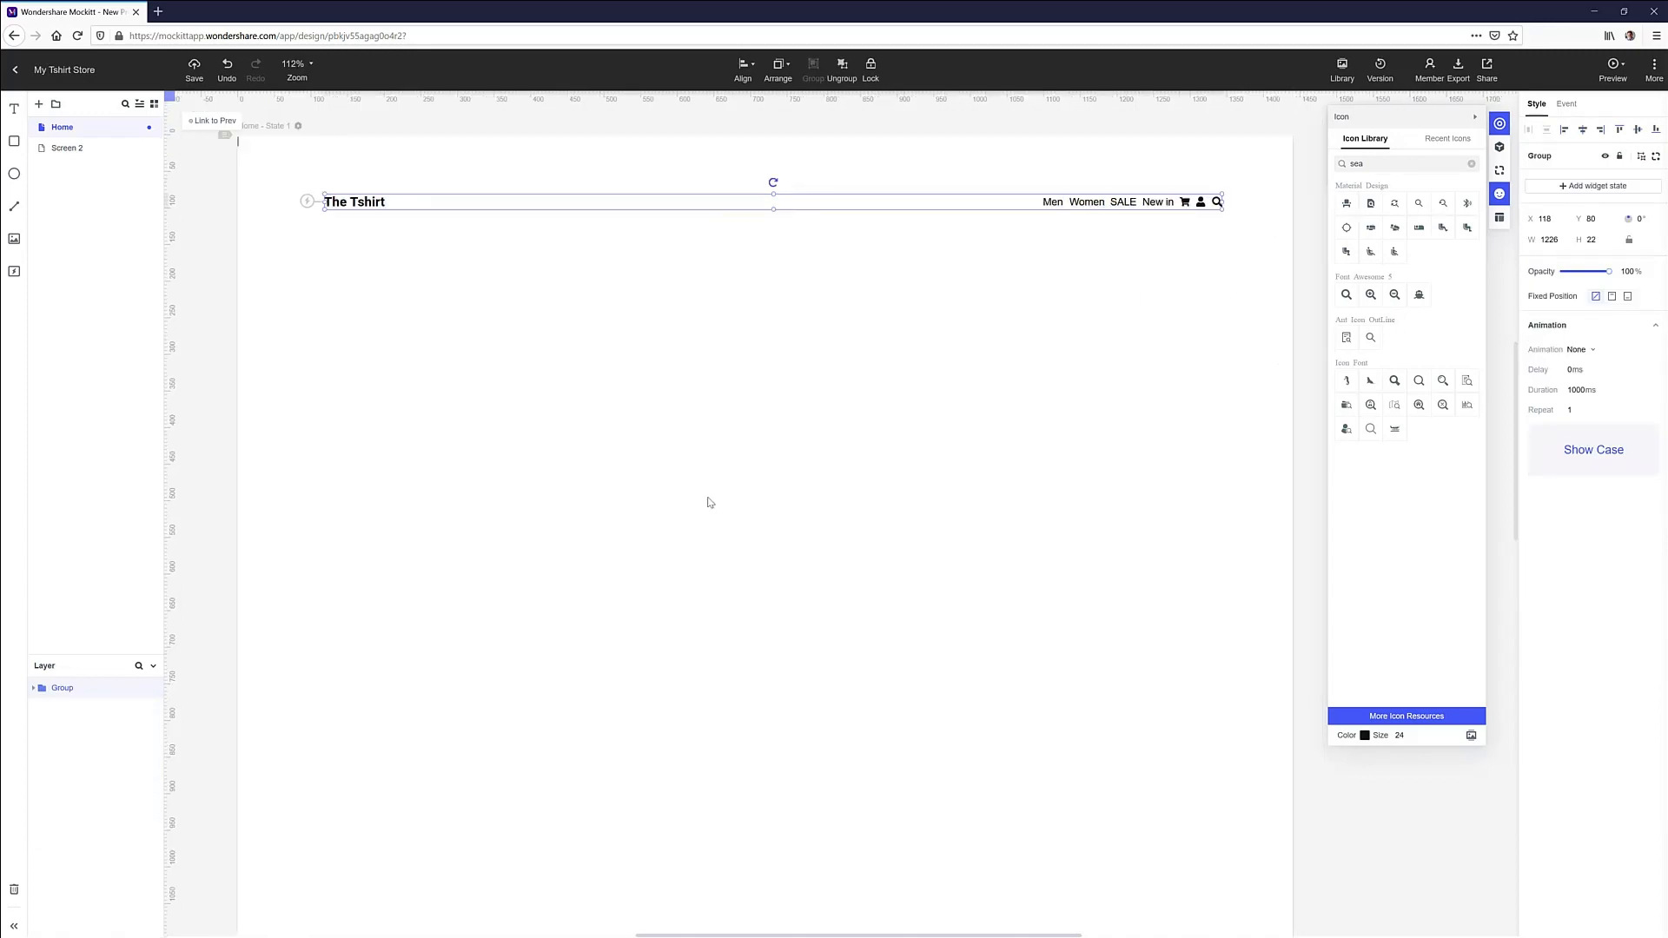
left_click(715, 508)
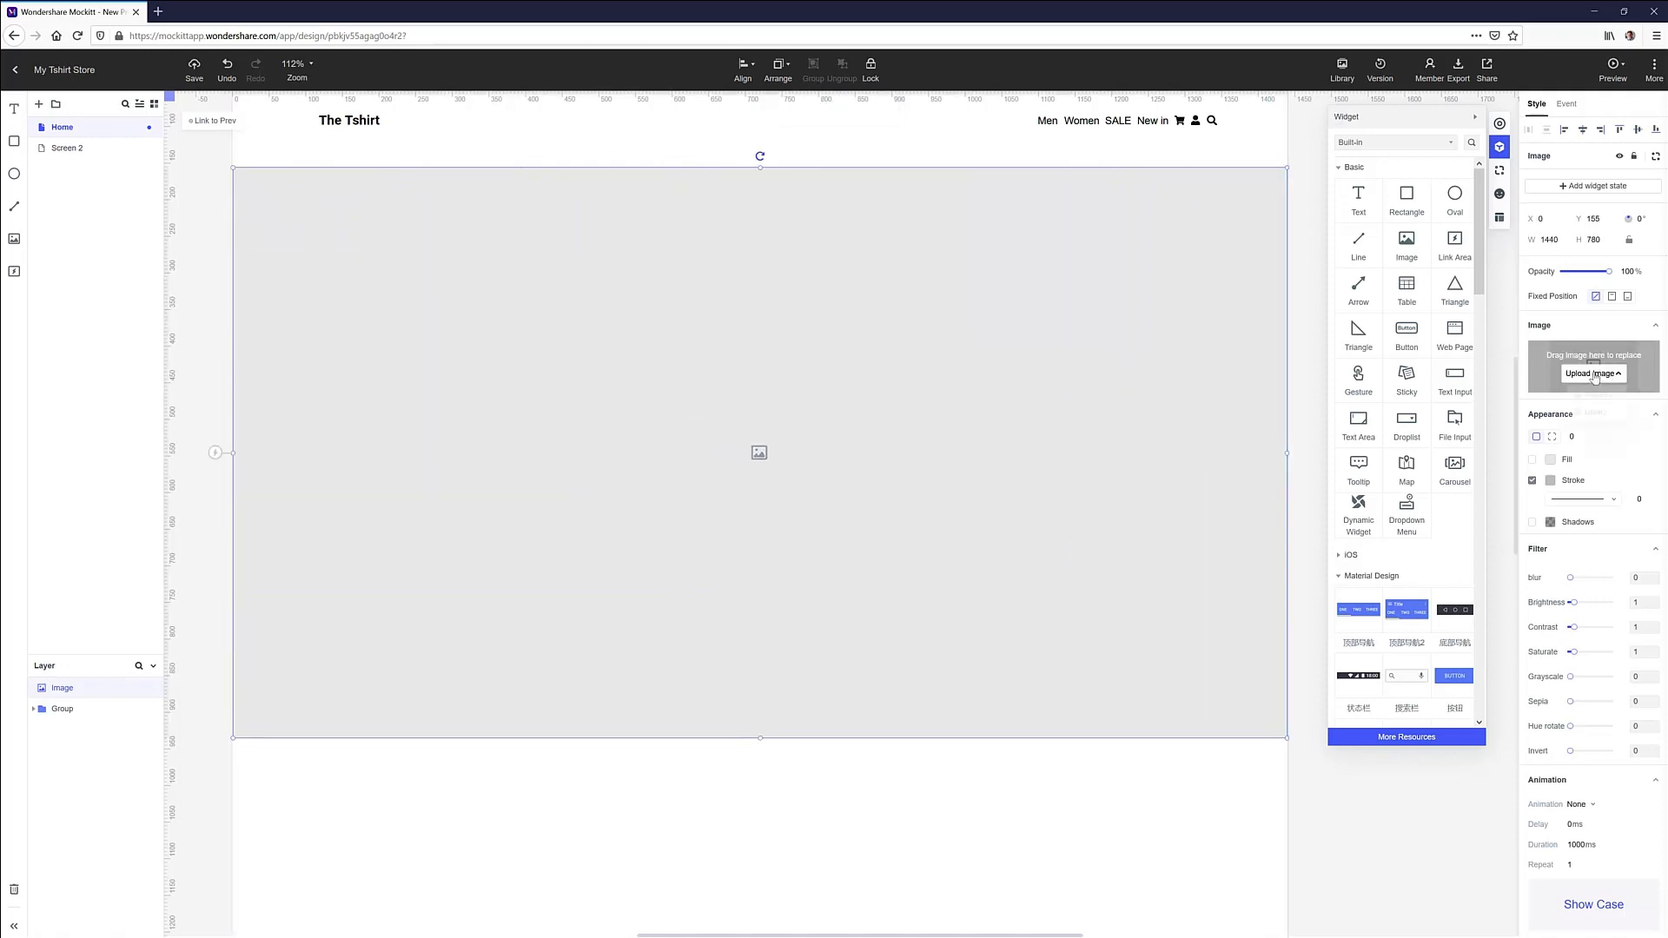
Upload a T-shirt photo and overlay OUR LATEST DESIGNS, WOMEN'S TSHIRTS and a Shop now button
left_click(1592, 373)
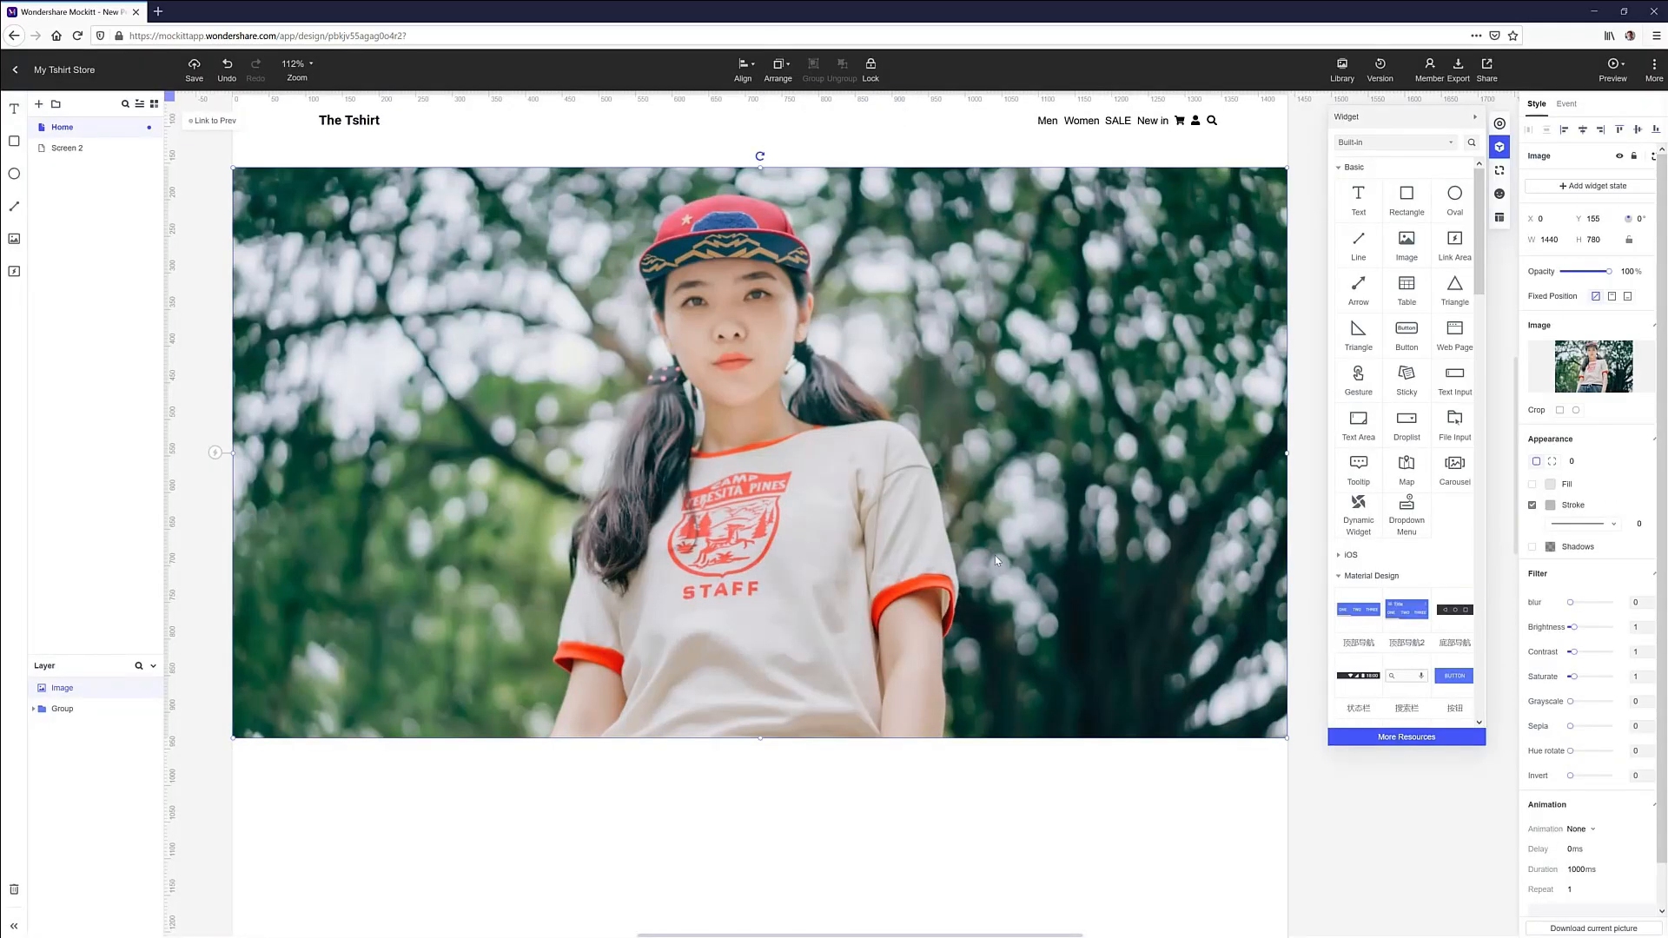
left_click(747, 474)
type("OUR LATEST DESIG")
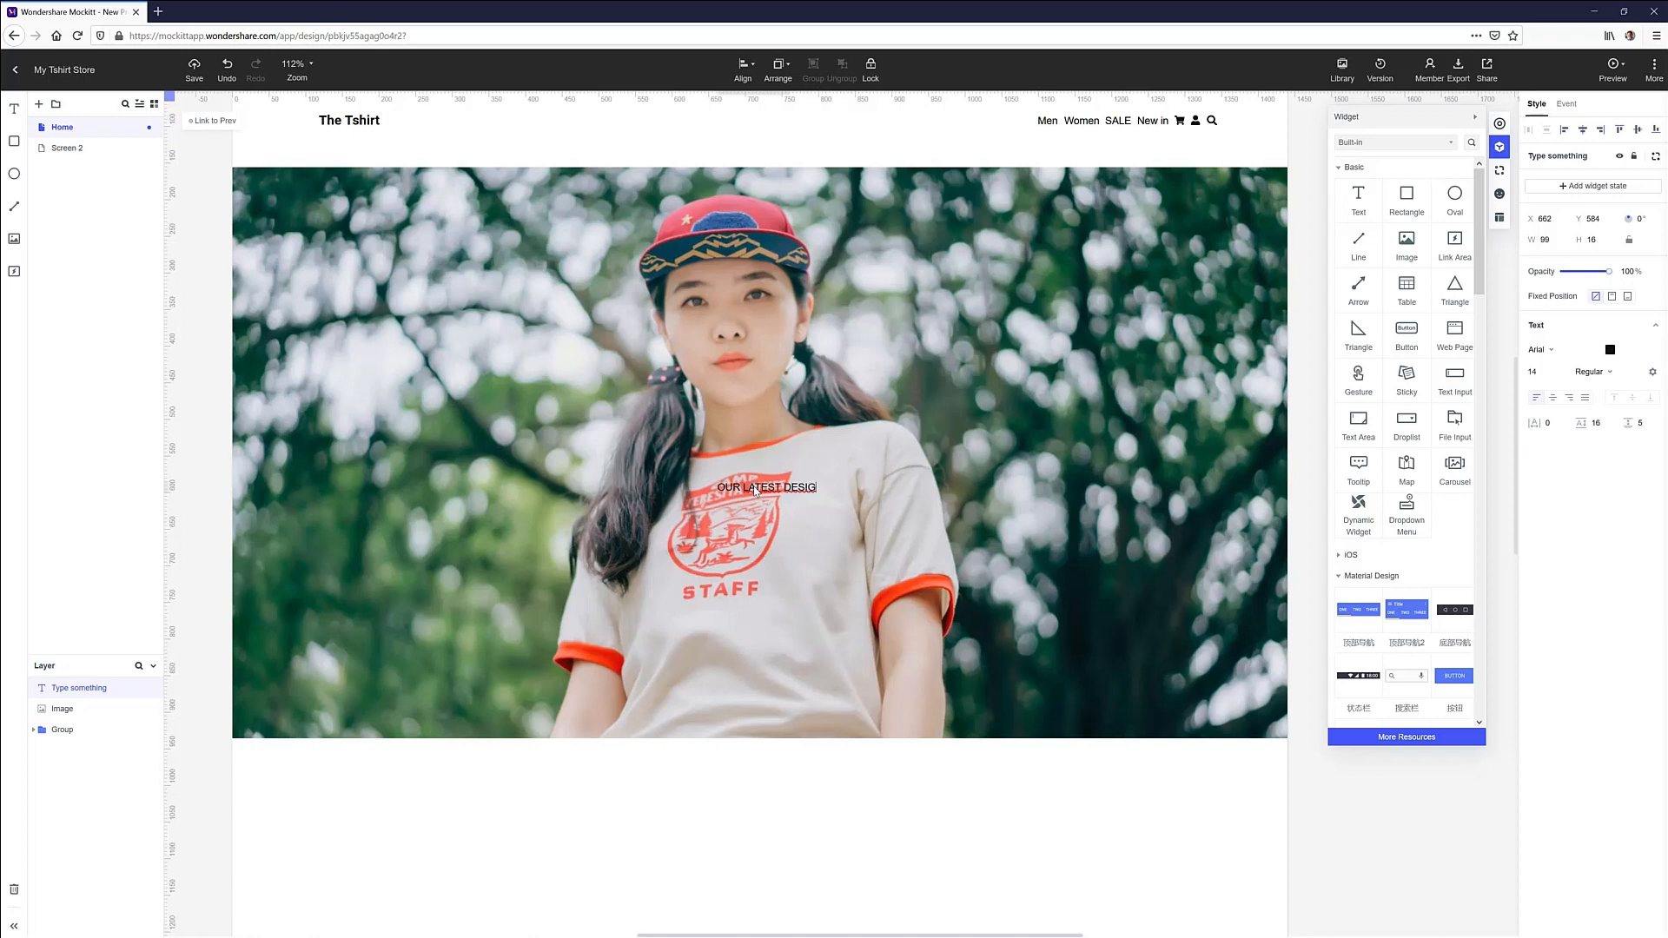
type("NS")
type("WOMEN'S TSHIRT")
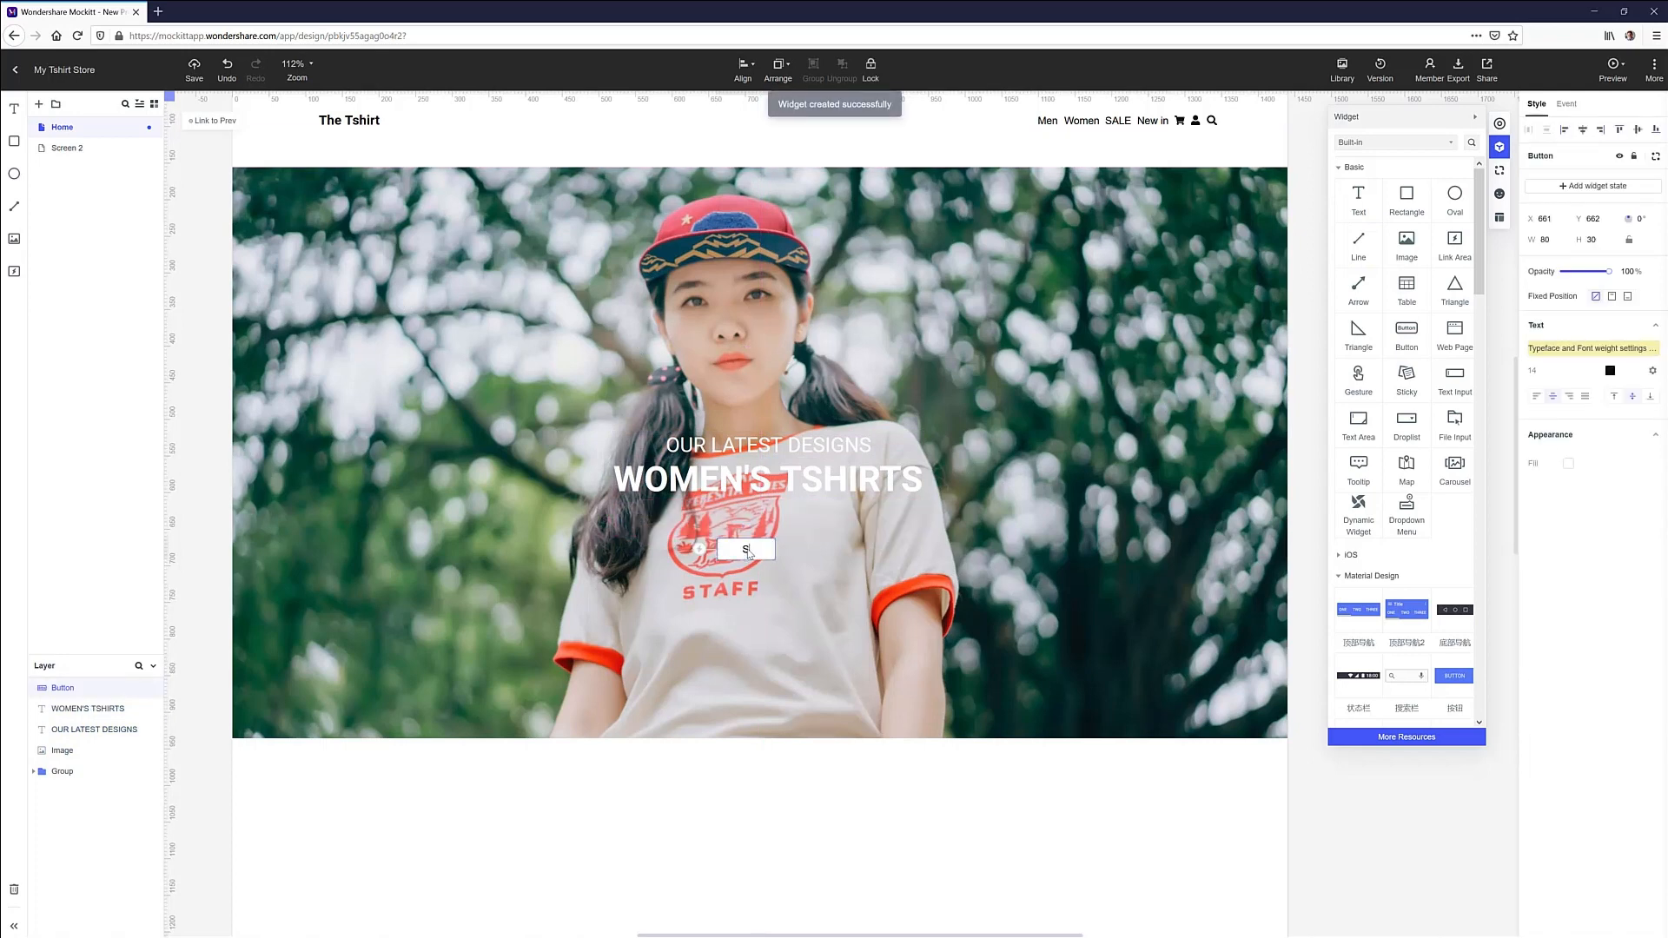
type("Shop now")
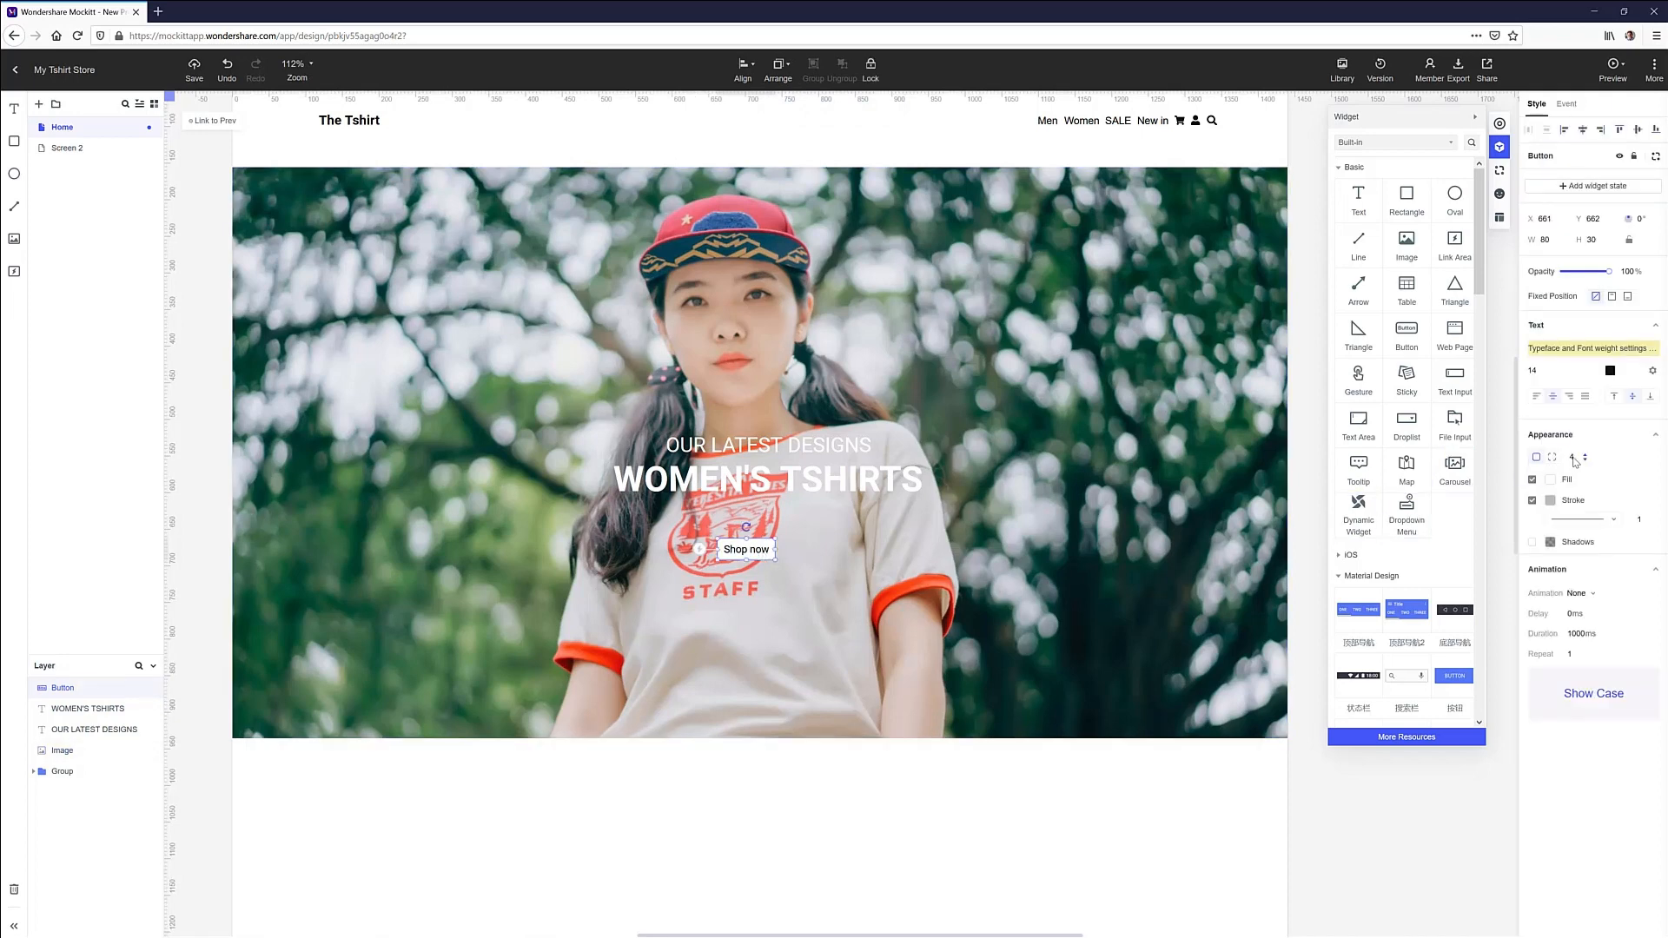
Enlarge the Shop now button with bigger text and centre it under WOMEN'S TSHIRTS
left_click(1569, 456)
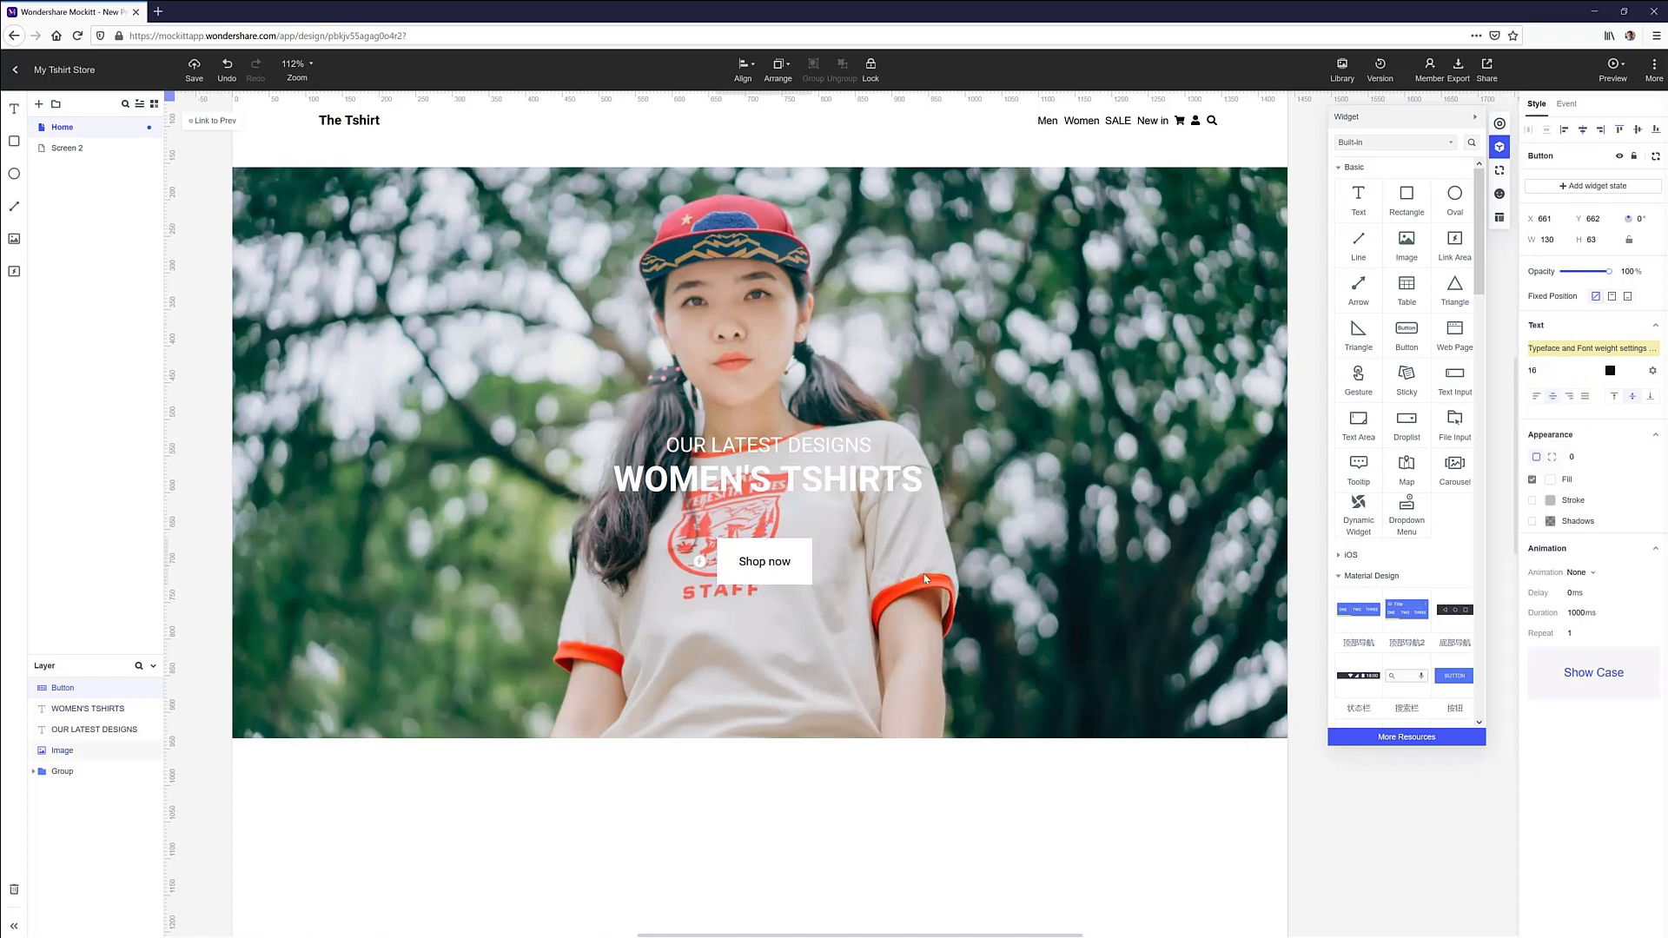
left_click(739, 785)
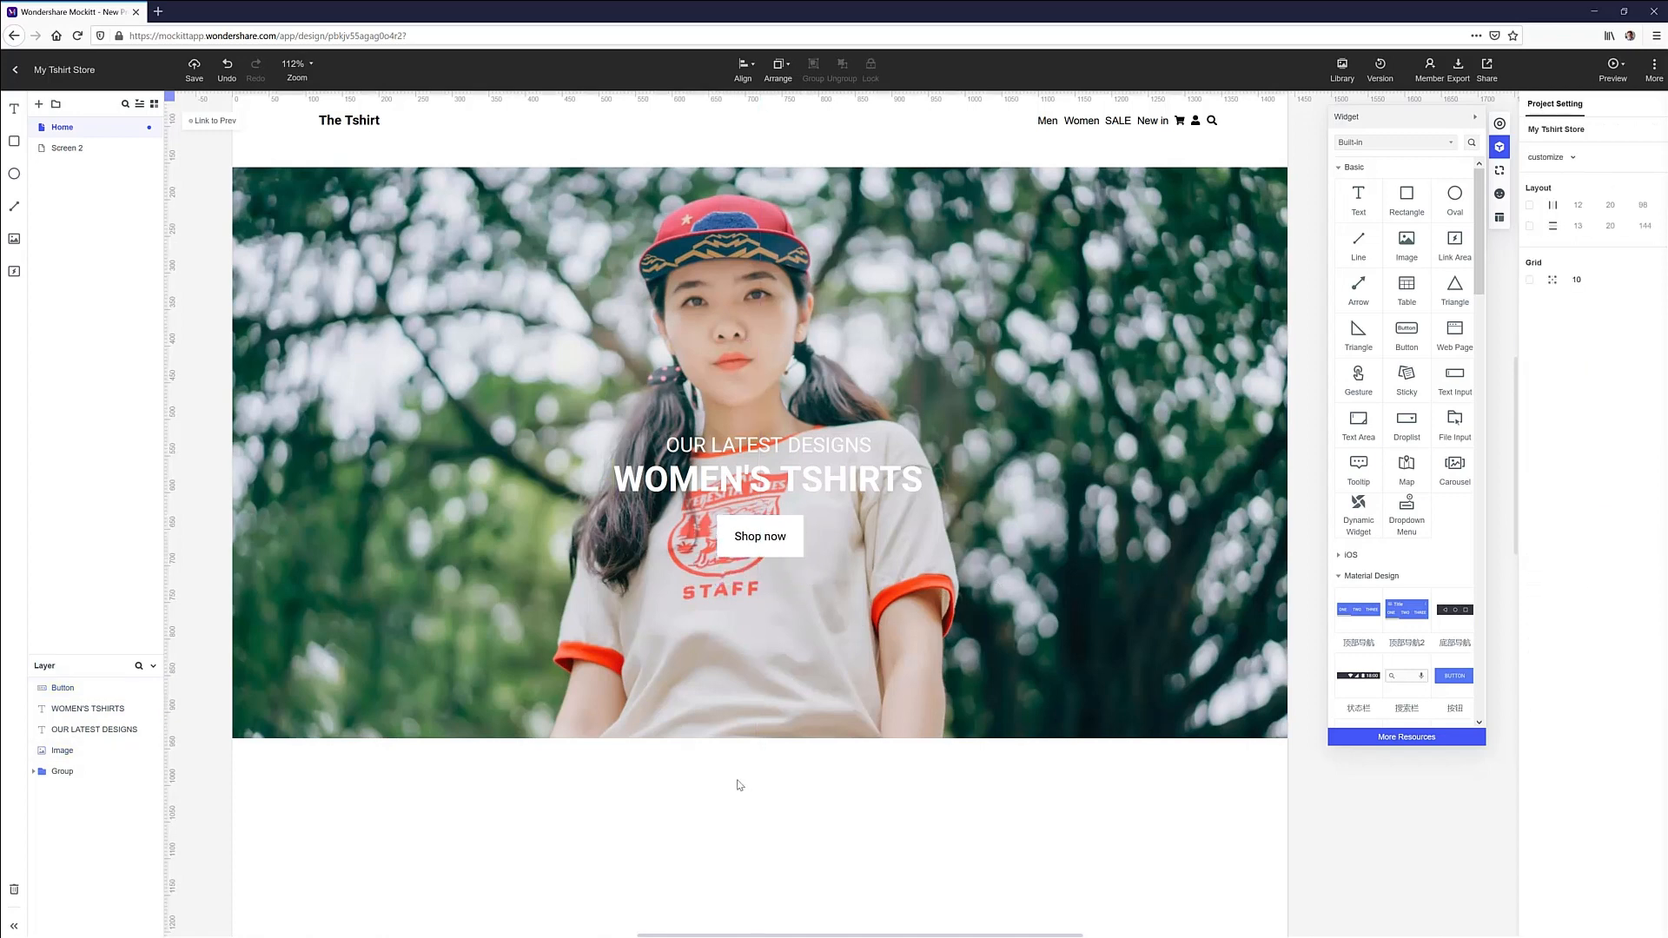
mouse_move(1507, 252)
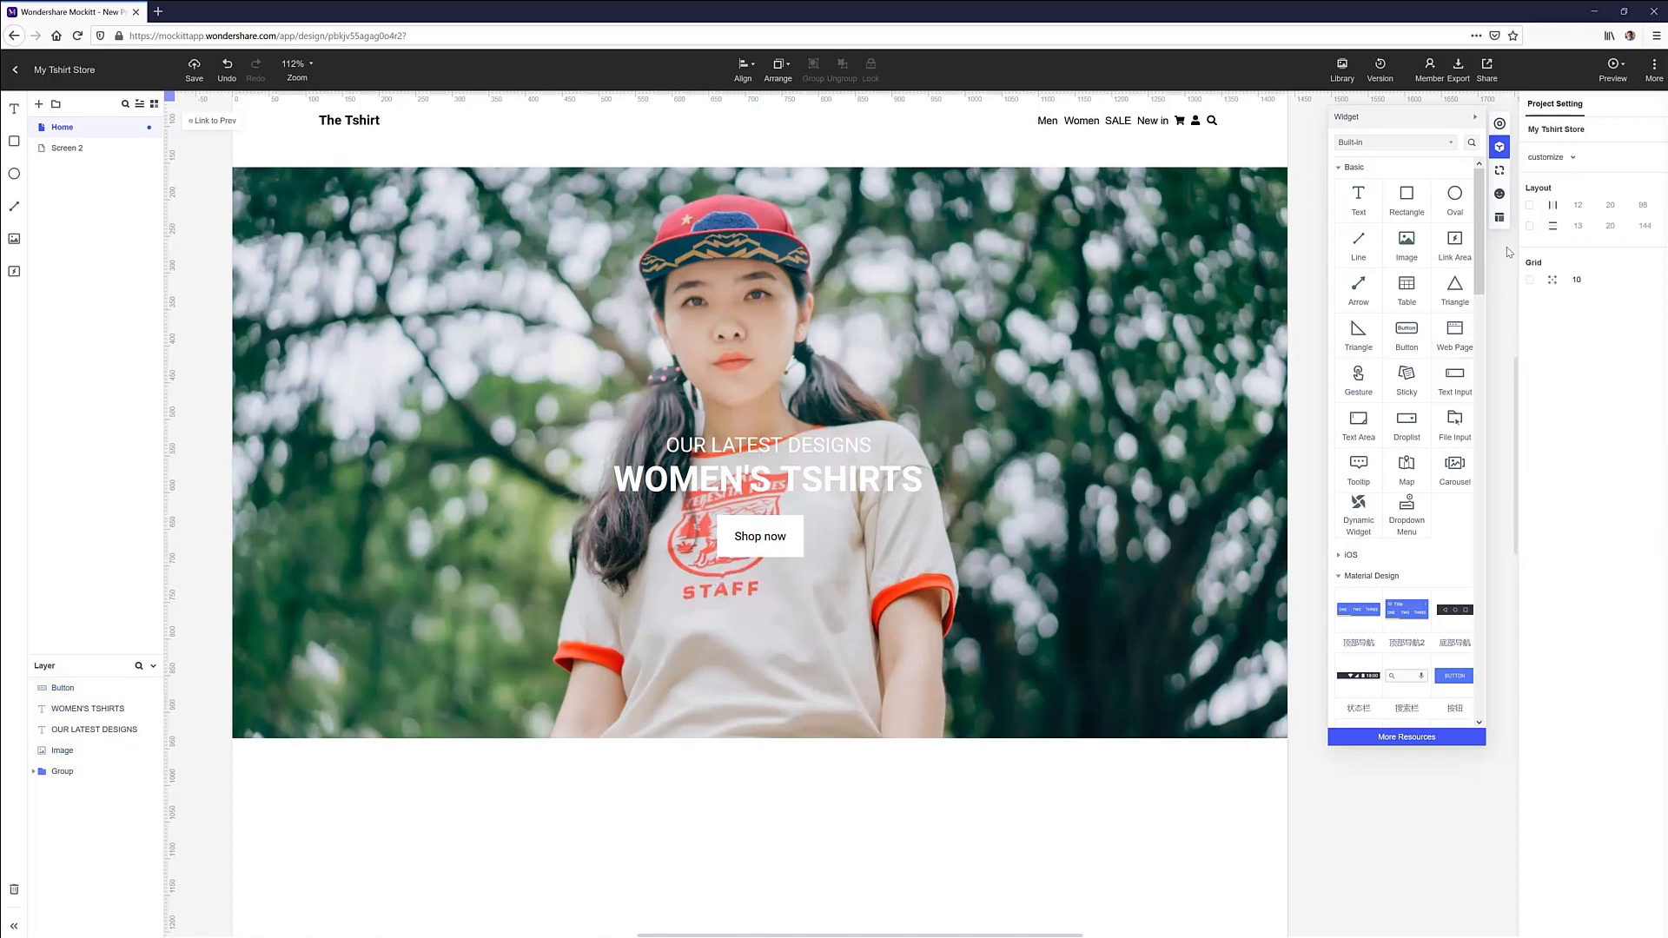
left_click(1498, 193)
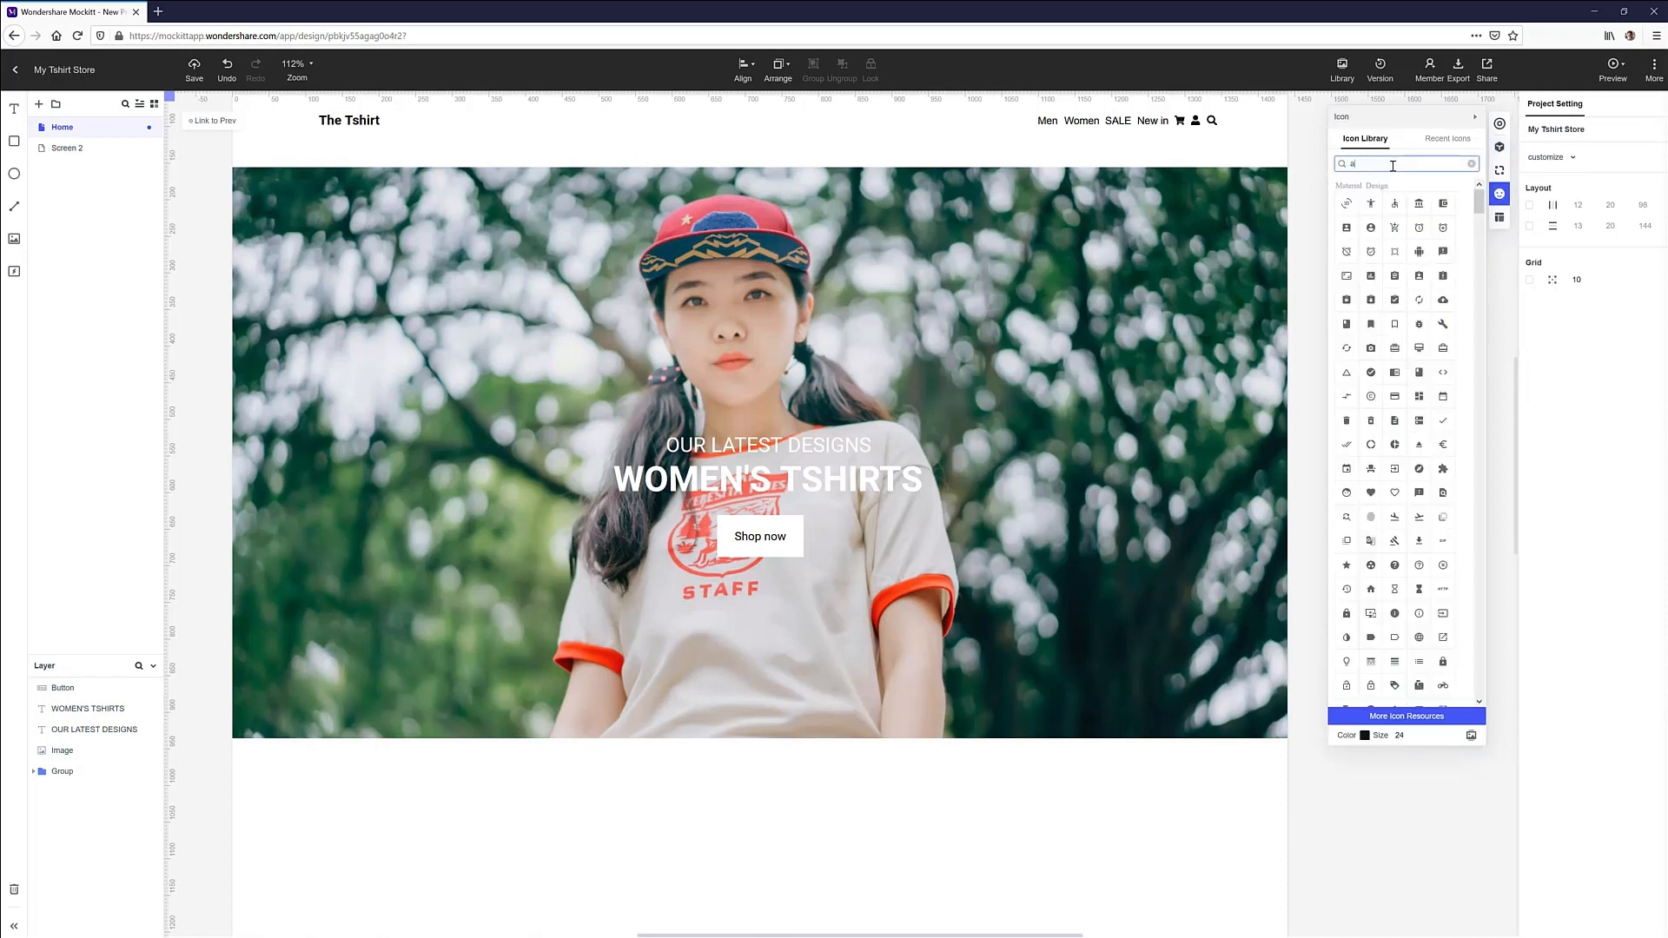
Place chevron-circle left and right arrow icons on the banner's left and right edges
type("rr")
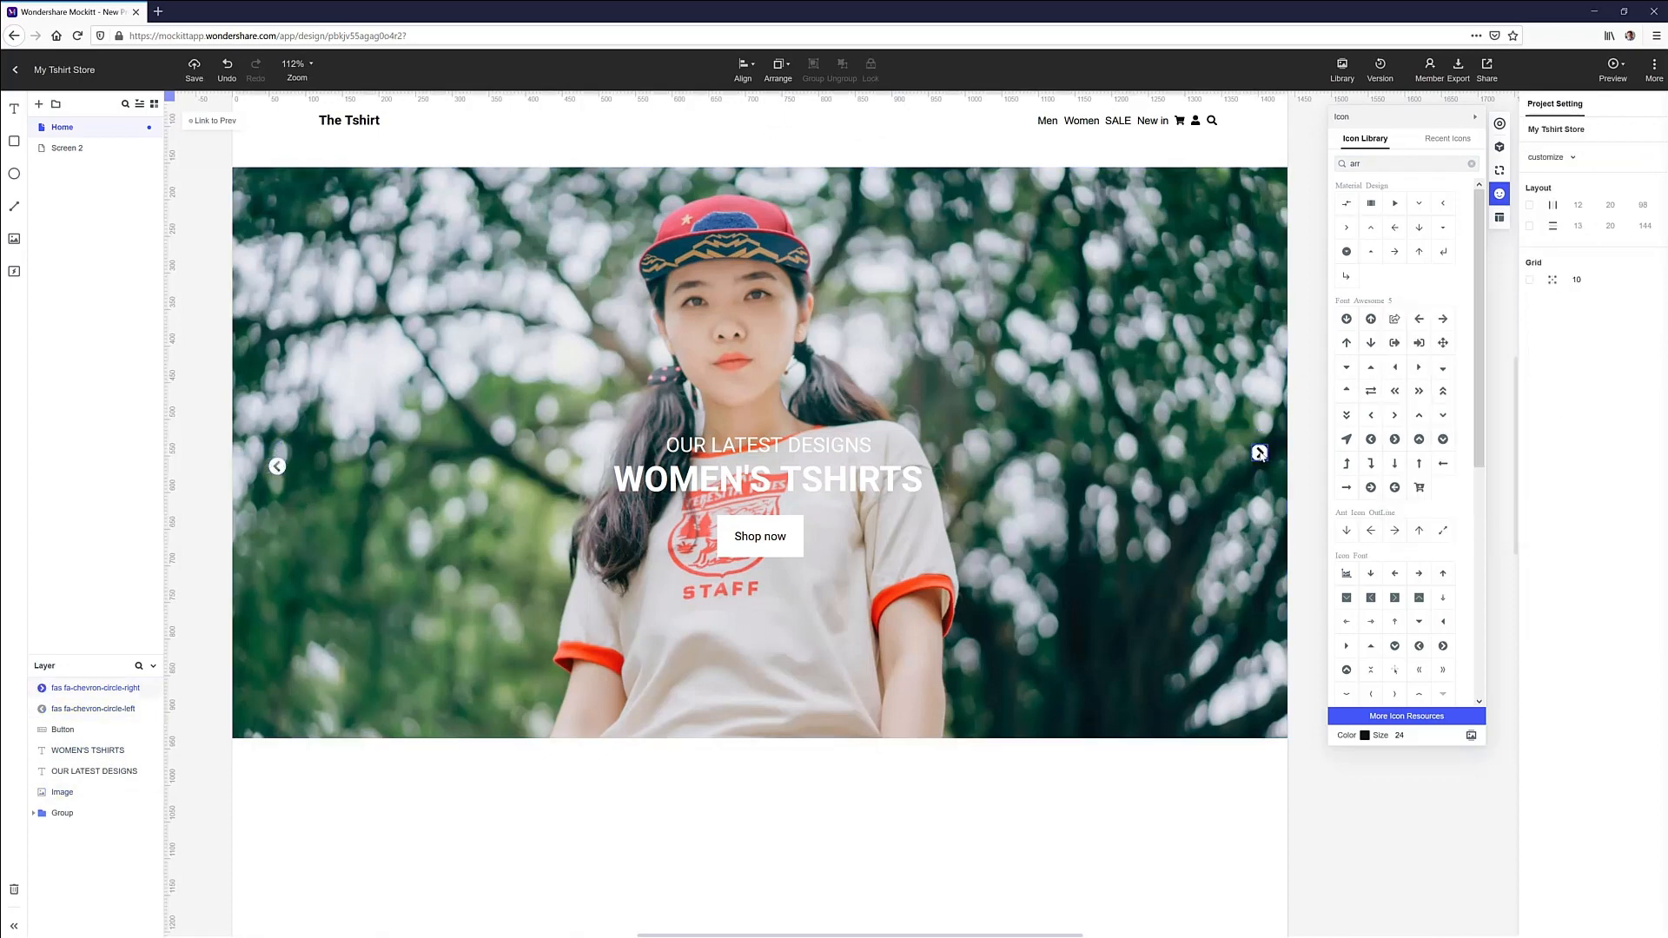
left_click(1260, 454)
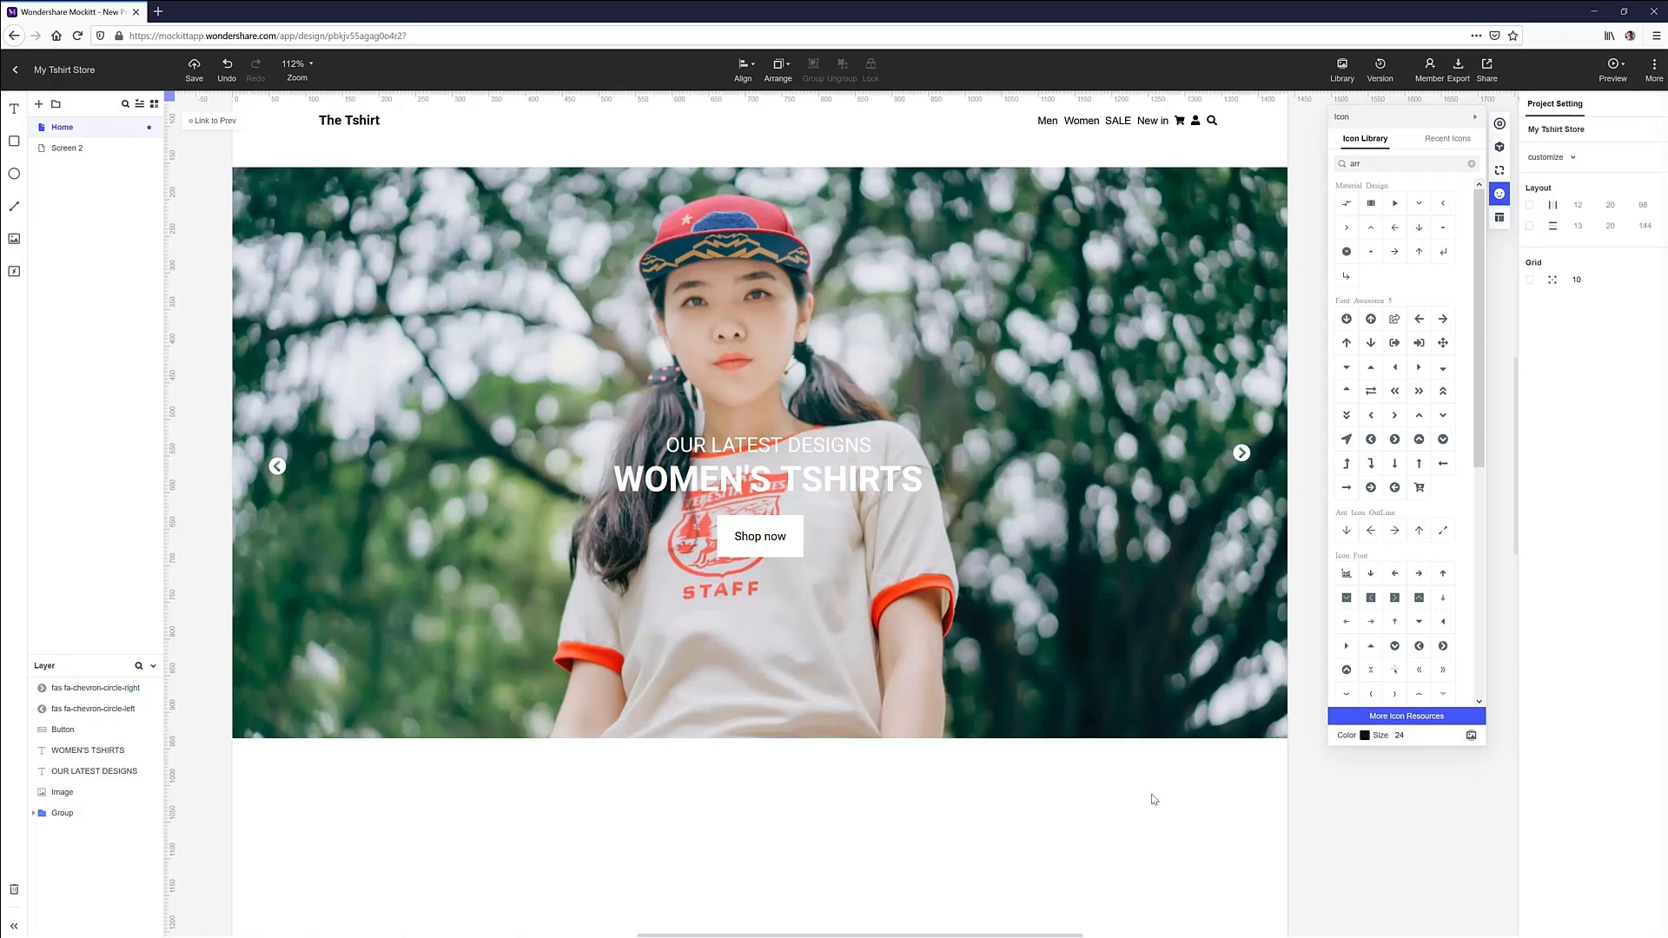
mouse_move(1161, 787)
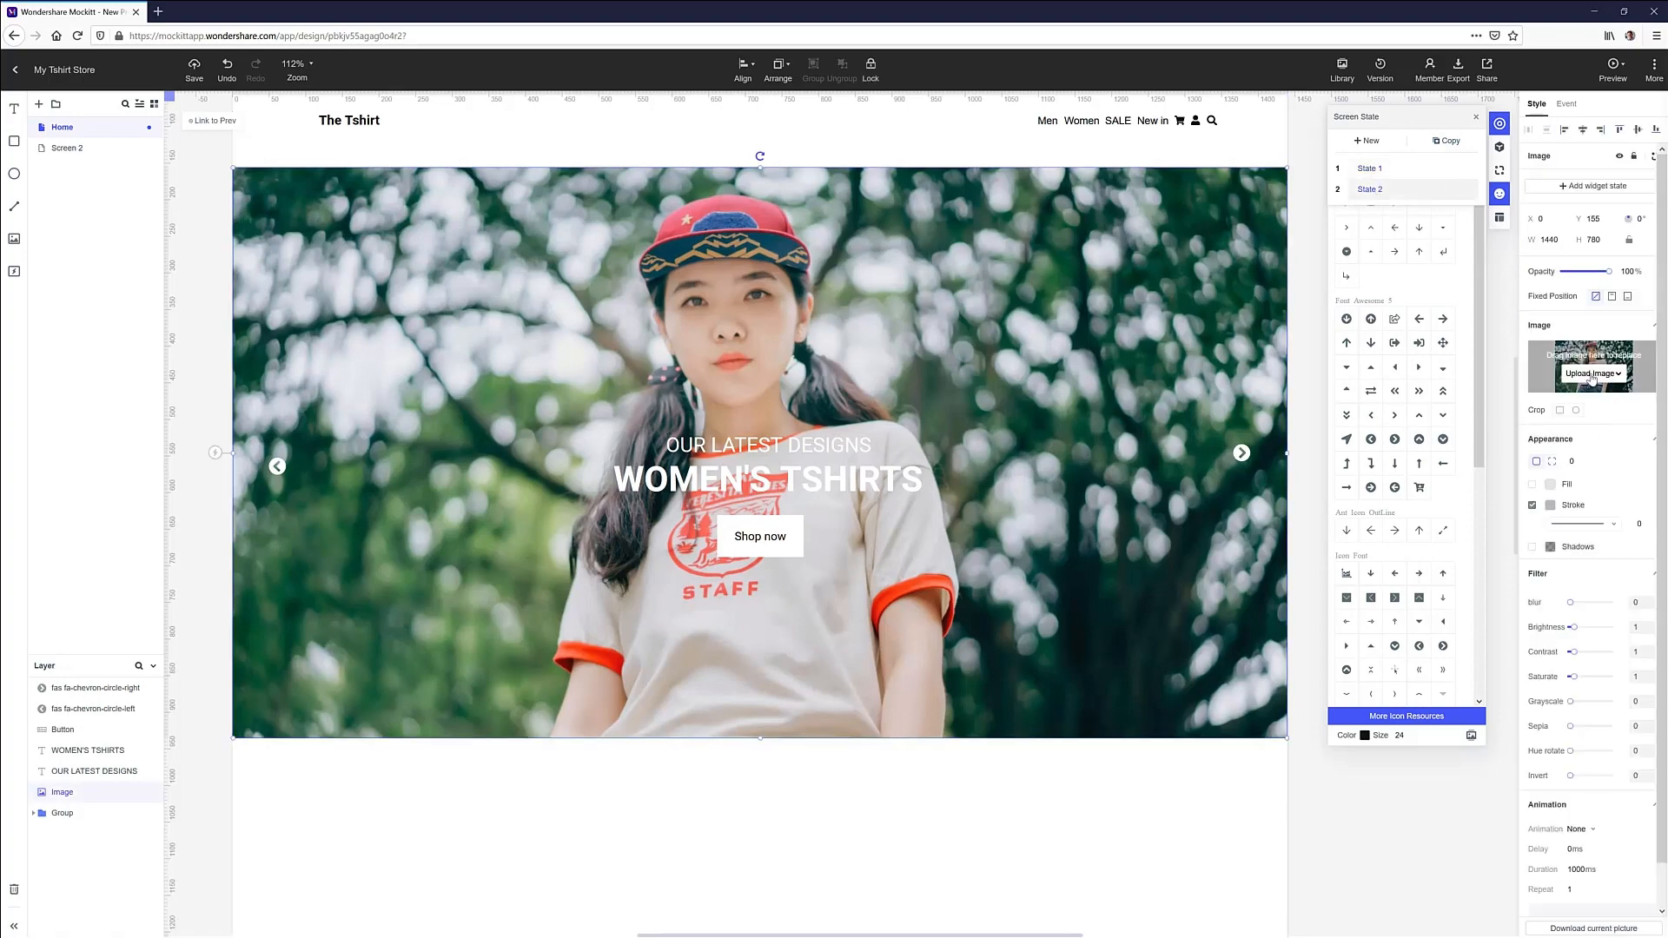
Swap the banner photo for the MEN'S TSHIRTS state and link the right chevron to State 2
left_click(1592, 373)
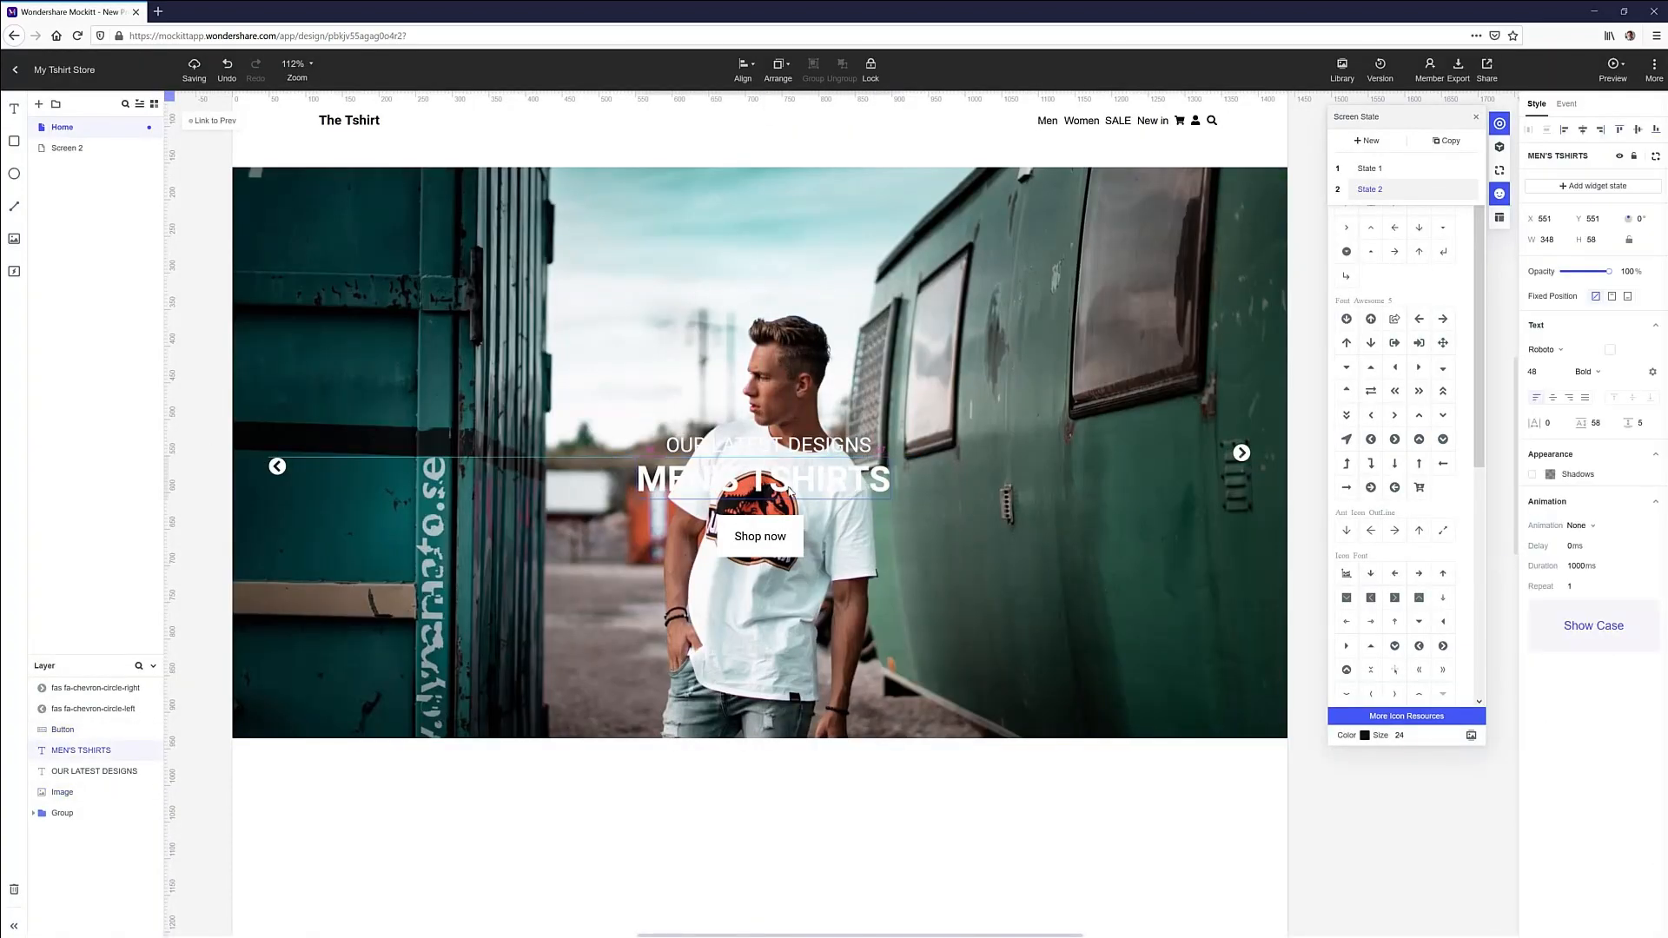
left_click(1369, 167)
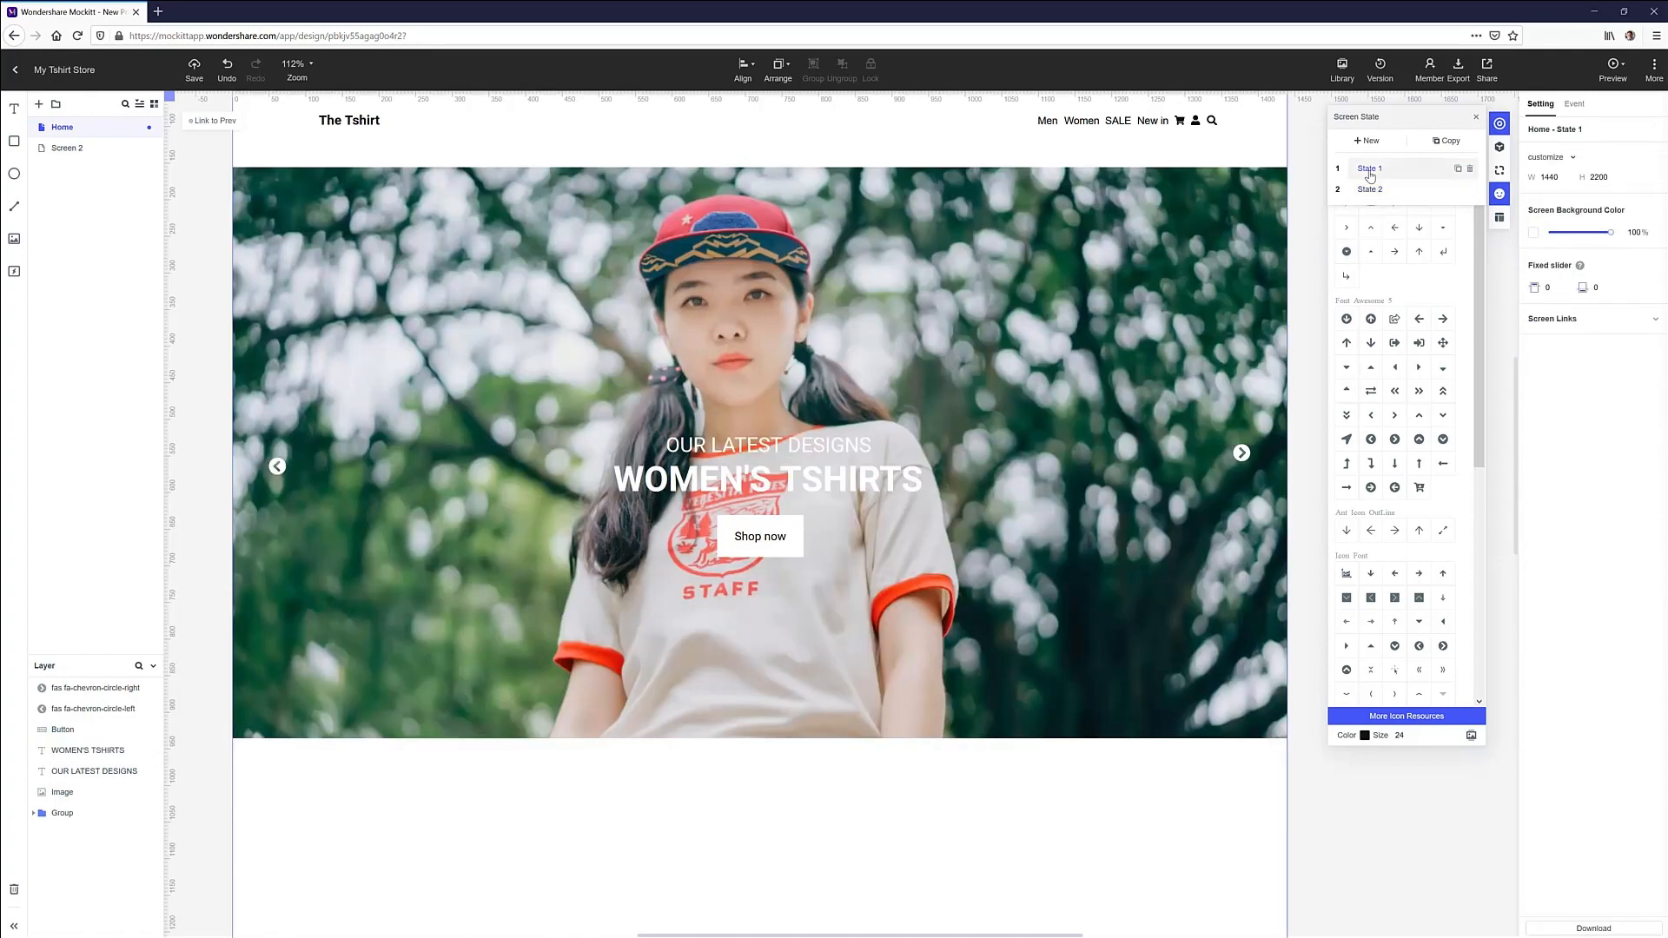
left_click(1241, 452)
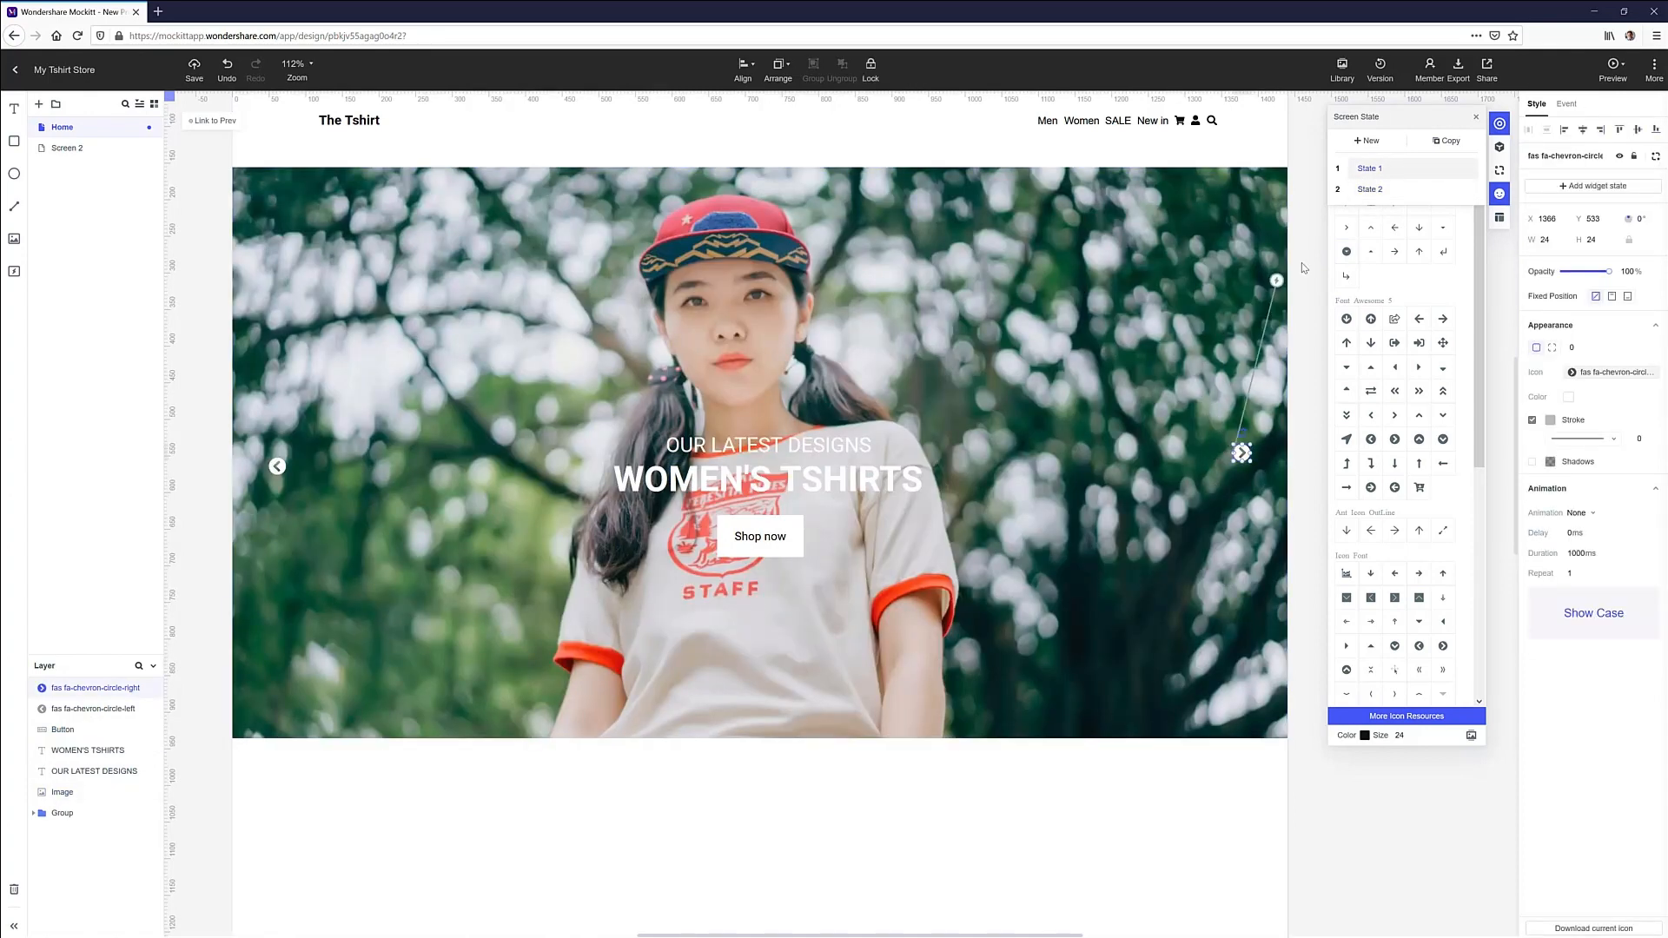
left_click(1565, 103)
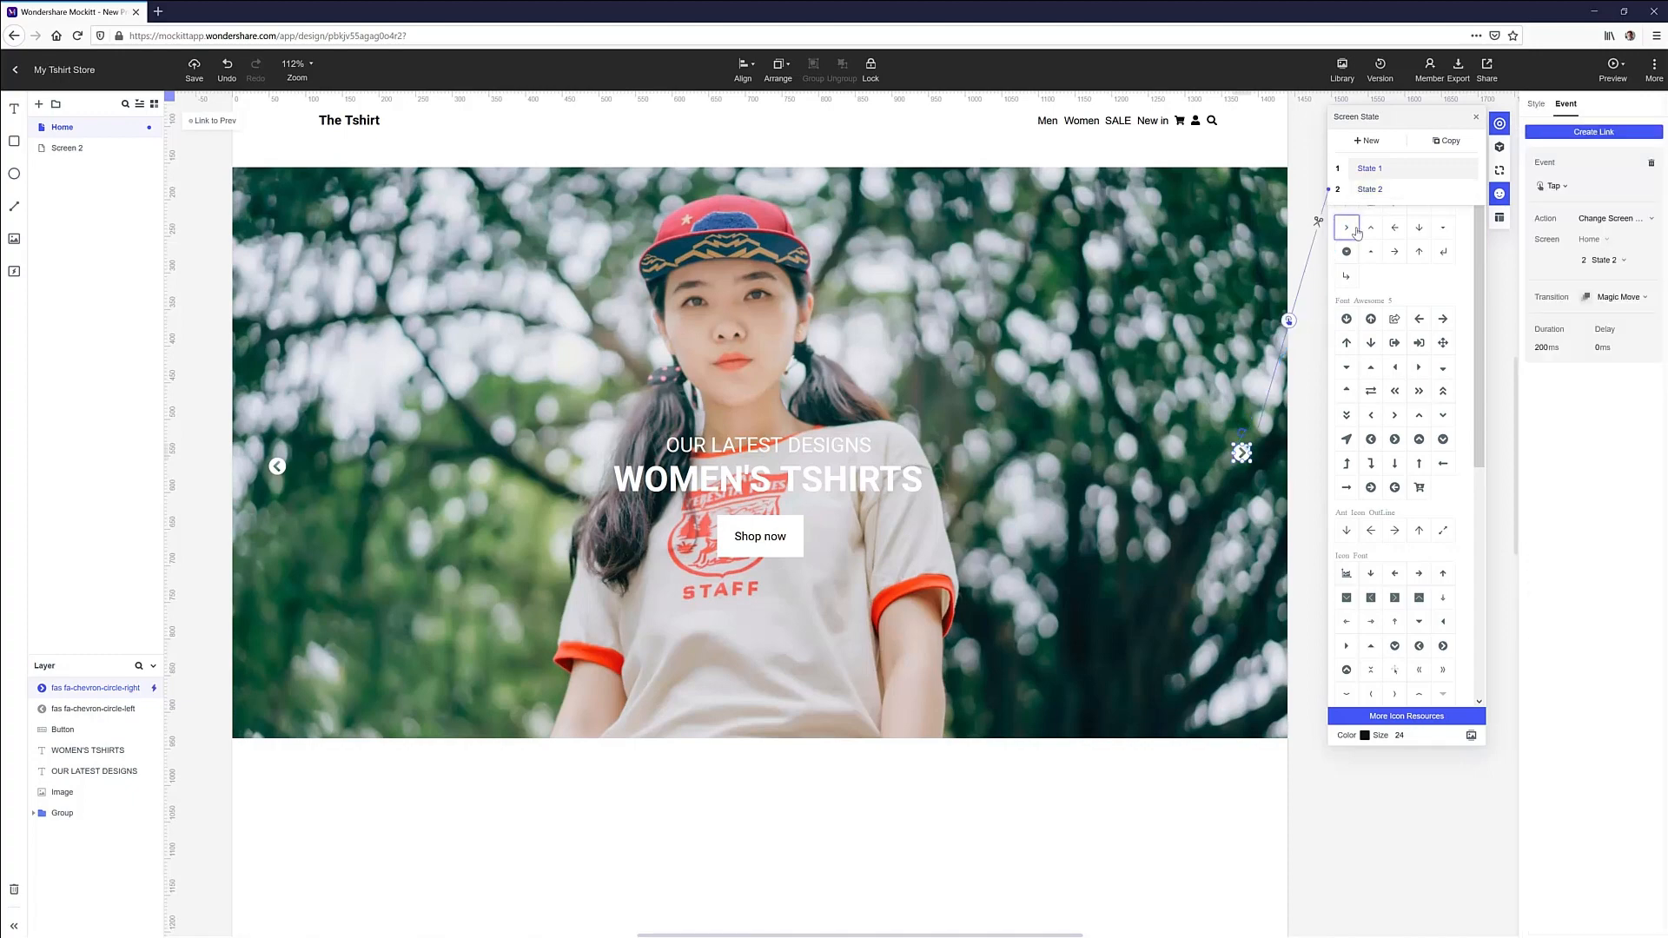
Link the left chevron back to State 1 with Magic Move and preview the prototype
left_click(1369, 190)
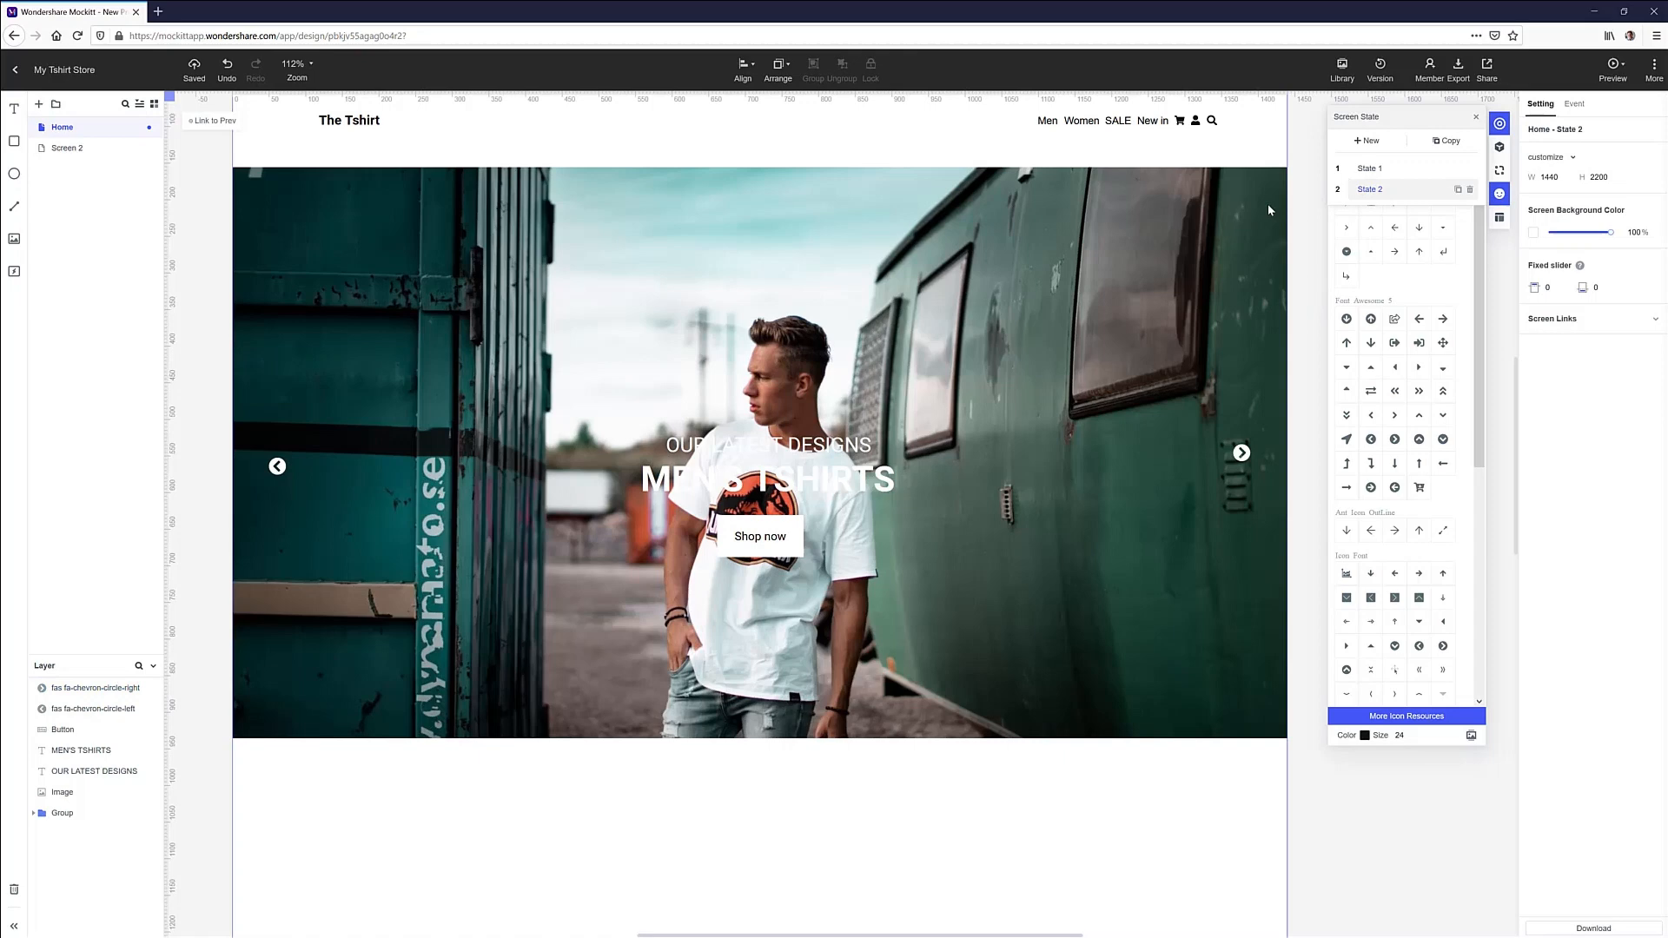
left_click(276, 466)
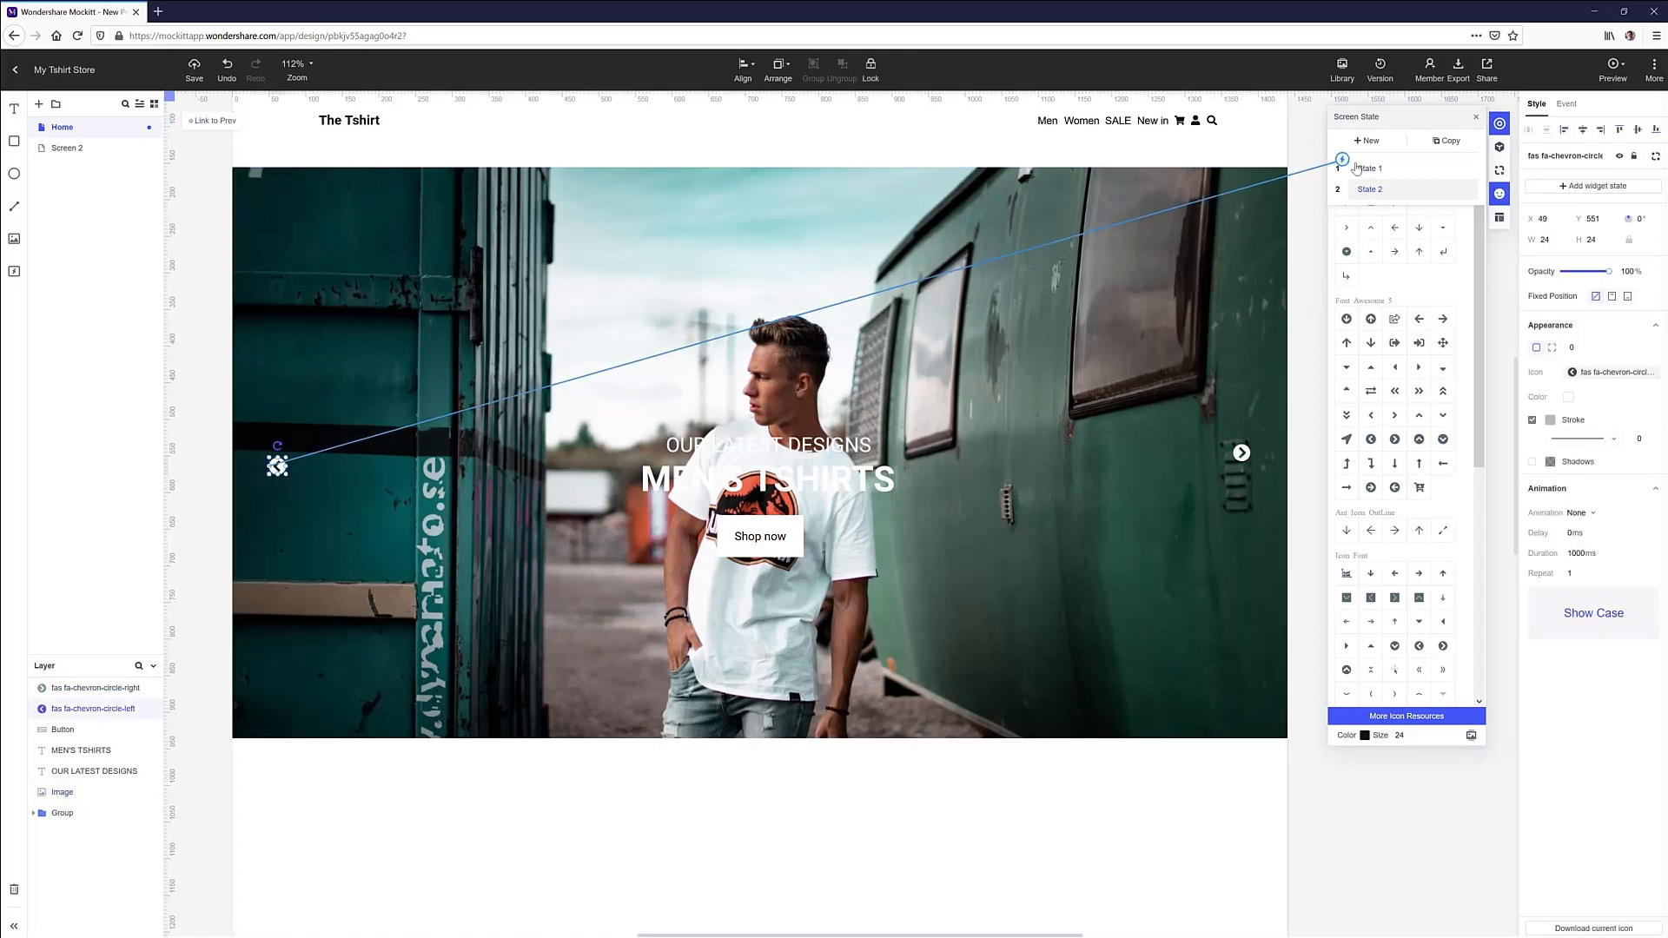
left_click(1565, 103)
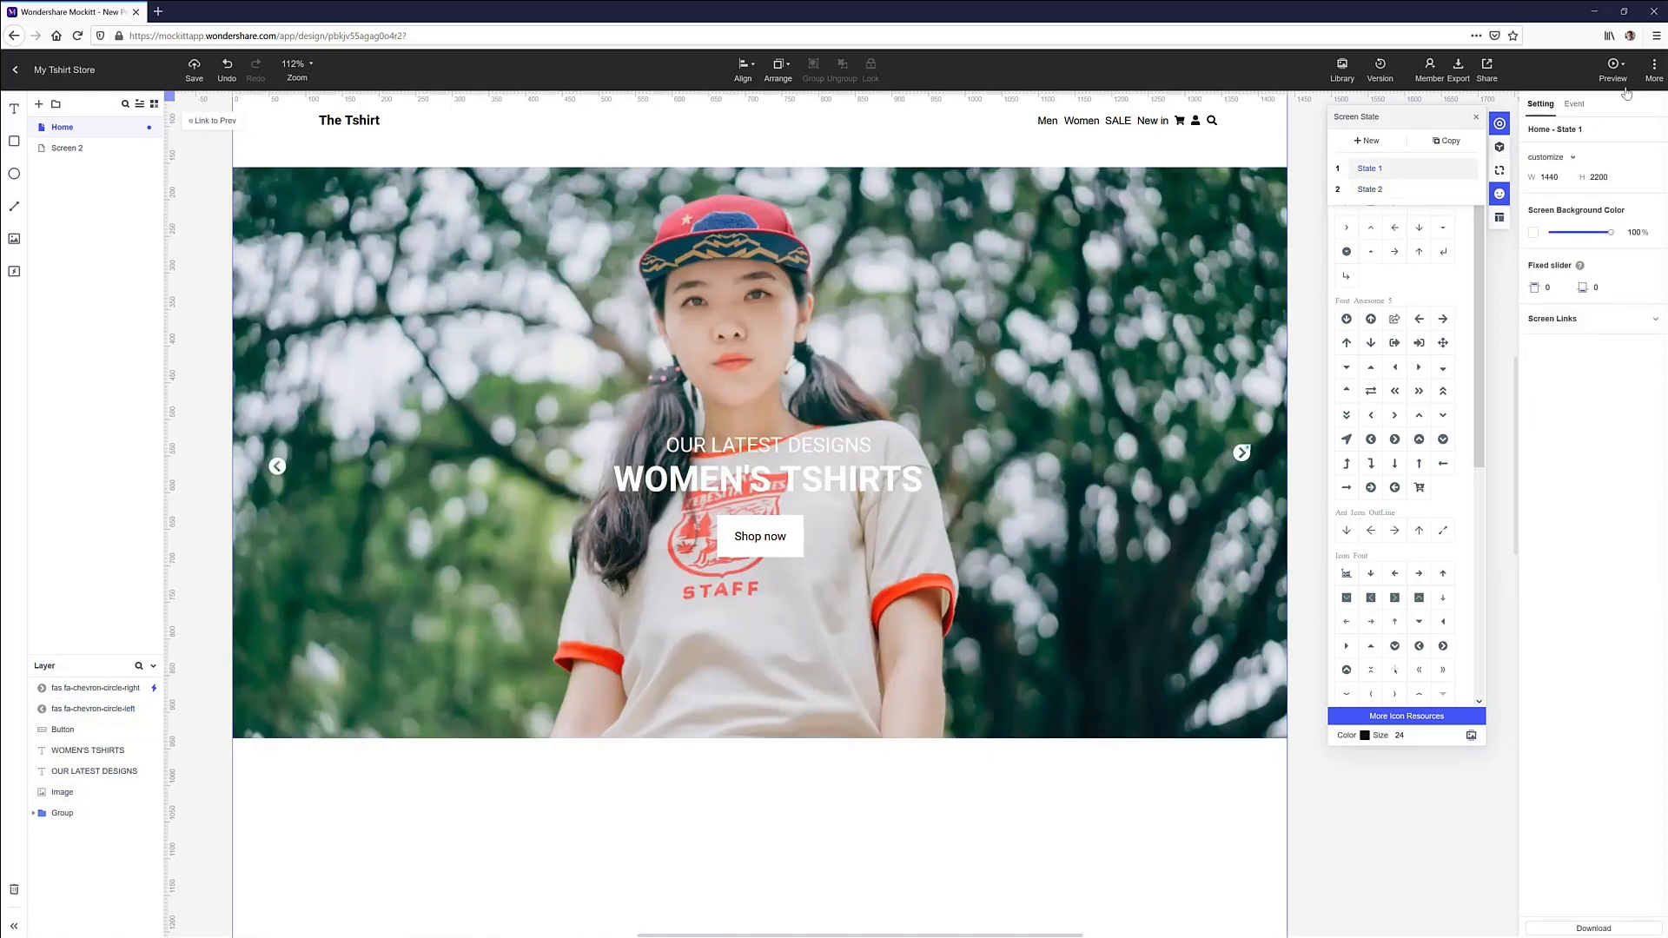
left_click(1612, 104)
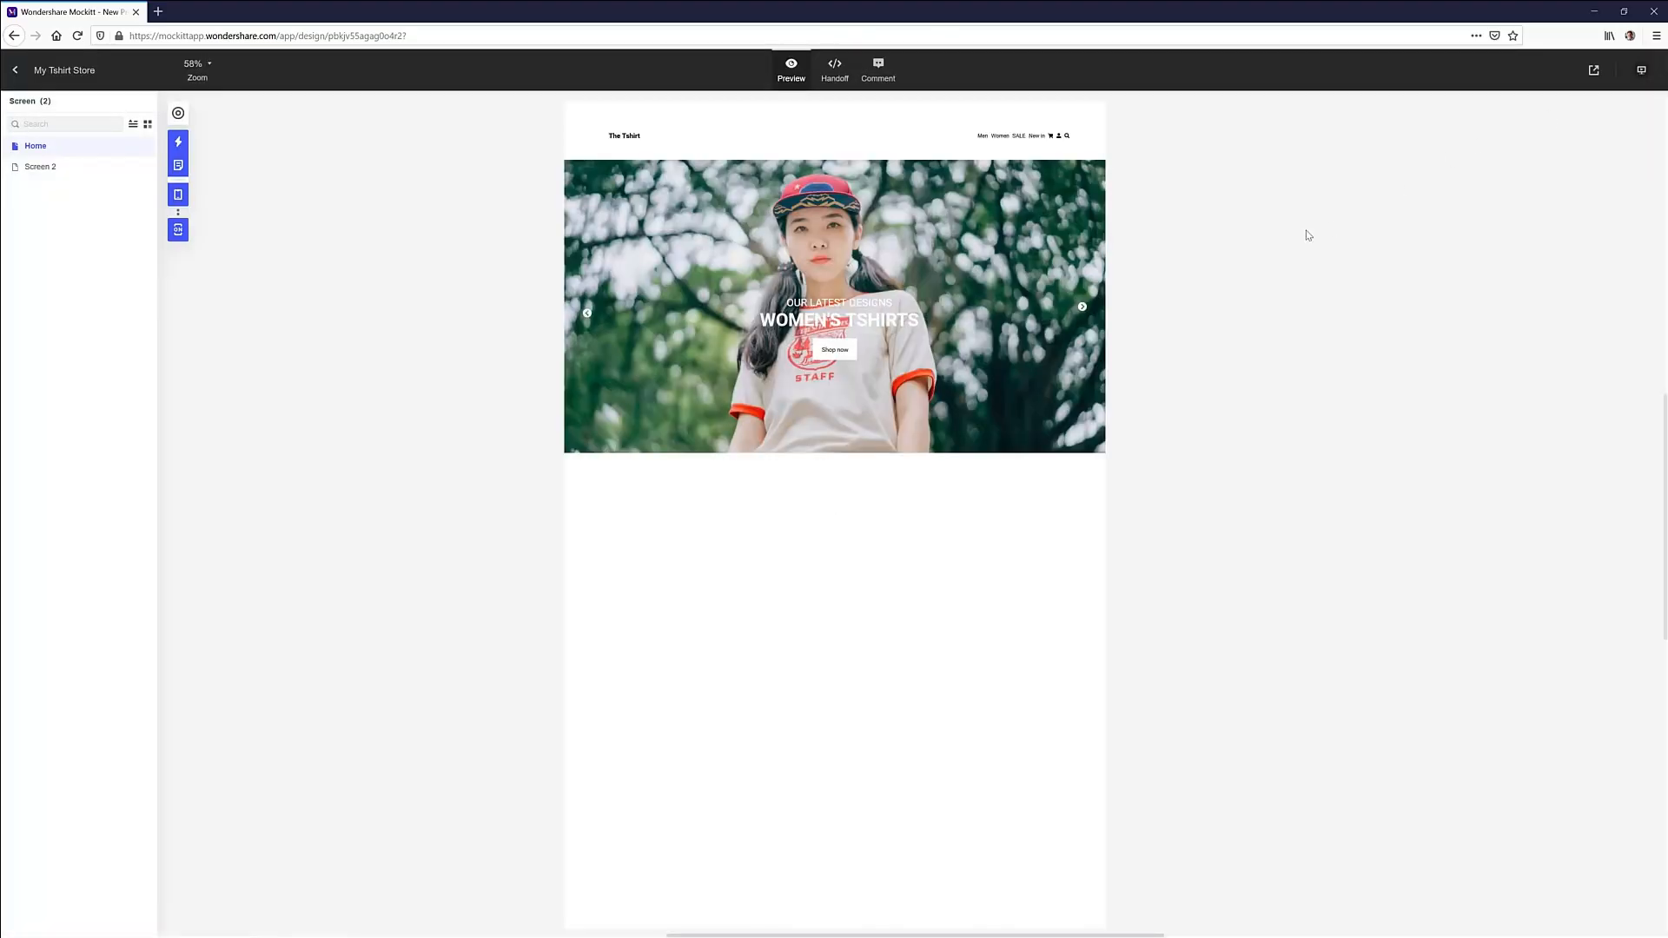
Advance the preview slider to the Men's T-shirts slide, then return to editing
left_click(1081, 307)
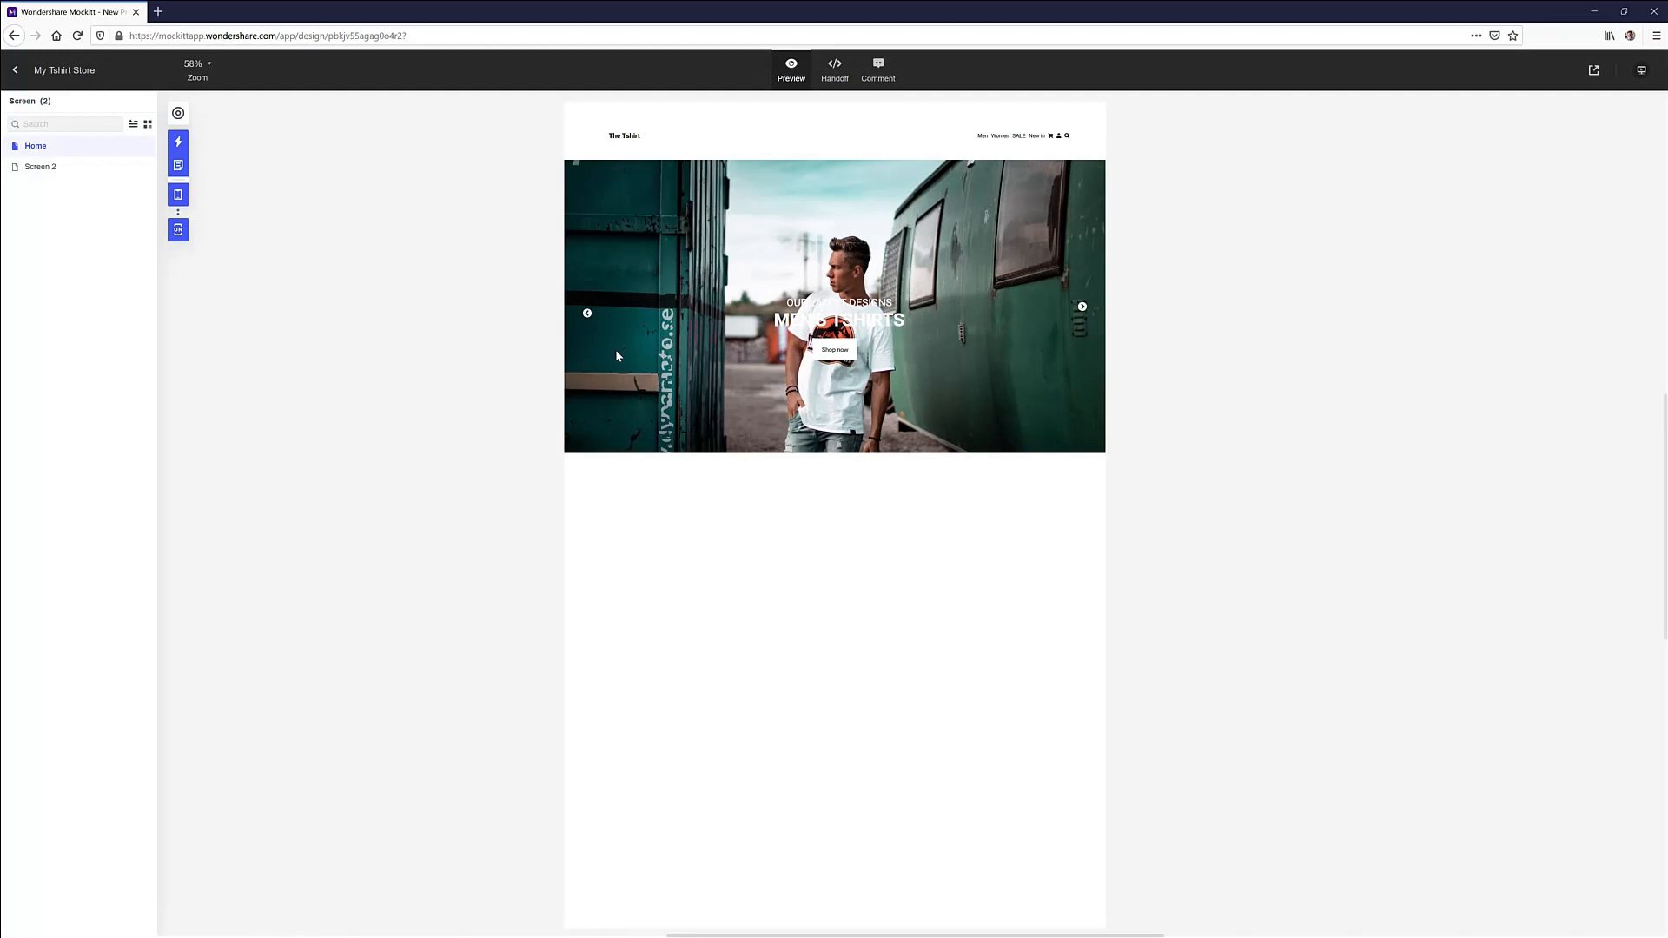
left_click(1081, 307)
type("THE LARGEST CHOICE OF HIGH QUALIT")
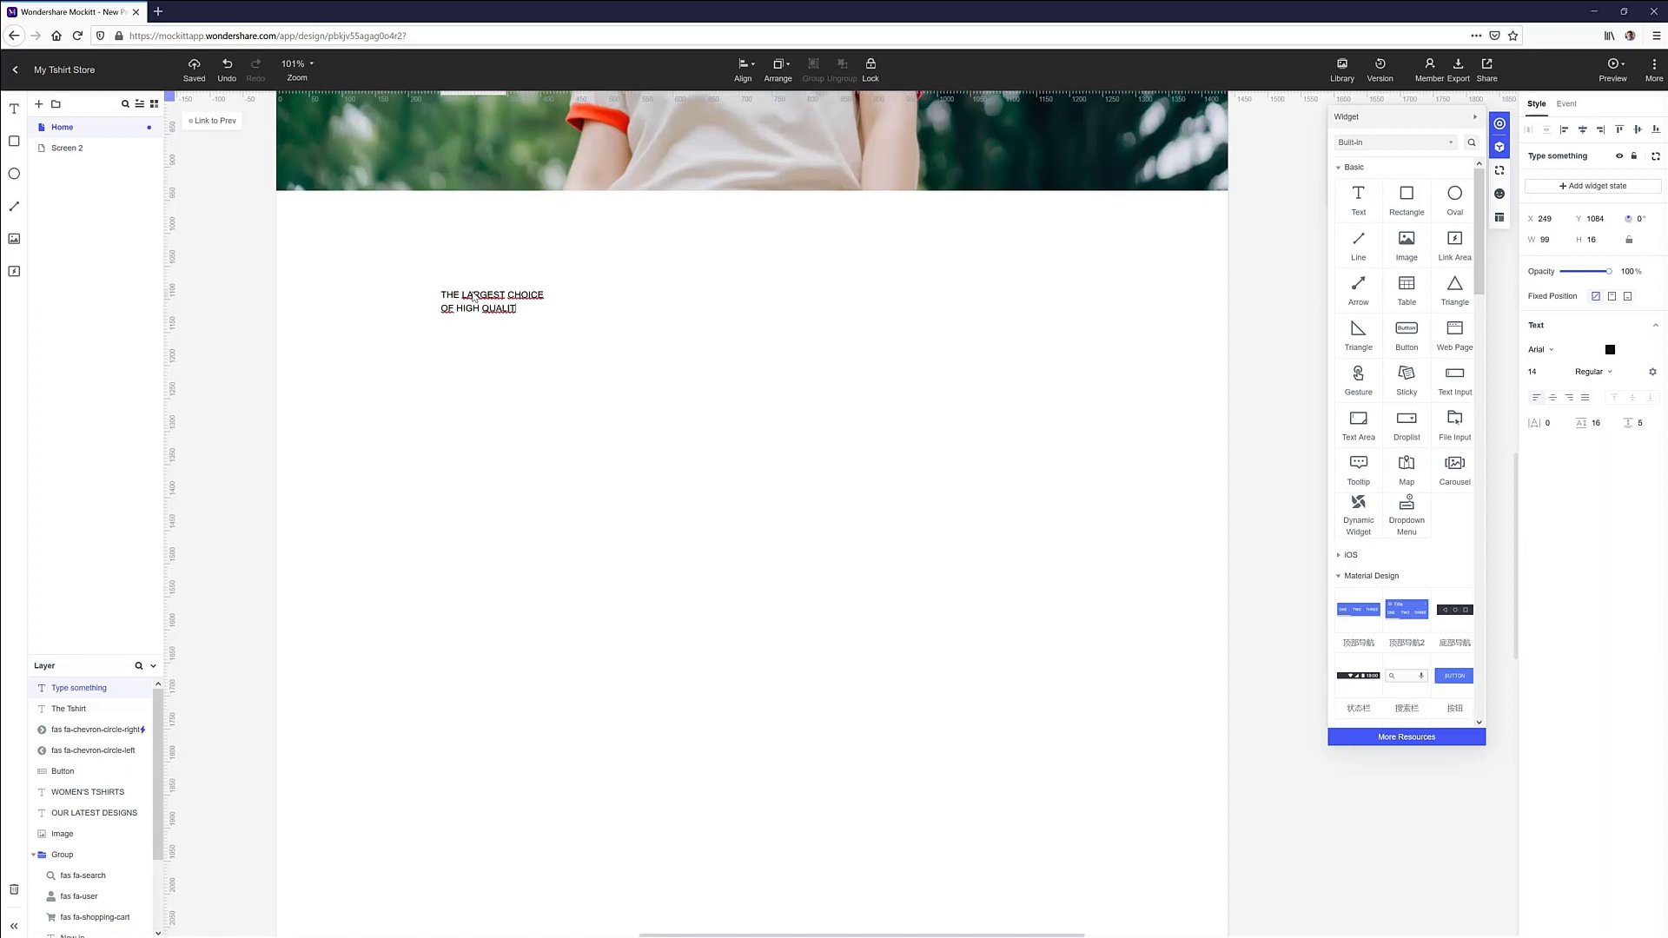
Switch the heading to Roboto, recolour the Lorem Ipsum paragraph, and pick a new photo
left_click(1539, 349)
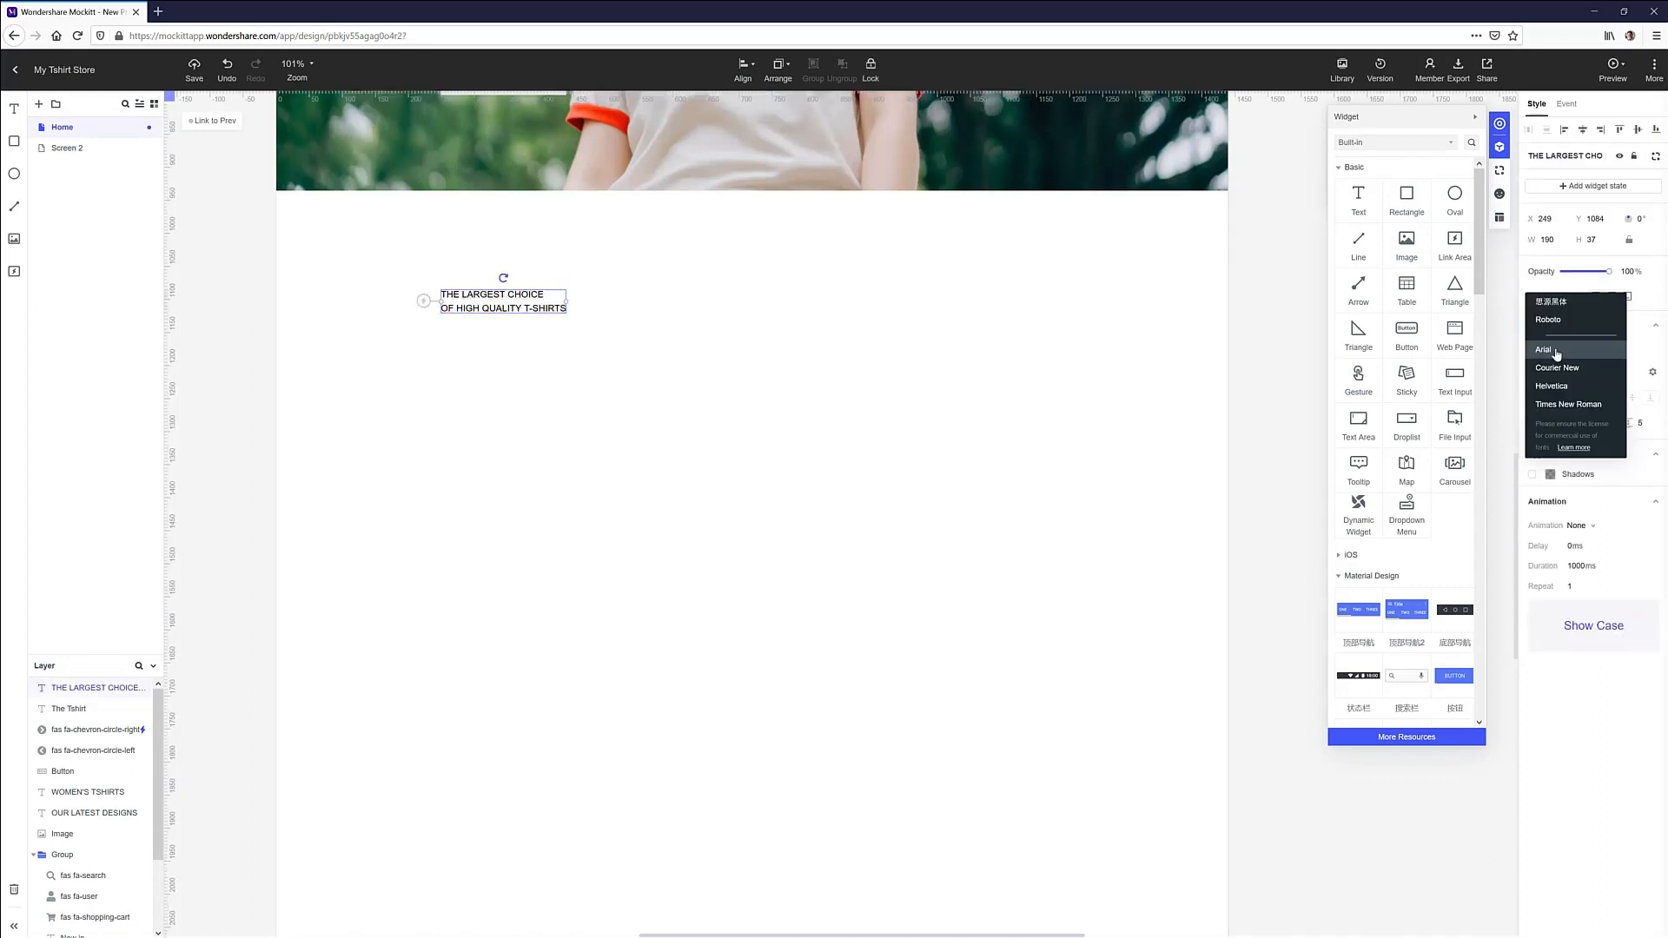
left_click(1548, 318)
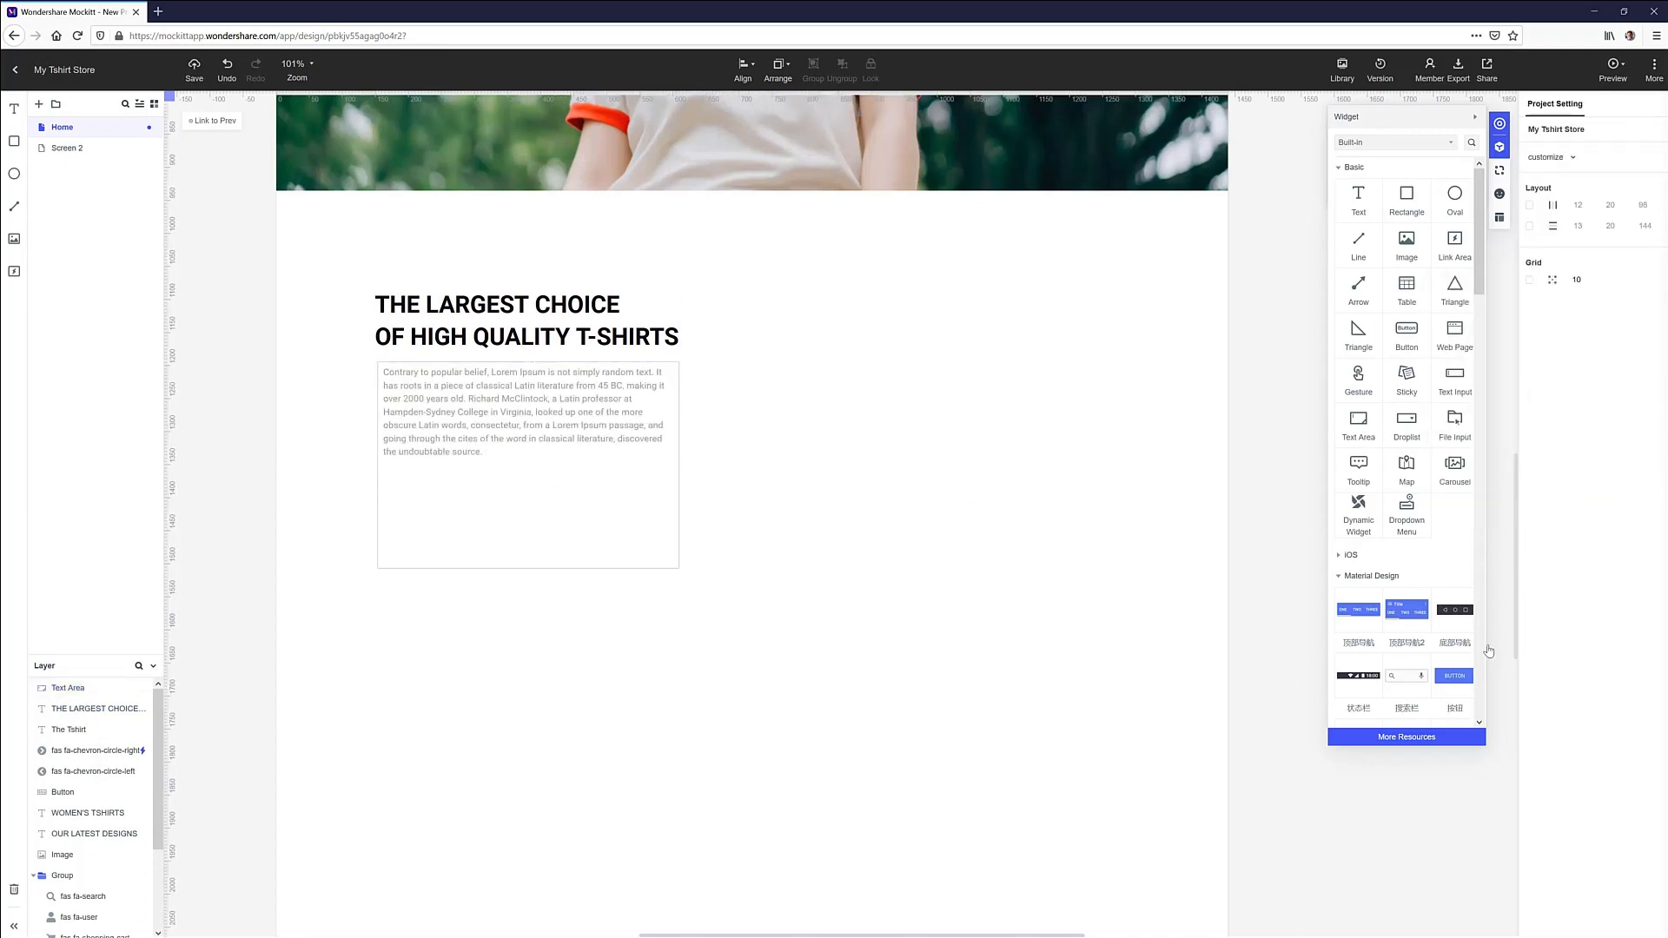
left_click(526, 465)
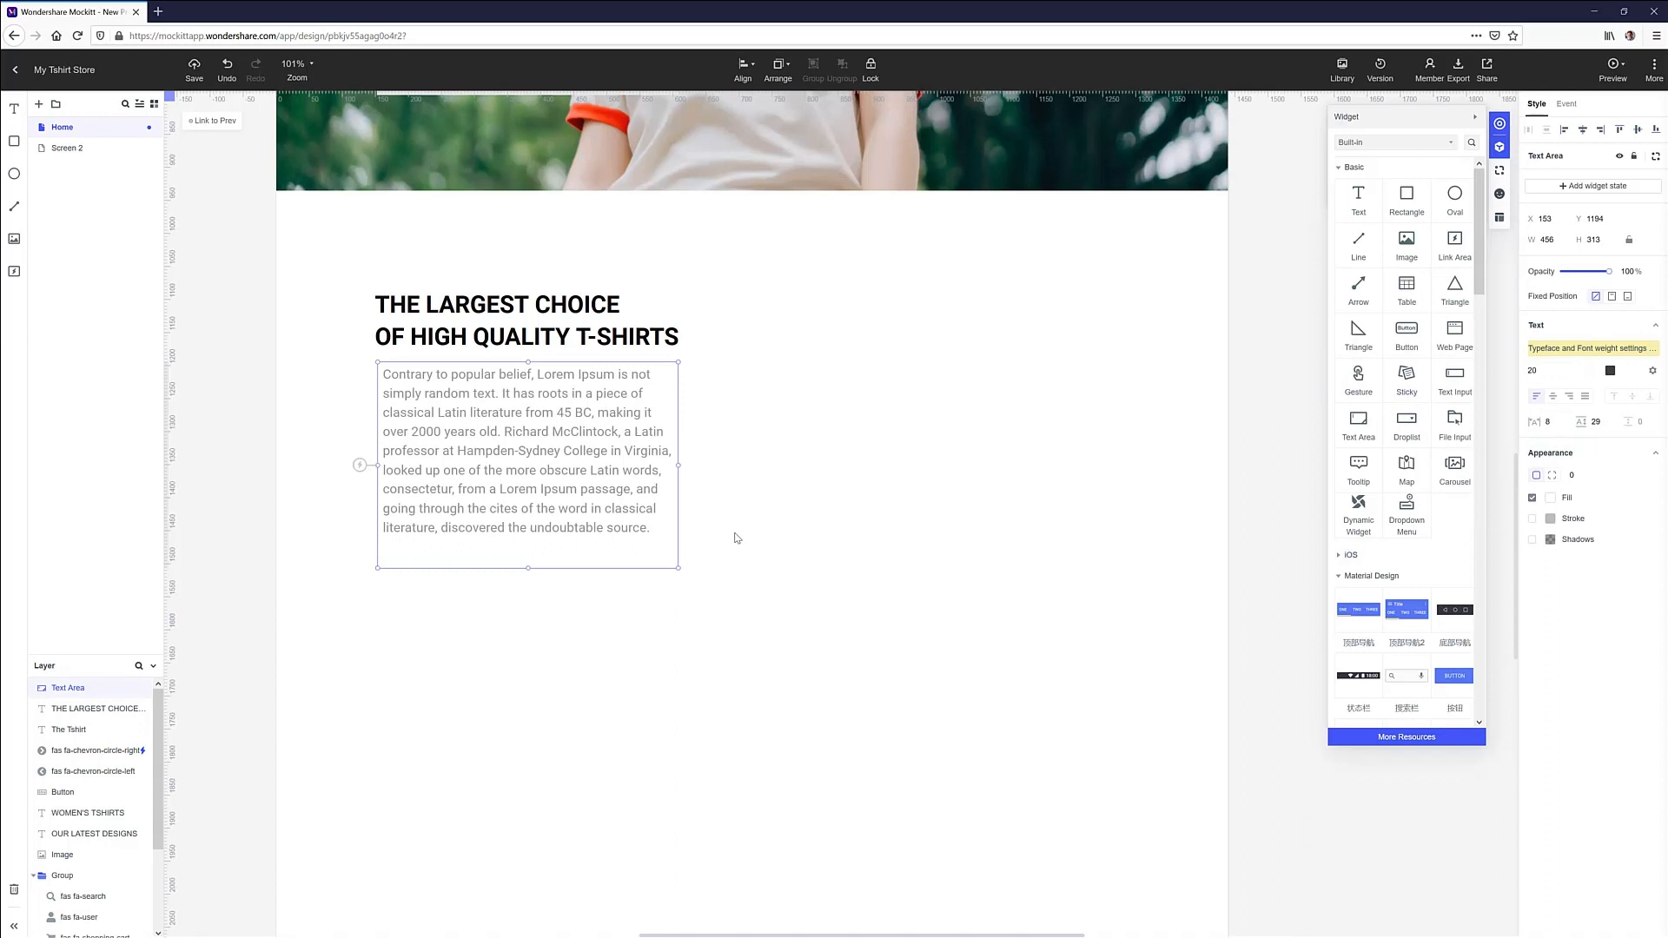
left_click(1609, 370)
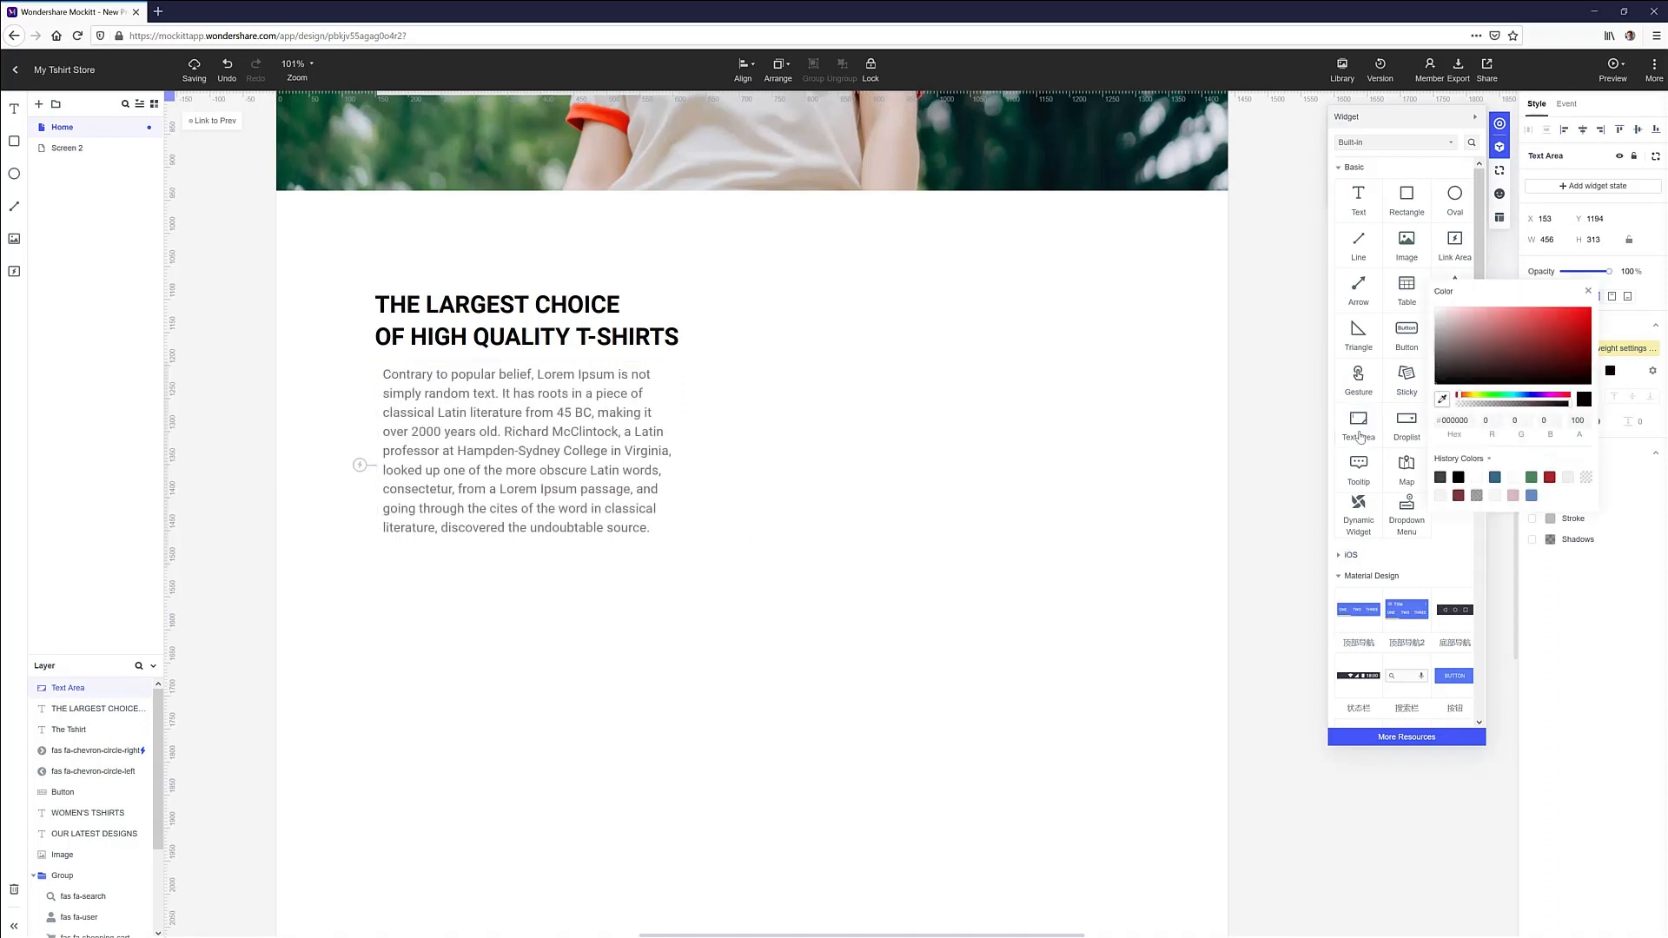
left_click(1406, 243)
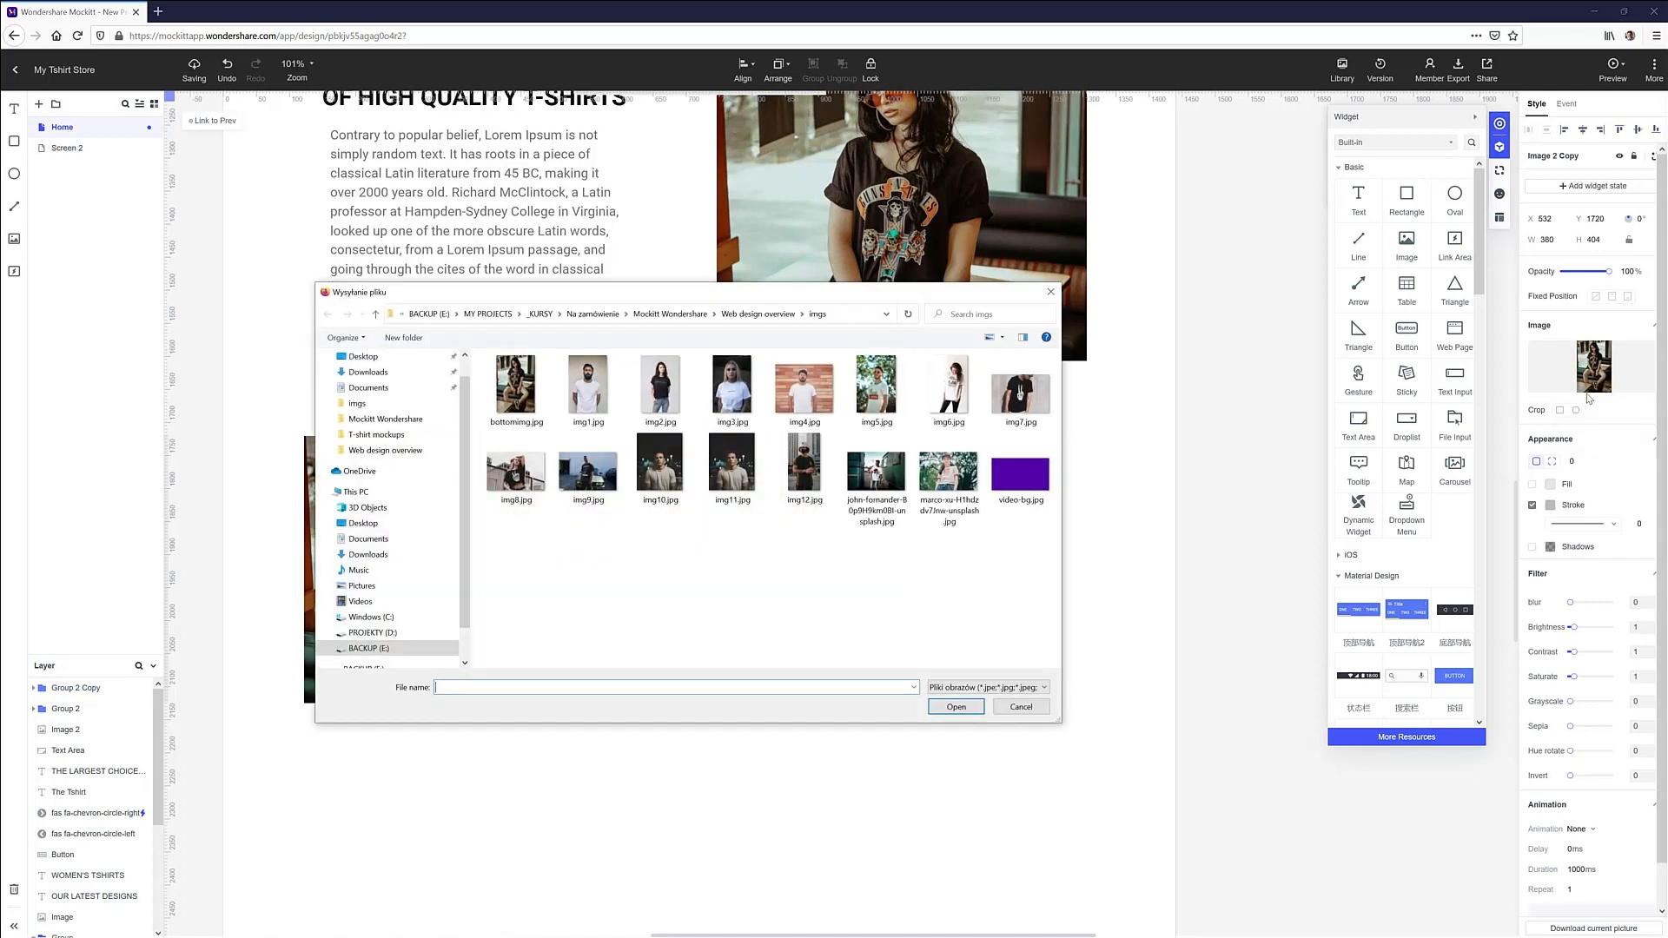
left_click(954, 706)
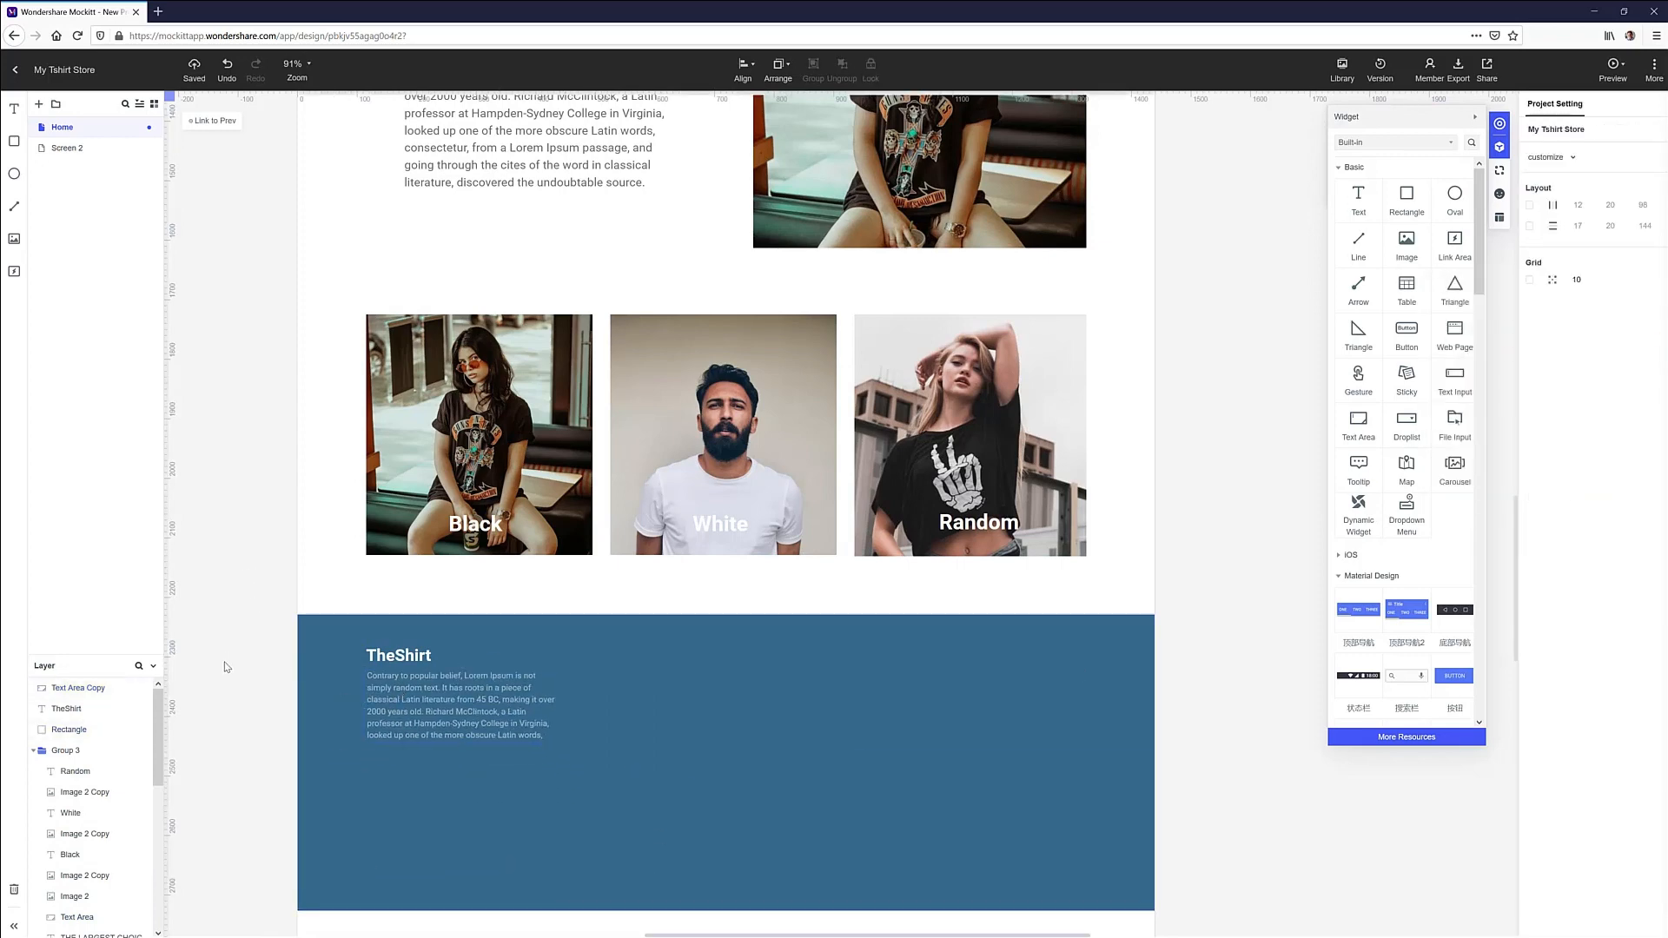
scroll("down", 3)
type("tele")
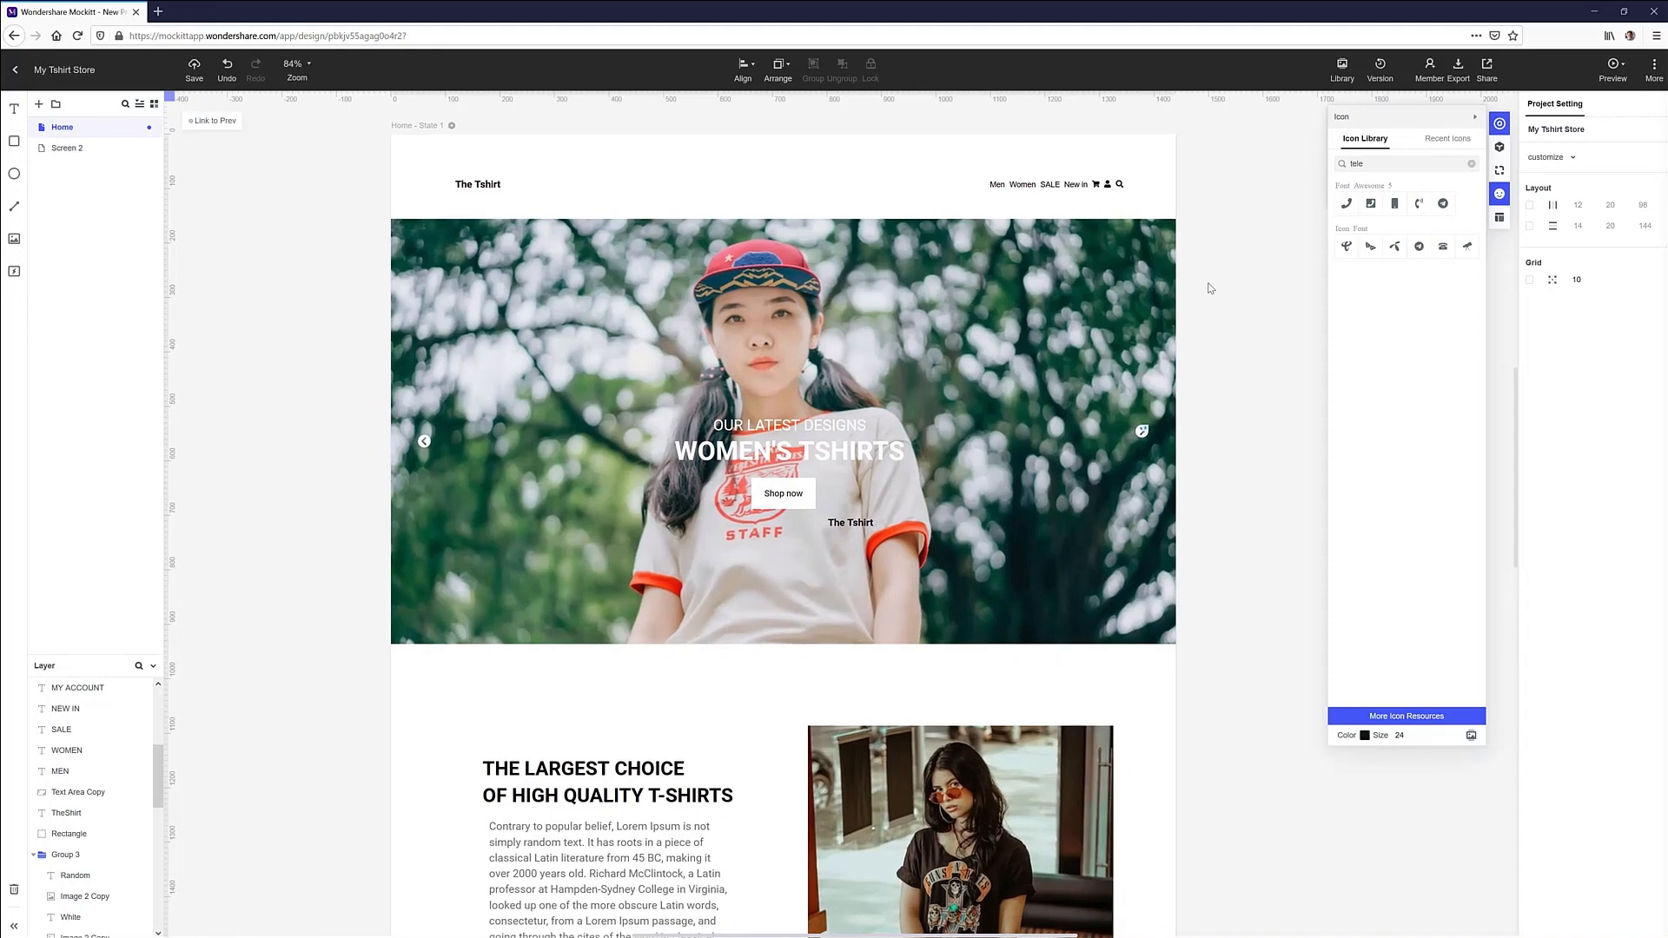
mouse_move(1220, 282)
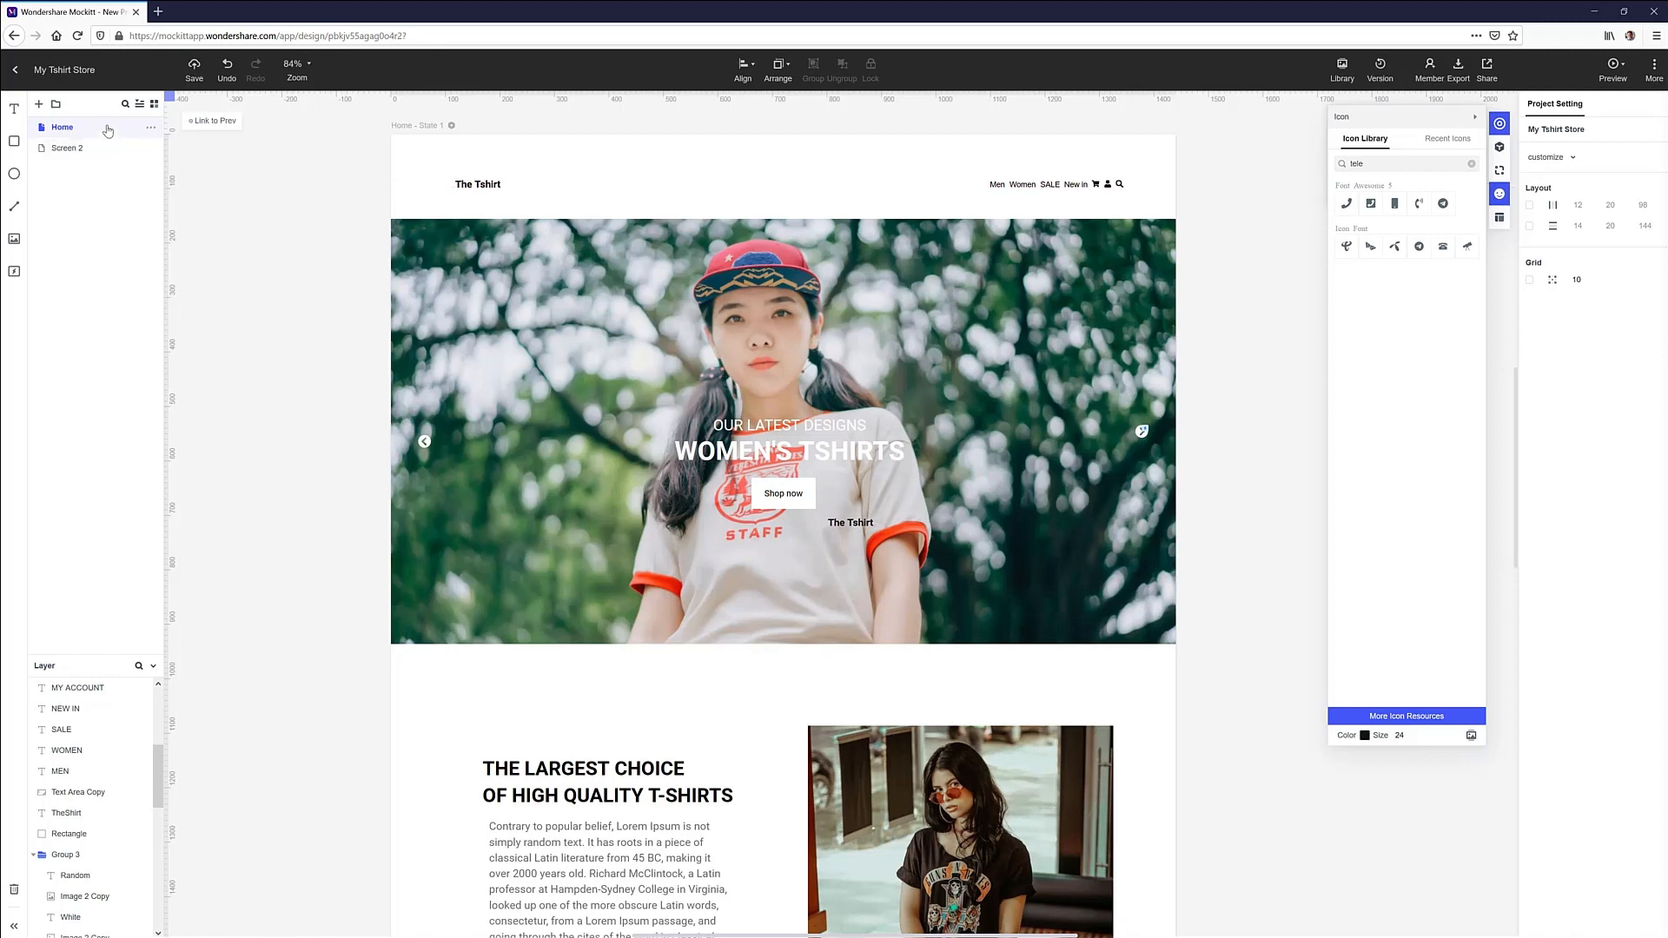
Duplicate the Home screen from its options menu to create Home Copy
left_click(150, 128)
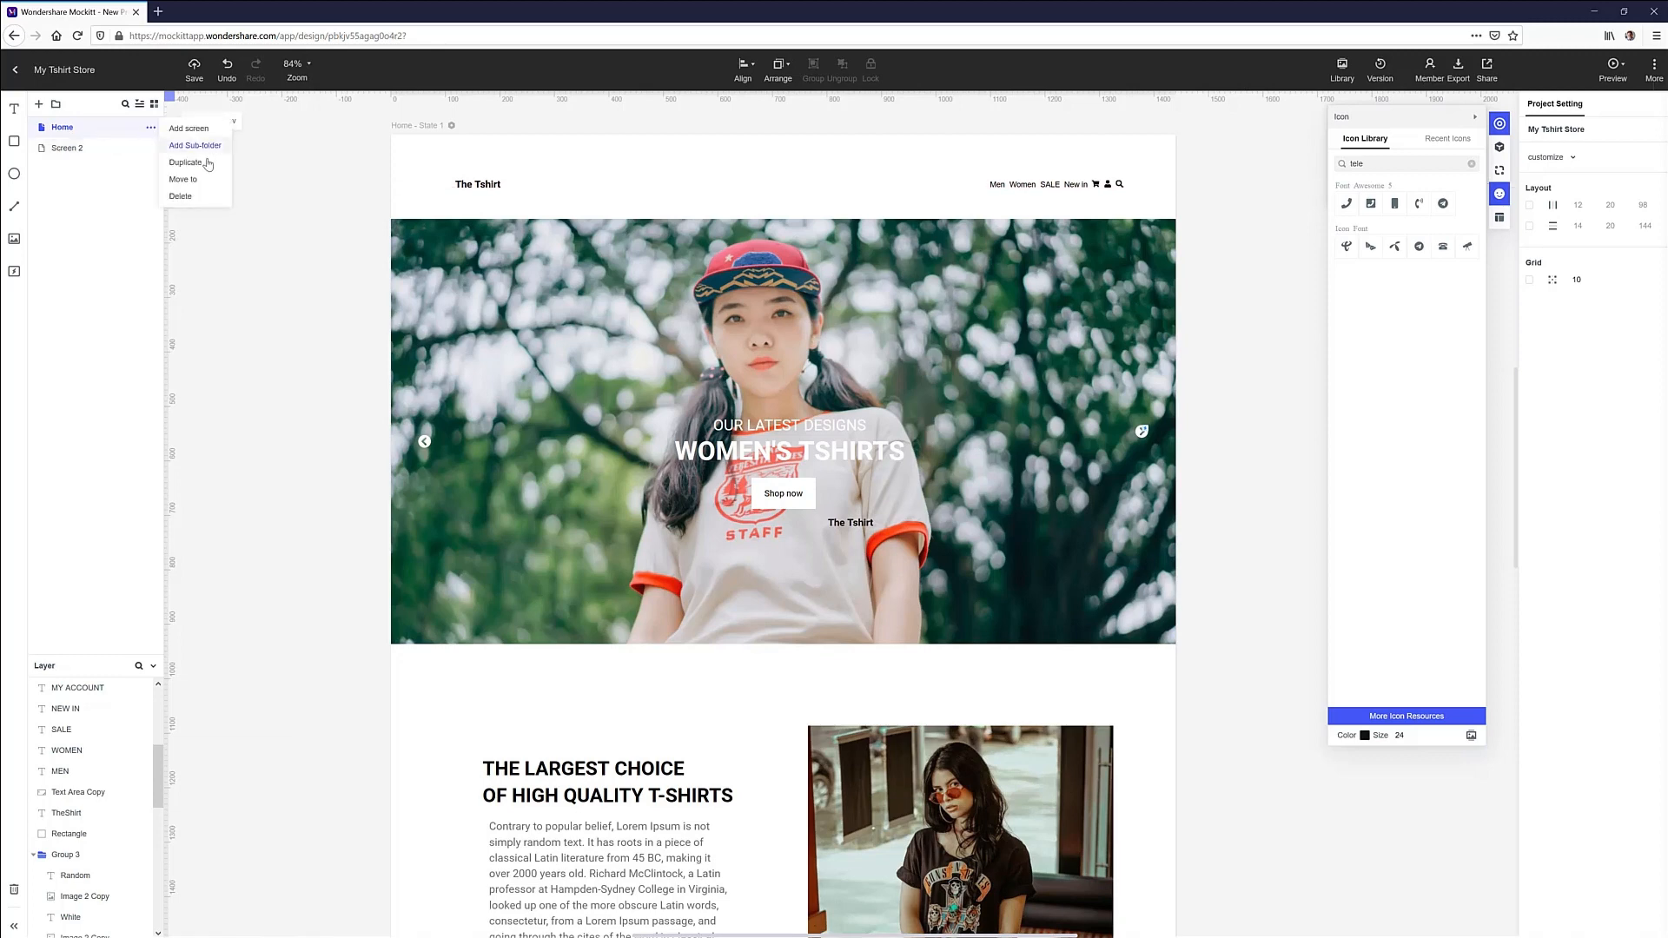
left_click(186, 161)
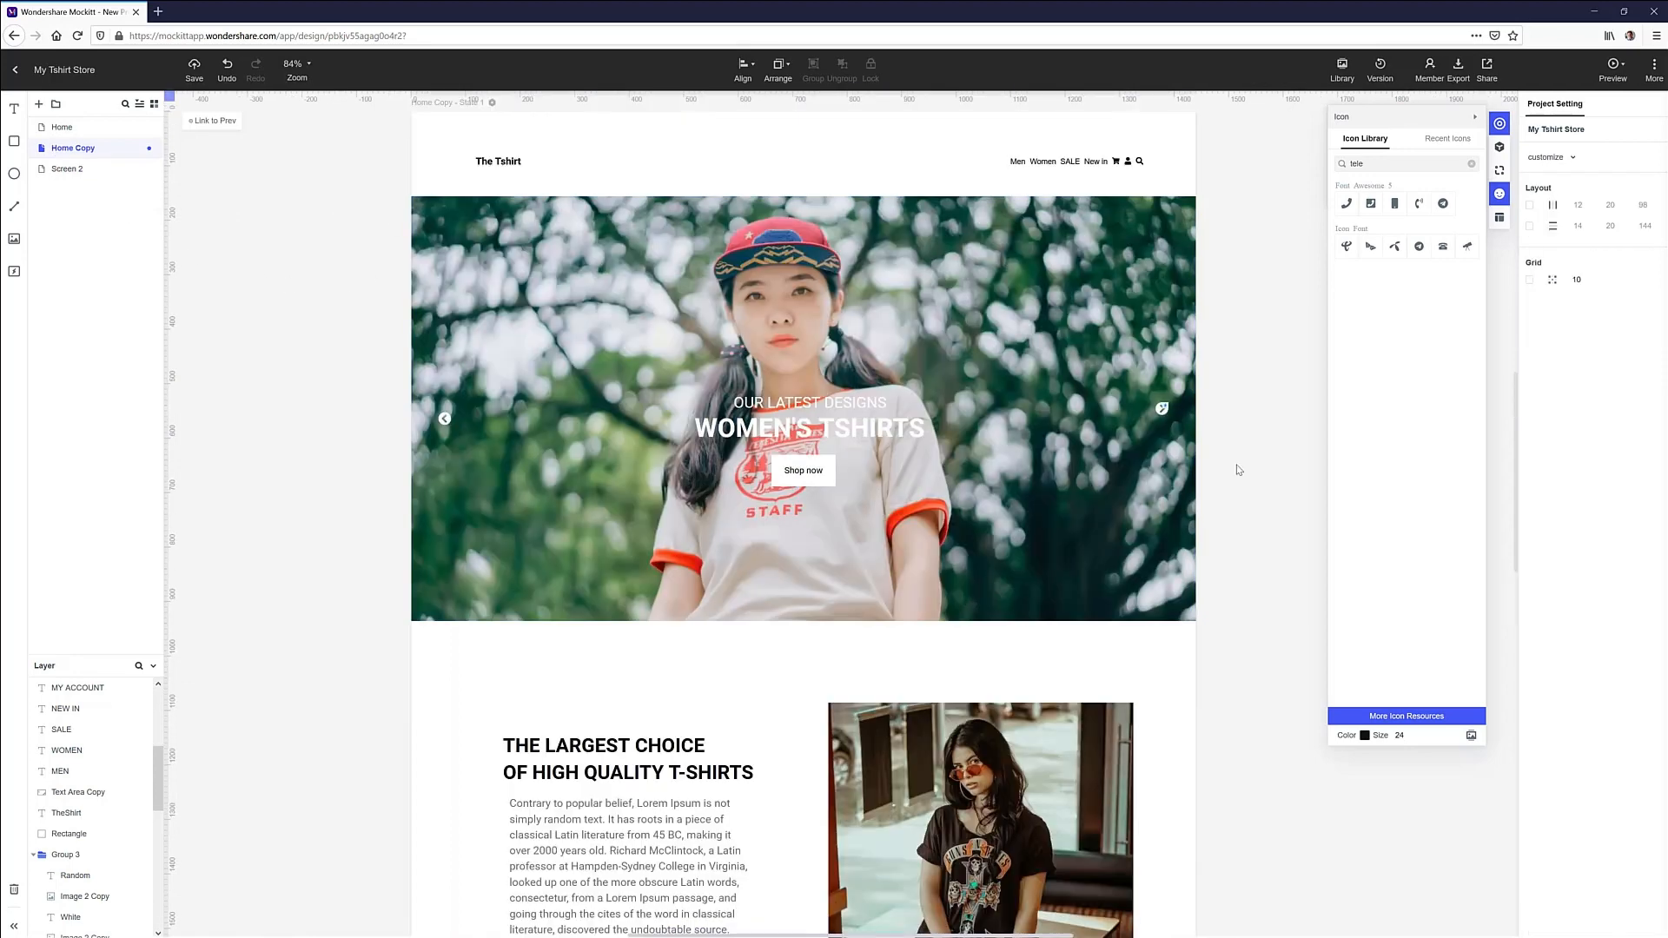
On Home Copy, delete the slider arrows and change the tagline to SHOP OUR LATEST DESIGNS
left_click(444, 417)
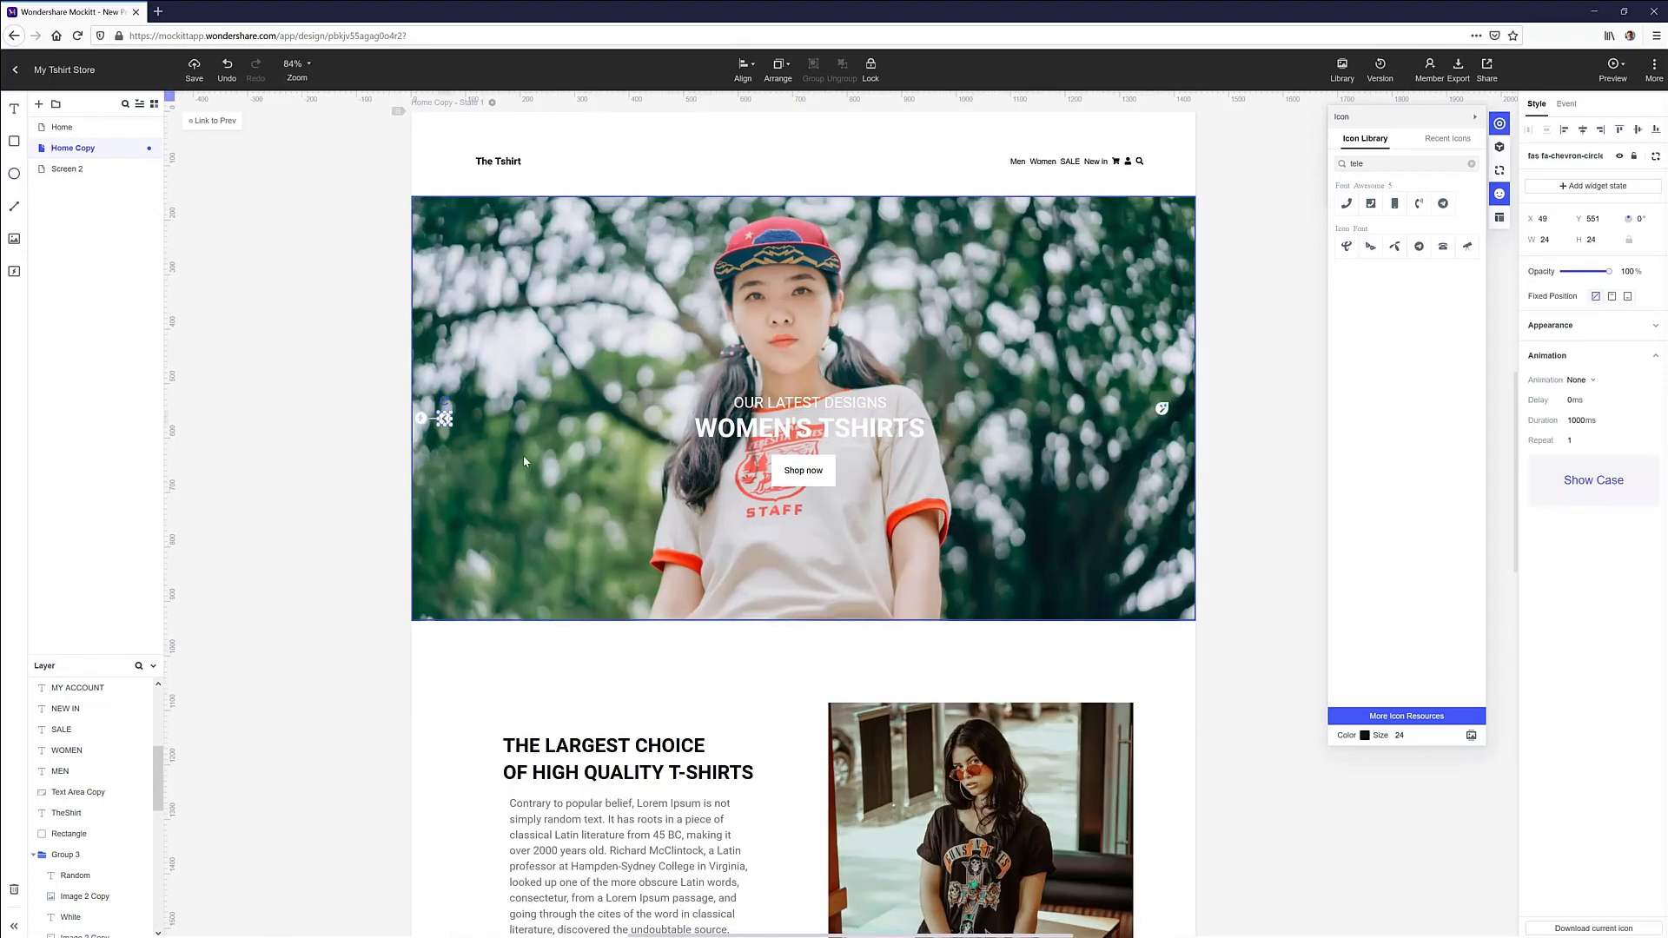
left_click(824, 556)
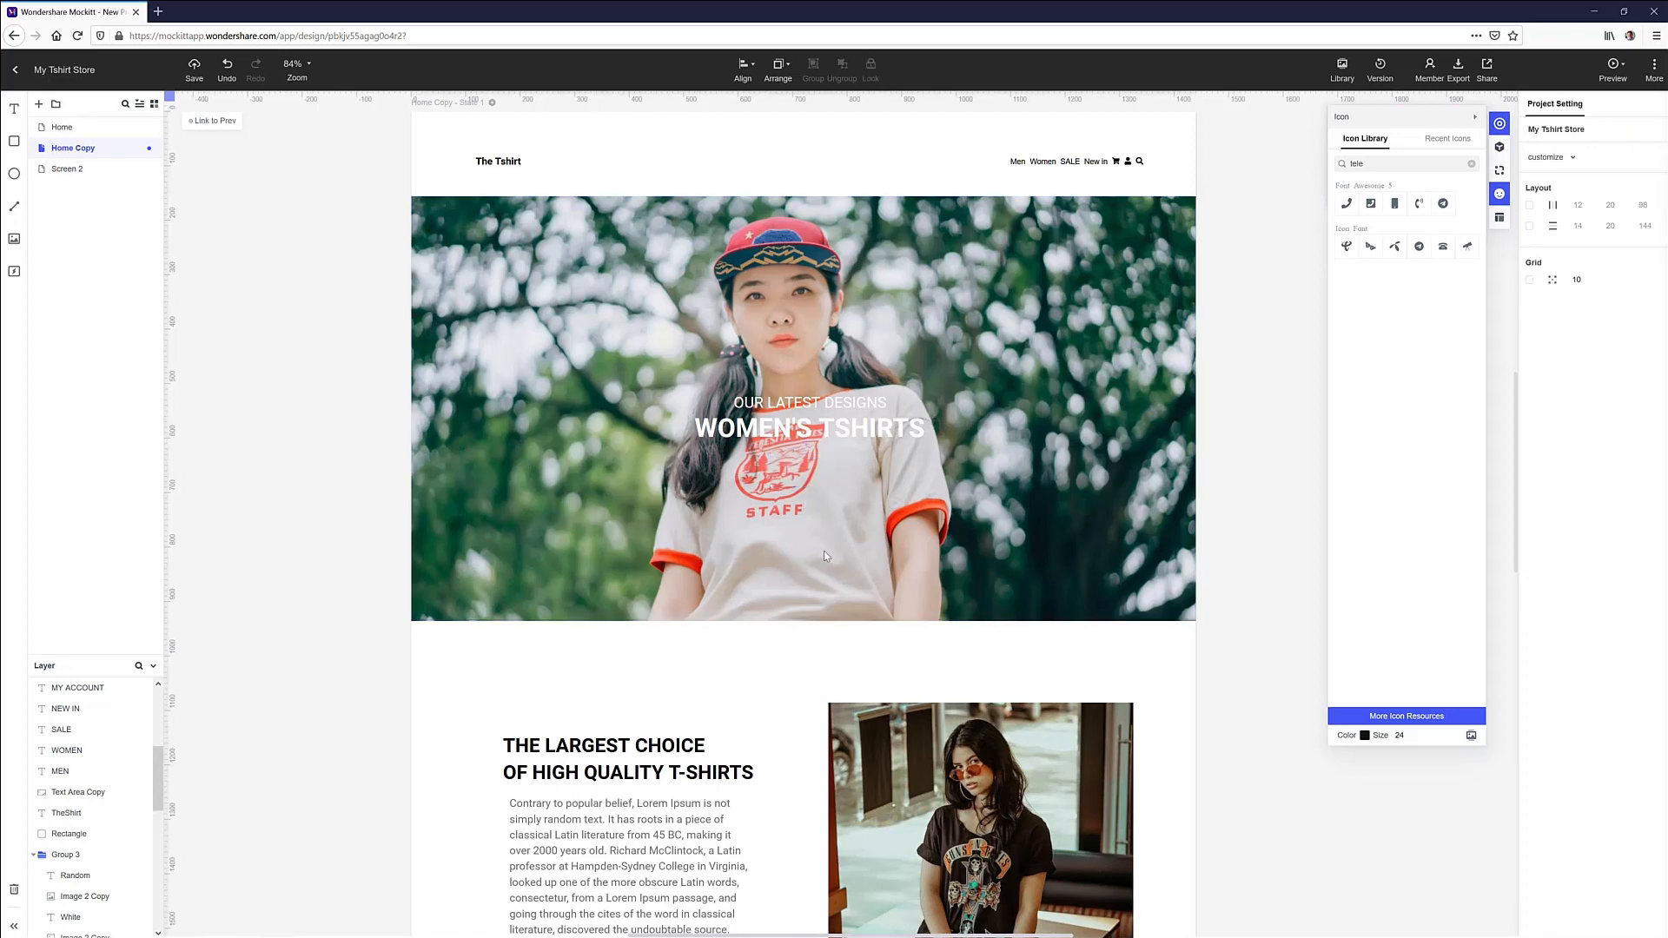
left_click(809, 402)
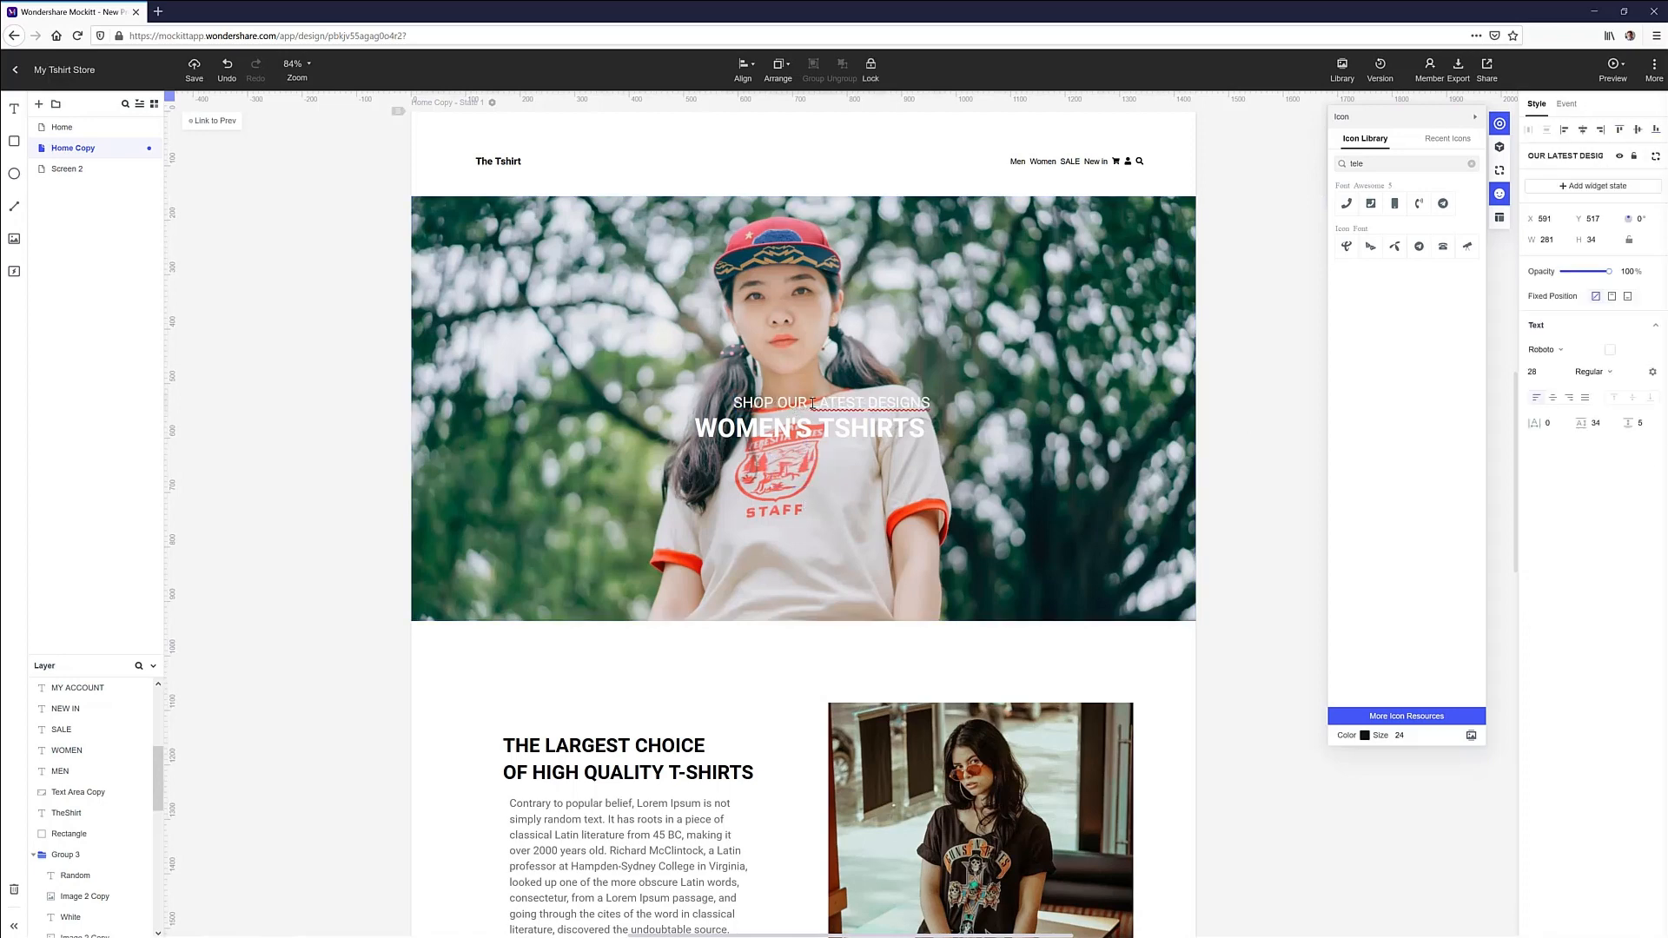
left_click(811, 403)
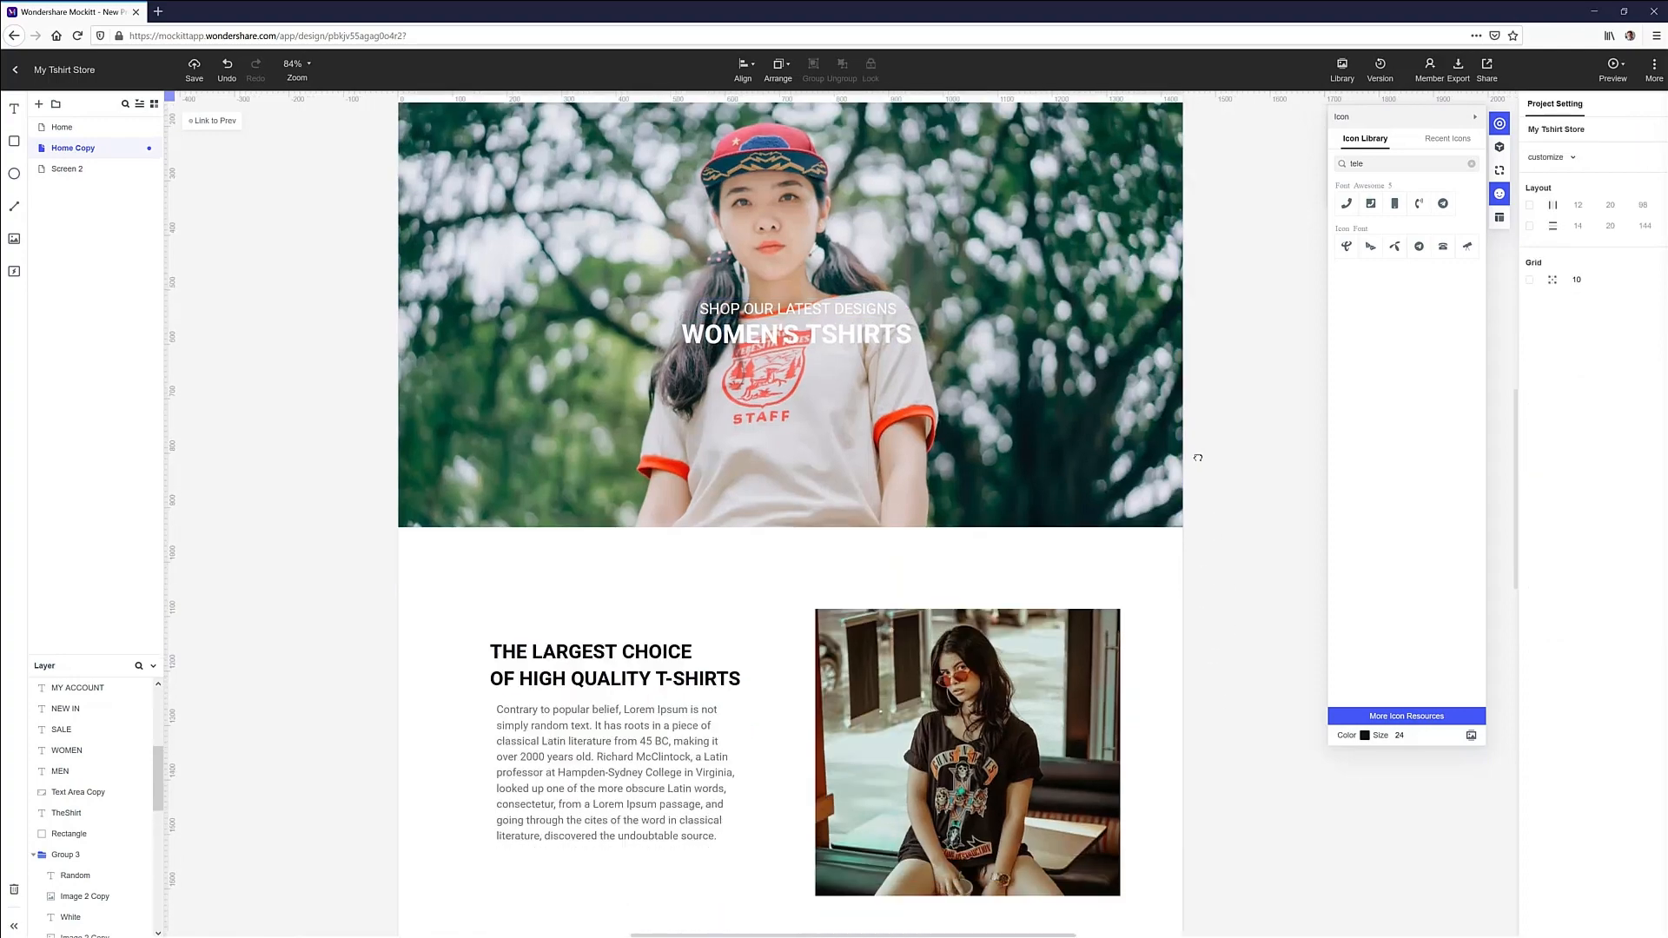
Place an ADD TO CART button under the product card's description and adjust its properties
scroll("down", 3)
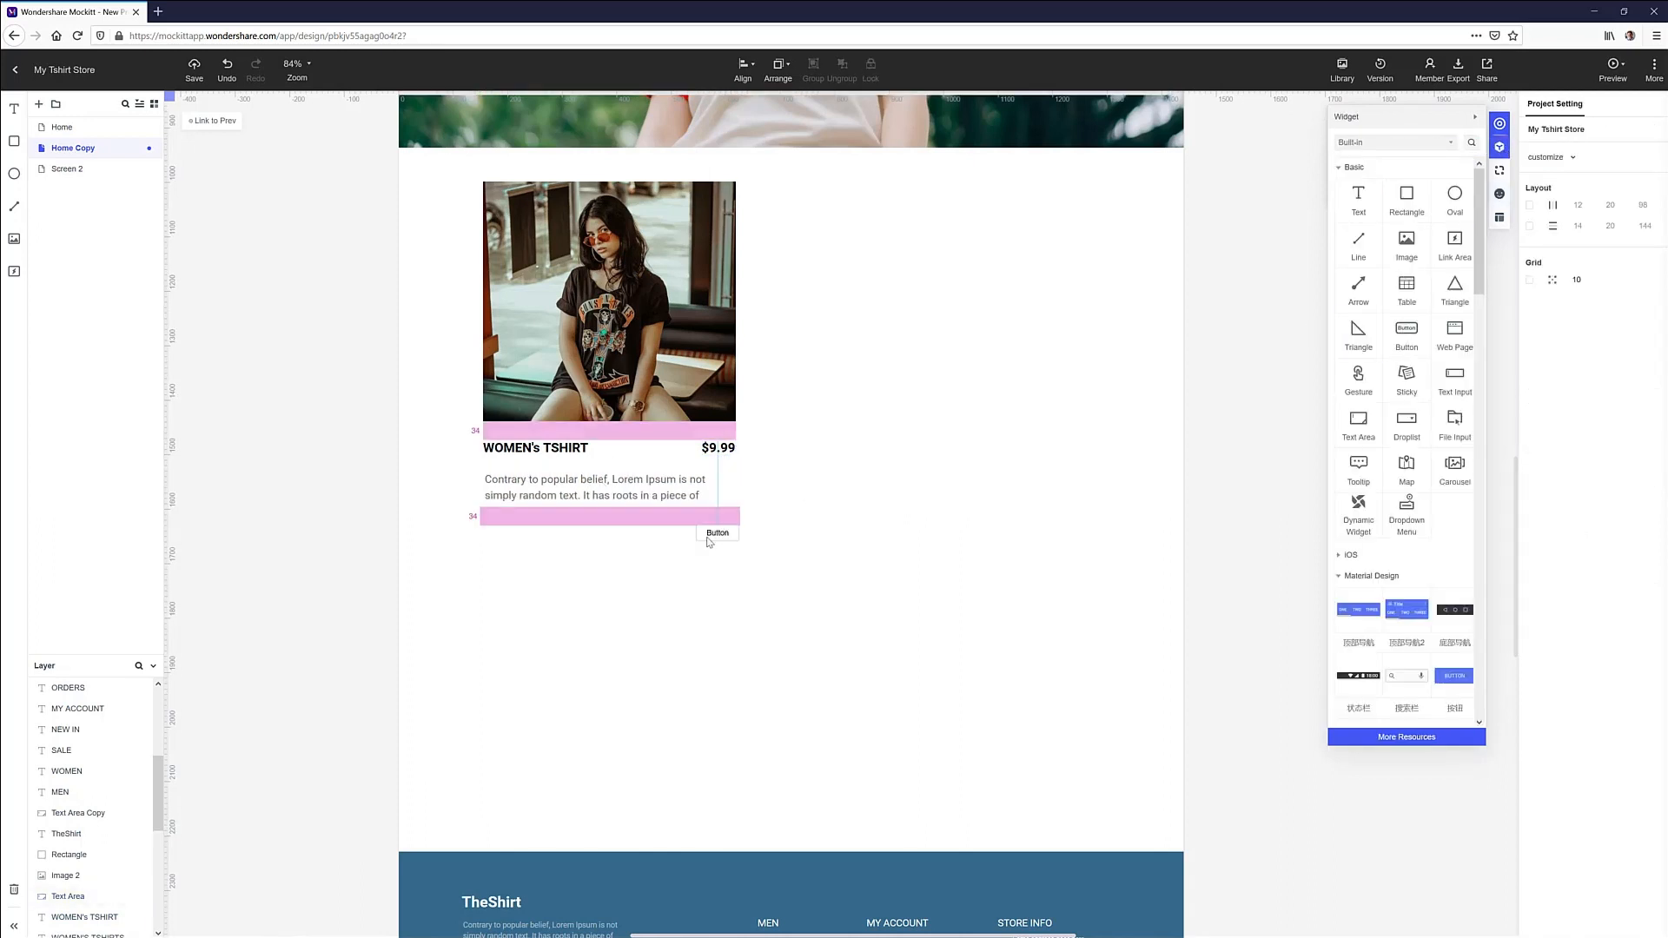
left_click(715, 532)
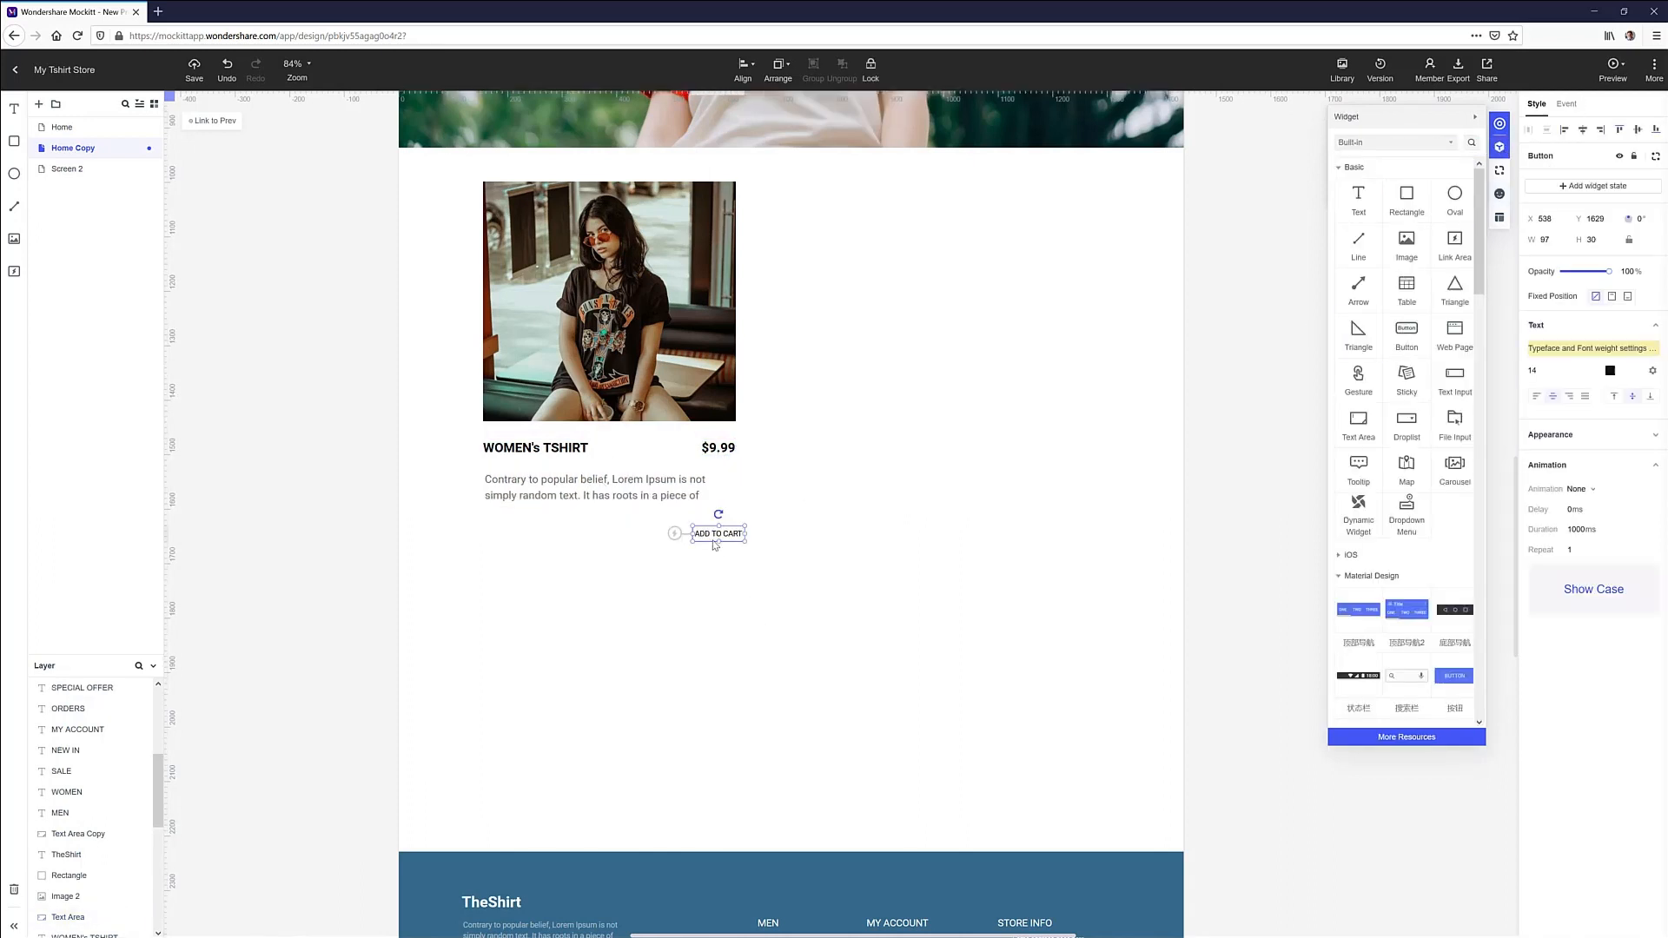
left_click(1610, 370)
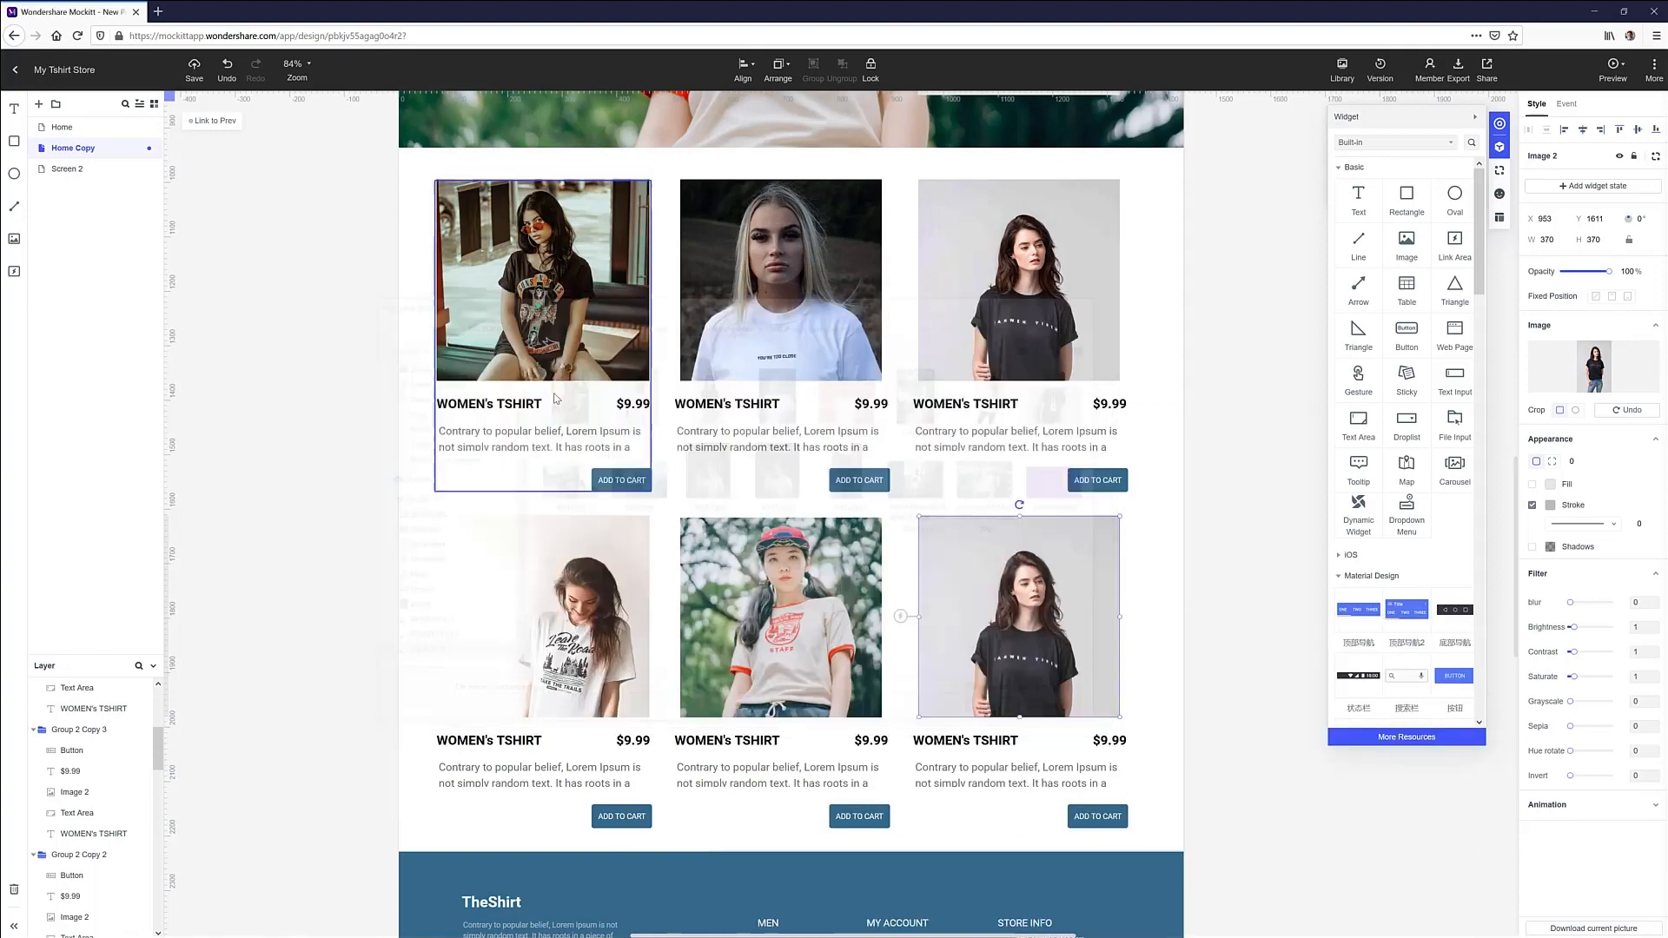
Rename Home Copy to Women, duplicate it as Men, and start replacing a product photo
left_click(72, 148)
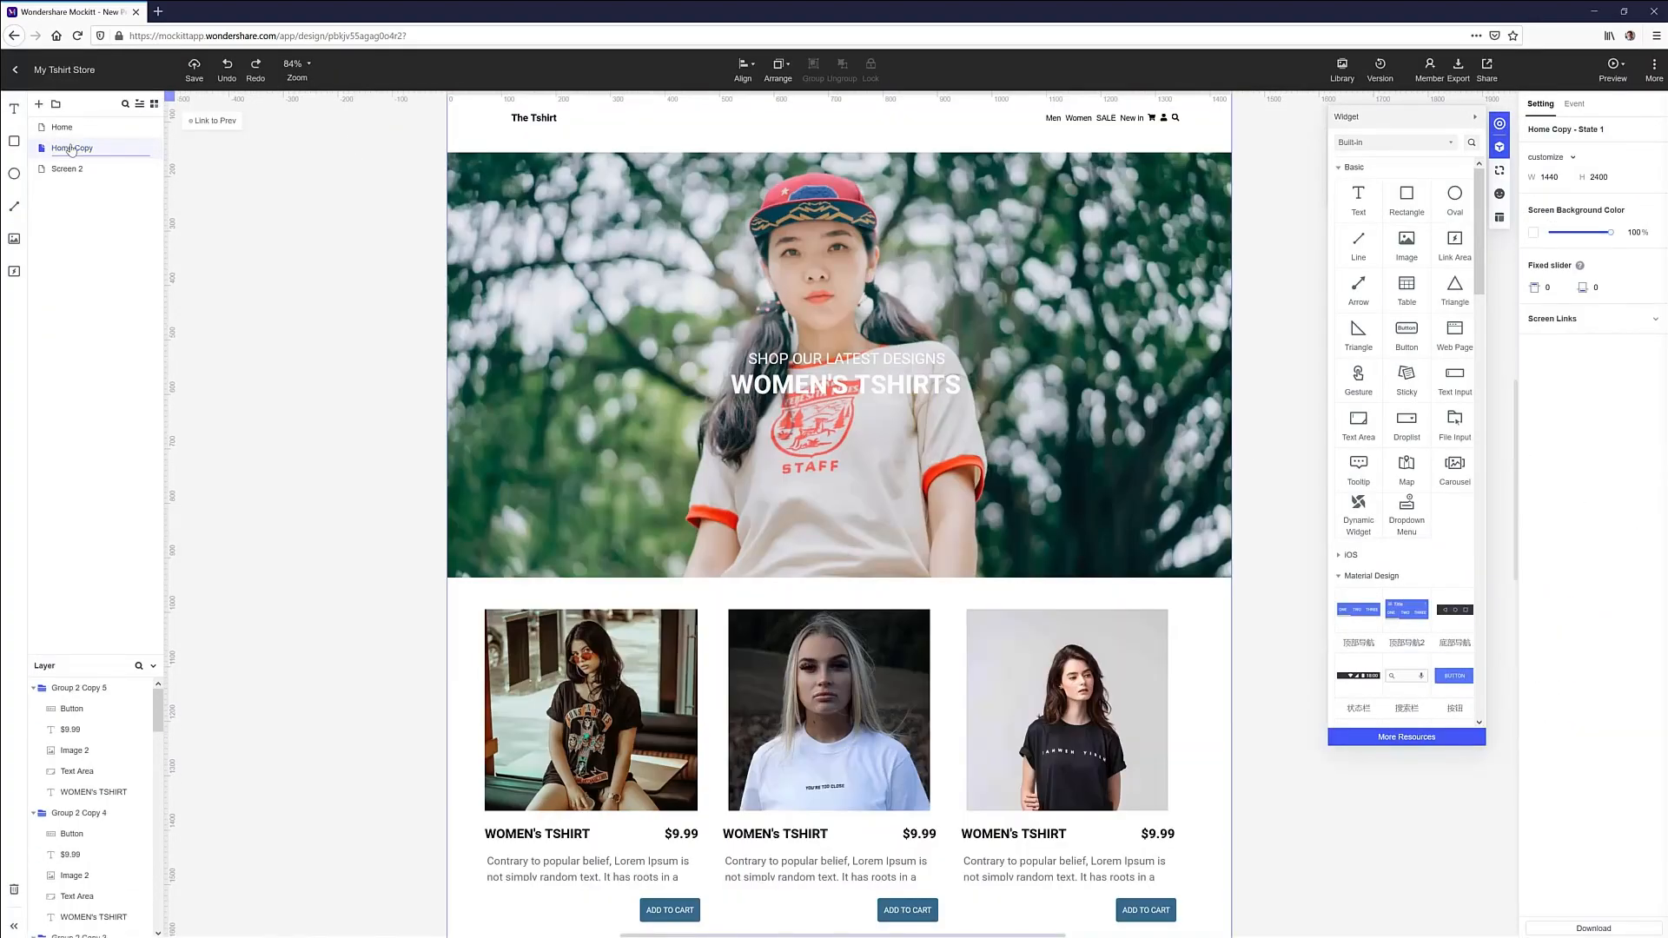
right_click(72, 147)
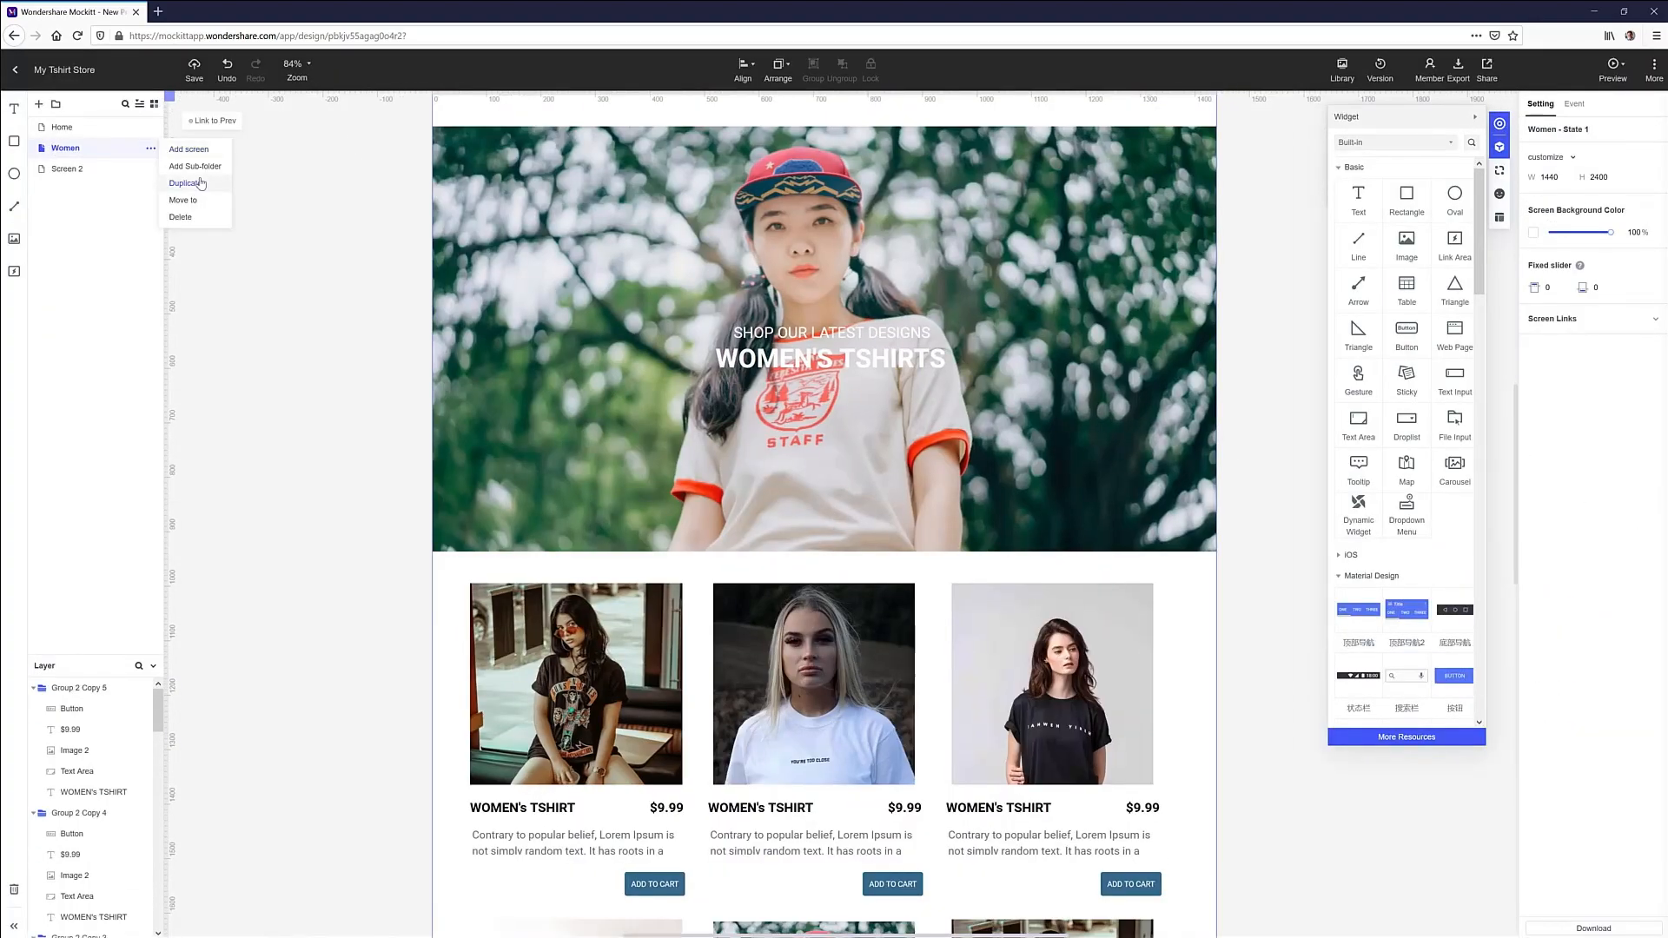
left_click(188, 183)
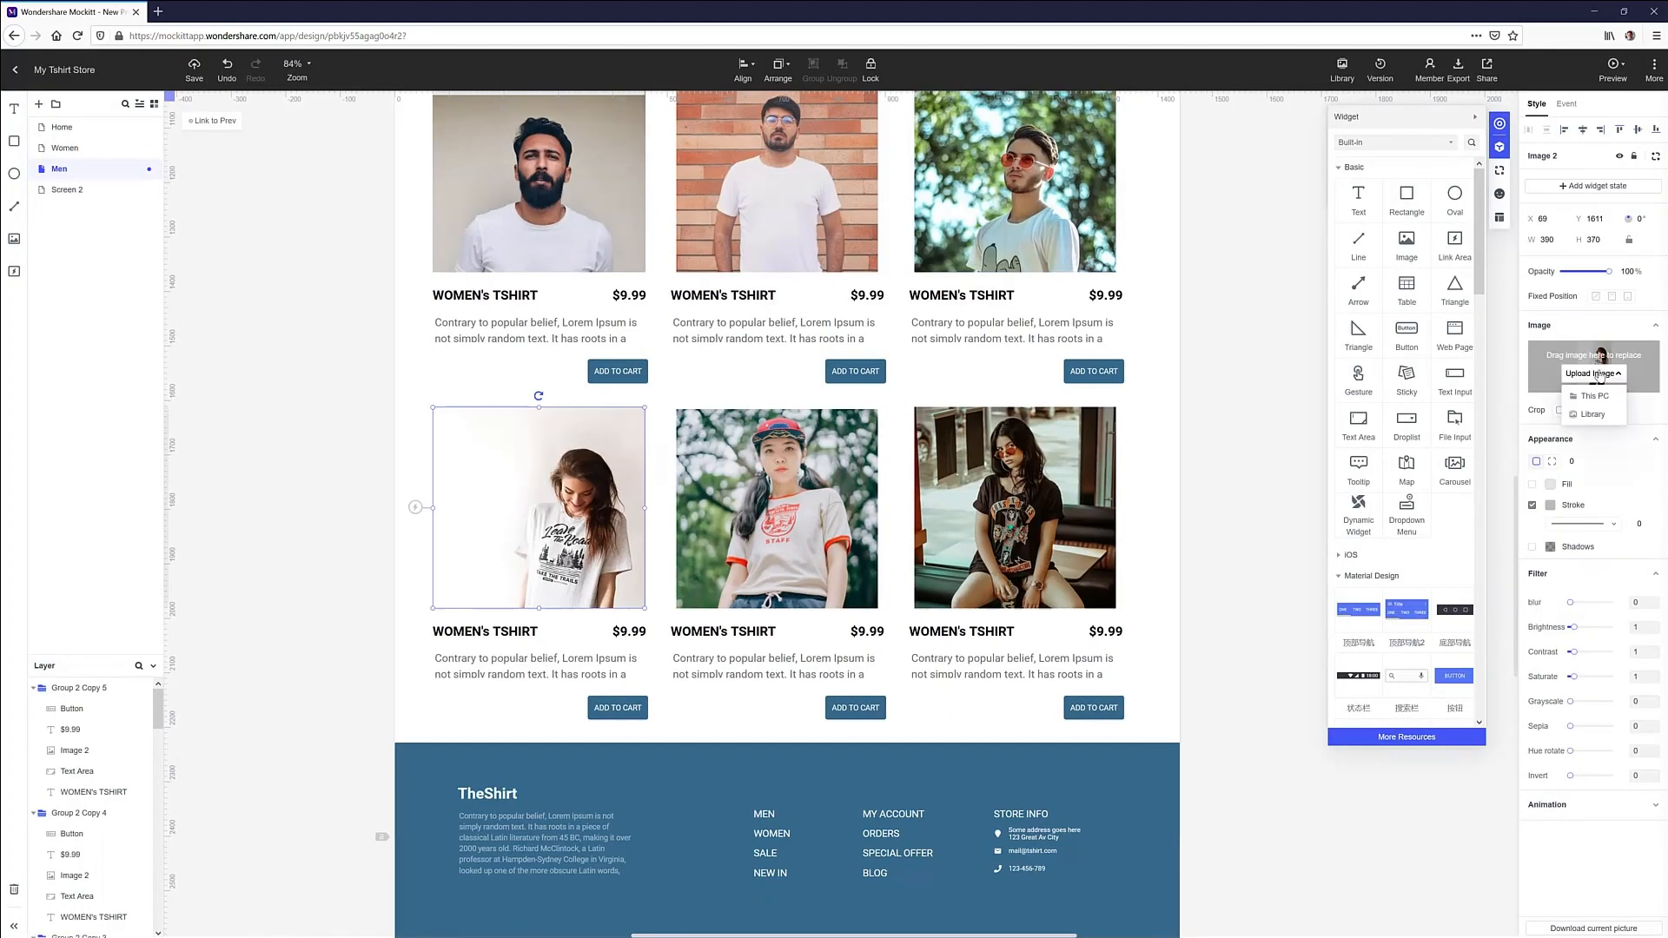
left_click(1593, 396)
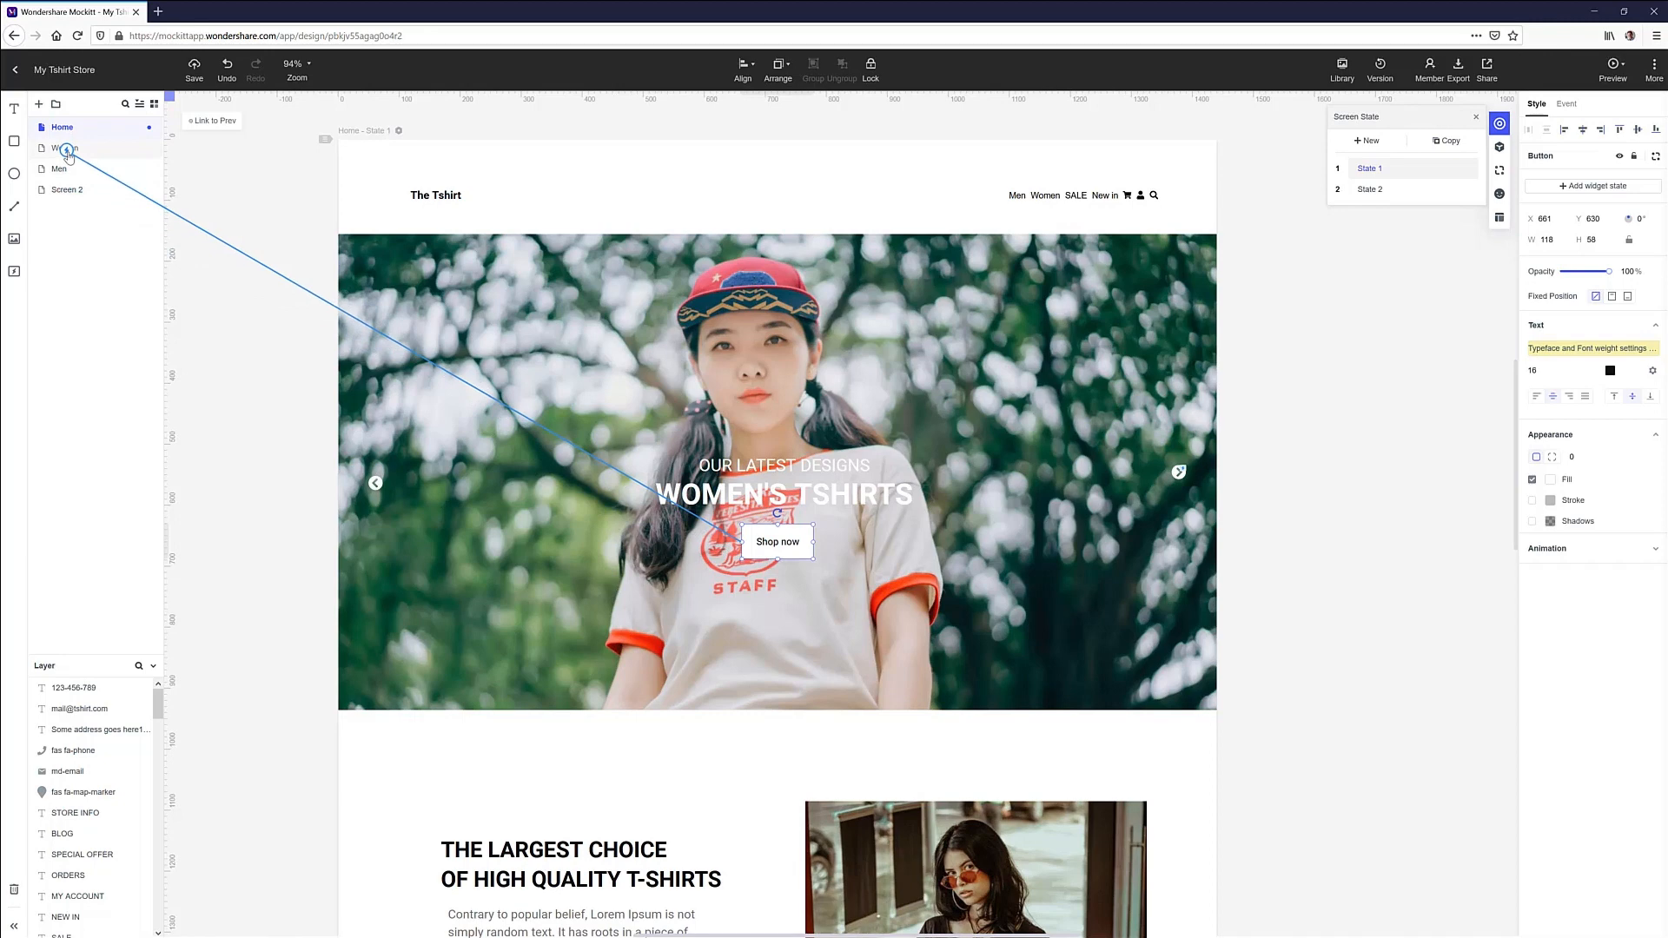
Link women's Shop now and Women nav to Women; men's Shop now and Men nav to Men
left_click(1565, 103)
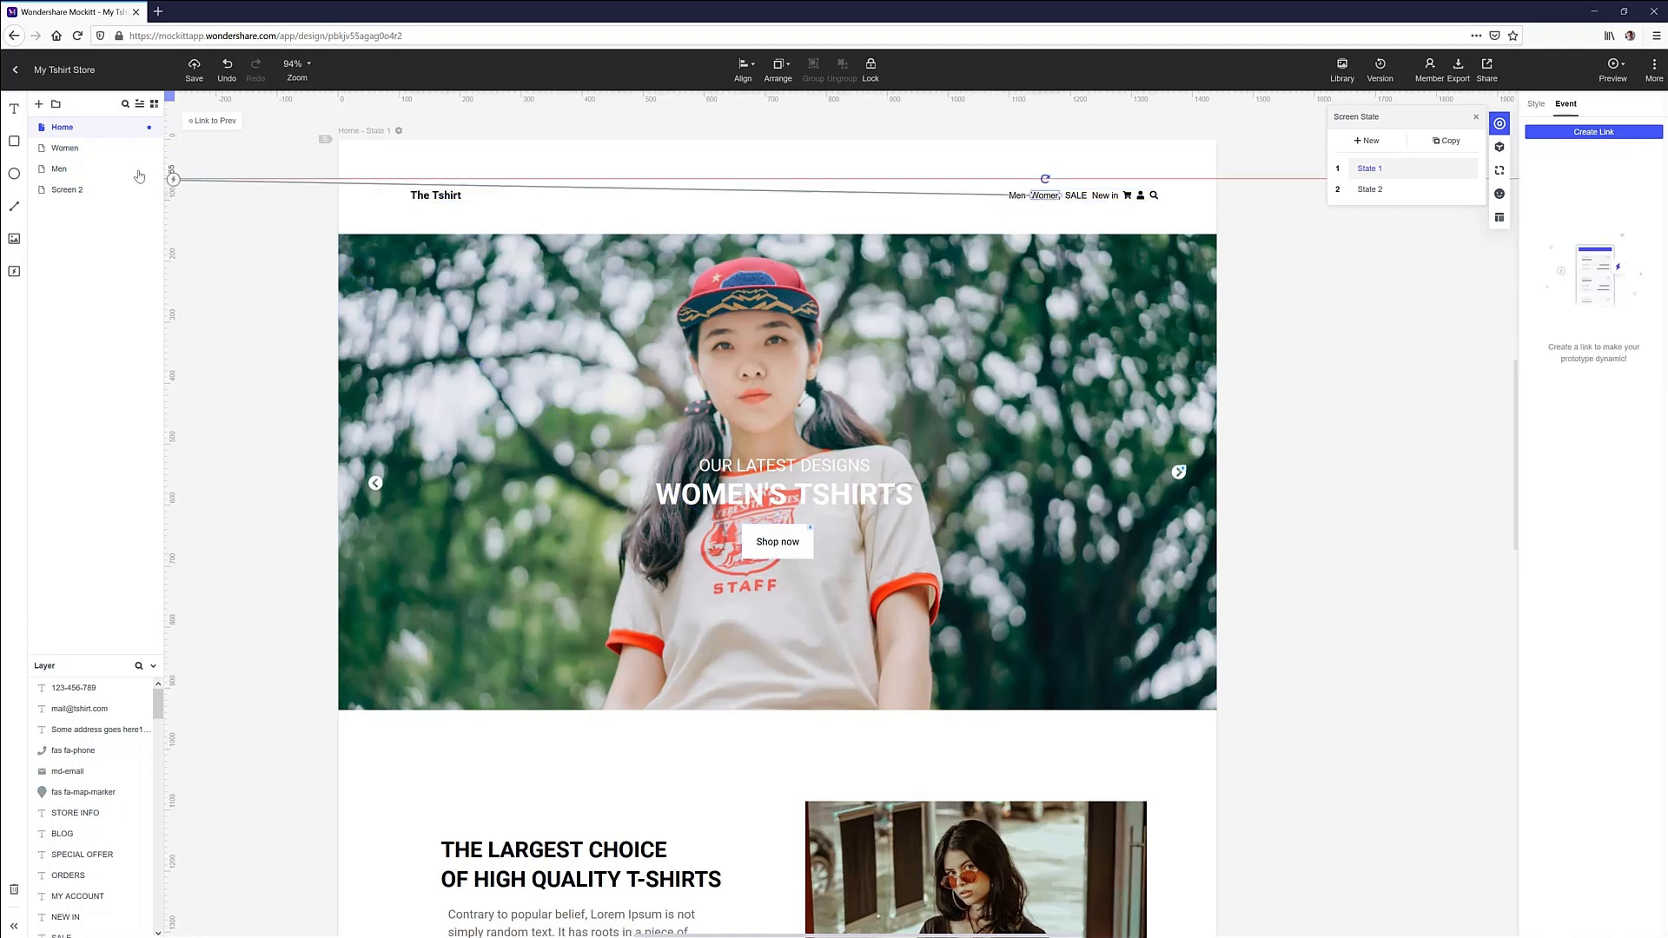
left_click(1591, 131)
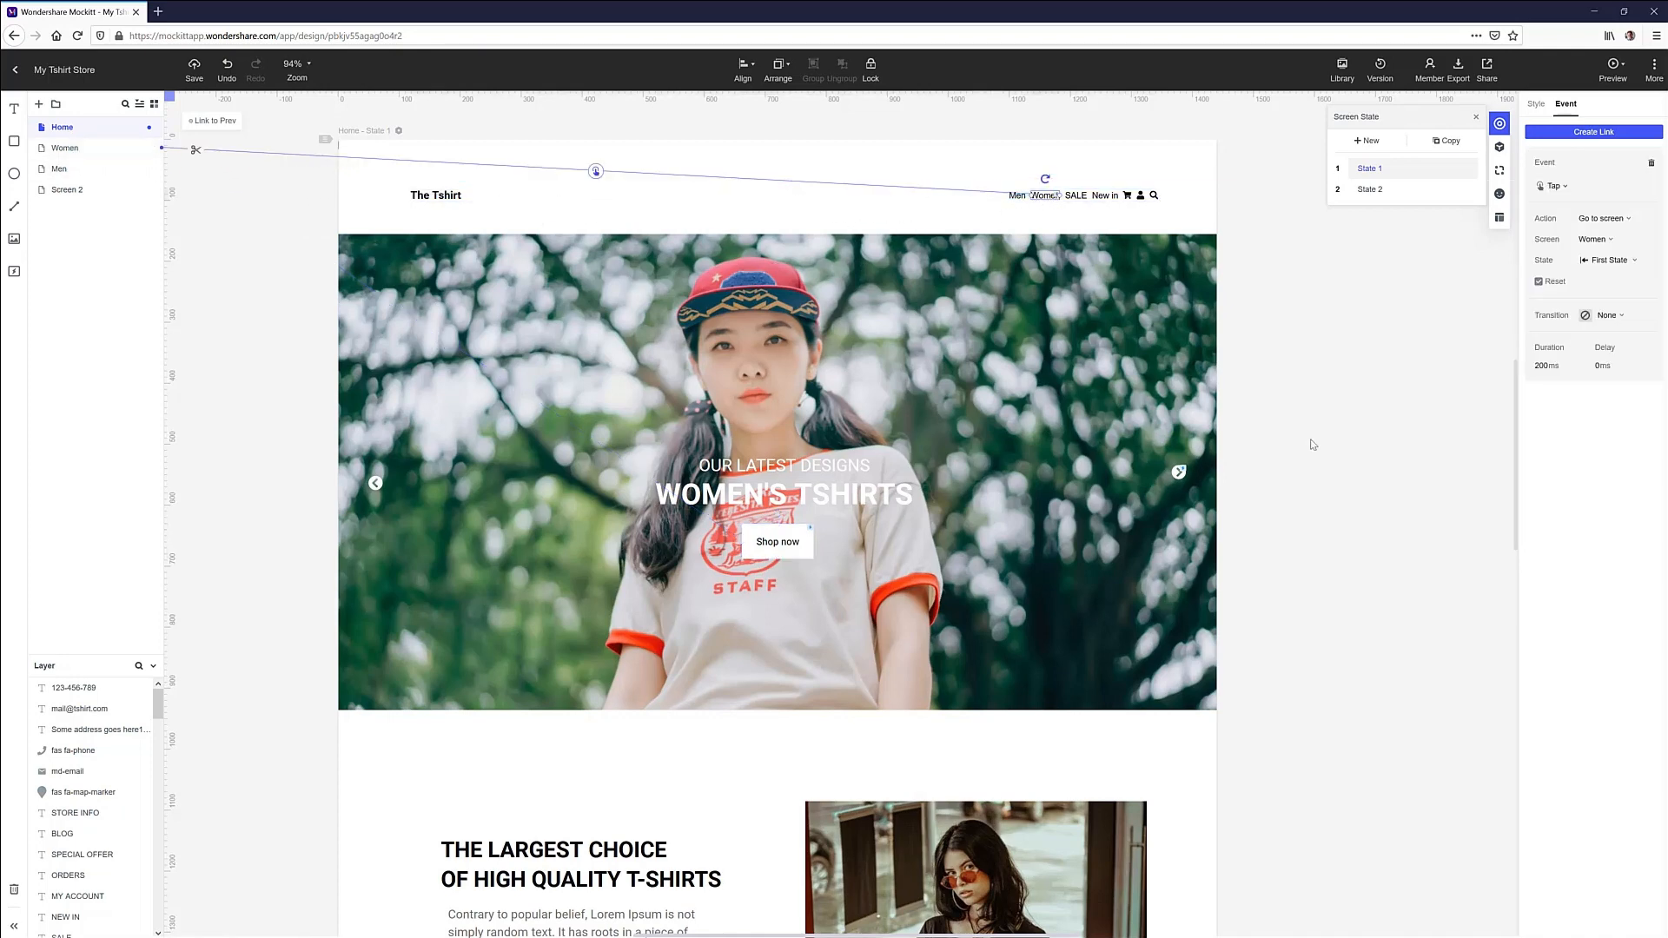
left_click(1369, 190)
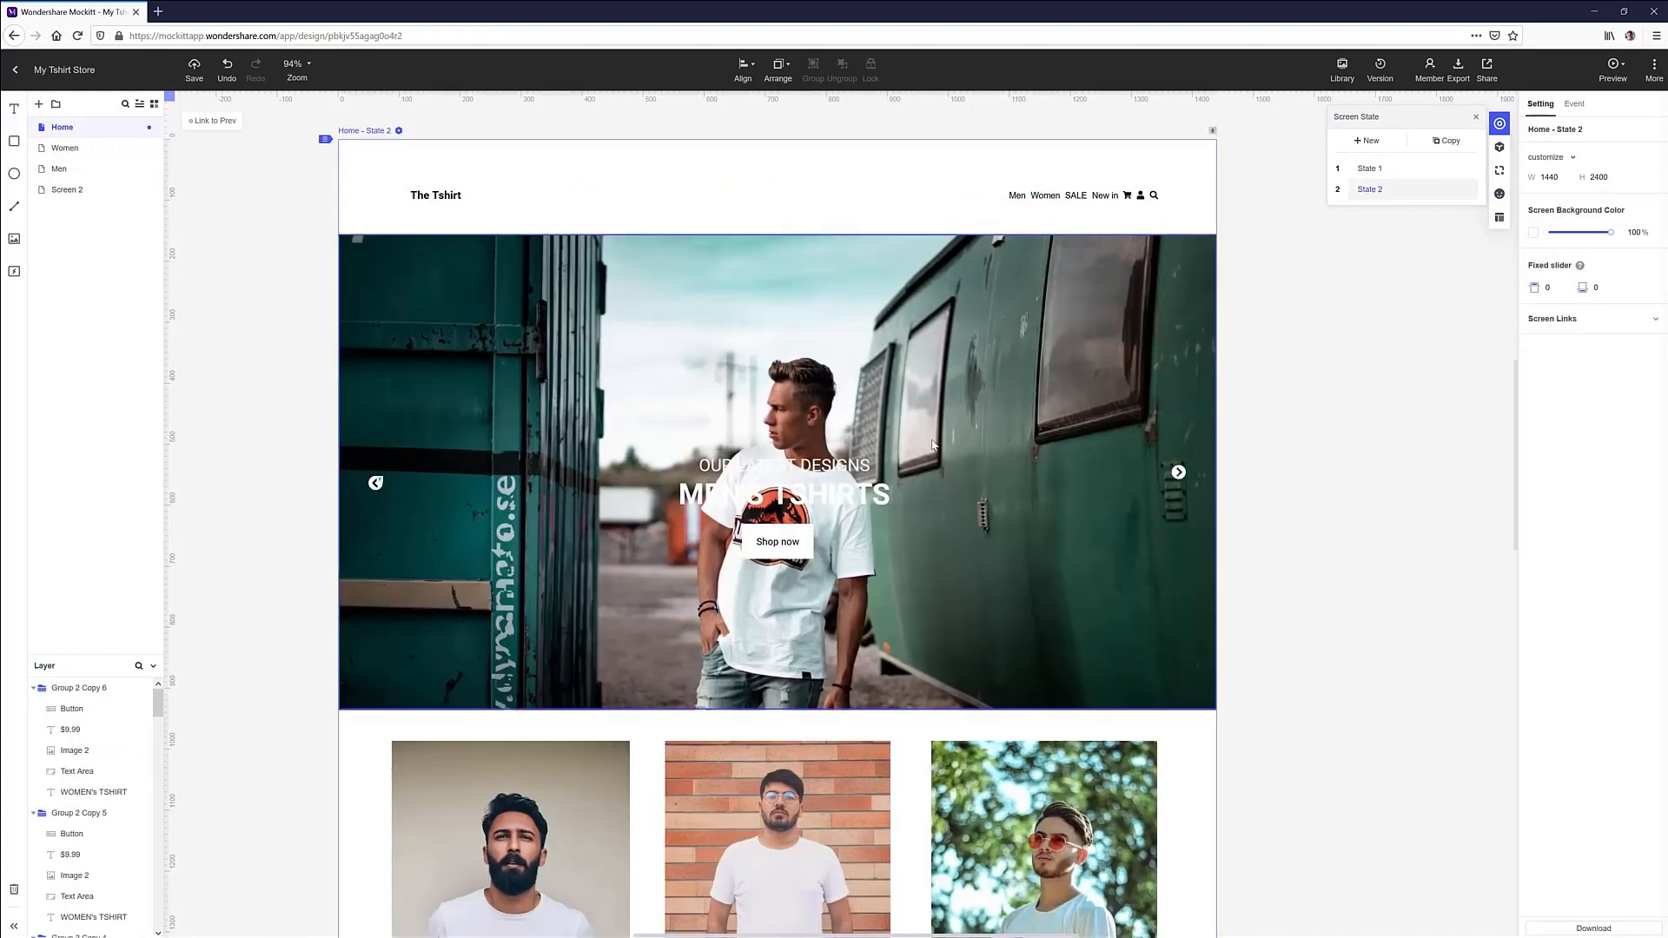
left_click(777, 541)
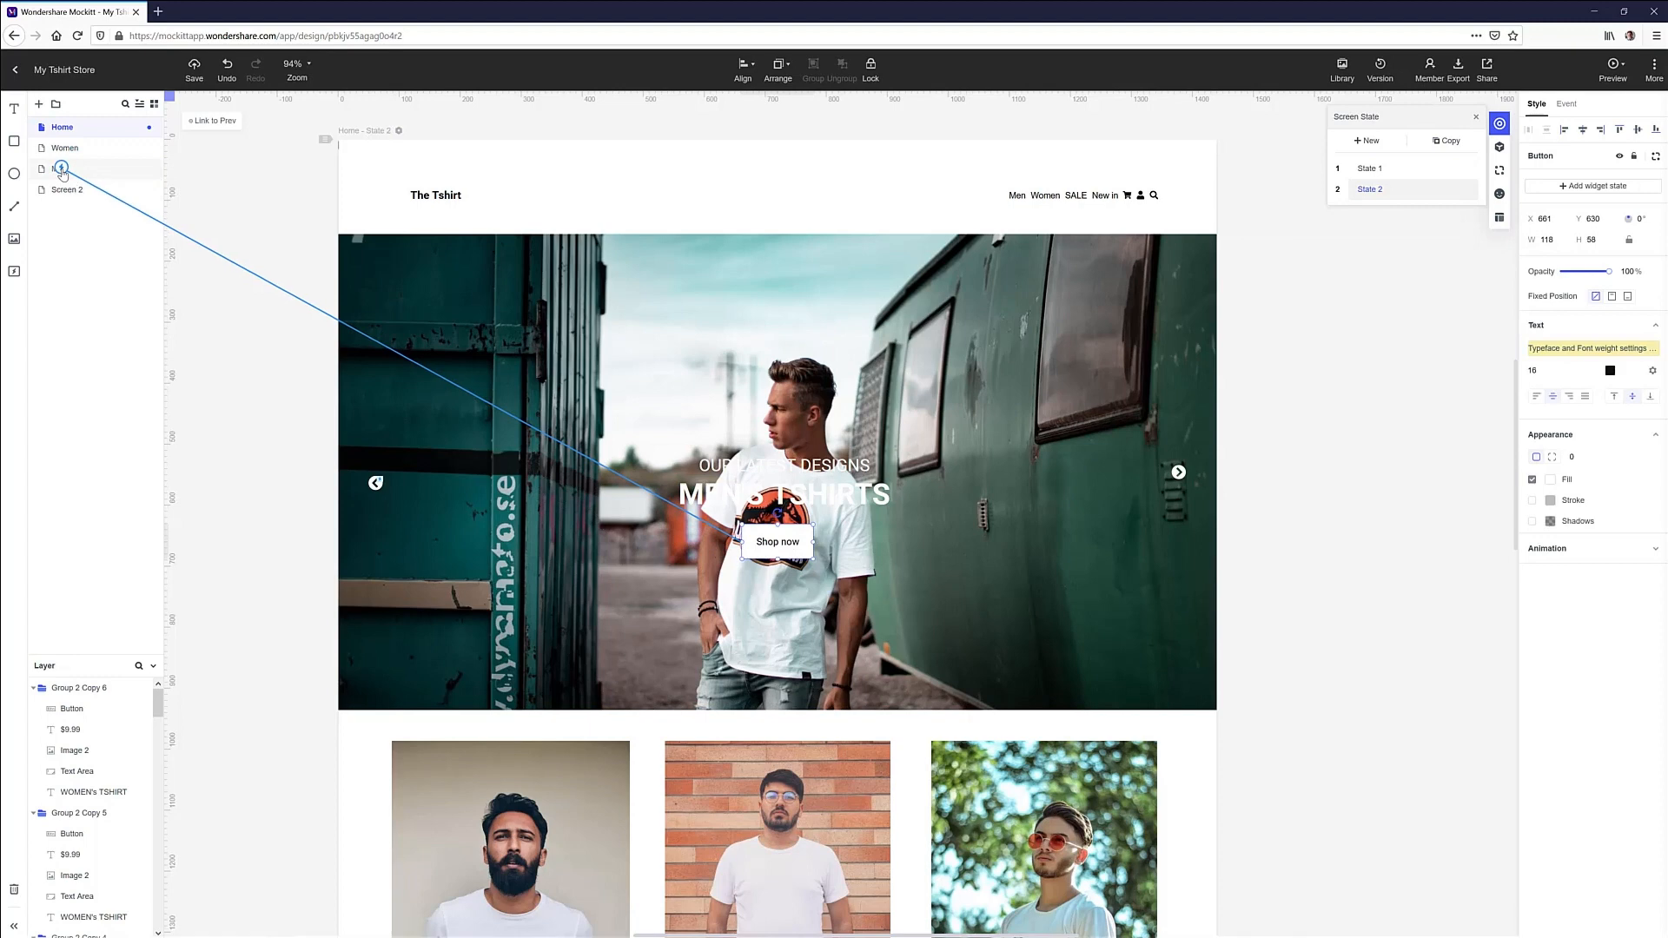
left_click(1564, 103)
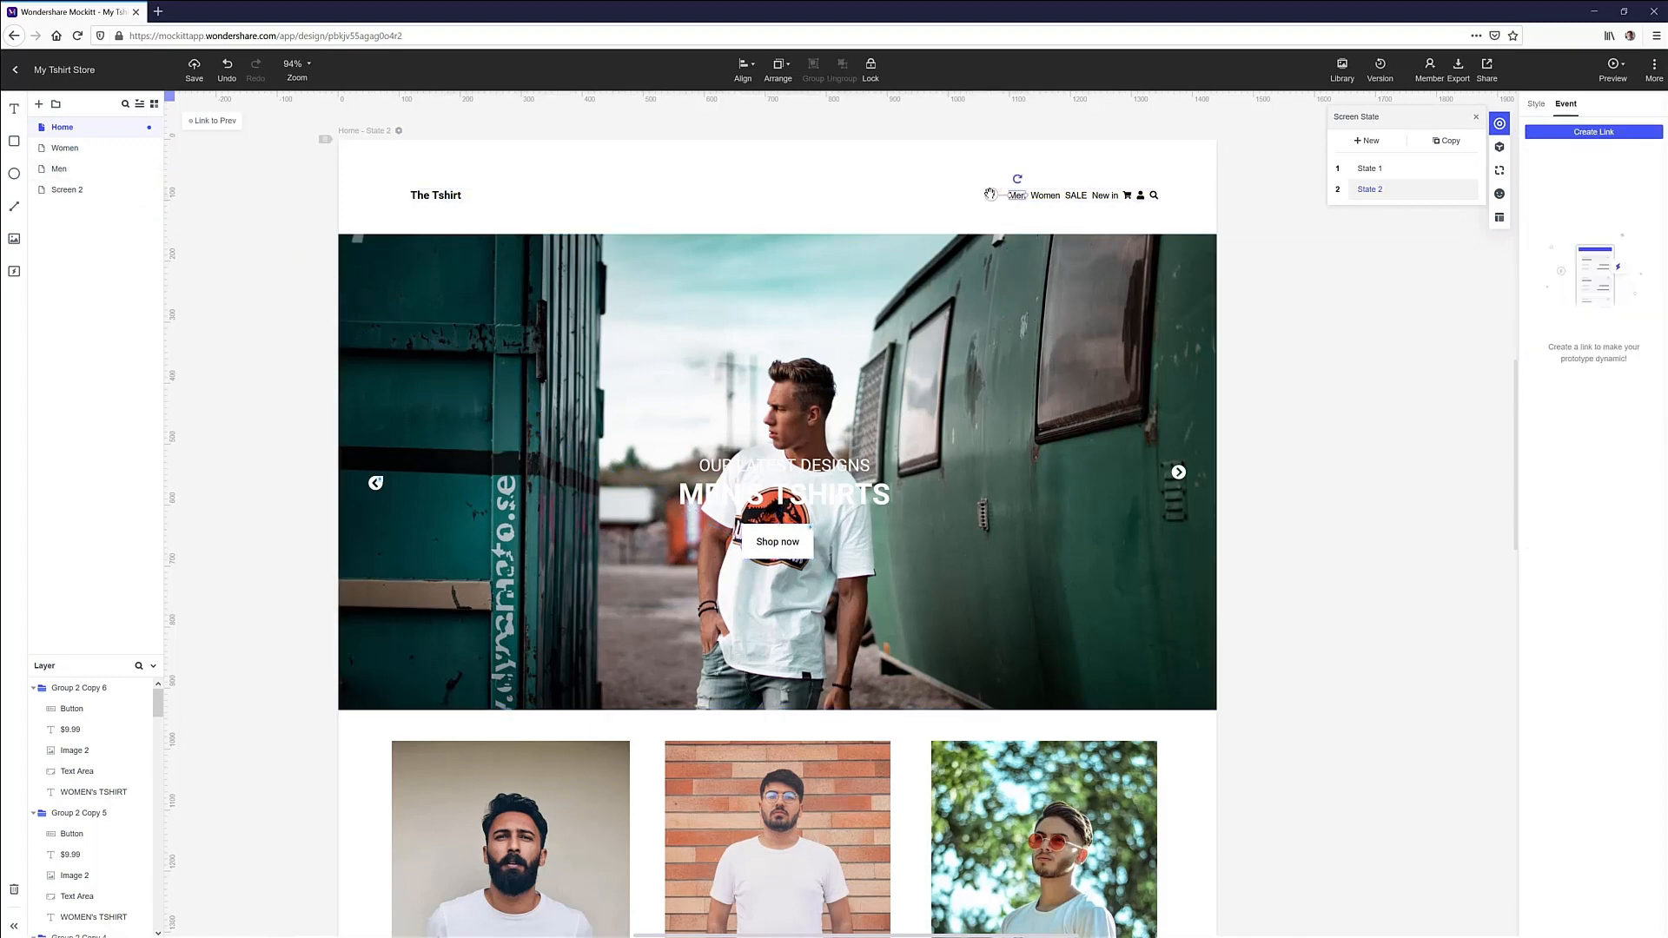
left_click(1592, 131)
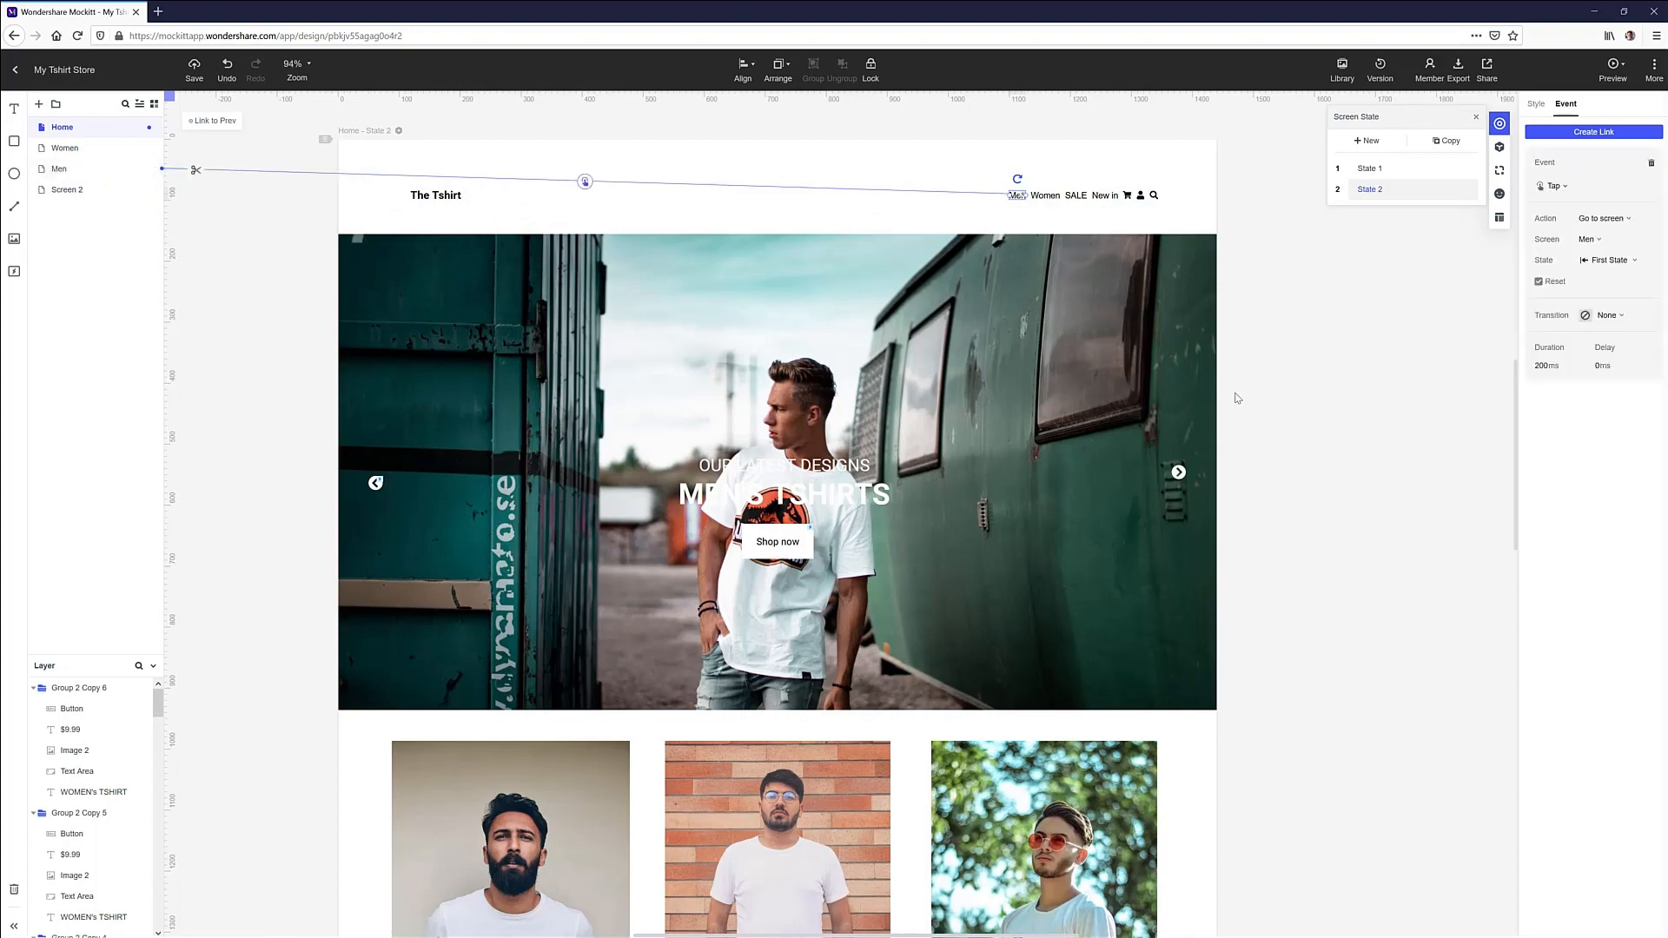
left_click(1612, 71)
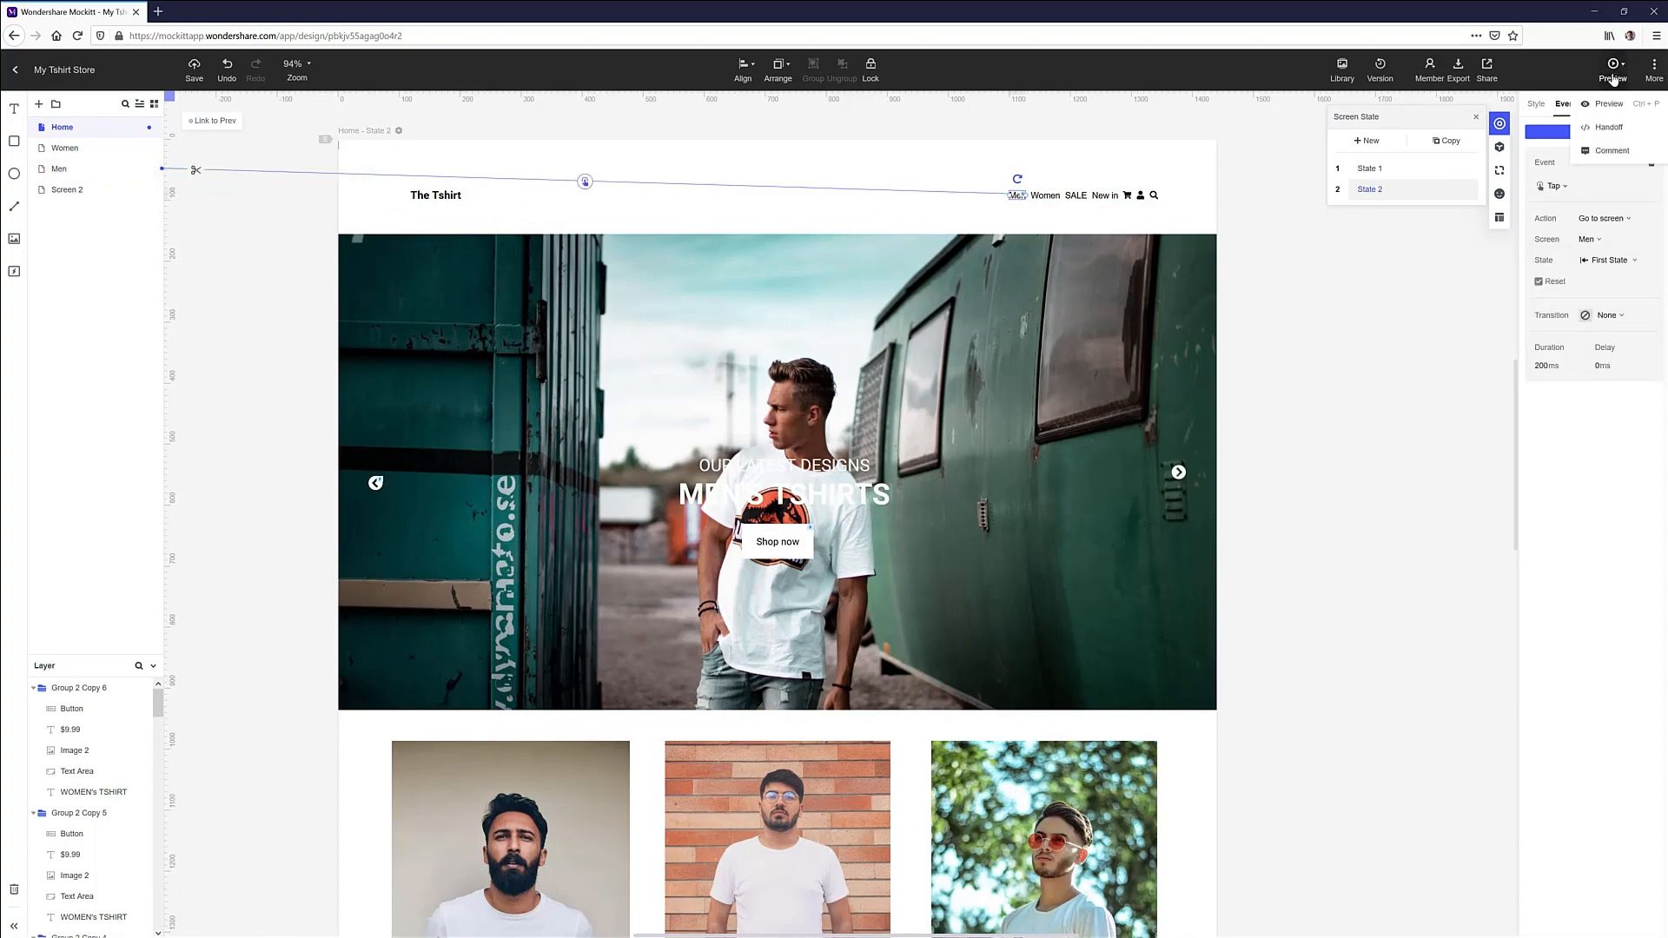
Preview the prototype: advance the slider, follow Men, return home, then follow Women
left_click(1612, 70)
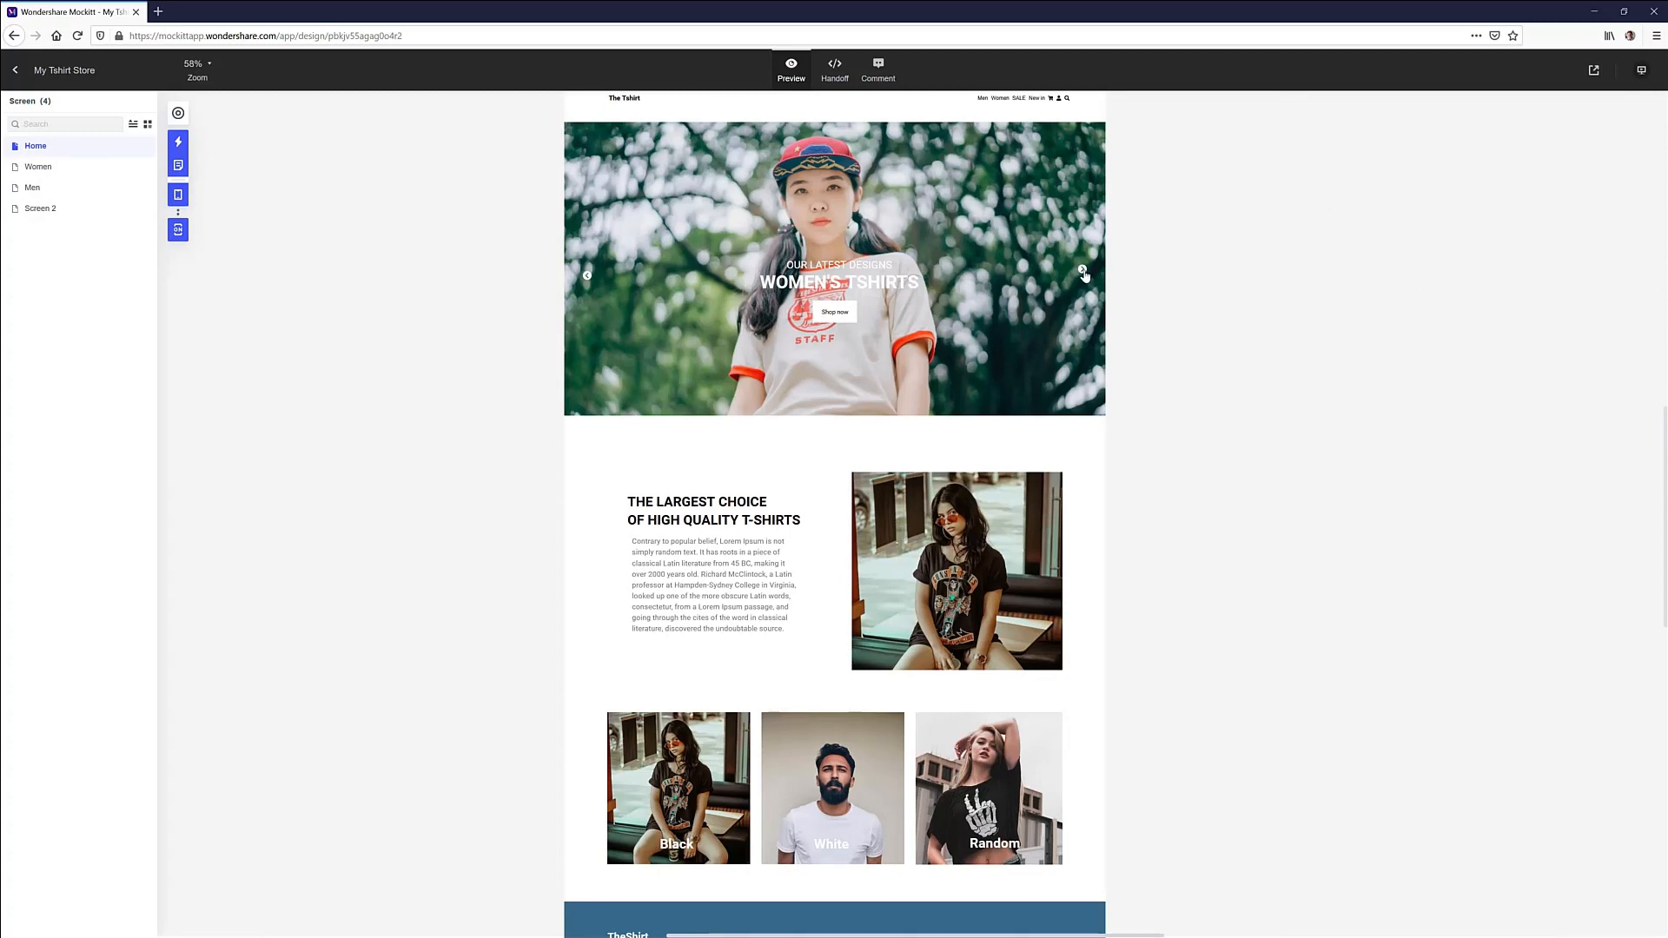
left_click(1081, 268)
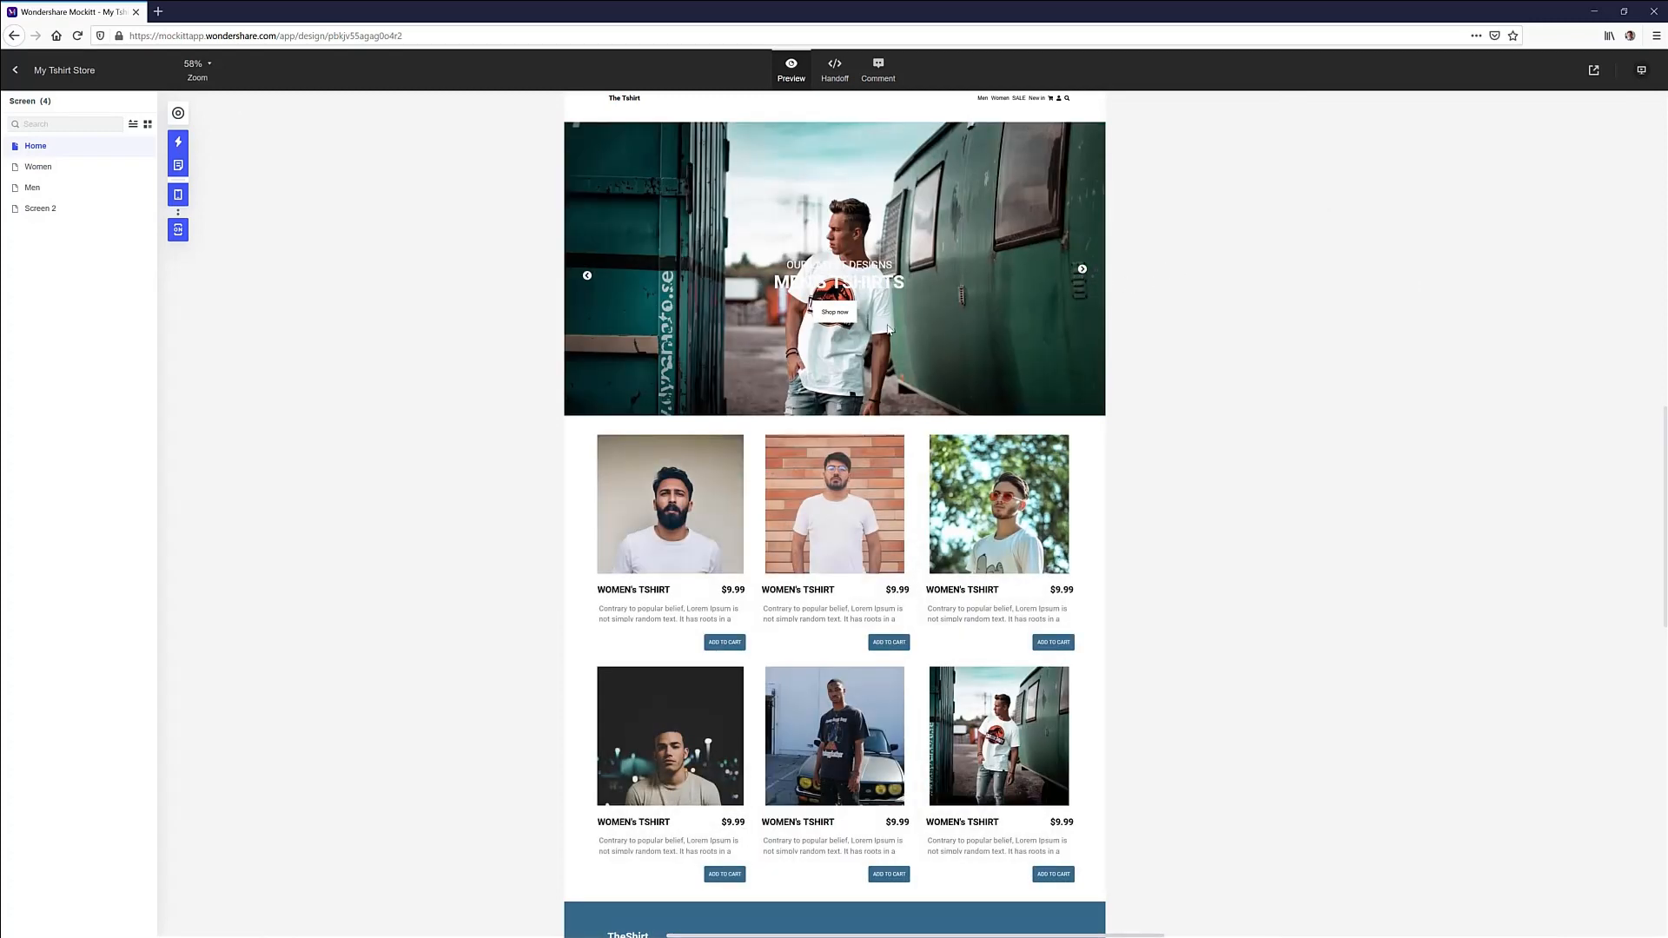
left_click(33, 188)
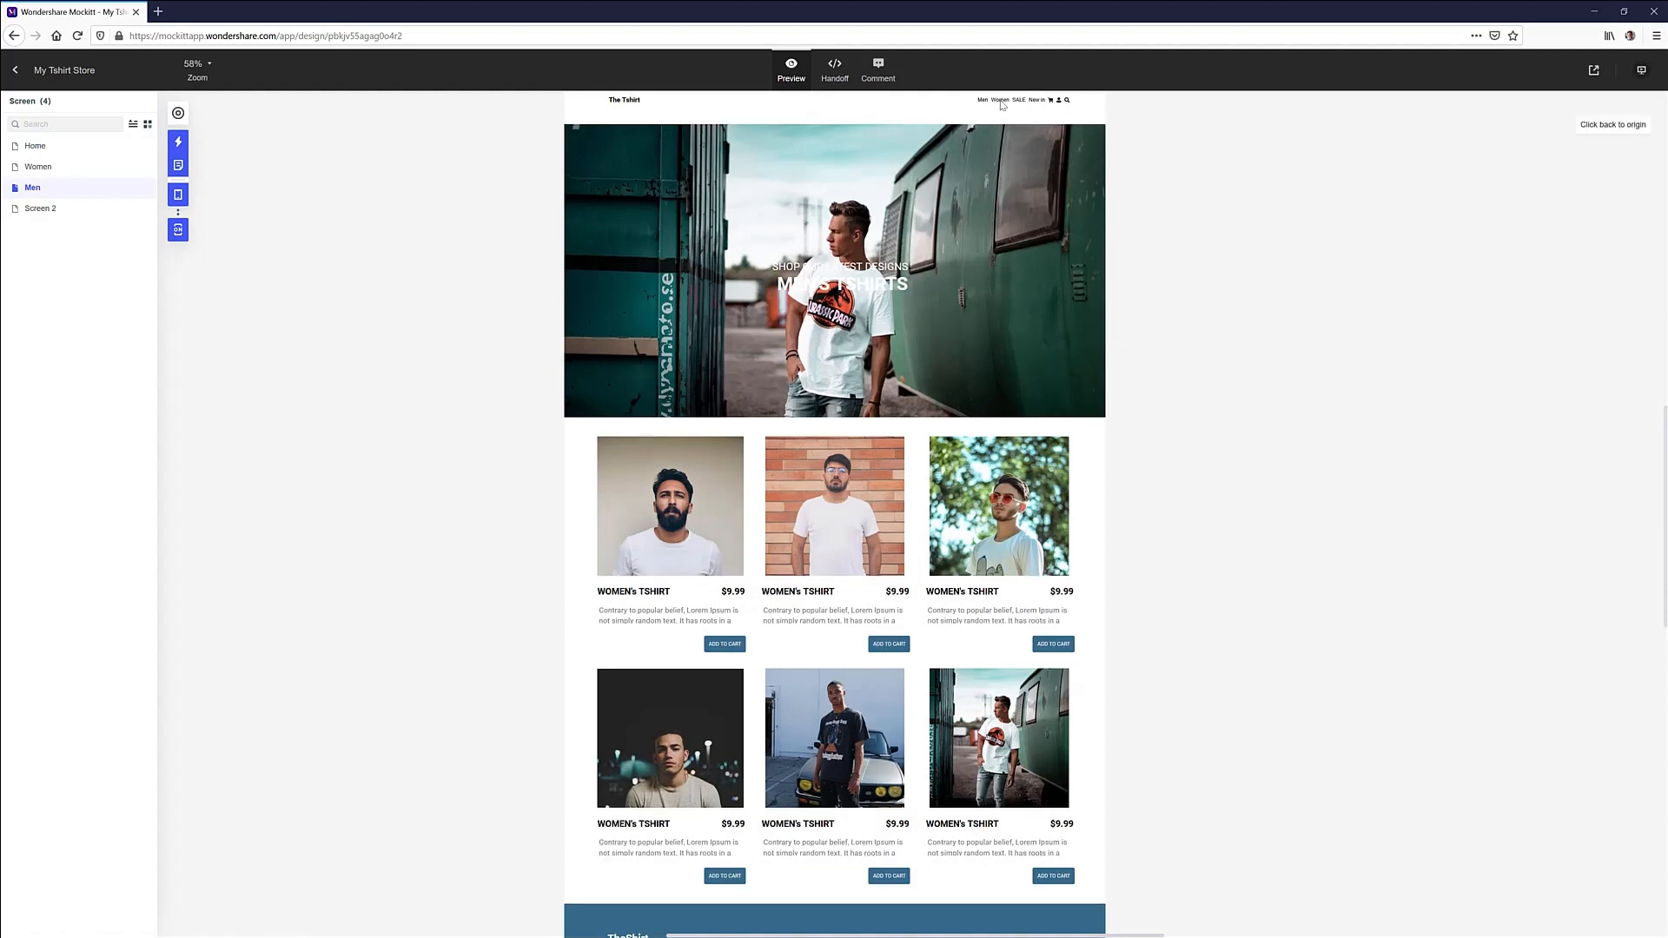
mouse_move(314, 179)
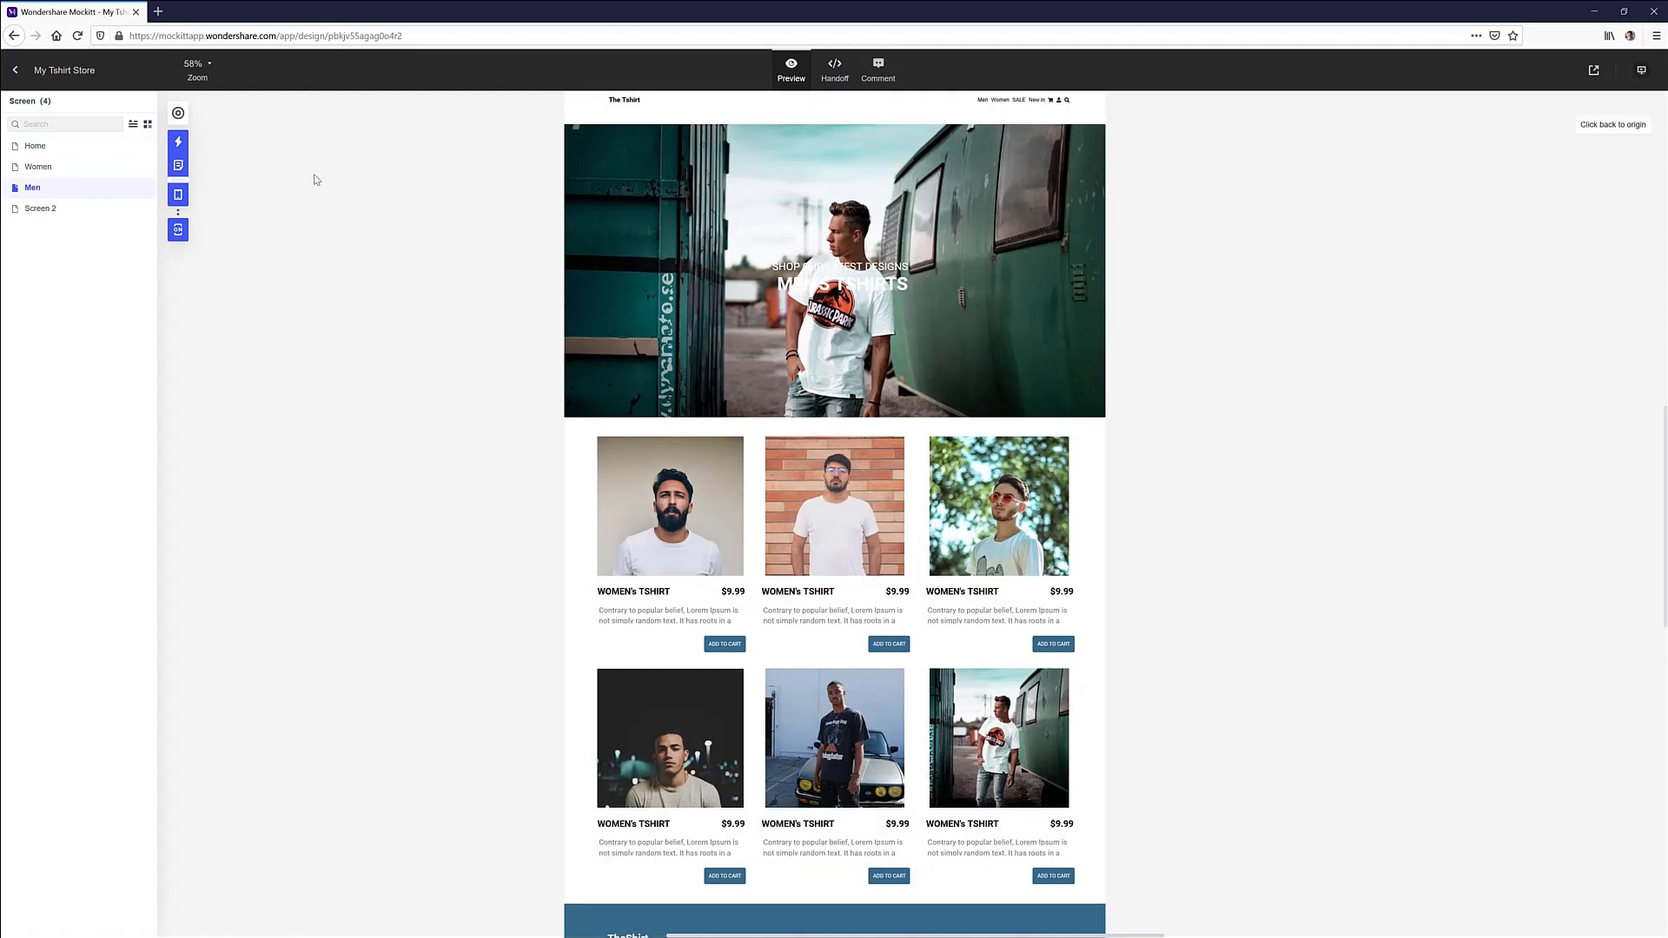
left_click(35, 145)
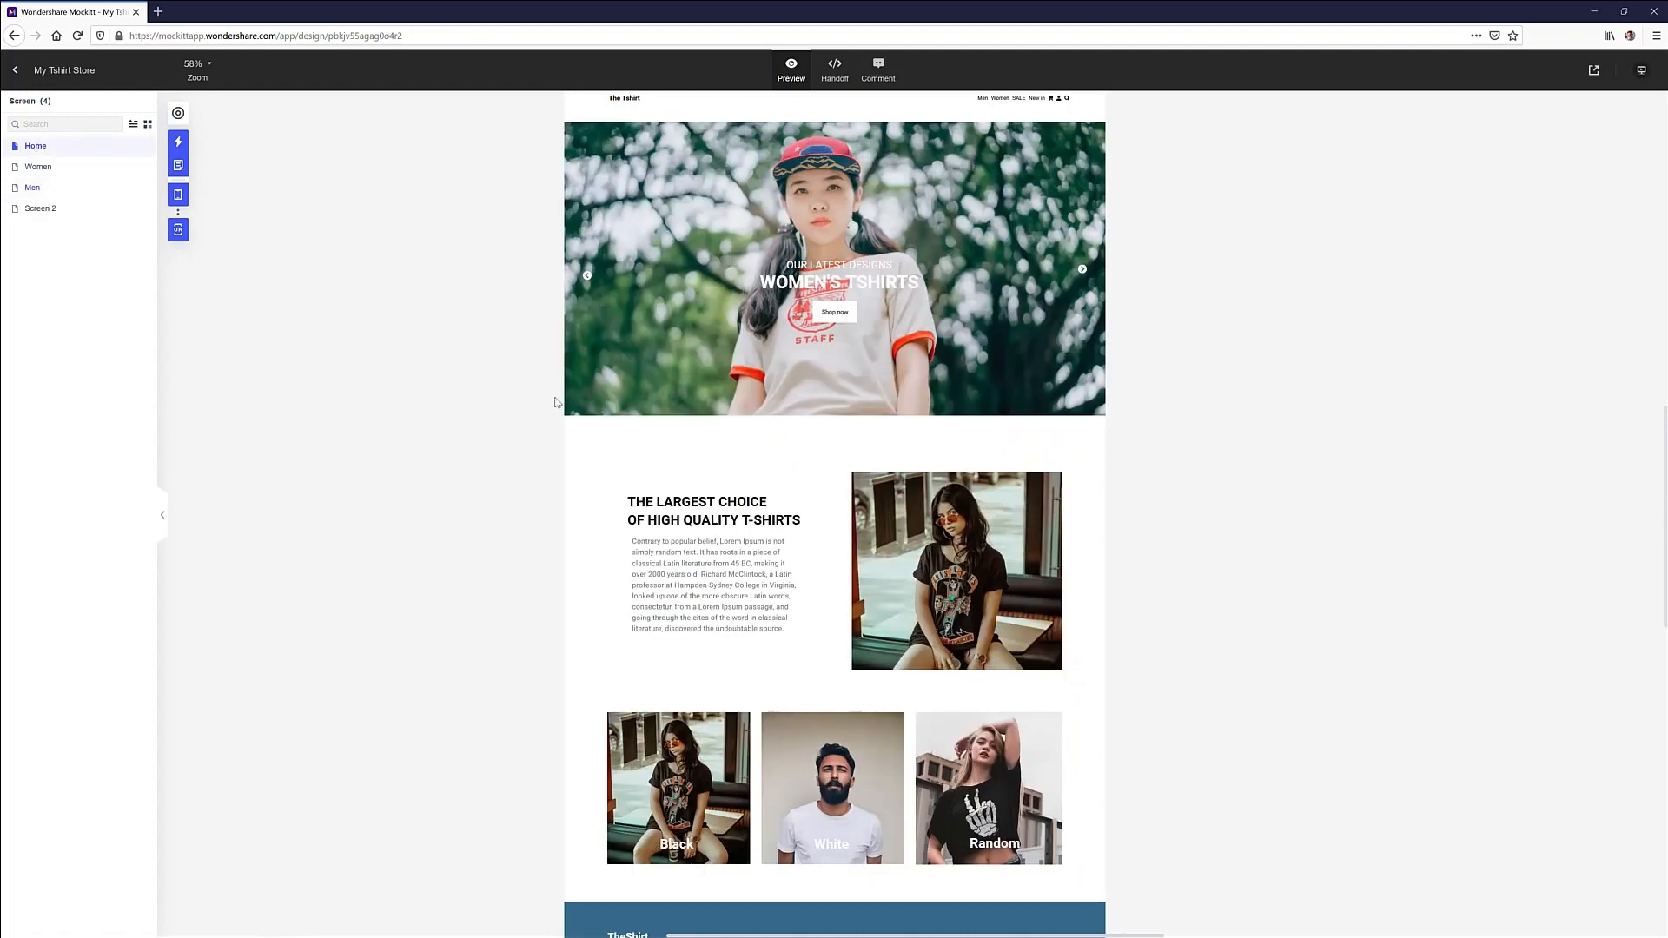
mouse_move(788, 324)
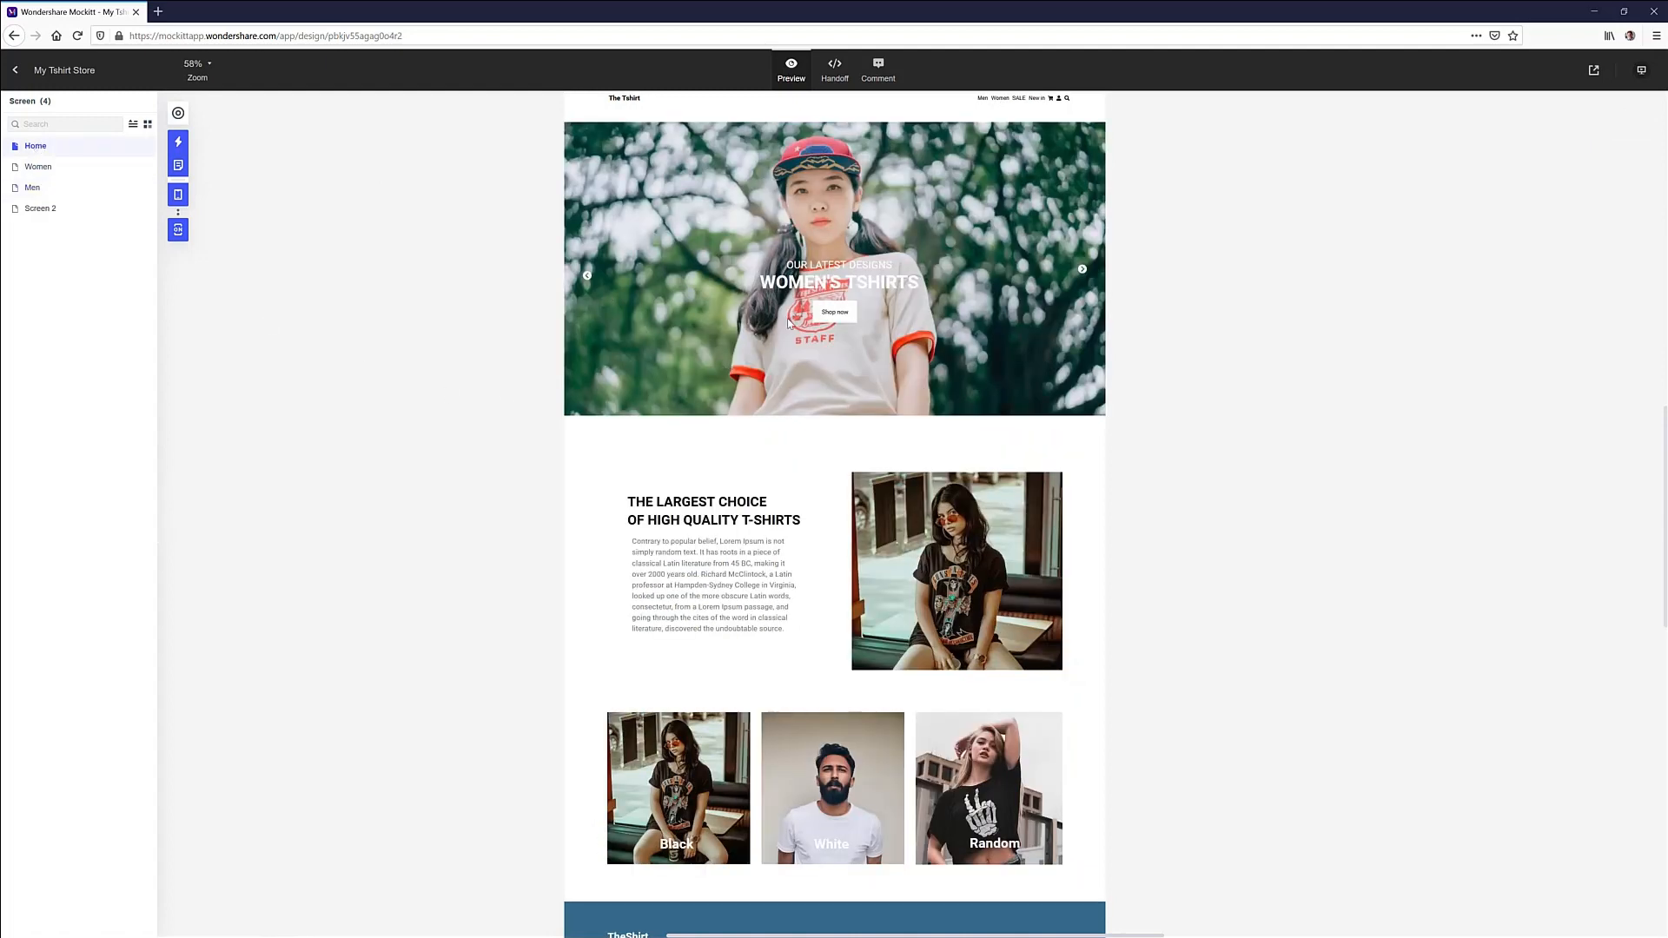
left_click(37, 166)
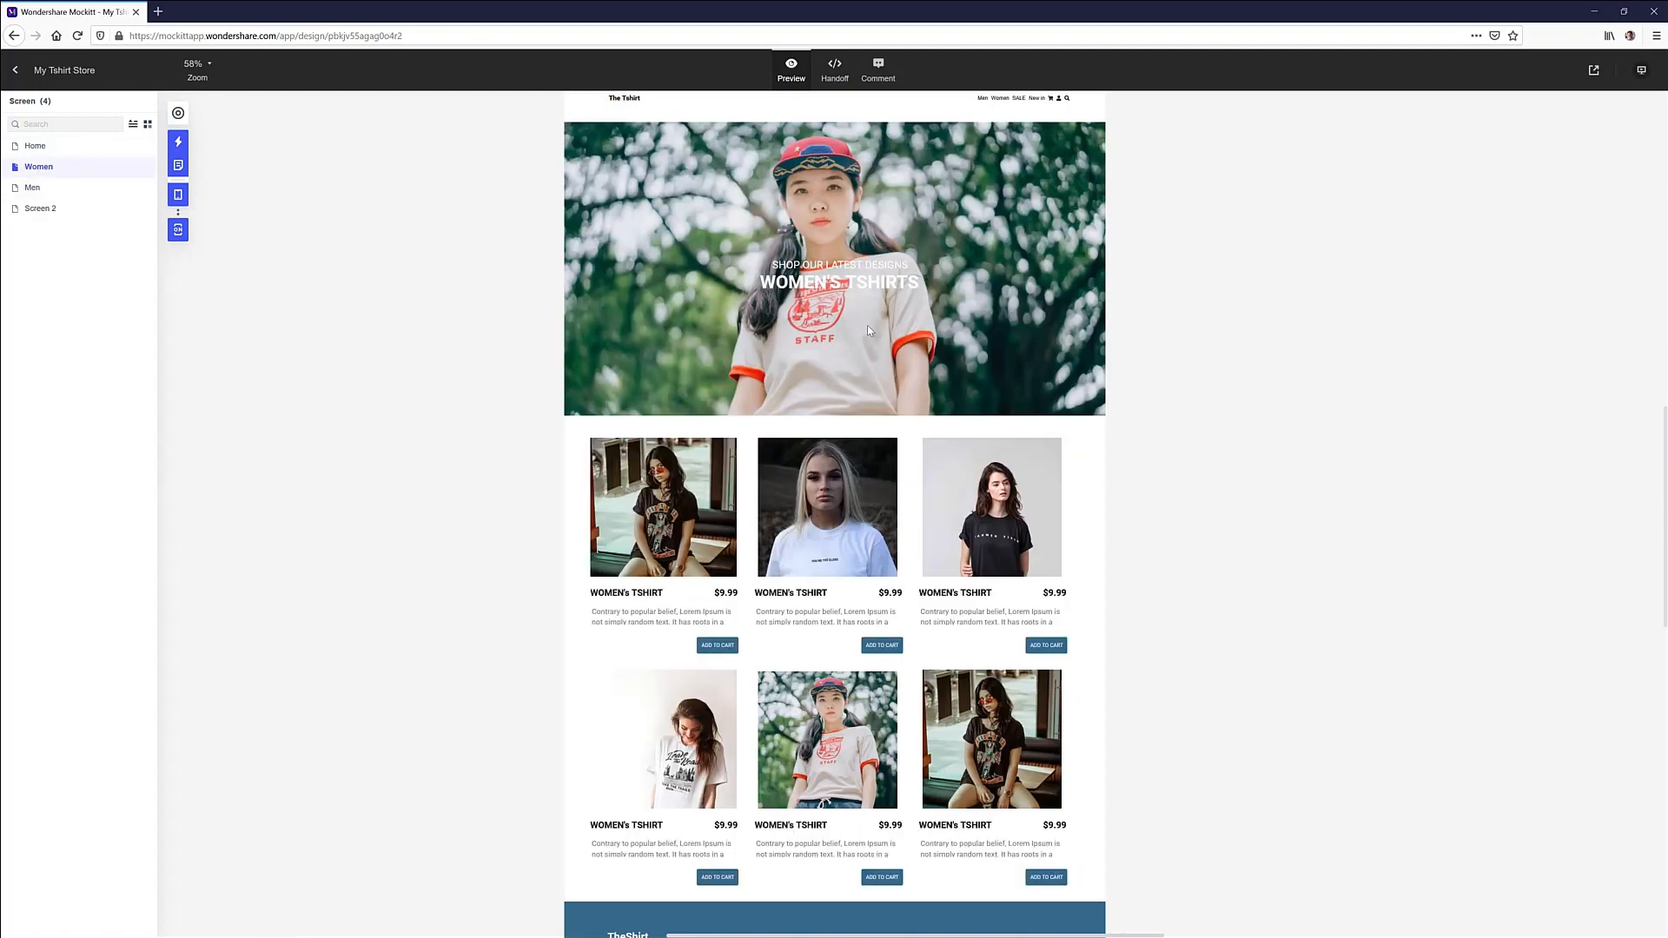
mouse_move(1000, 104)
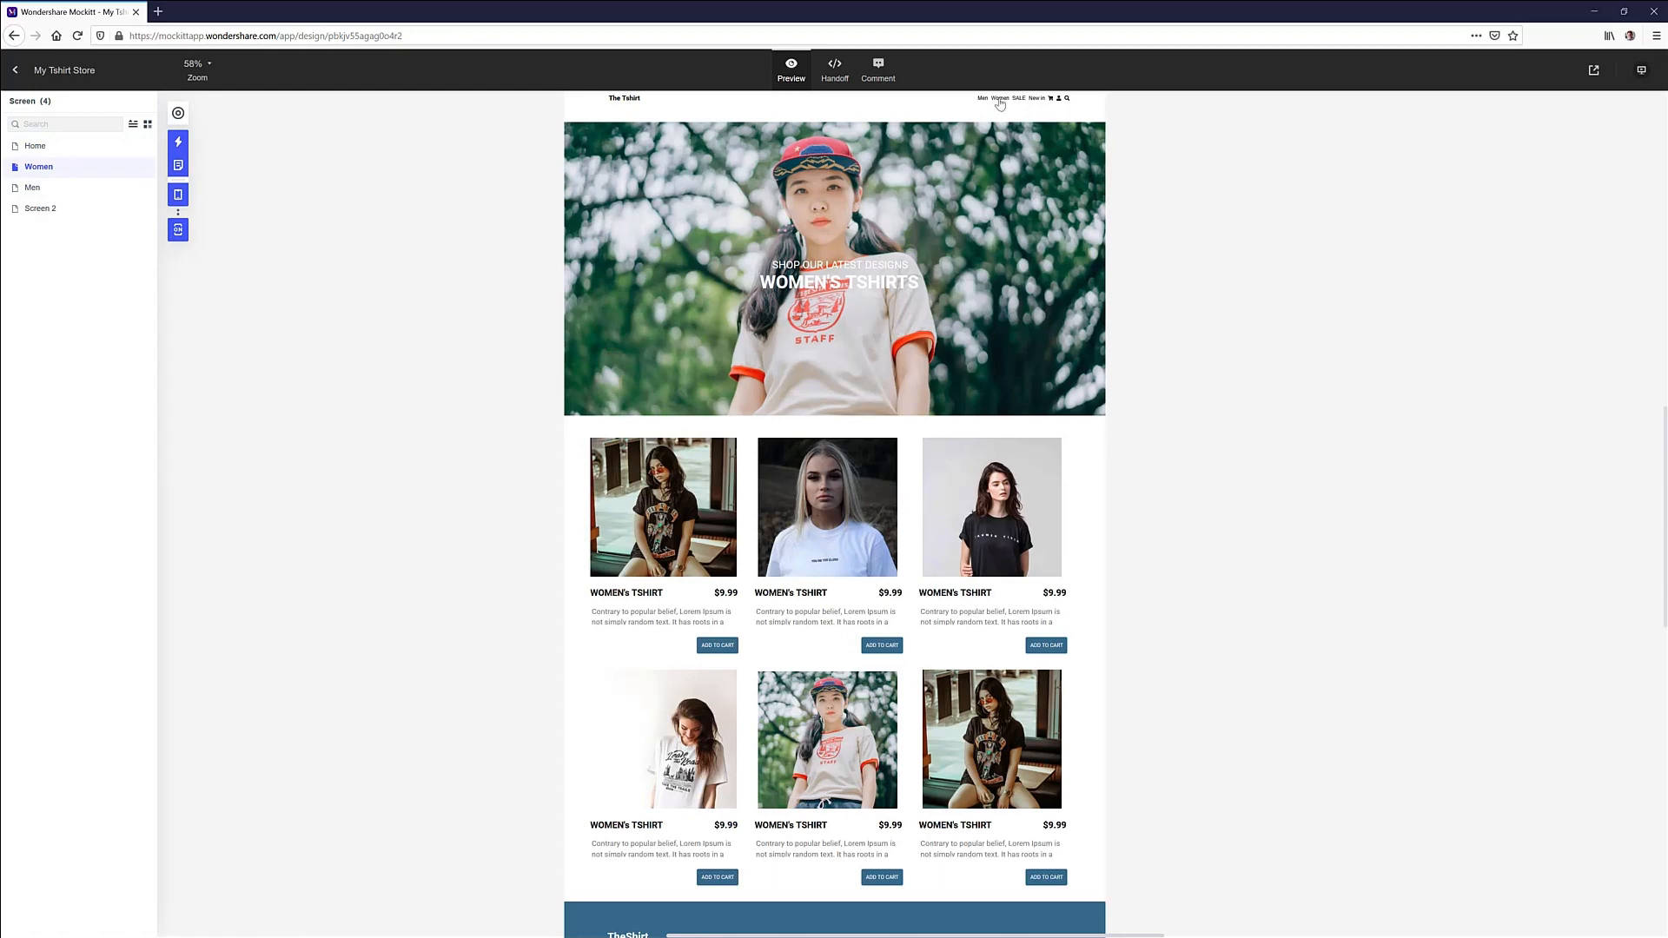
mouse_move(1178, 265)
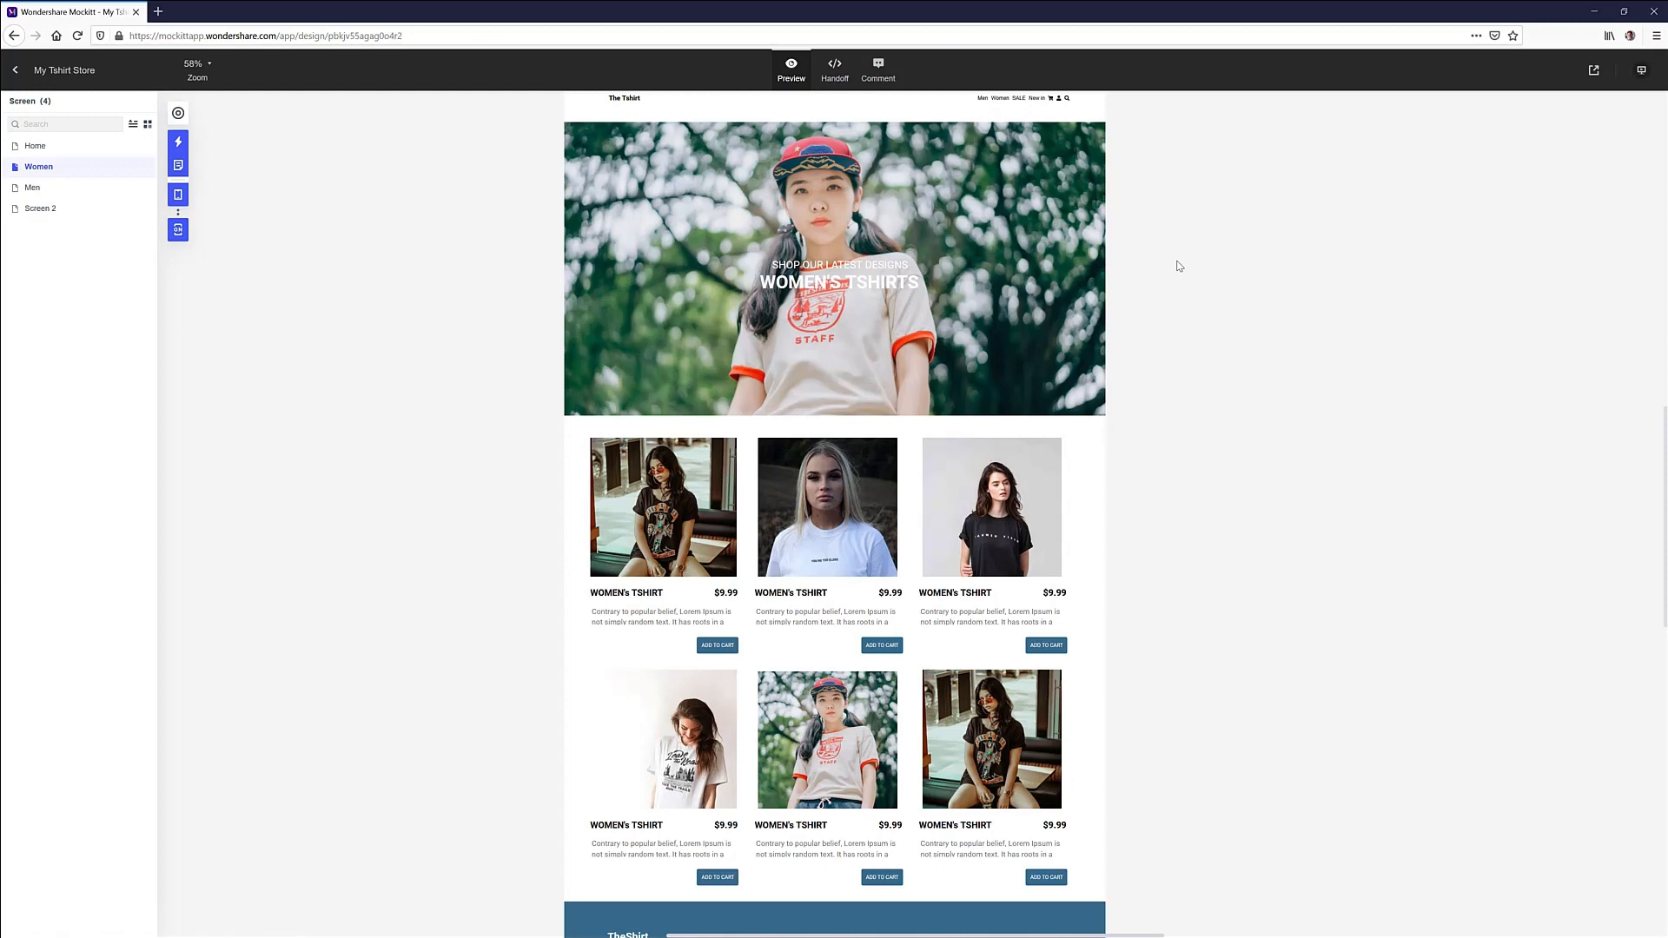
mouse_move(1438, 255)
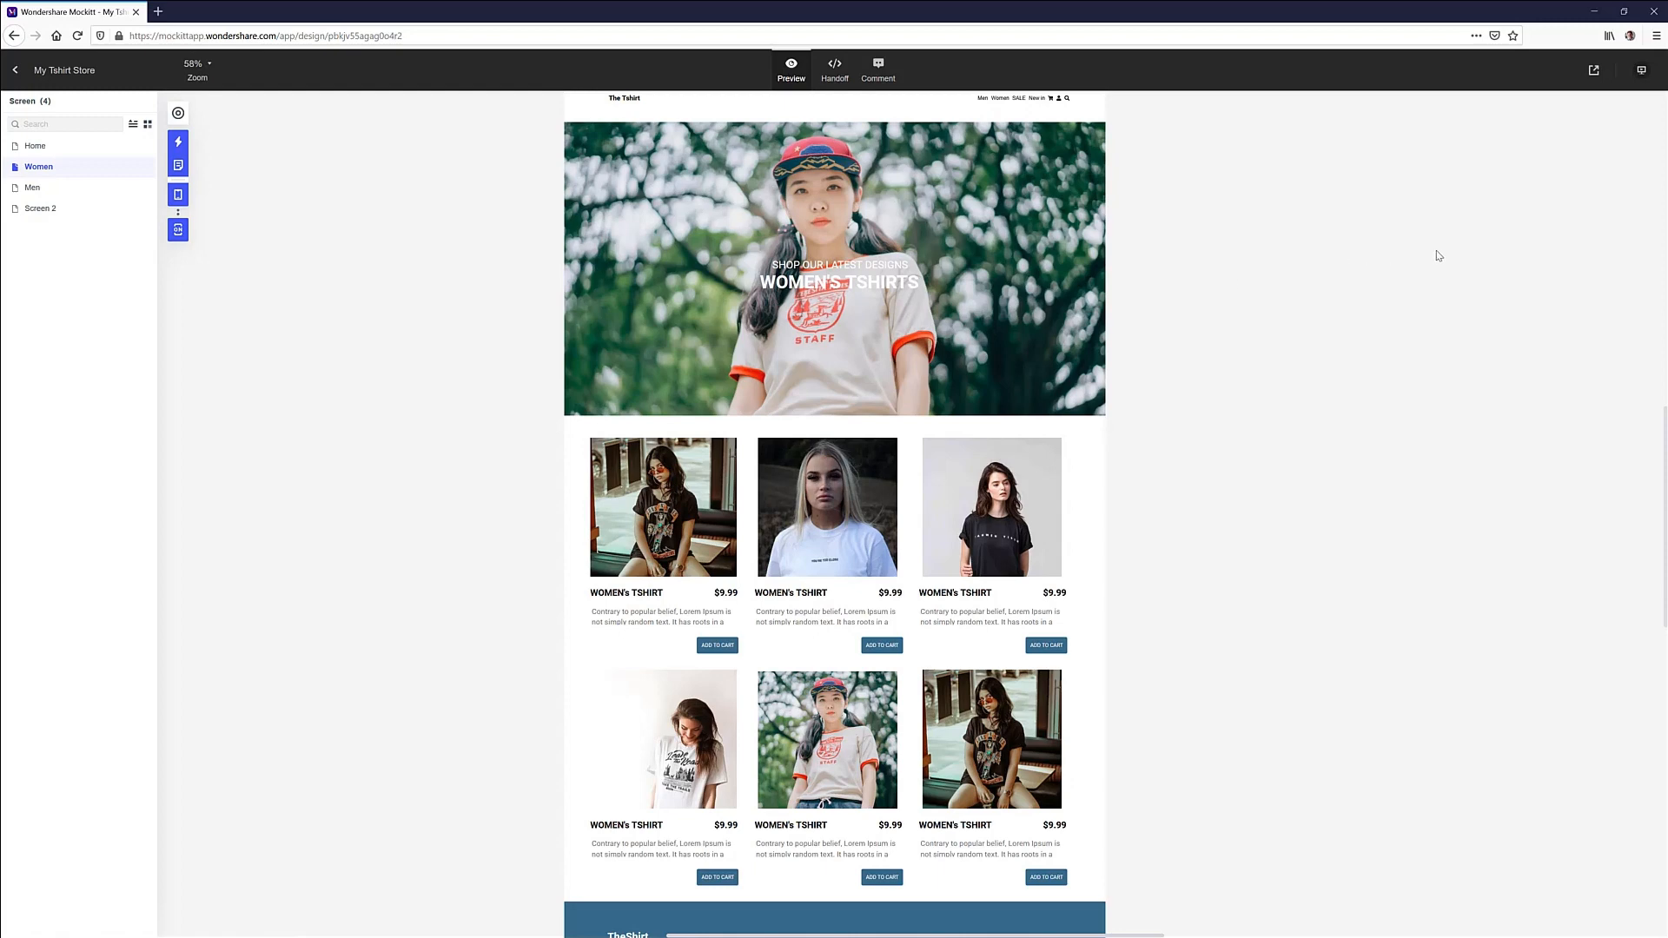
mouse_move(1483, 195)
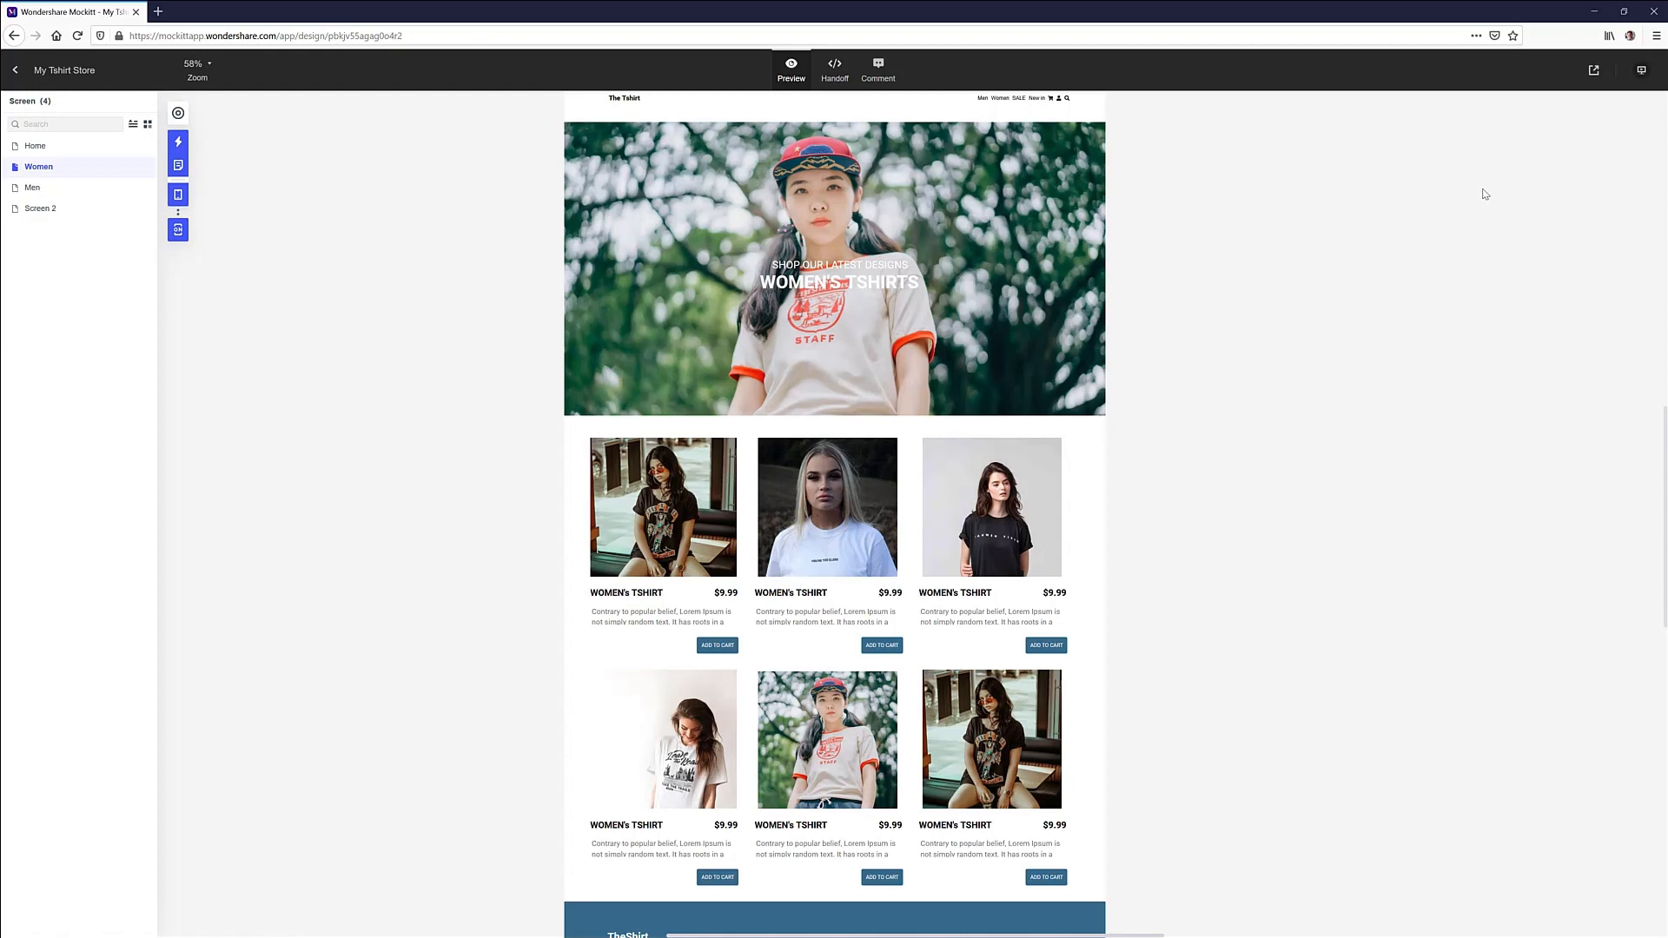
mouse_move(1543, 223)
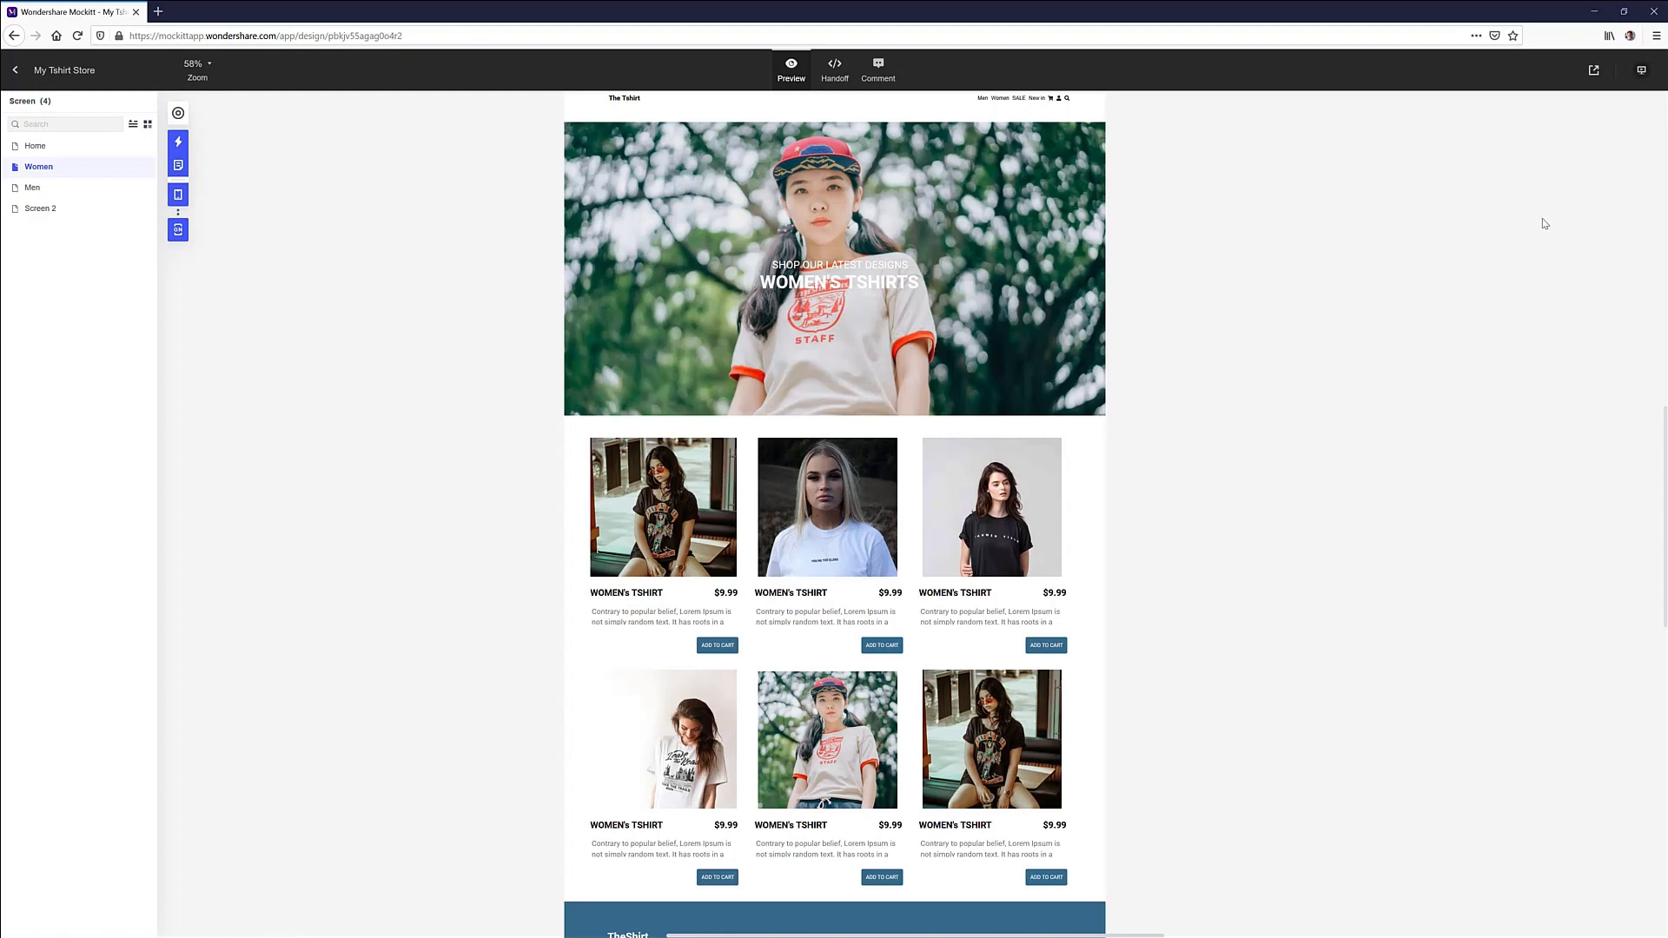
mouse_move(1549, 219)
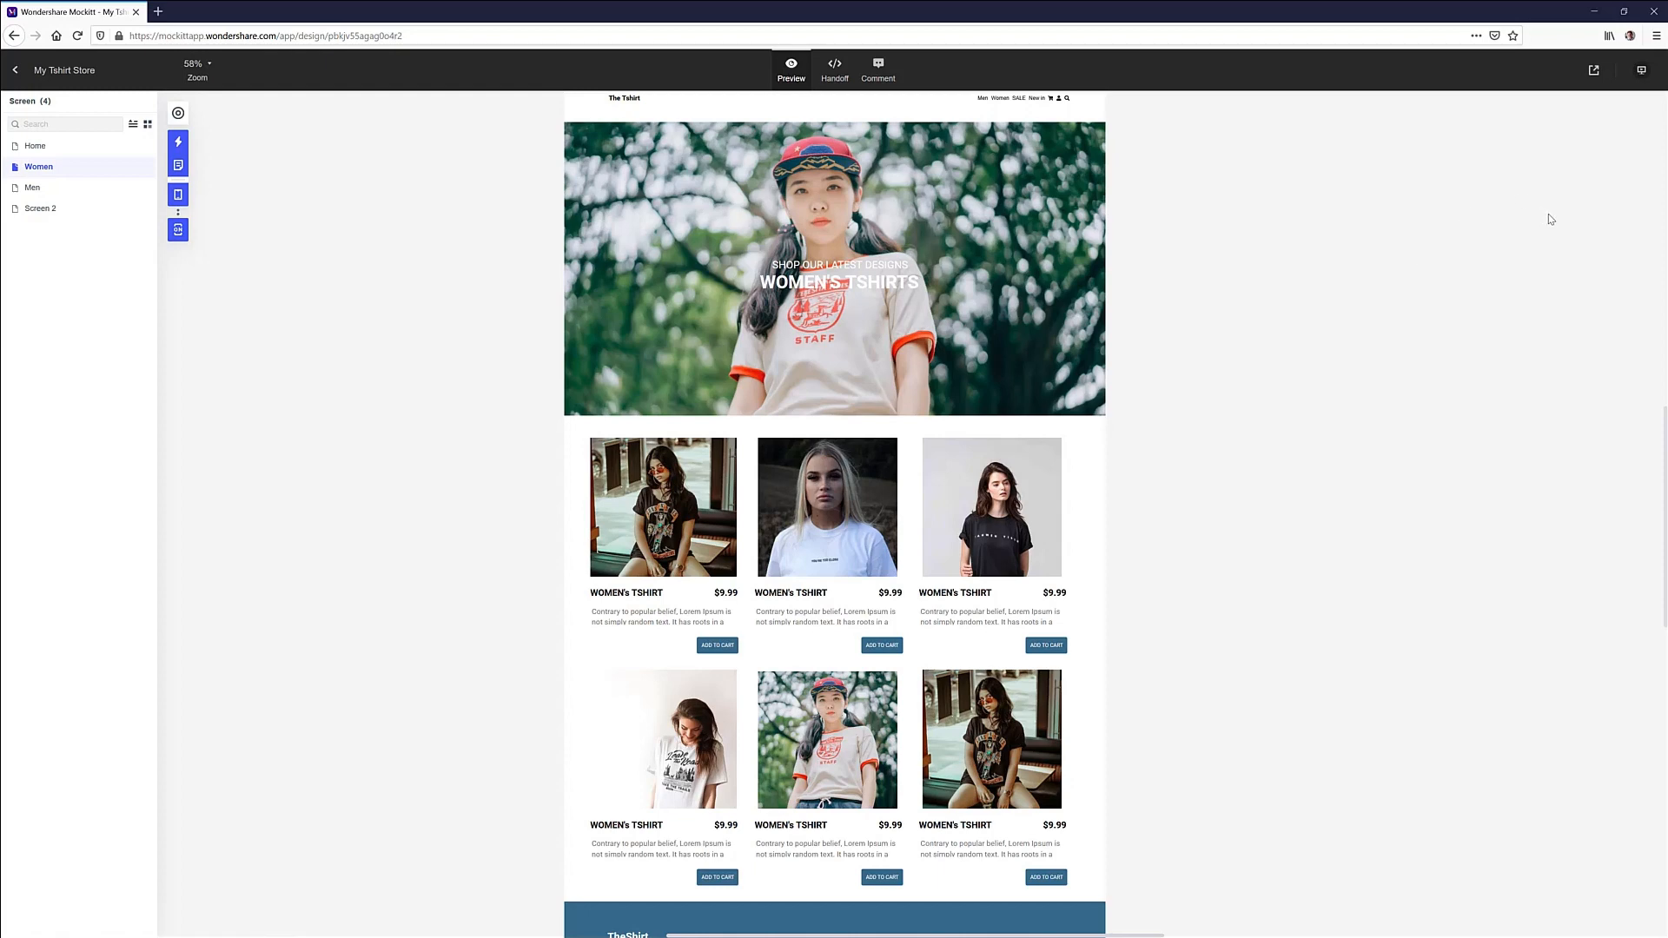
mouse_move(1557, 213)
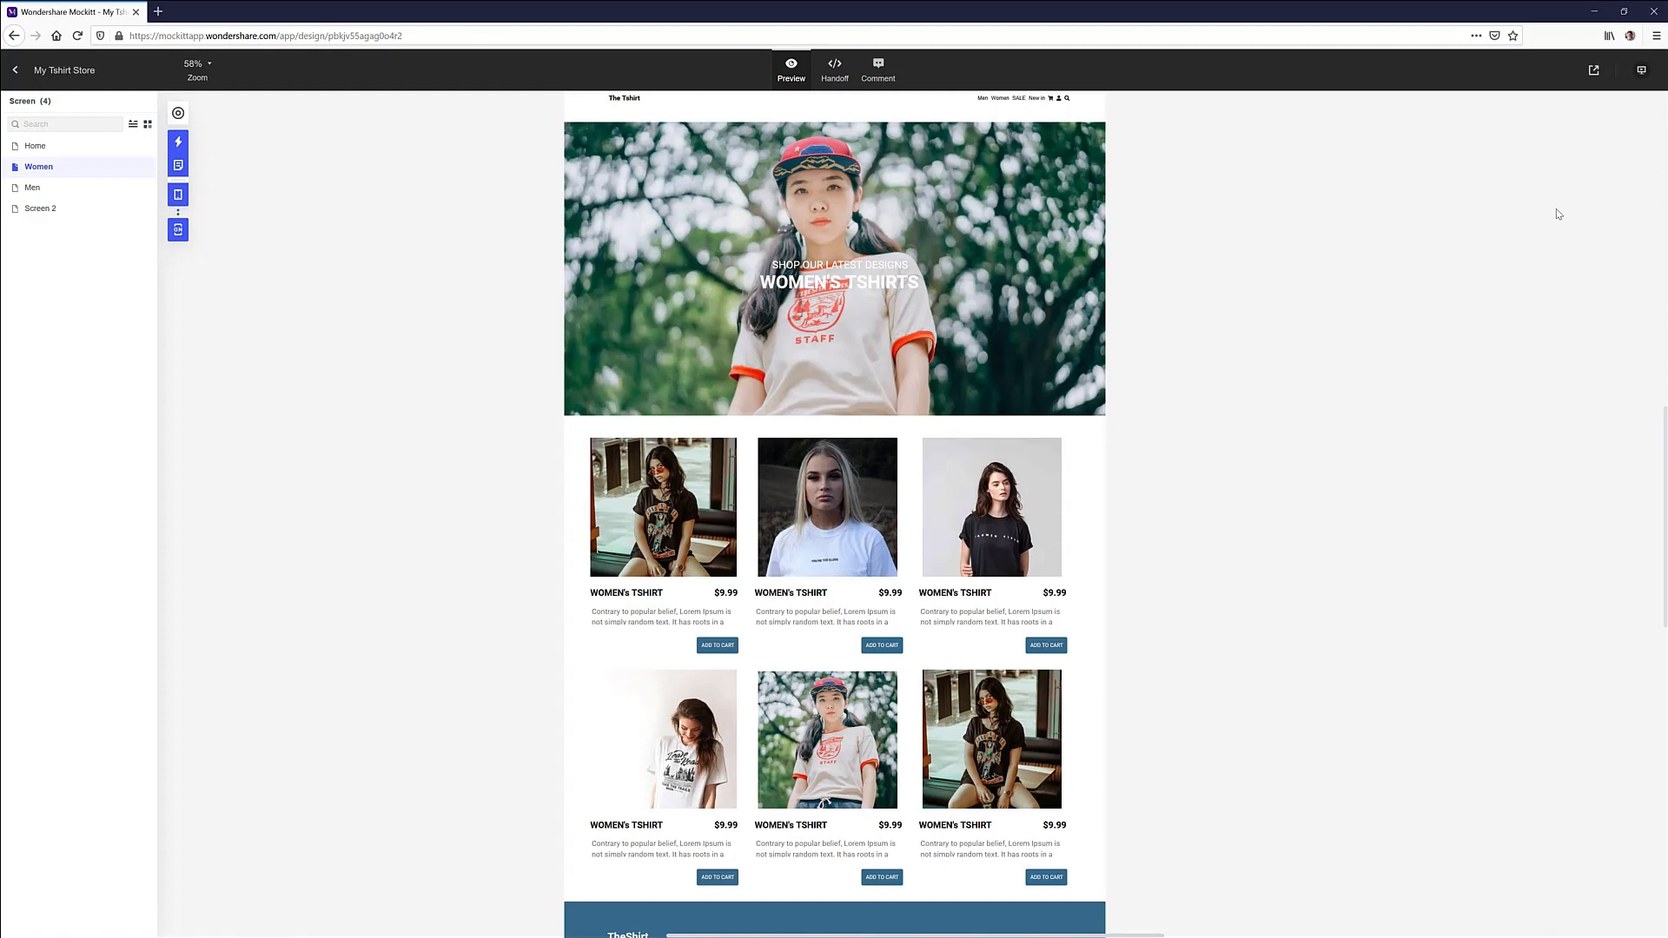
mouse_move(1539, 203)
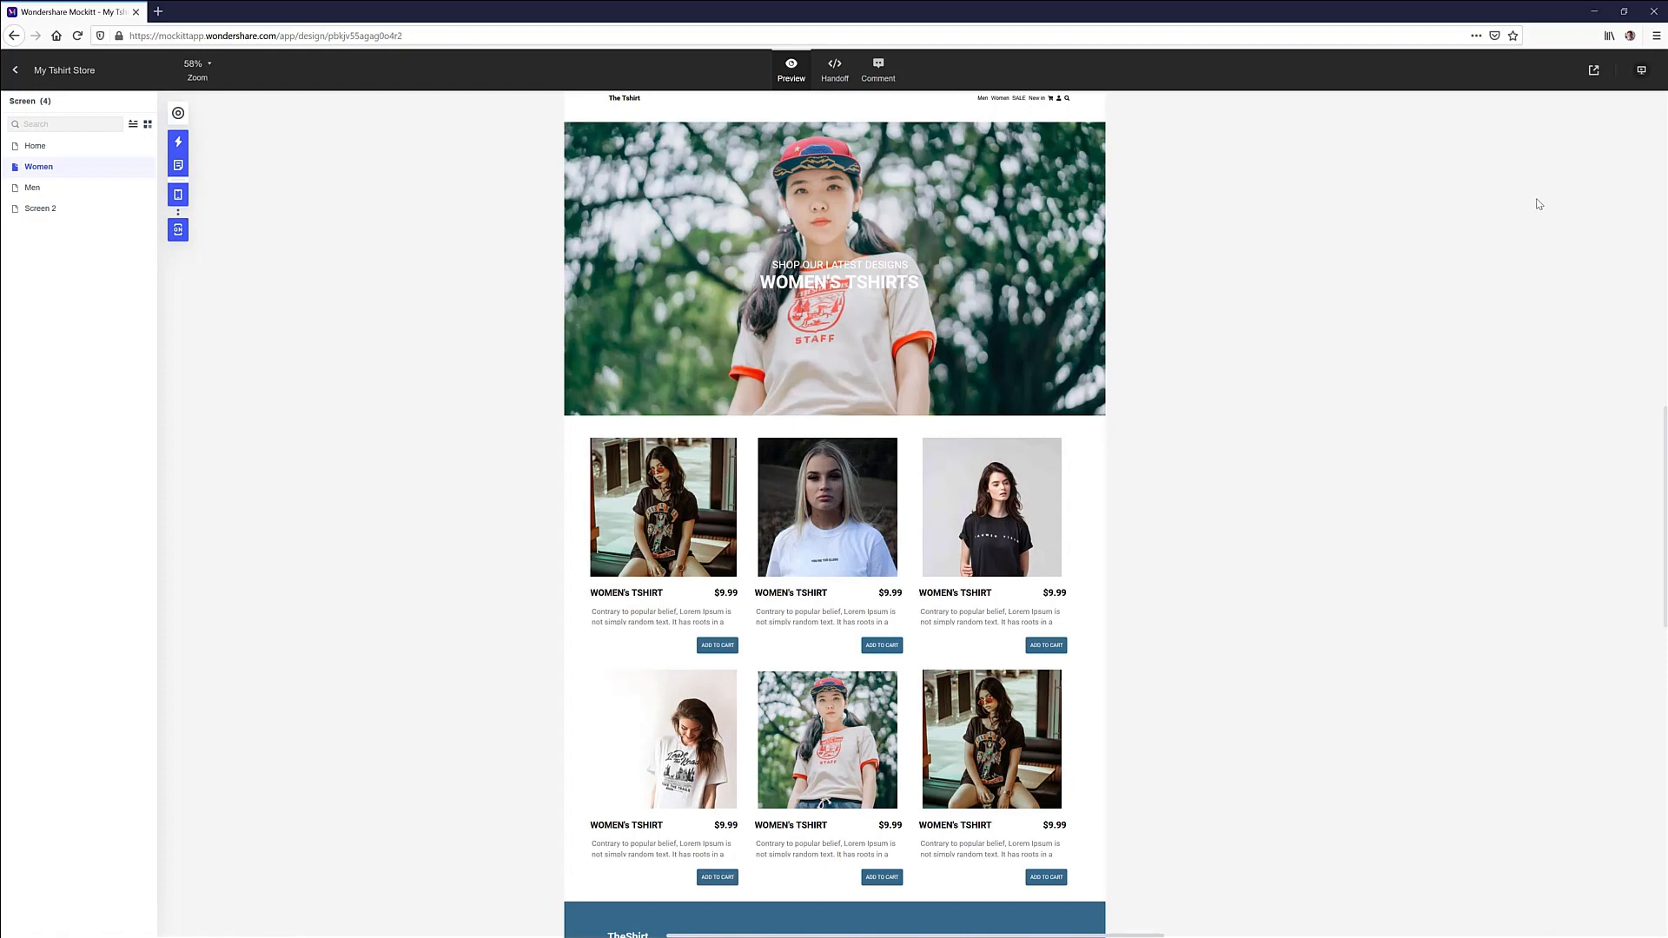